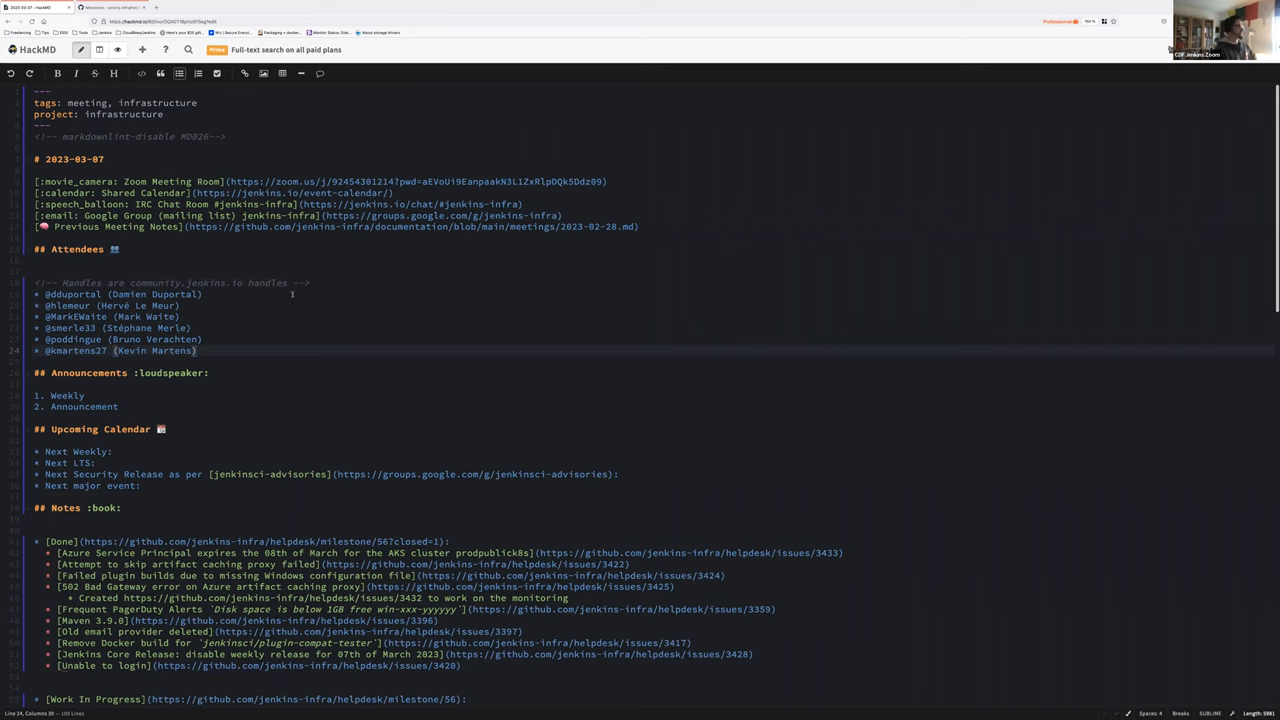
Step: Append ': delayed to tomorrow as part of the security advisory' to the '1. Weekly' announcement
scroll("down", 3)
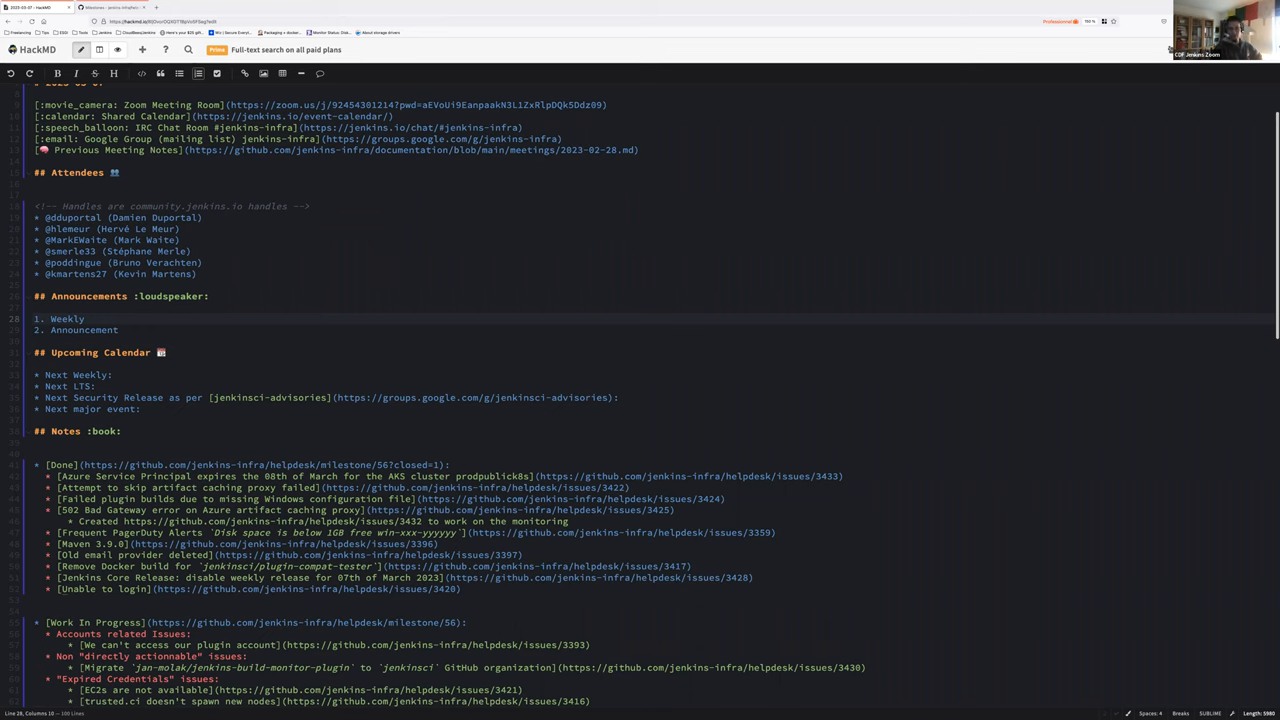
left_click(84, 318)
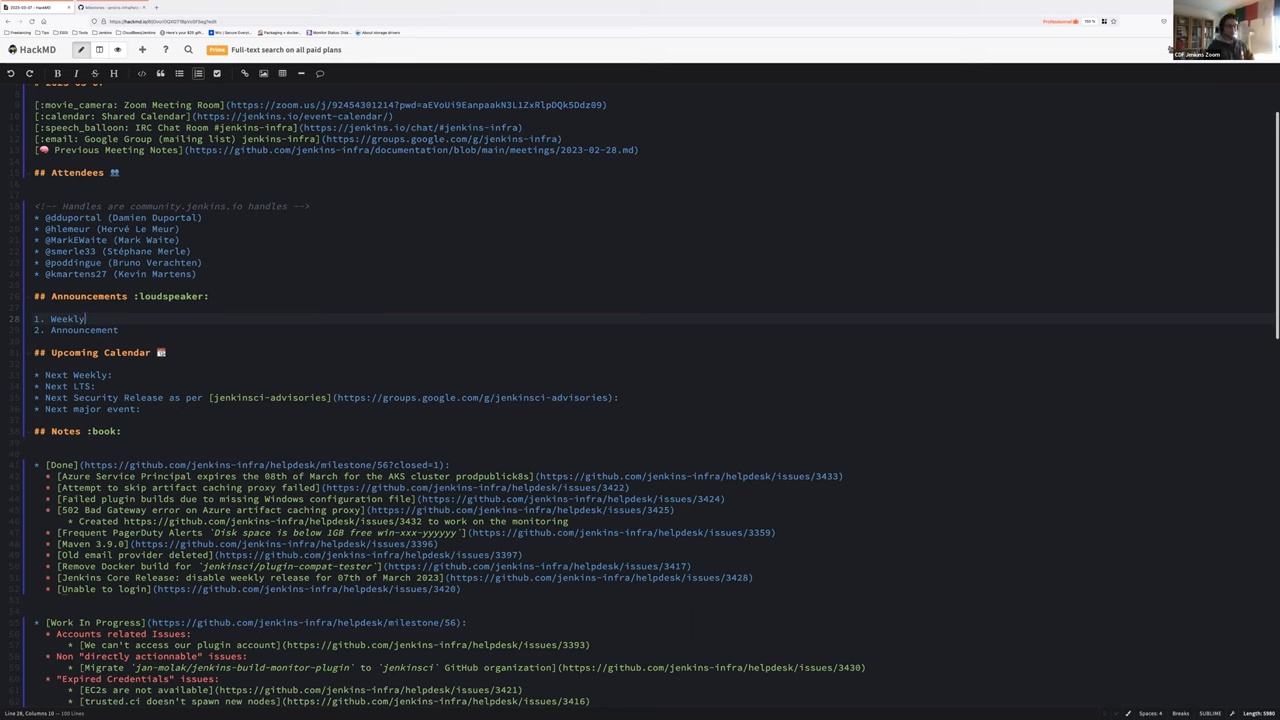
type(":")
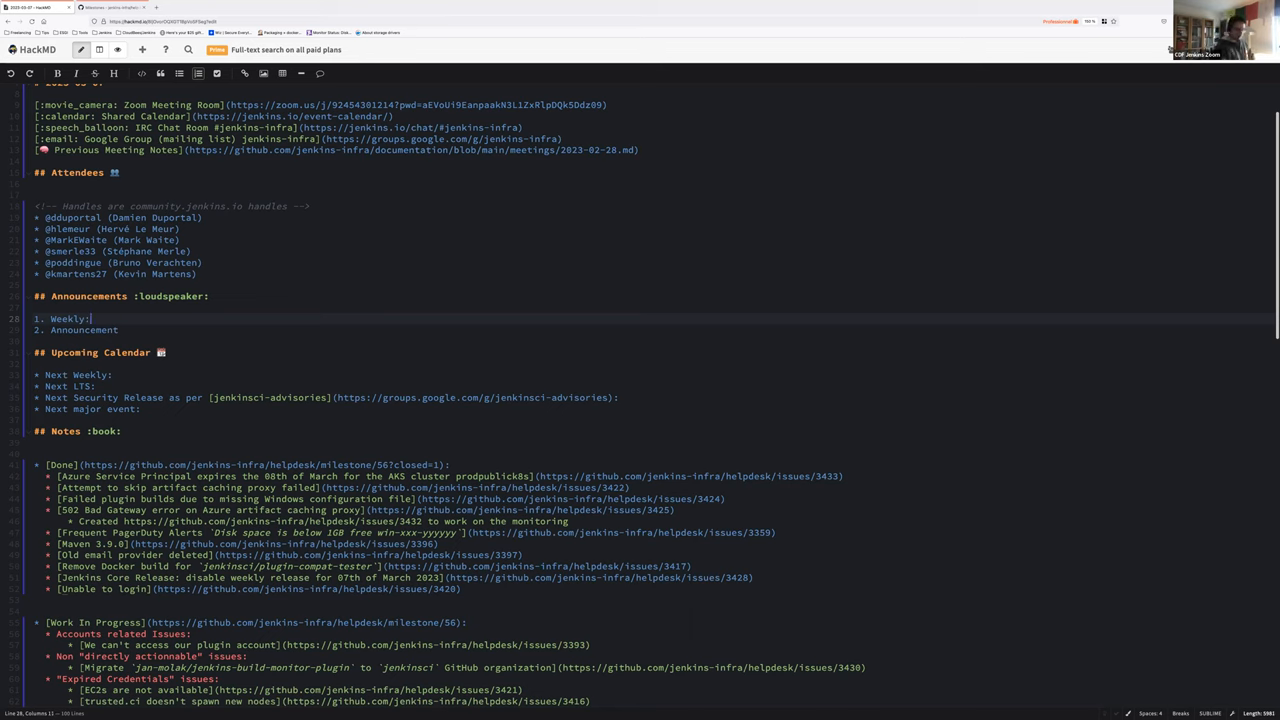
type("delayed to tomorrow as part of")
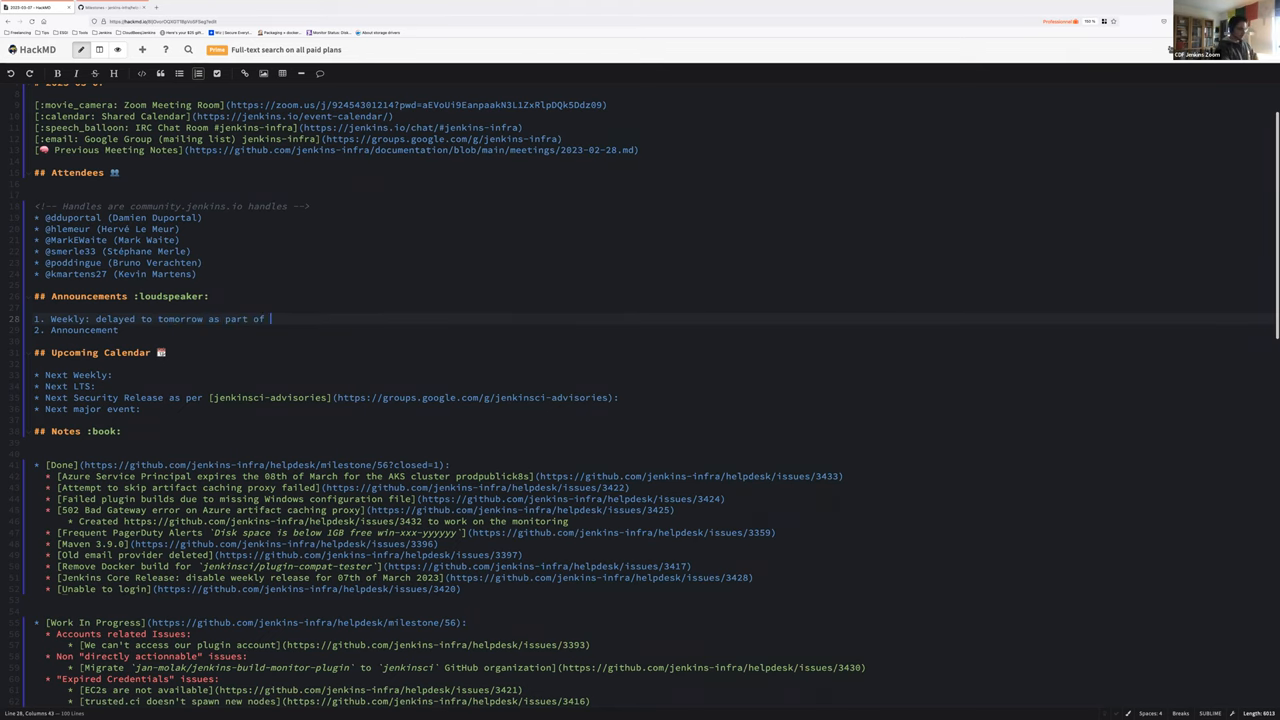
type("the security")
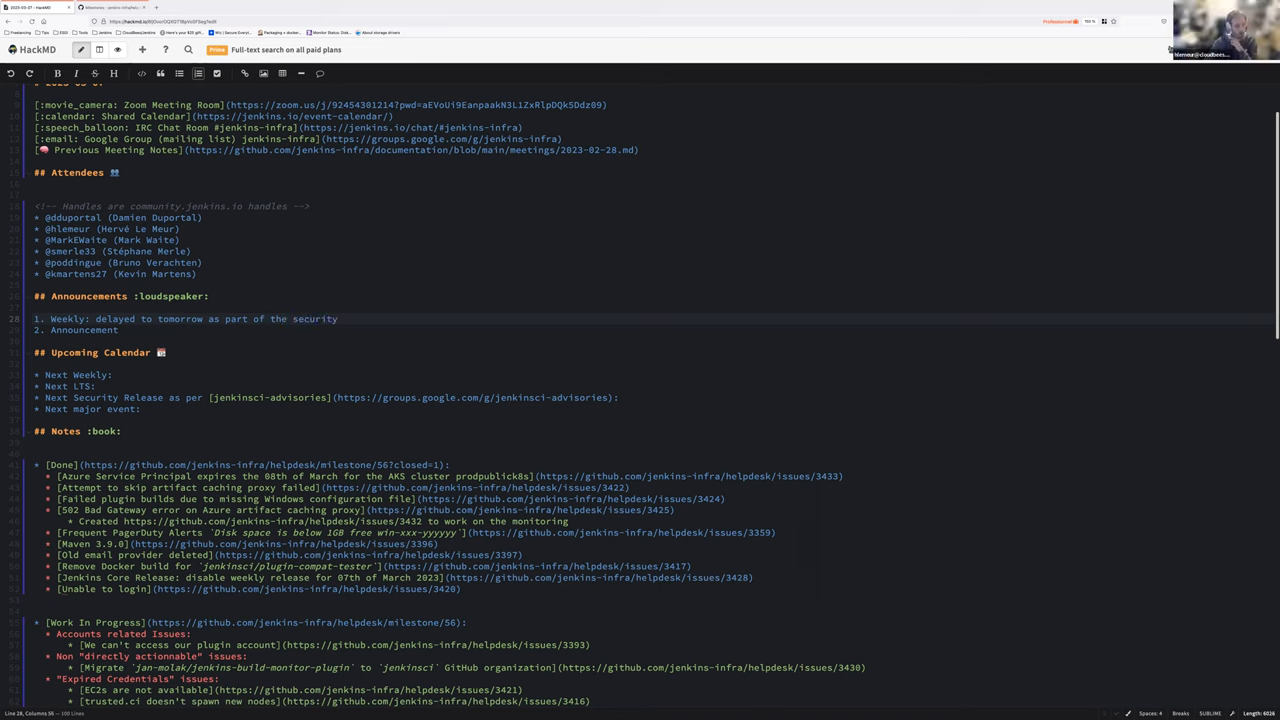
type("advisotry")
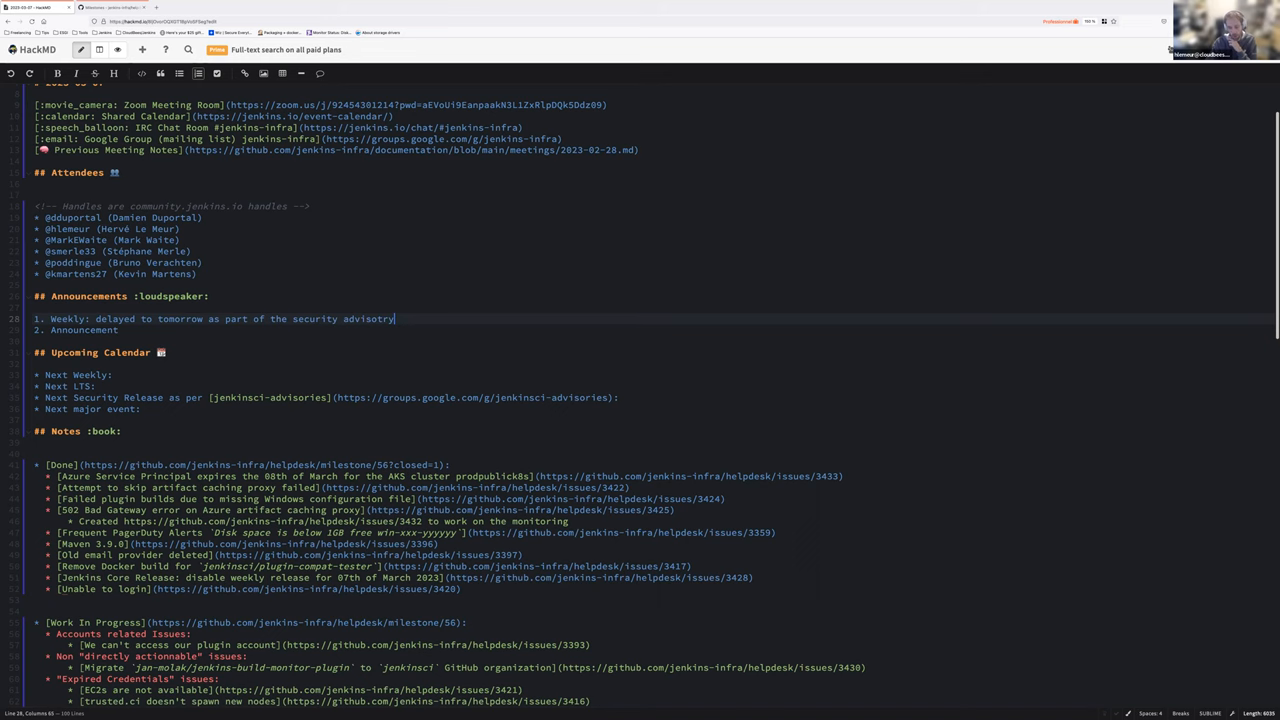
key("Backspace")
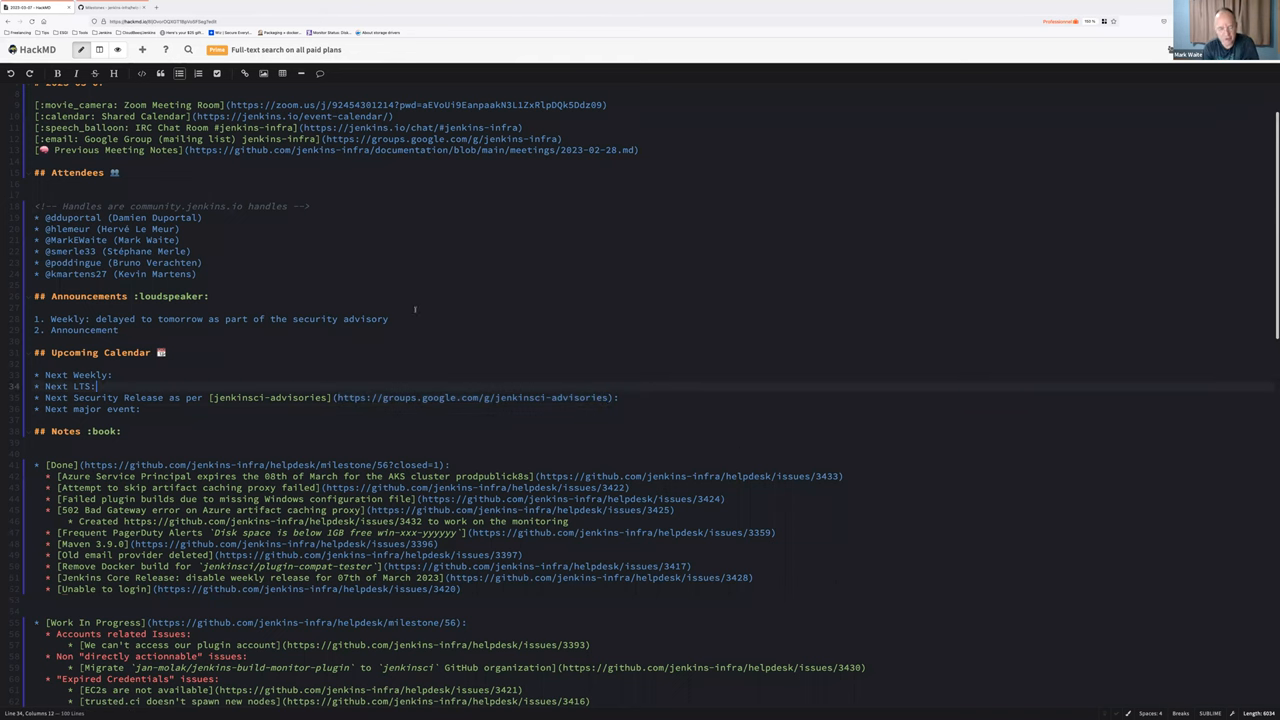
Step: Make '08 March 2023 security advisory' a markdown link to the jenkinsci-advisories Google Groups post
left_click(288, 318)
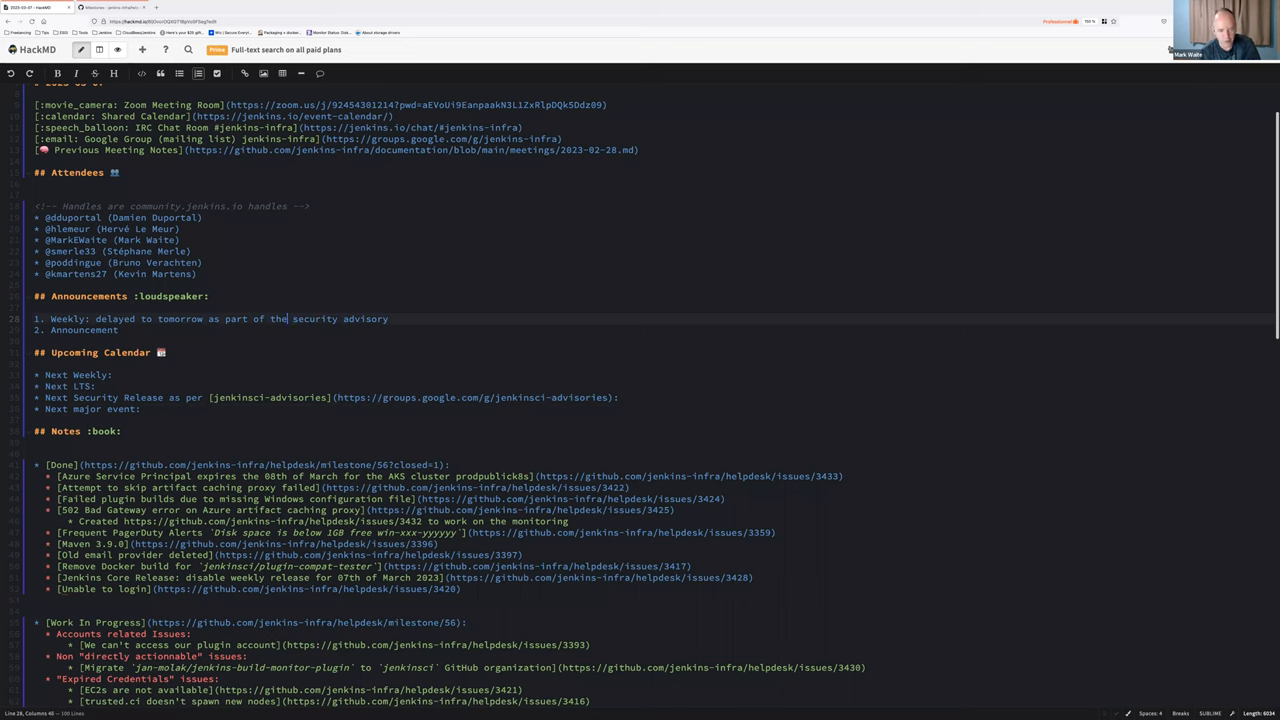
type("[08")
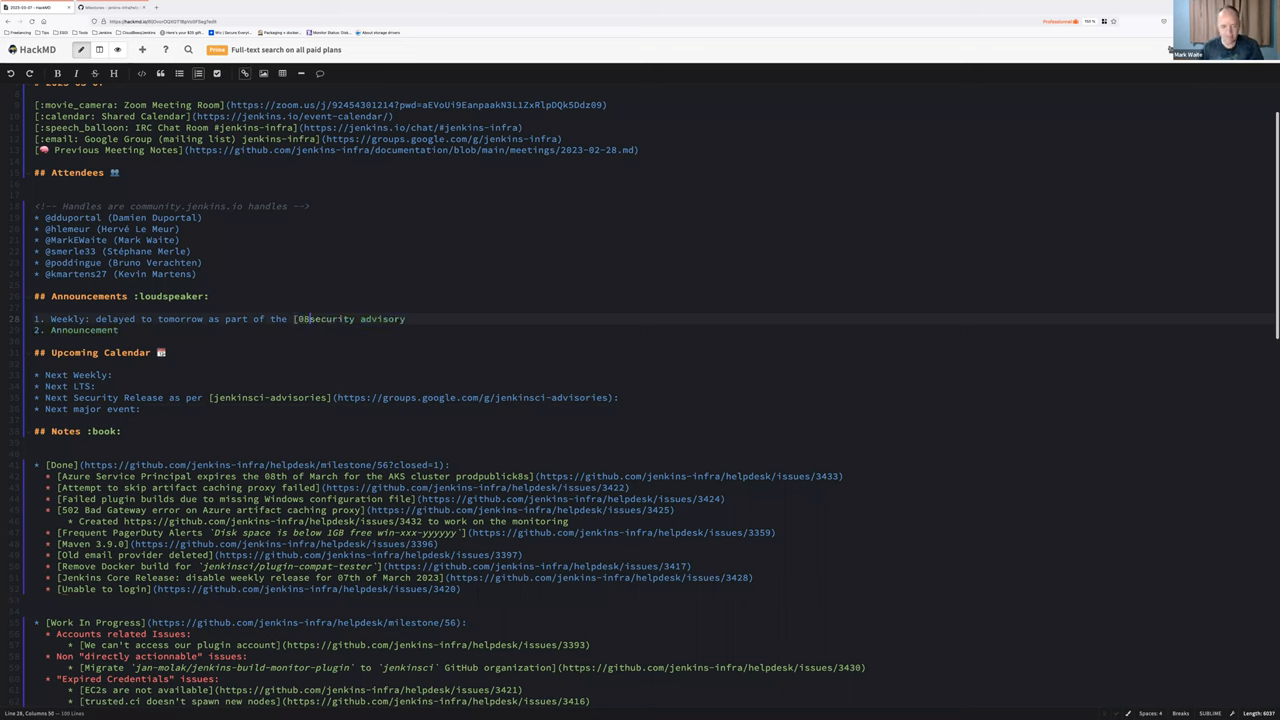
type("March")
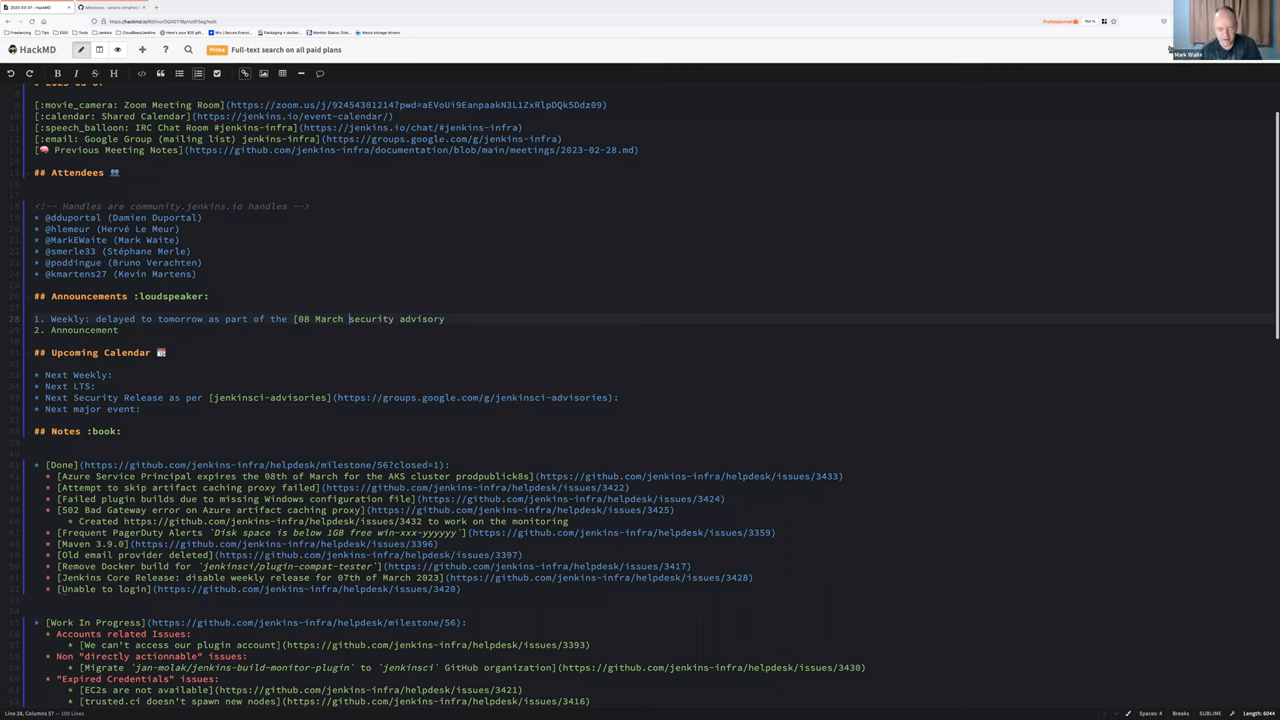
type("2023")
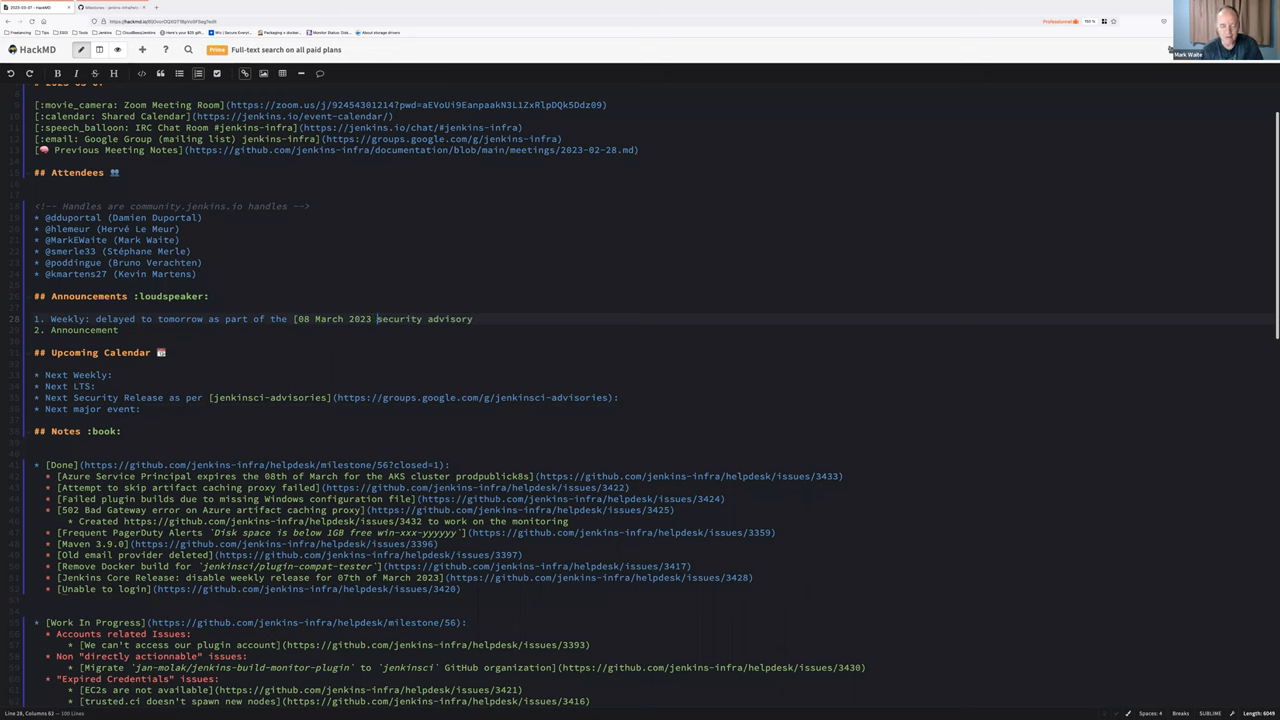
type("](https://groups.google.com/g/jenkinsci-advisories/c/RmkqB1wAY14)")
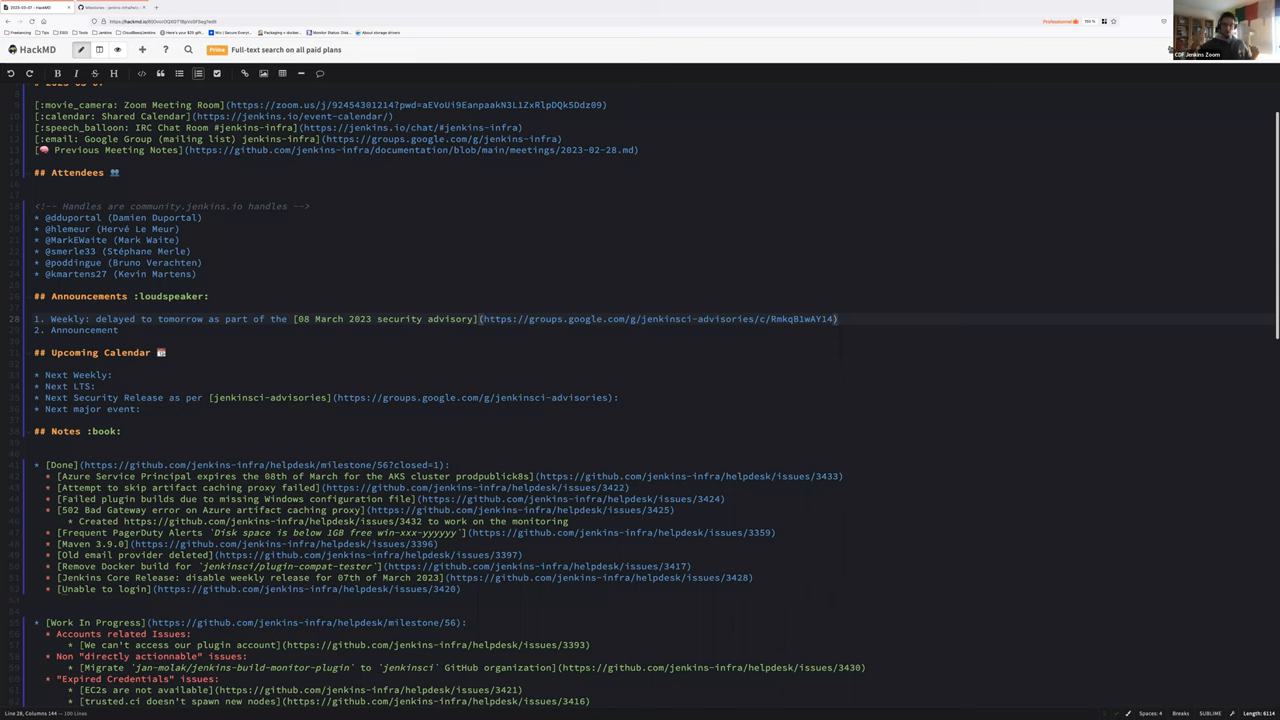
left_click(838, 318)
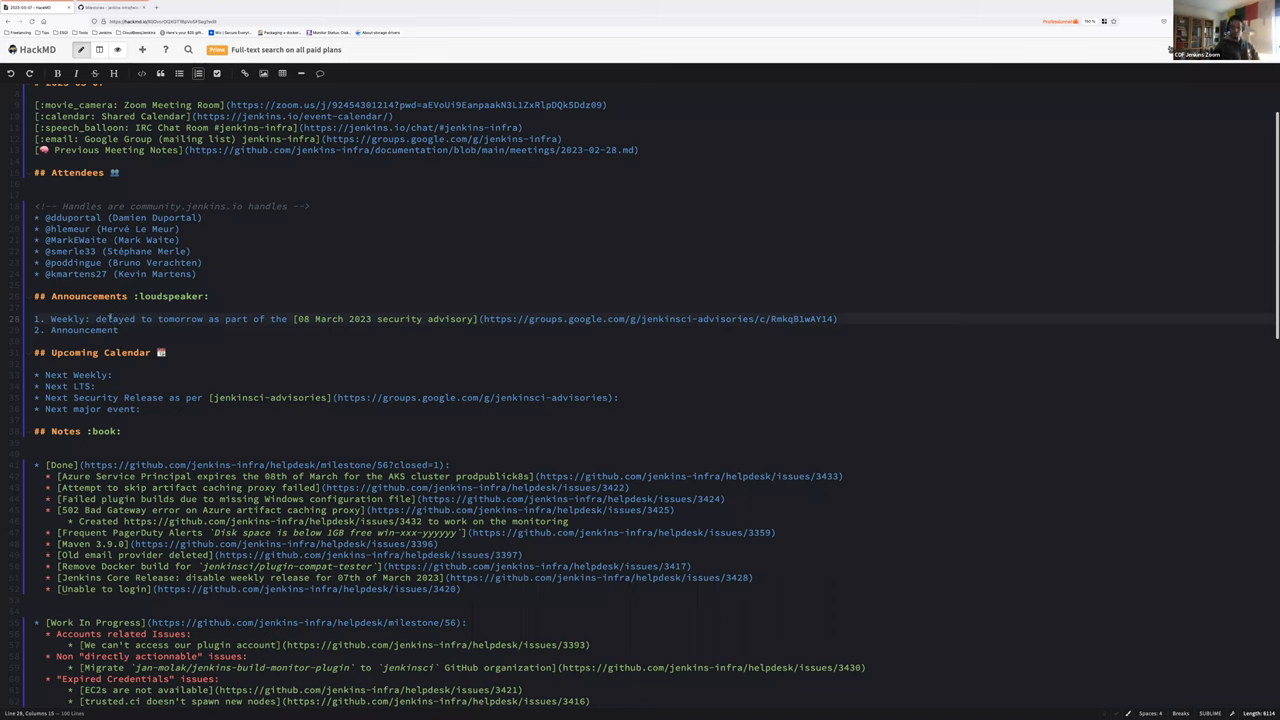
left_click(36, 330)
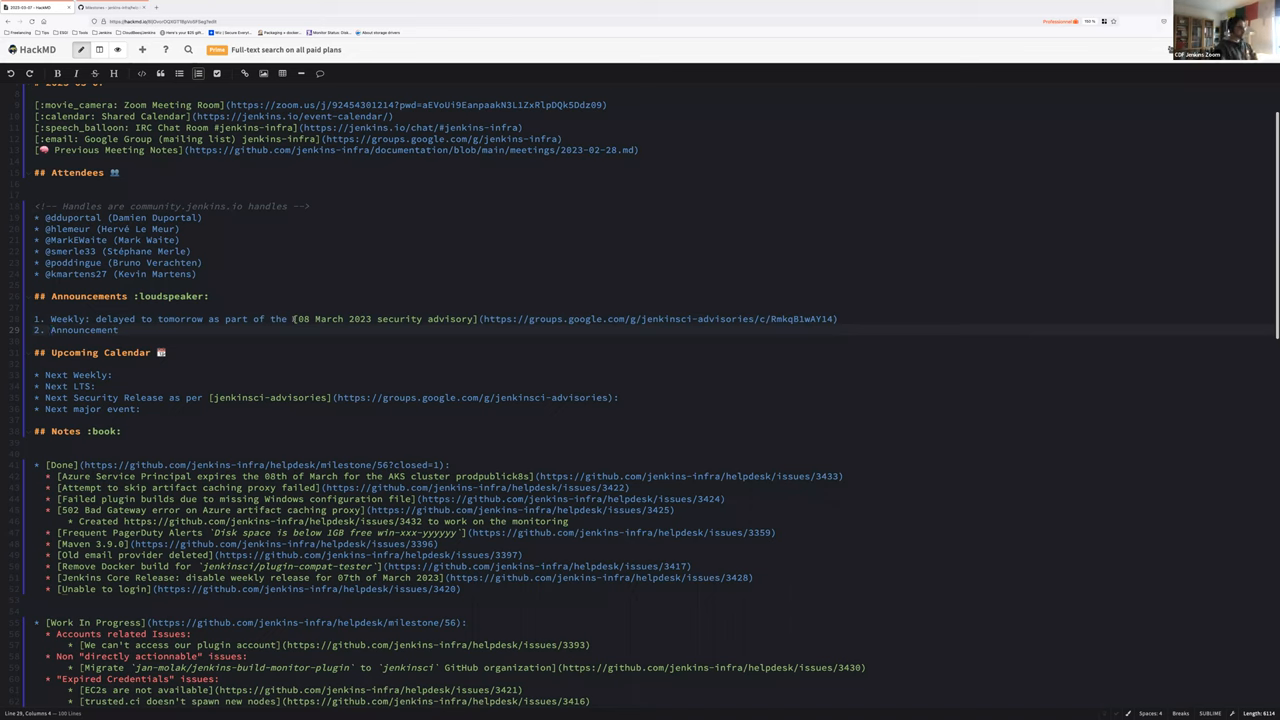
Step: Select the advisory link for reuse in announcement 2 and move to a new browser tab
left_click_drag(292, 318, 838, 318)
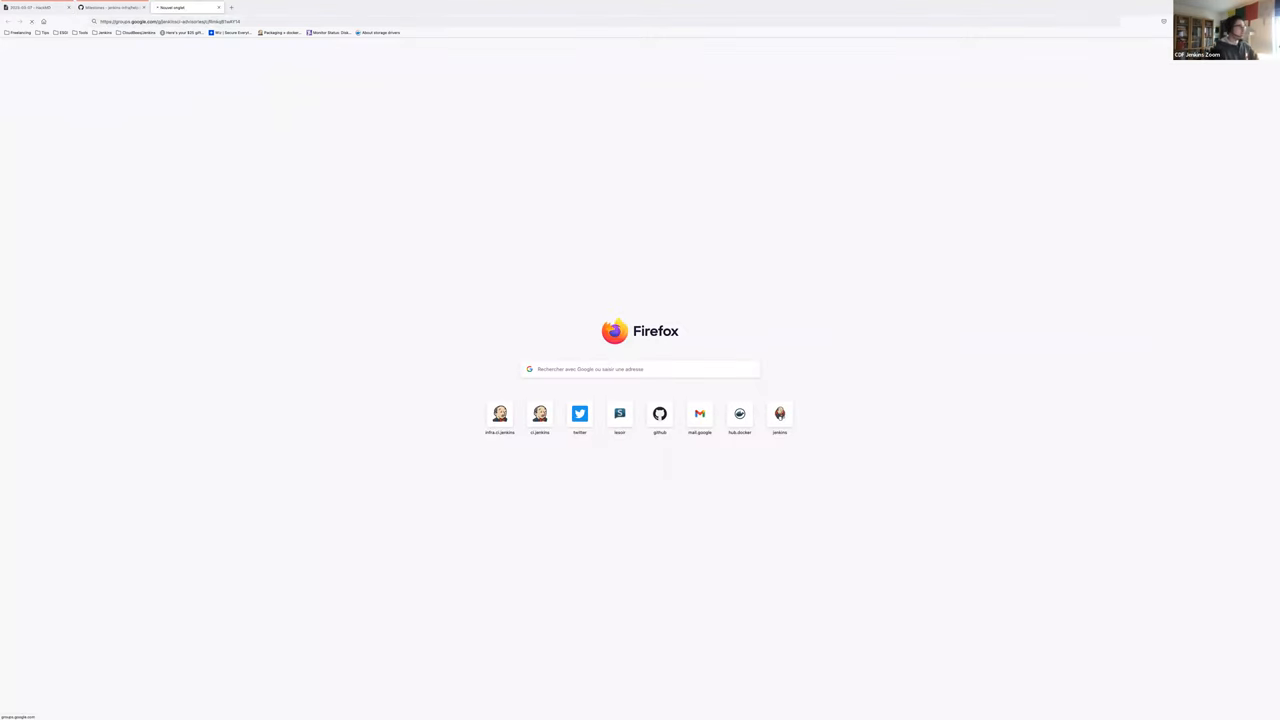
left_click(184, 8)
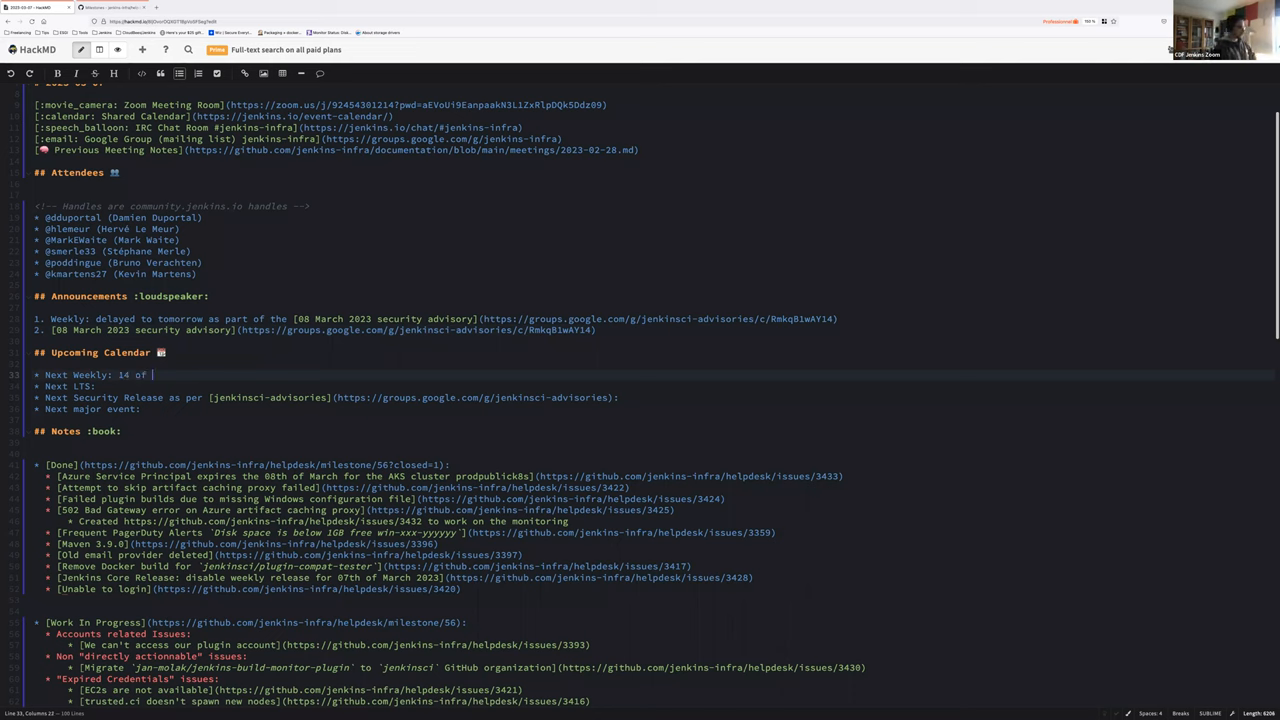
Step: Fill next Weekly 2.395 tomorrow (08 of March) and LTS 2.387.1 in the Upcoming Calendar
type("March (2.39")
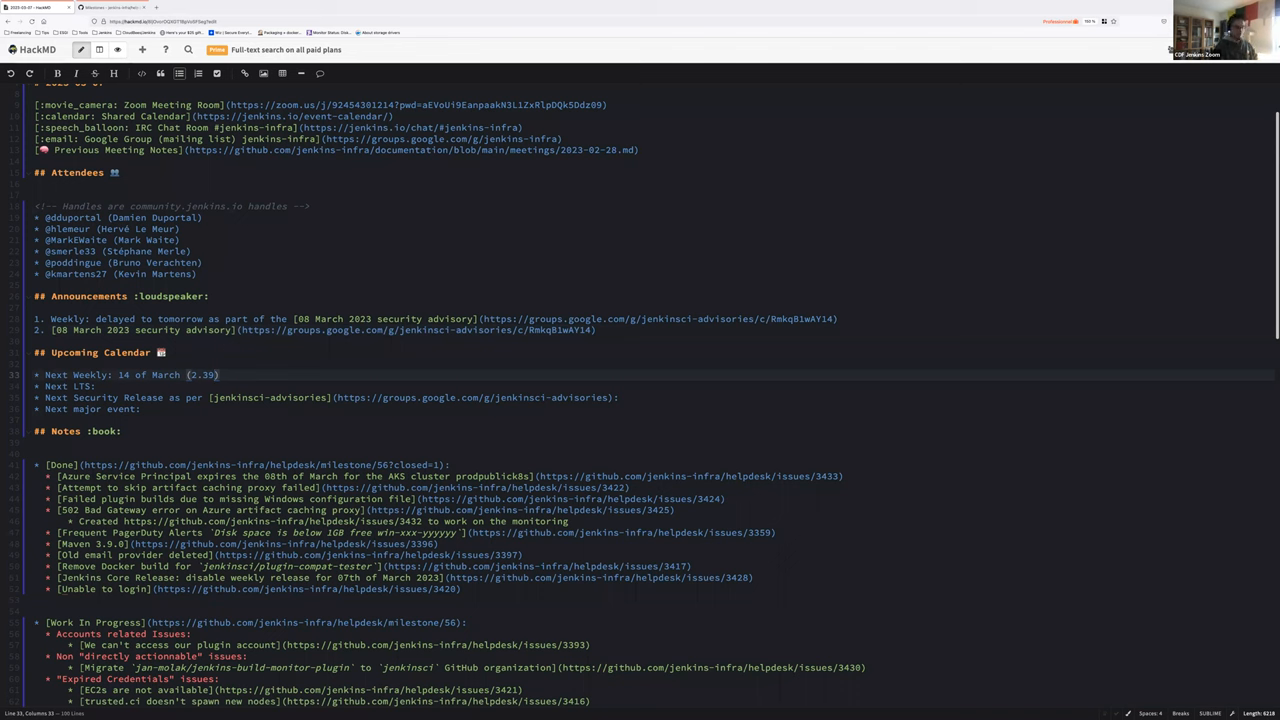
type("2")
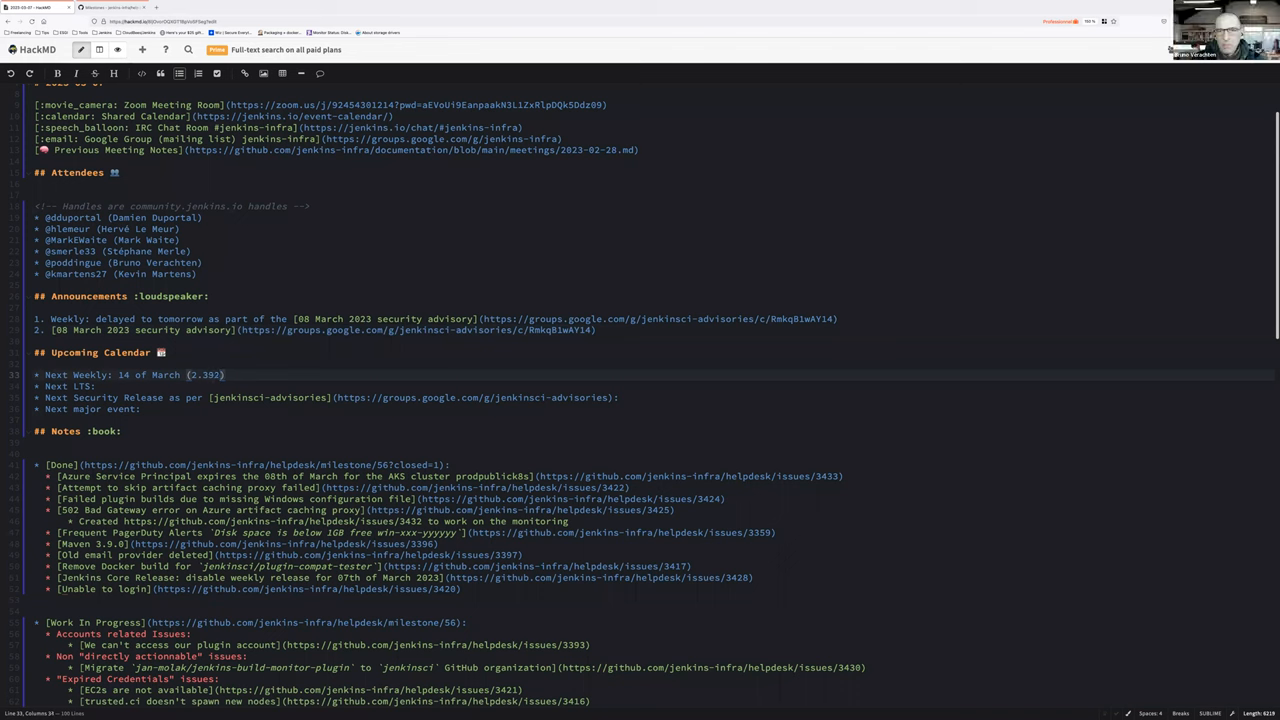
type("2.395")
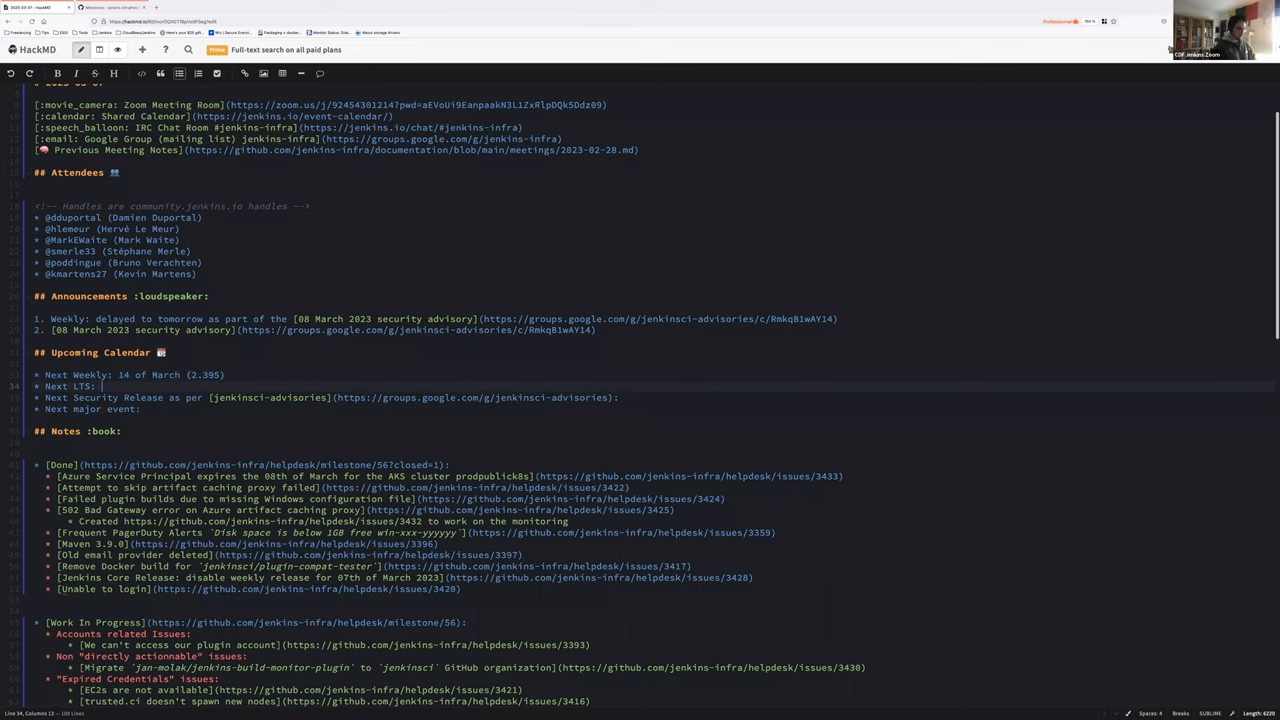
type("tomorrow")
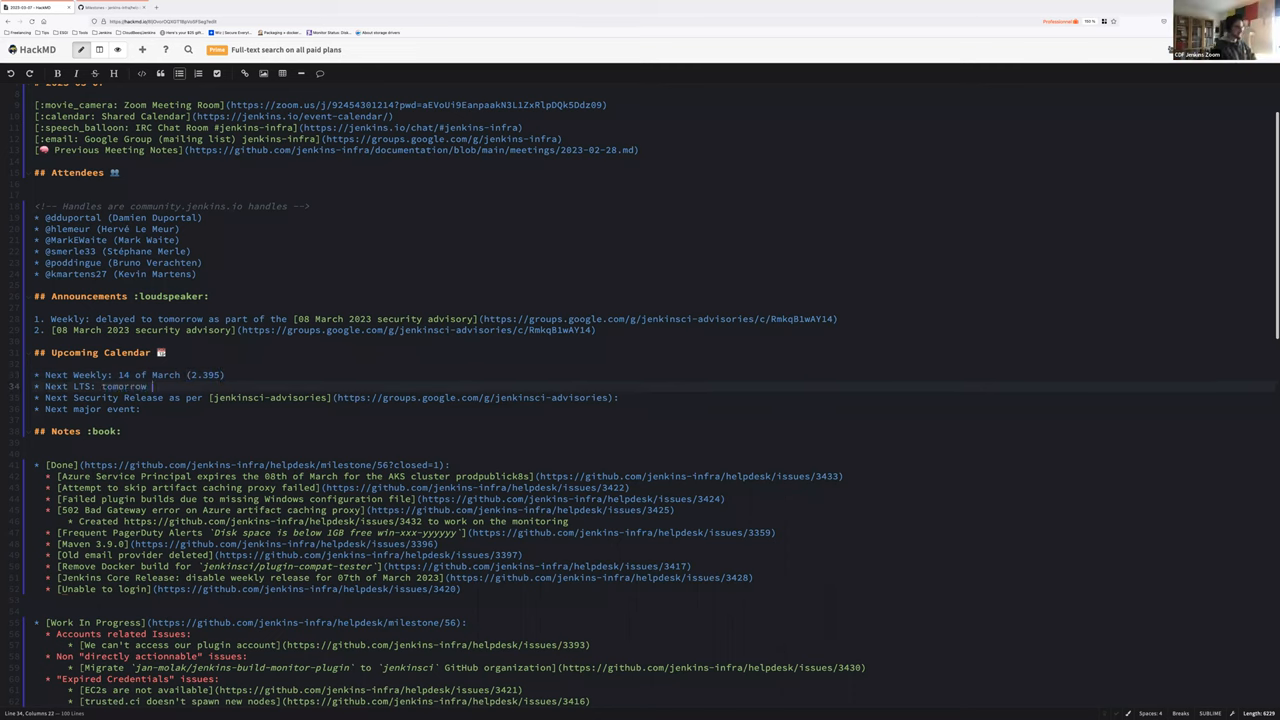
type("(08)")
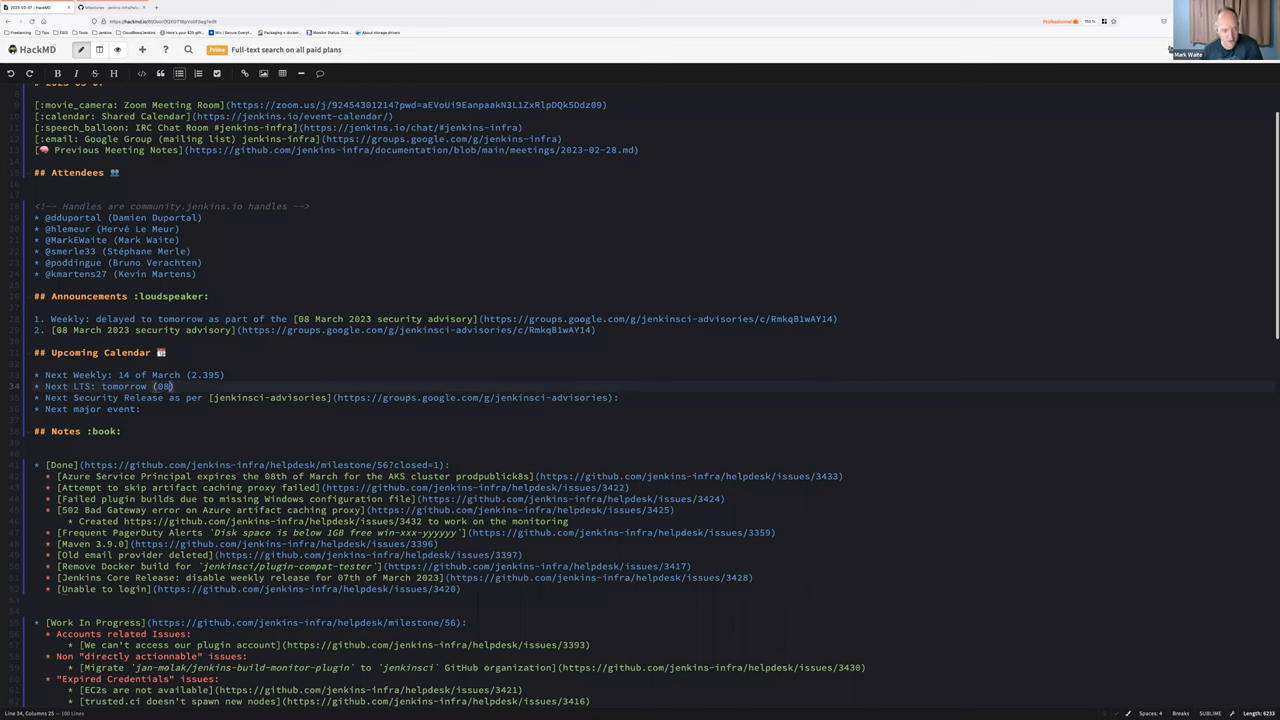
type("of March)")
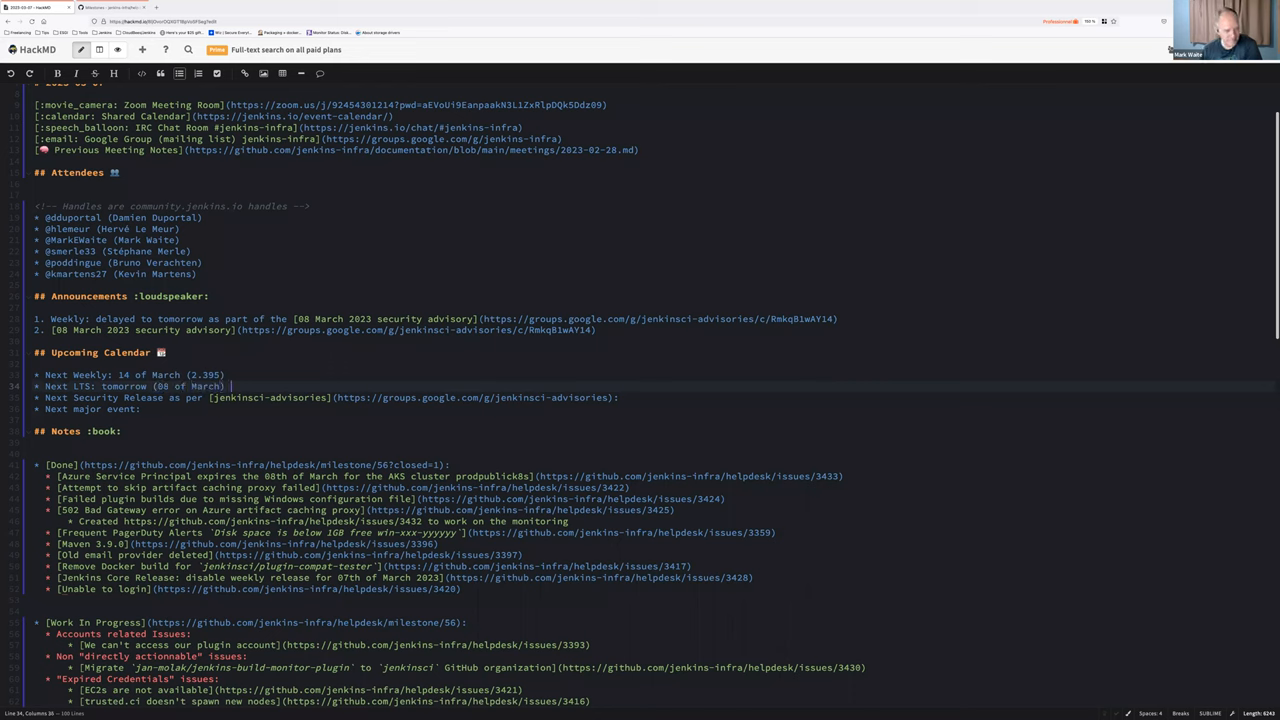
type("2.387.1")
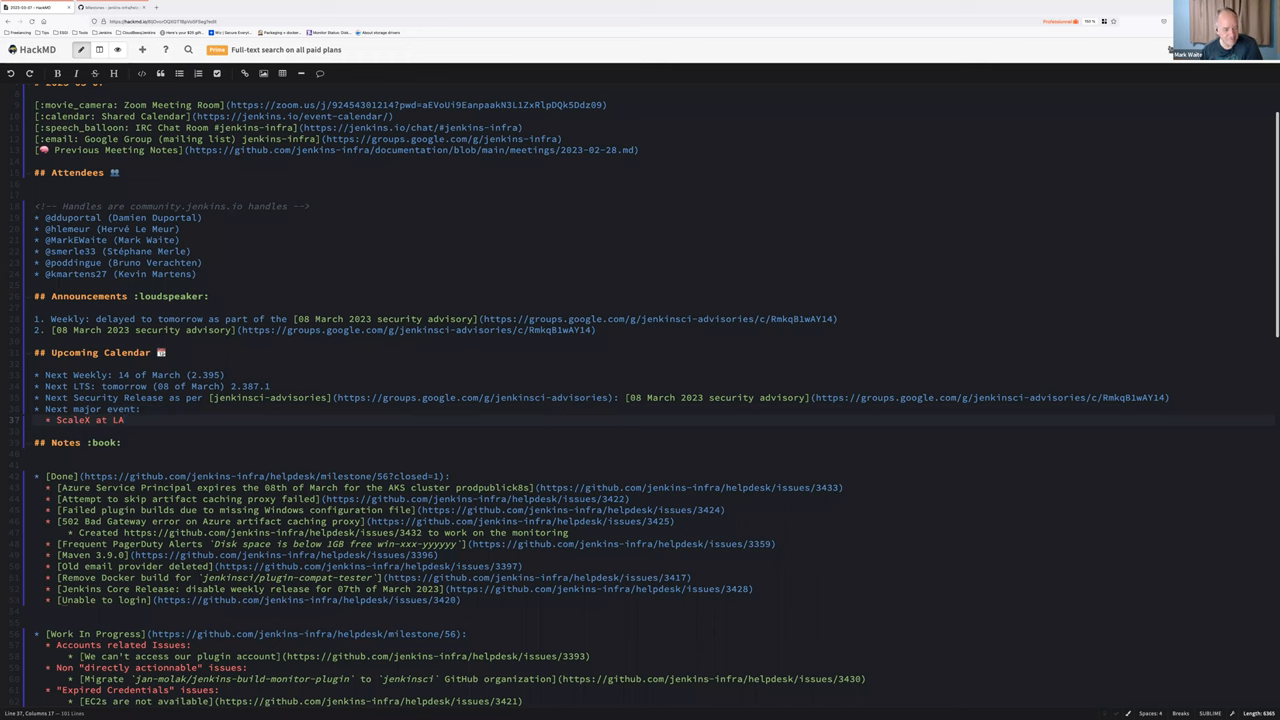
Step: Add next major events: LA conference this week and Devoxx France in April, starting its April 13 date
type("Devoxx")
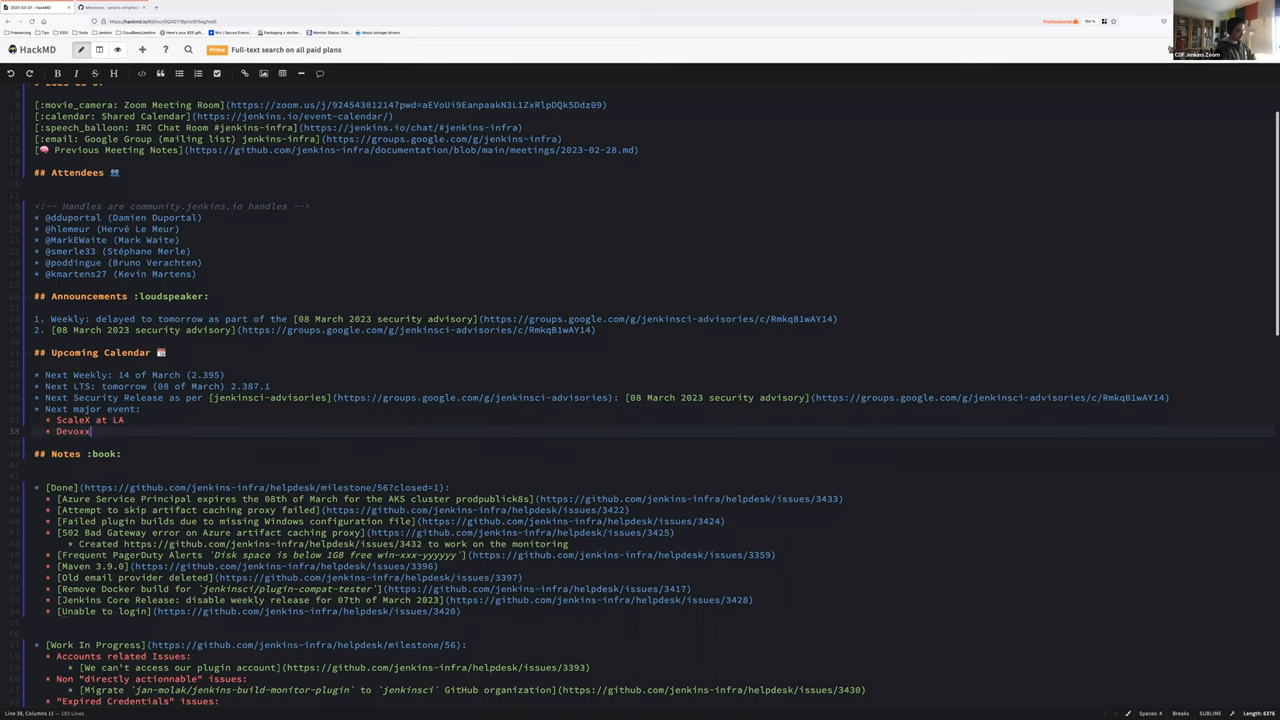
type("France")
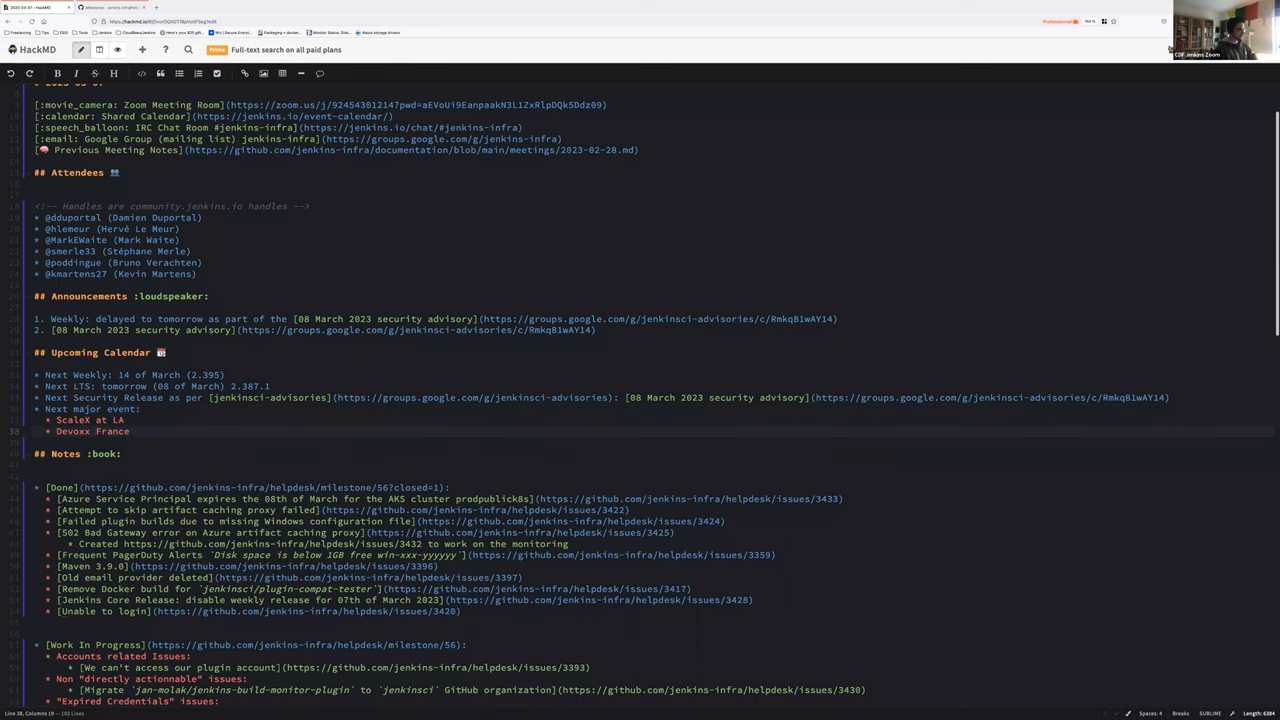
type("this week")
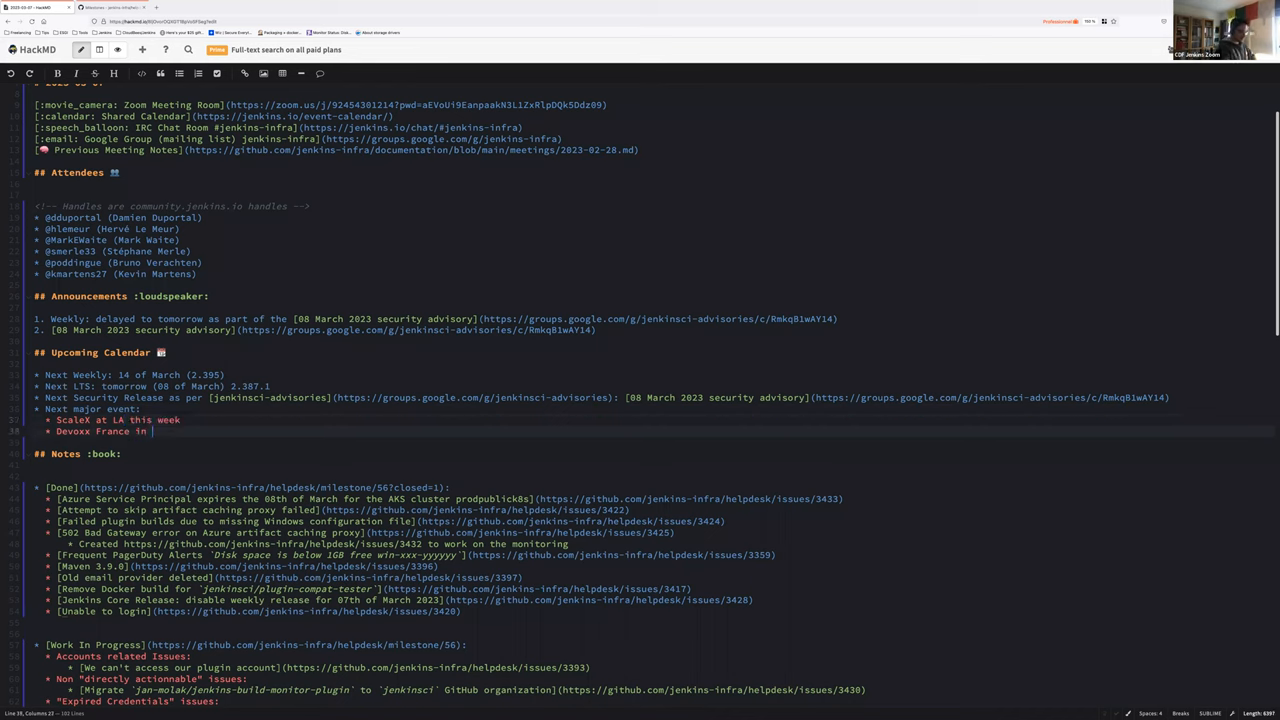
type("April")
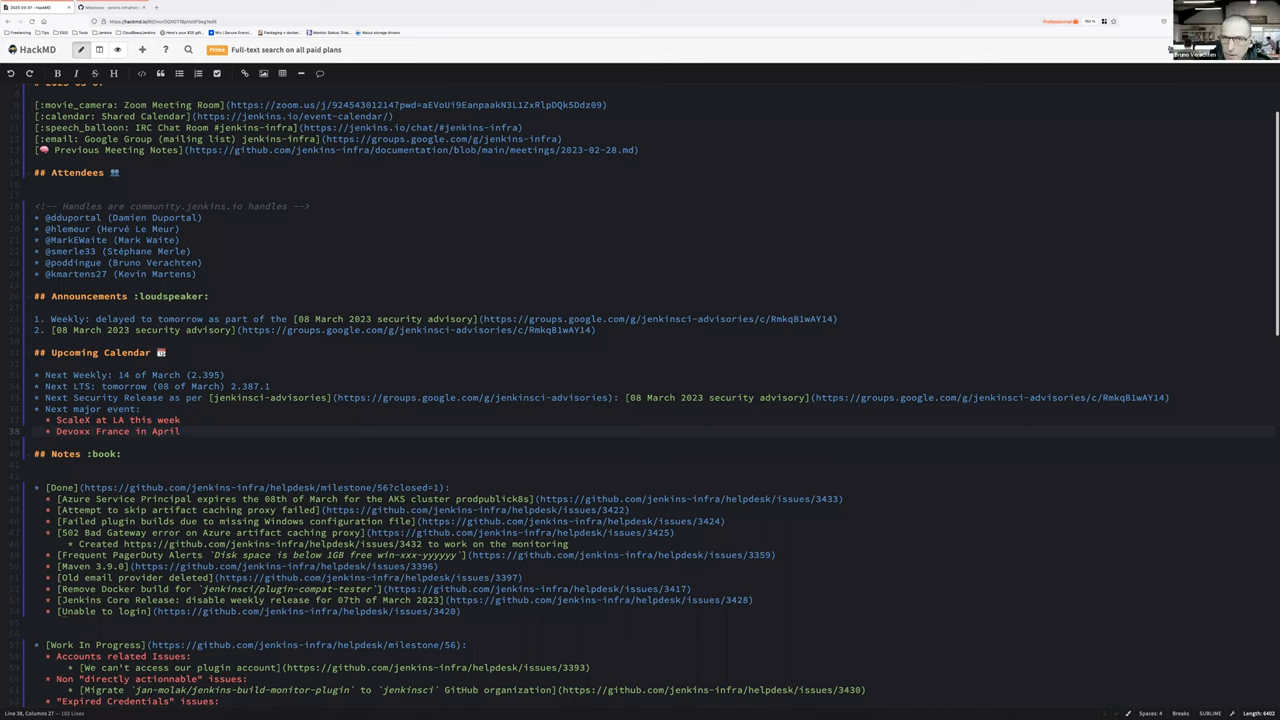
left_click(180, 420)
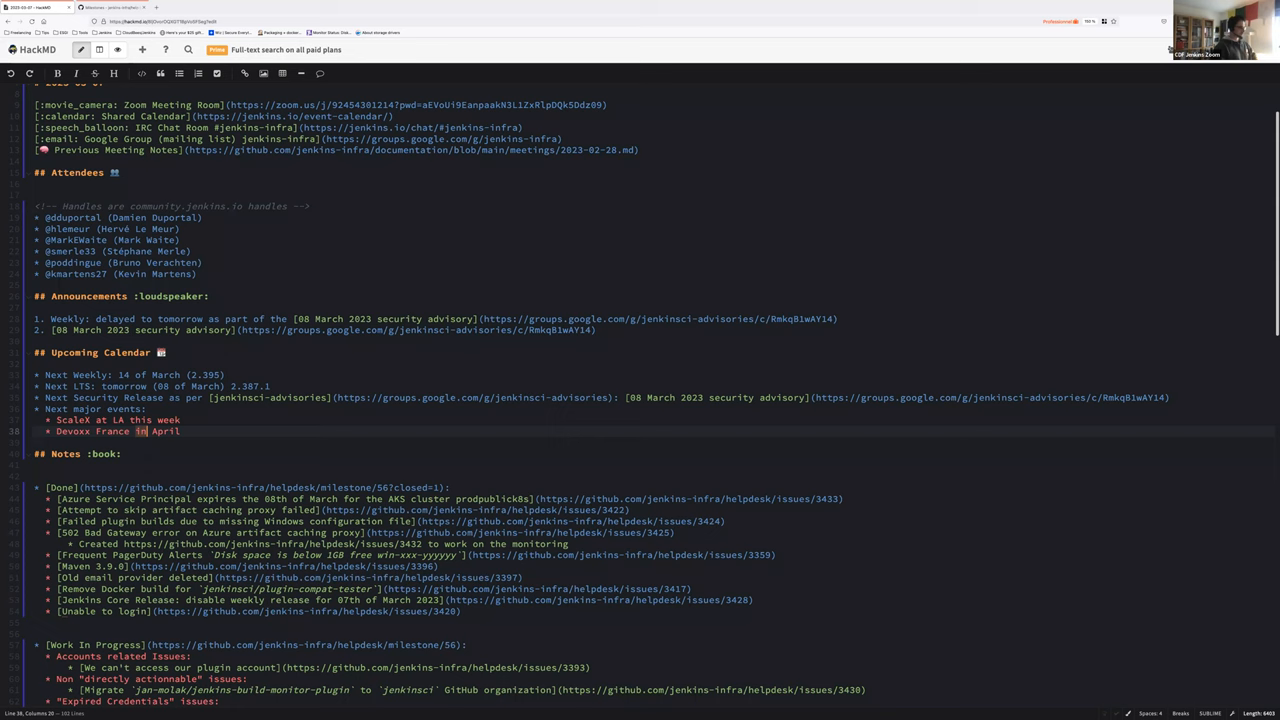
type("April 13")
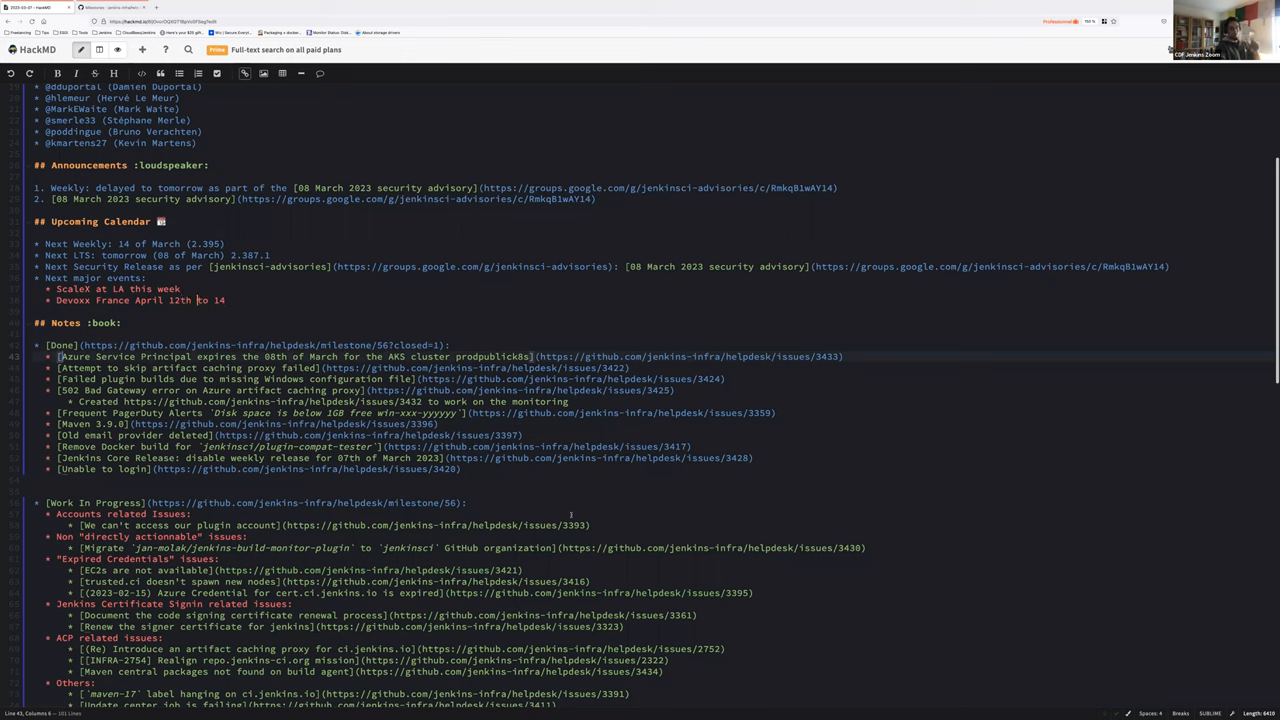
Step: Complete the Devoxx France date range as April 12th to 14th
type("th")
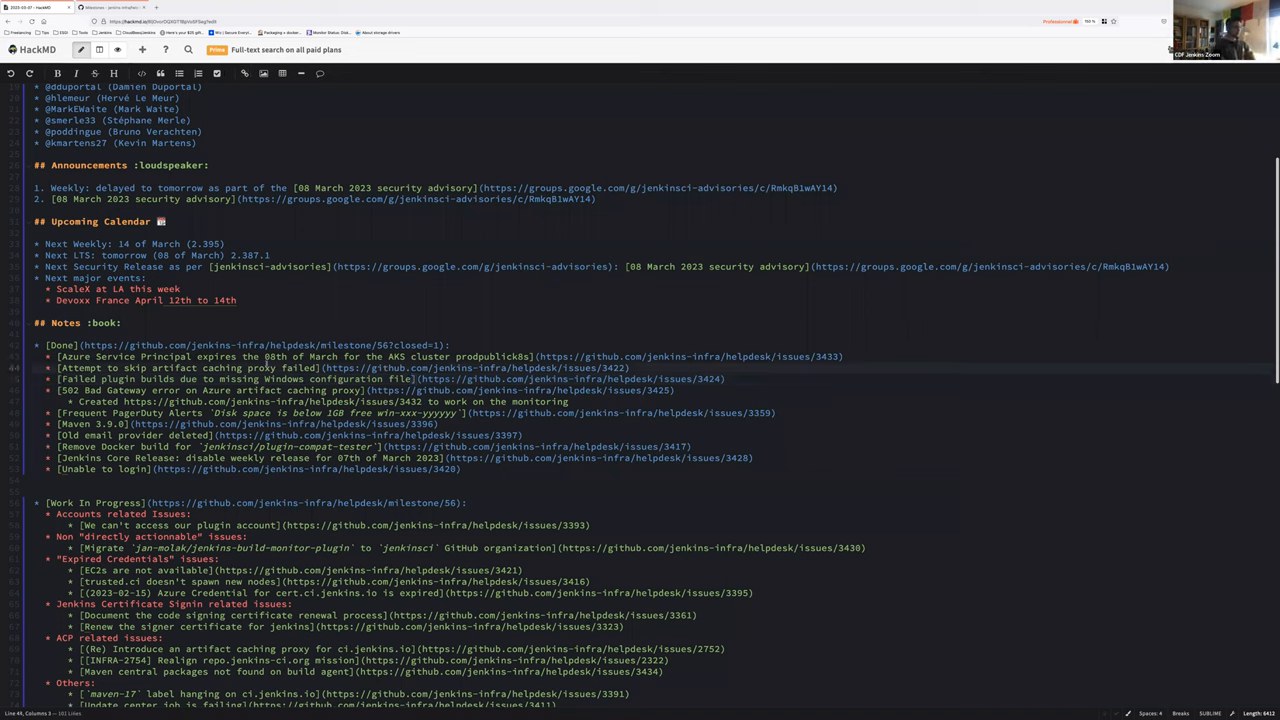
left_click_drag(56, 368, 632, 390)
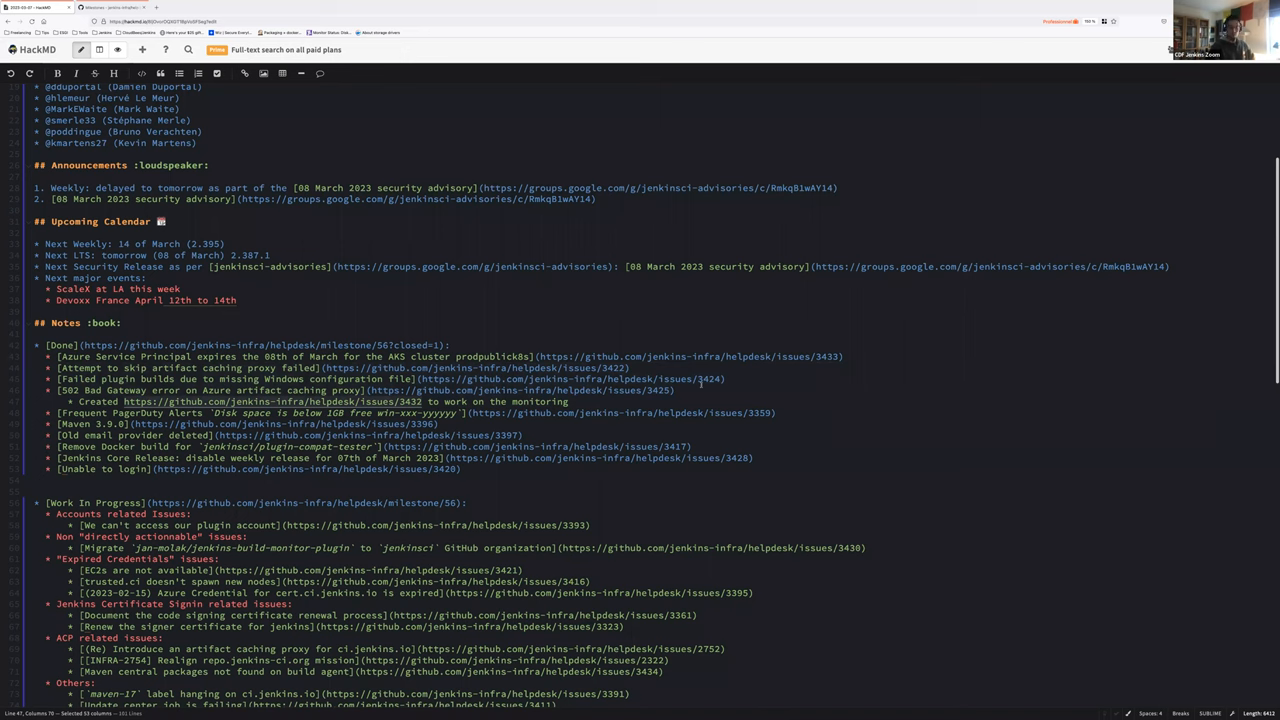
left_click(420, 400)
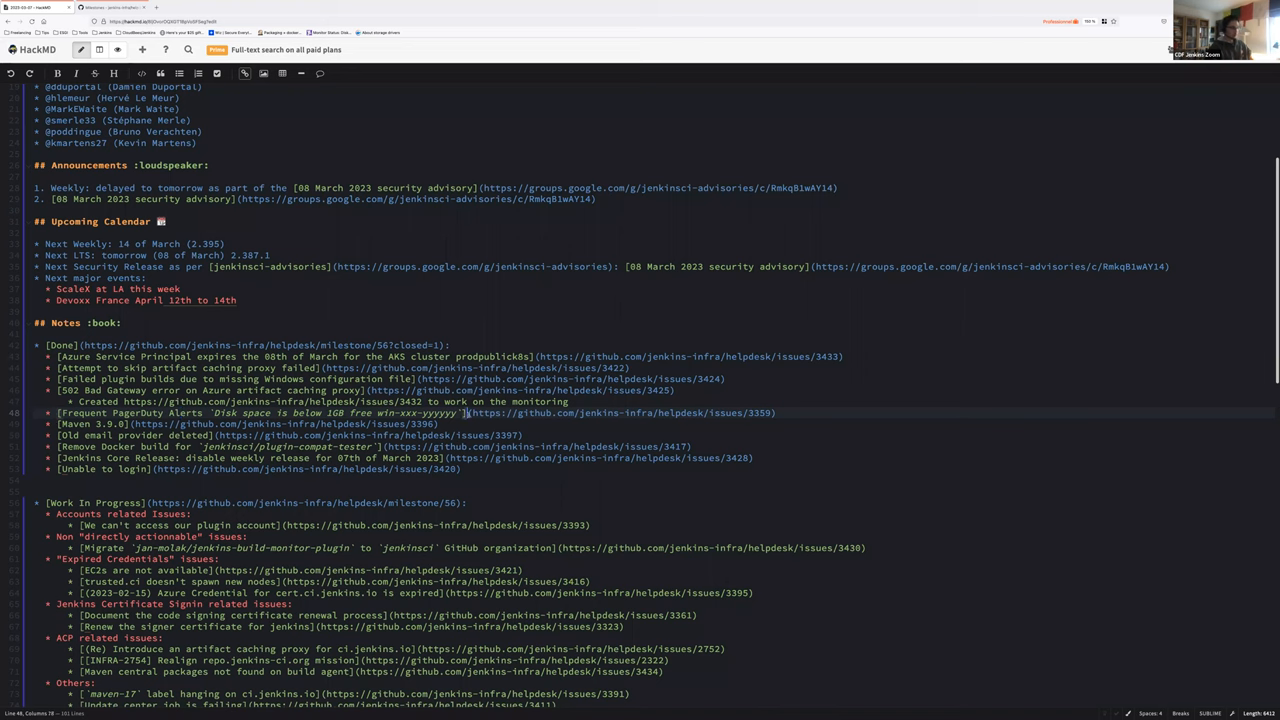
left_click_drag(470, 412, 770, 412)
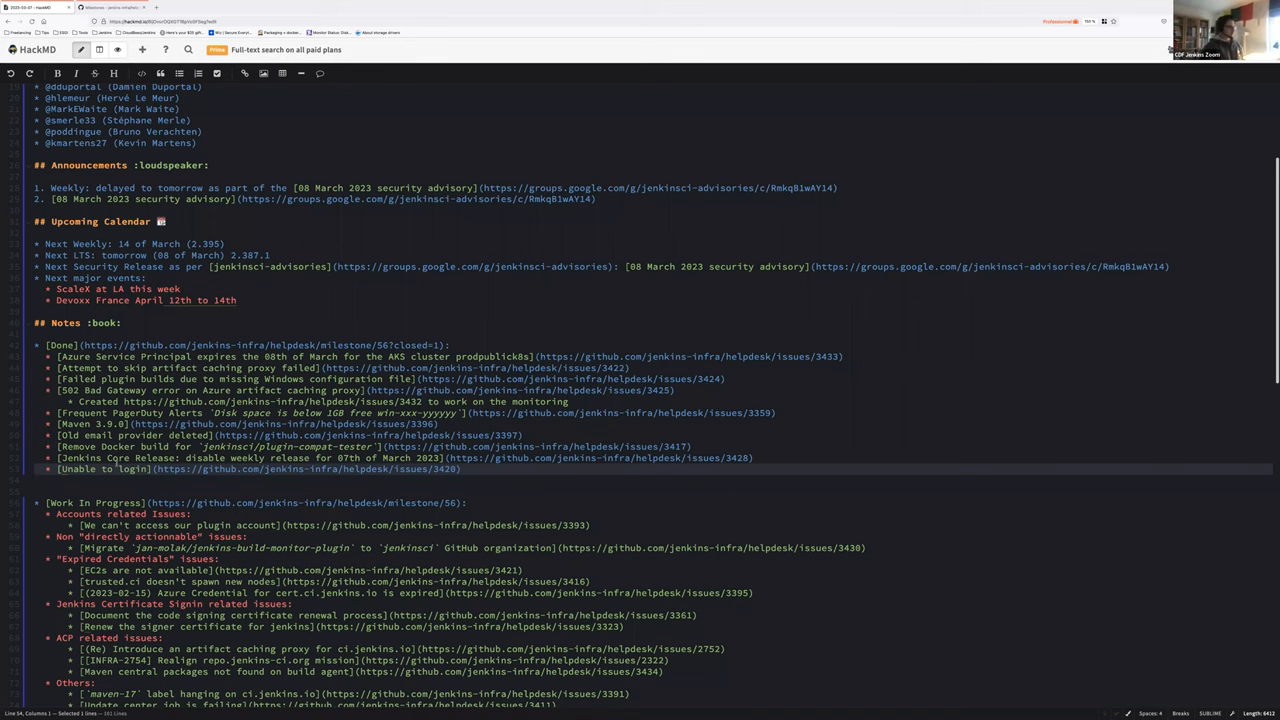
scroll("down", 3)
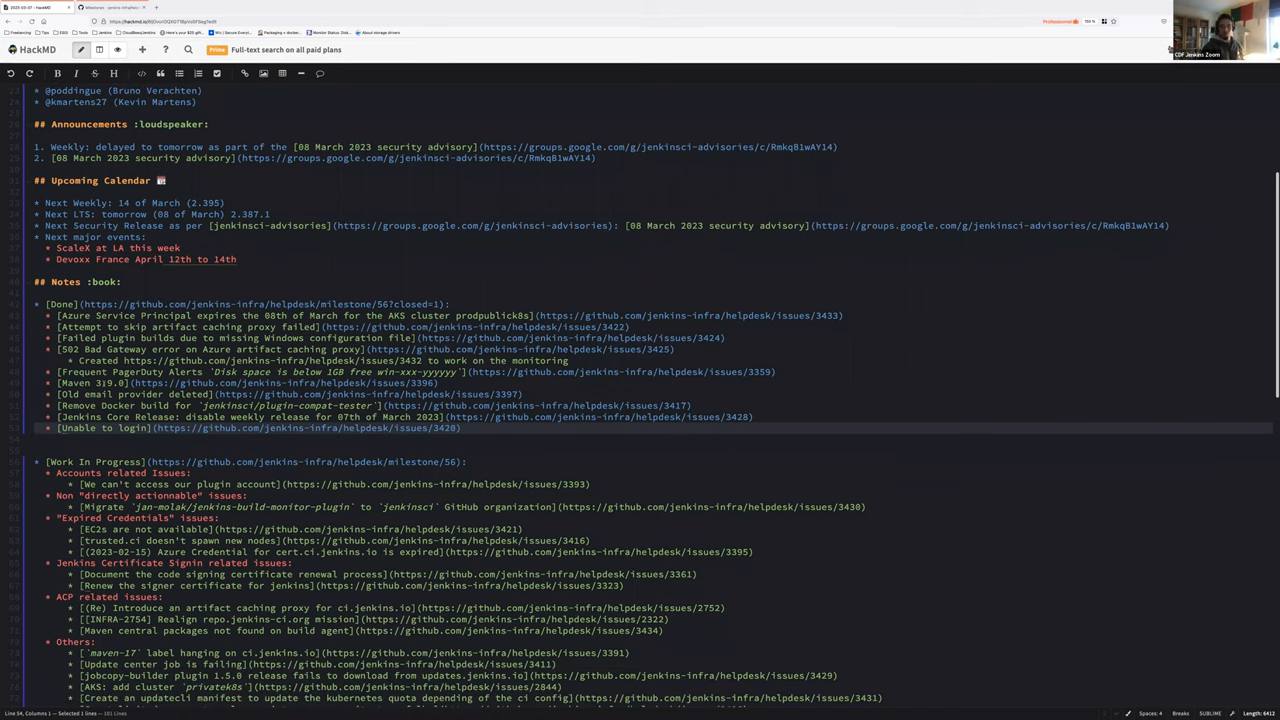
scroll("down", 3)
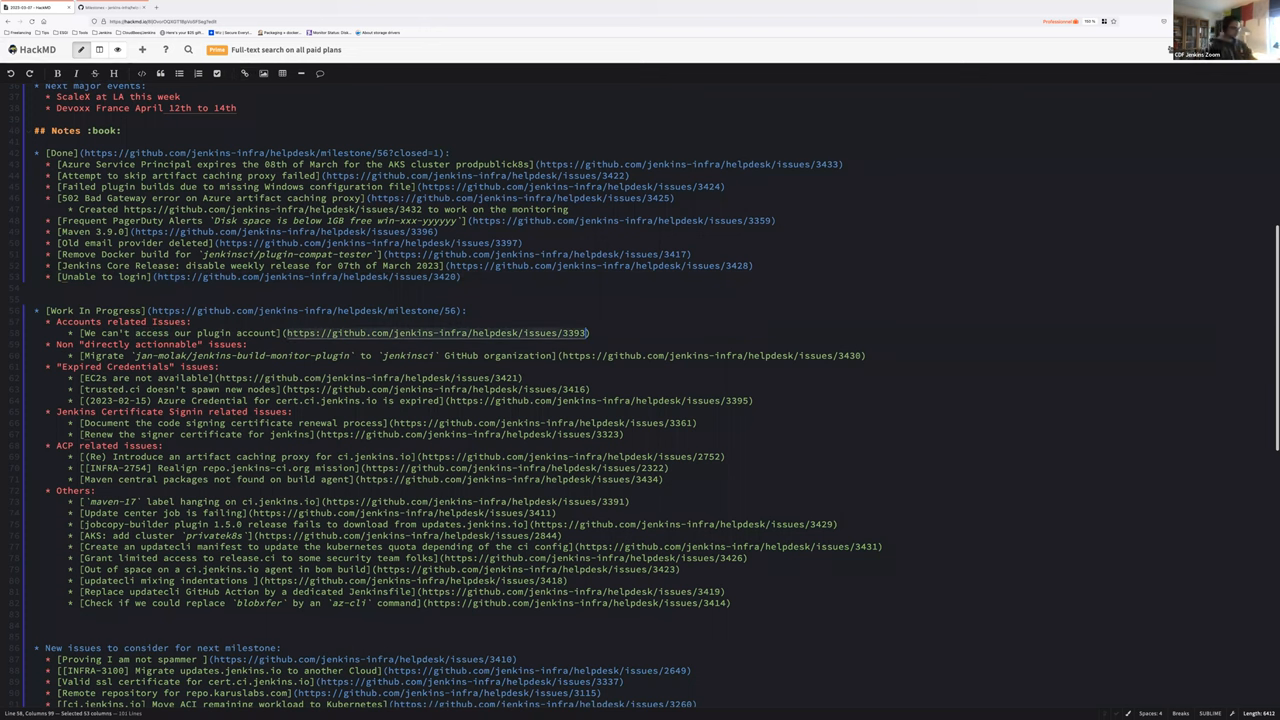
Step: Read helpdesk issue #3393 about plugin account access and select the quoted account address
left_click(436, 332)
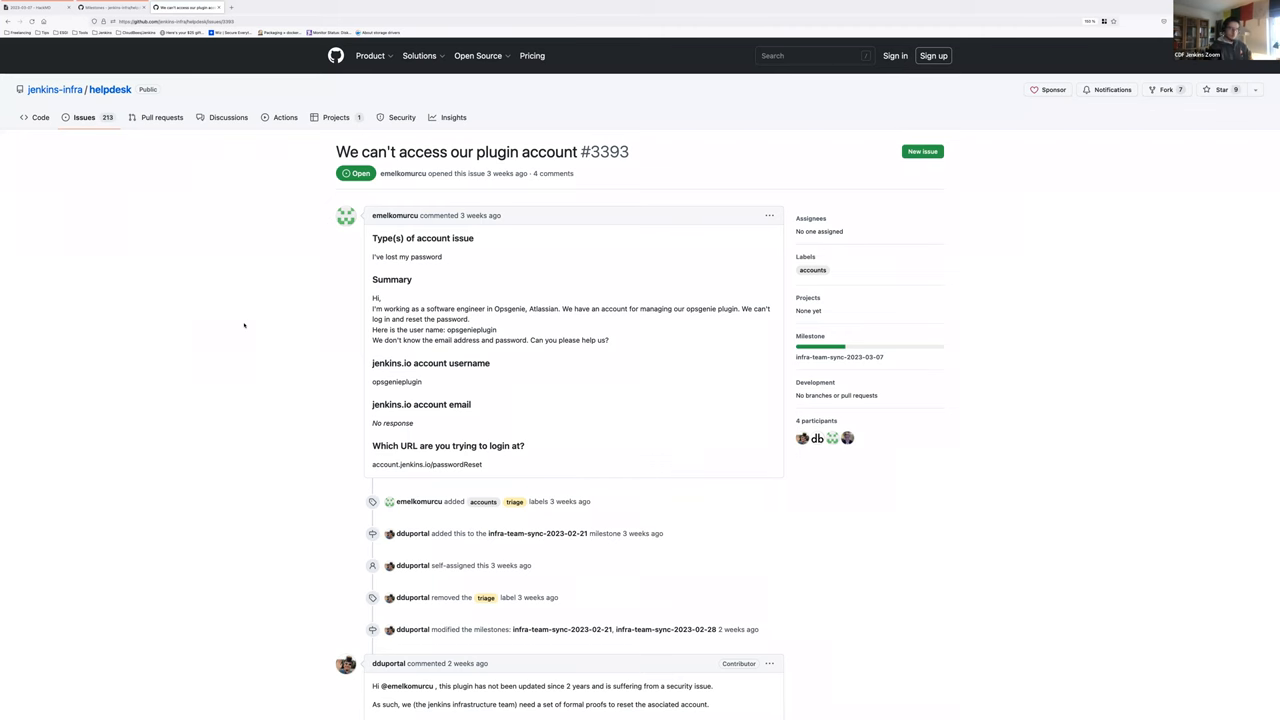
scroll("down", 3)
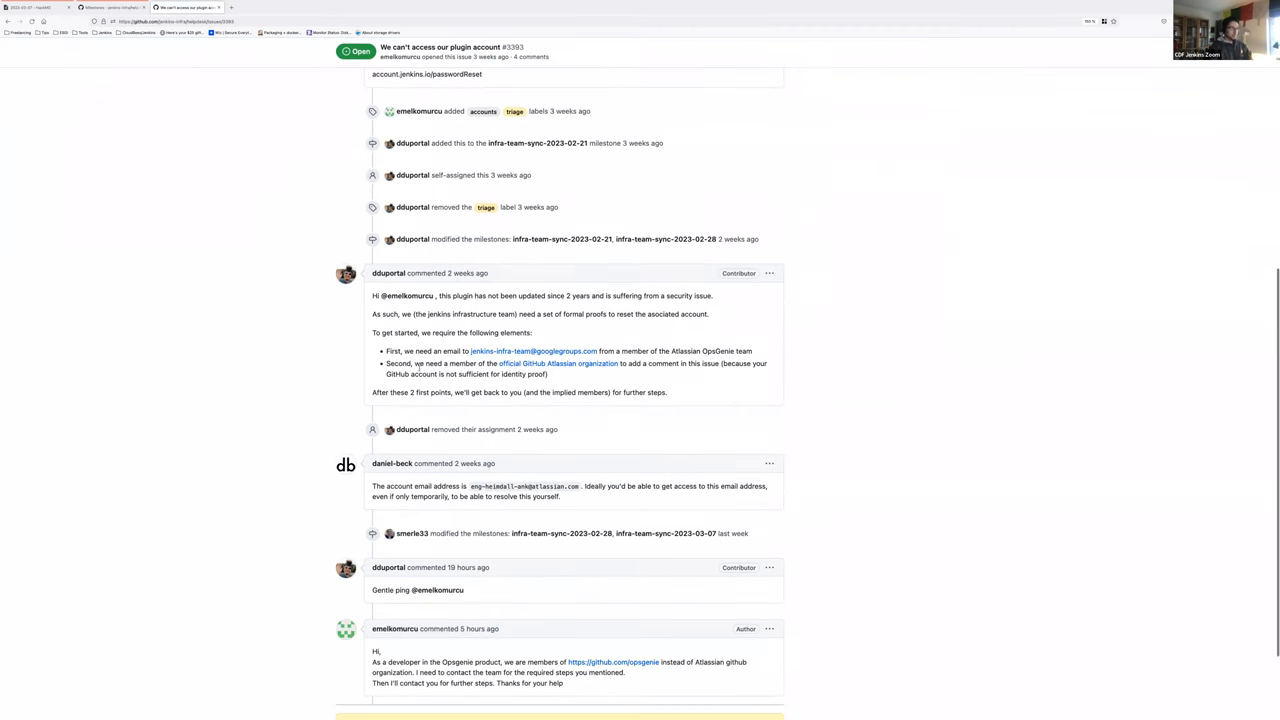
scroll("down", 3)
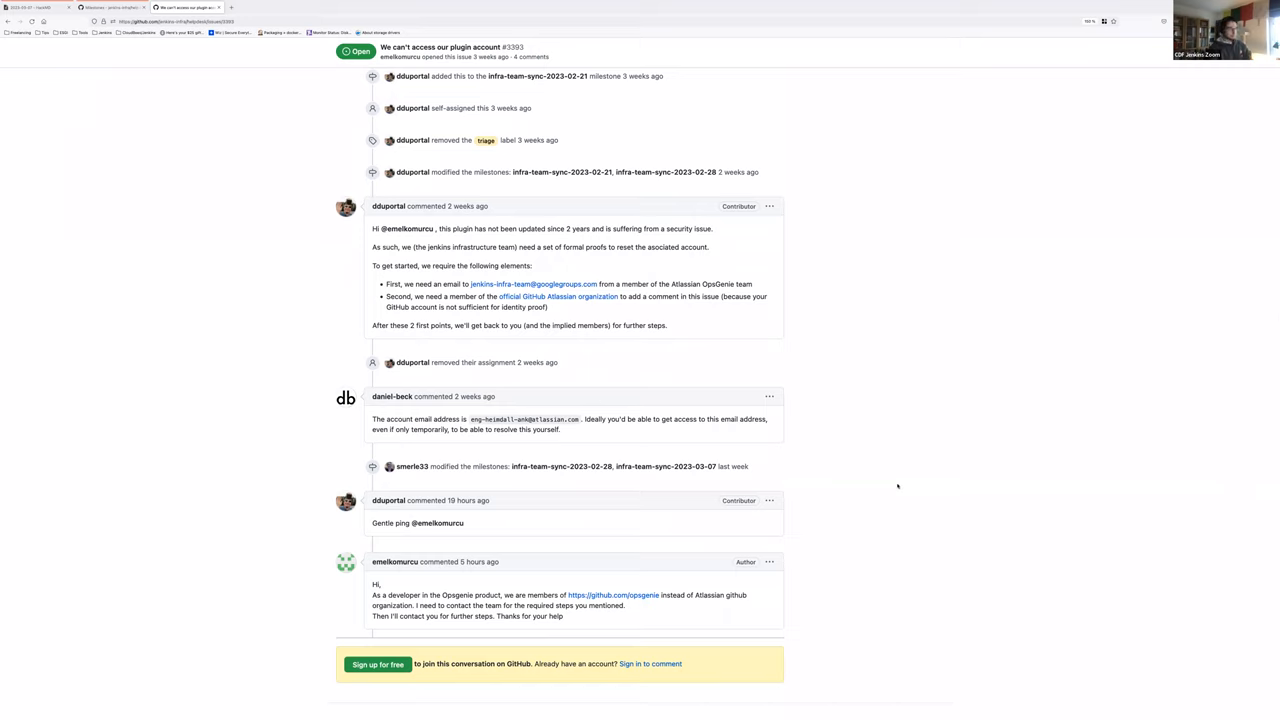
mouse_move(614, 596)
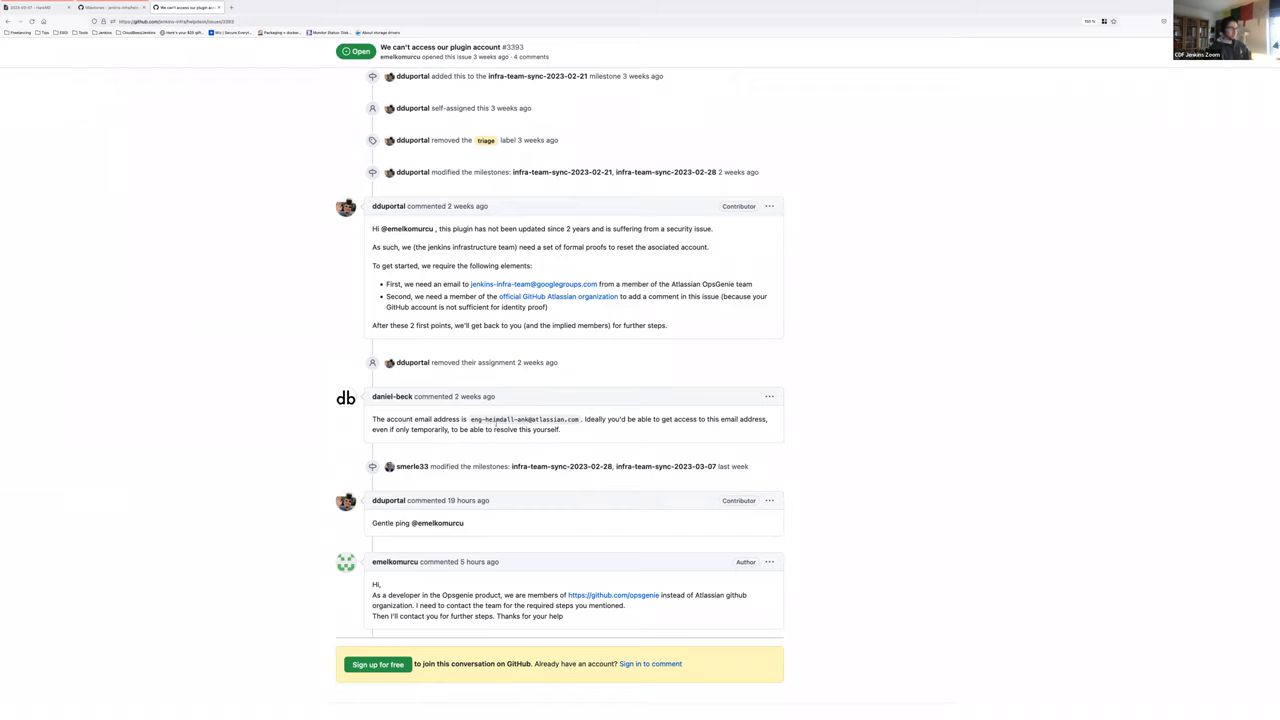
double_click(524, 420)
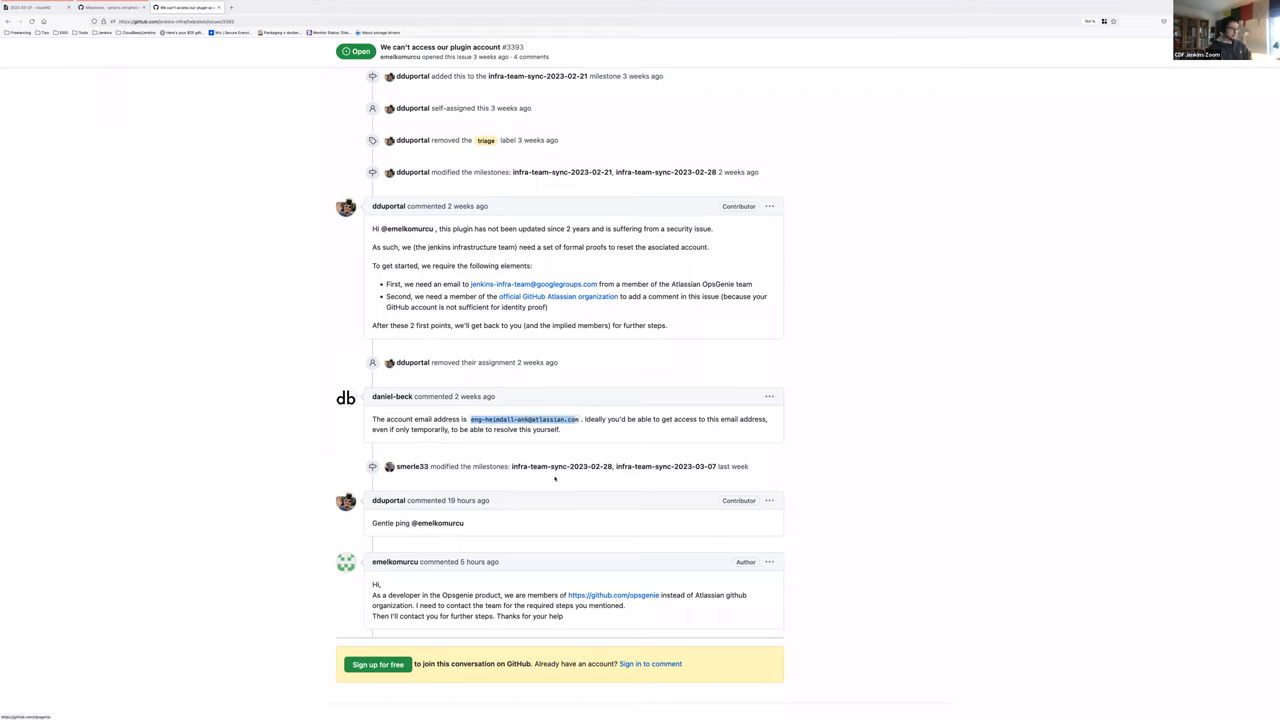
mouse_move(224, 388)
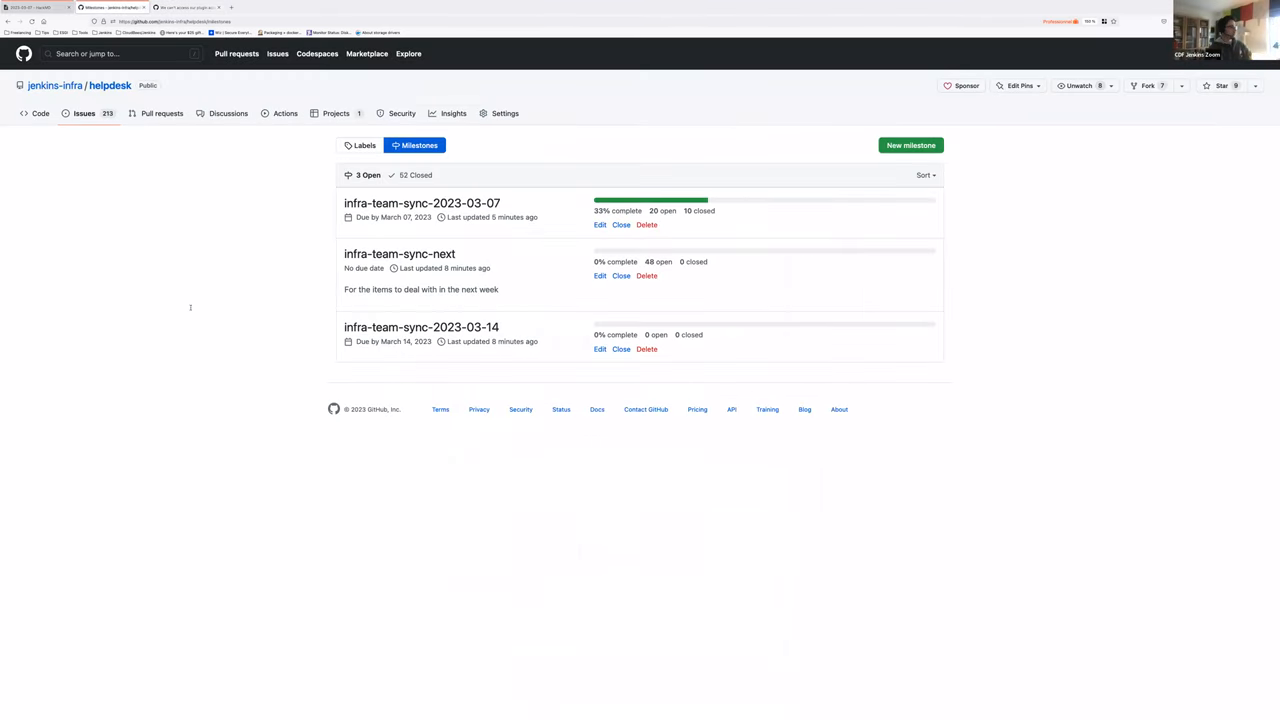
Step: Return to the HackMD meeting notes tab
left_click(112, 8)
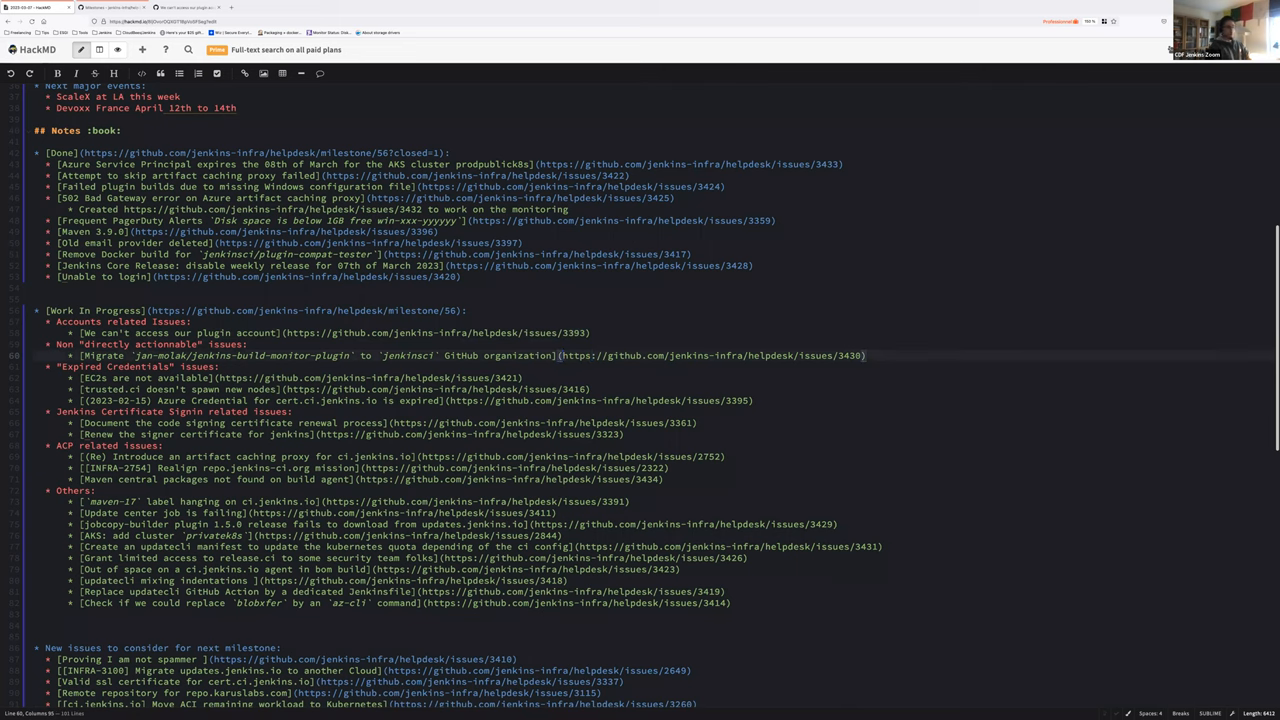
Step: Follow the helpdesk #3430 build-monitor-plugin migration link and read through its comments
left_click_drag(562, 356, 864, 356)
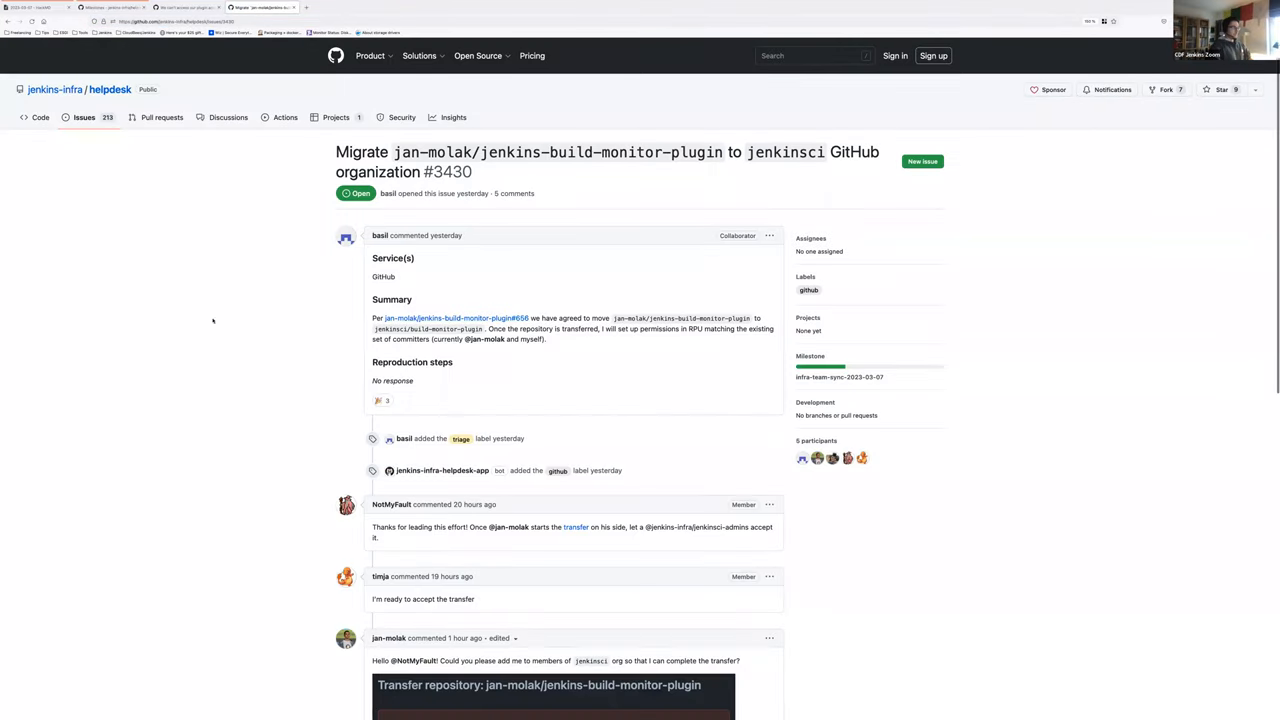
scroll("down", 3)
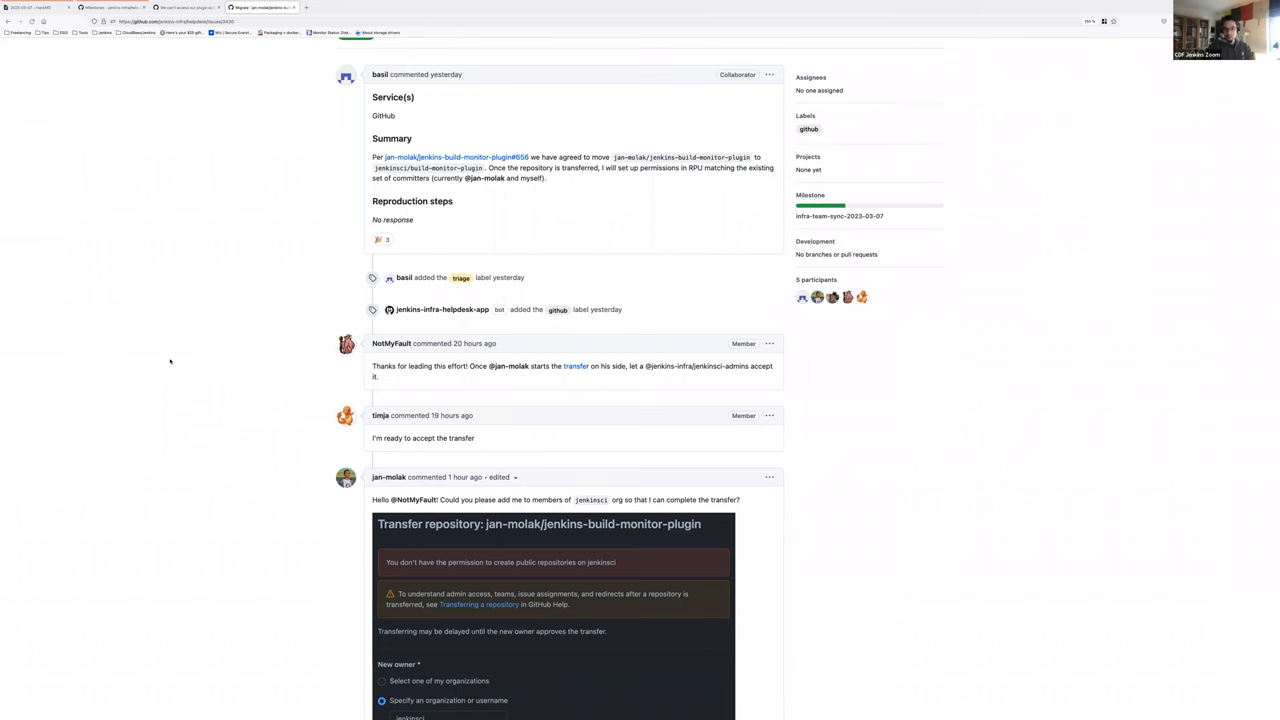
scroll("down", 3)
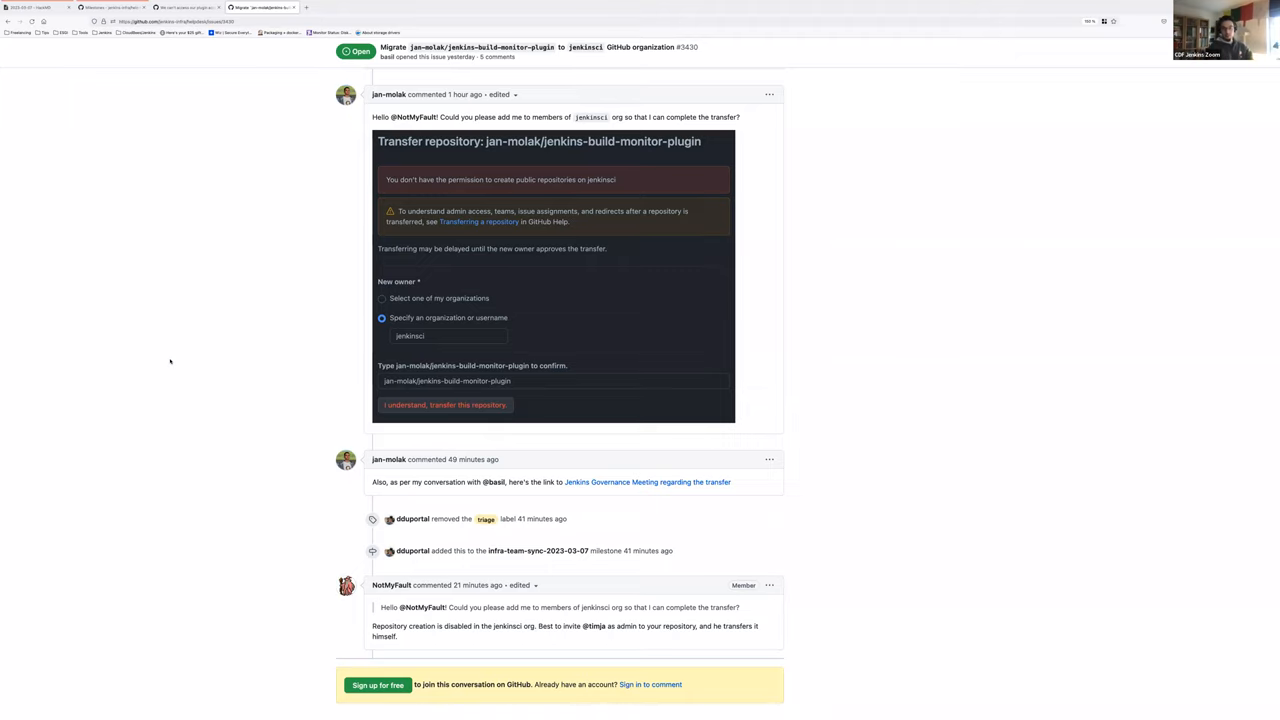
mouse_move(152, 362)
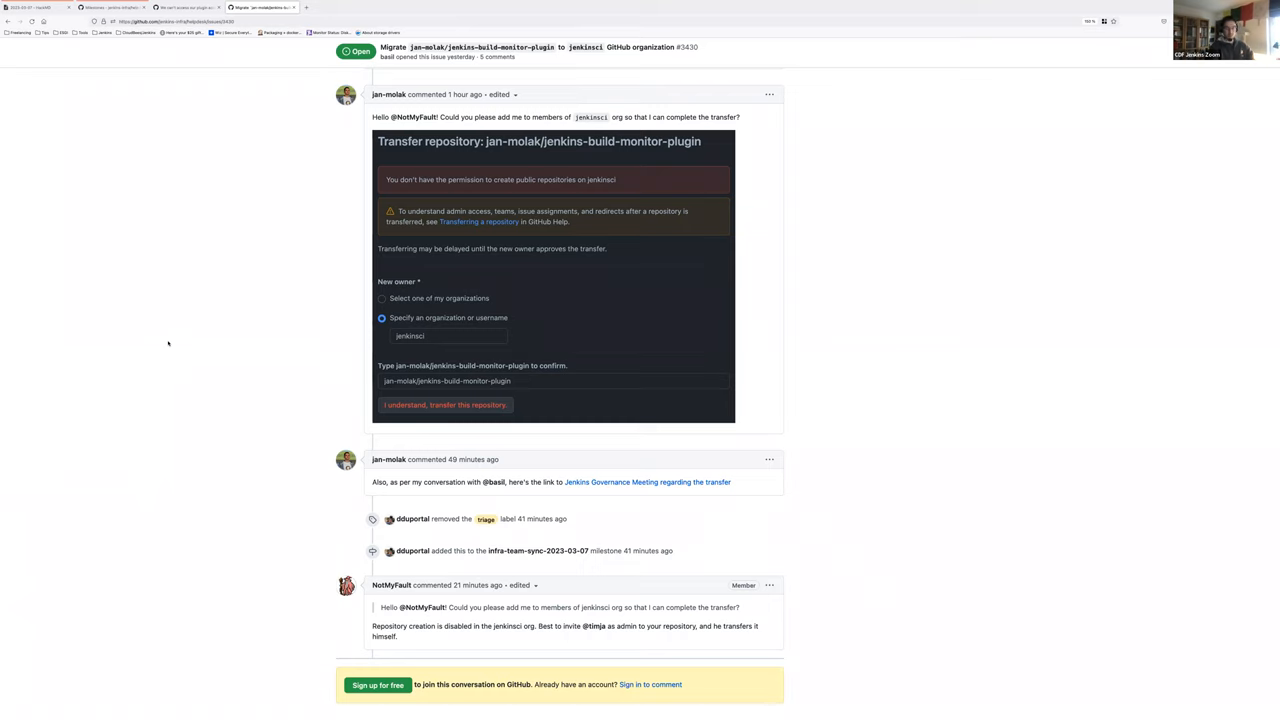
mouse_move(138, 336)
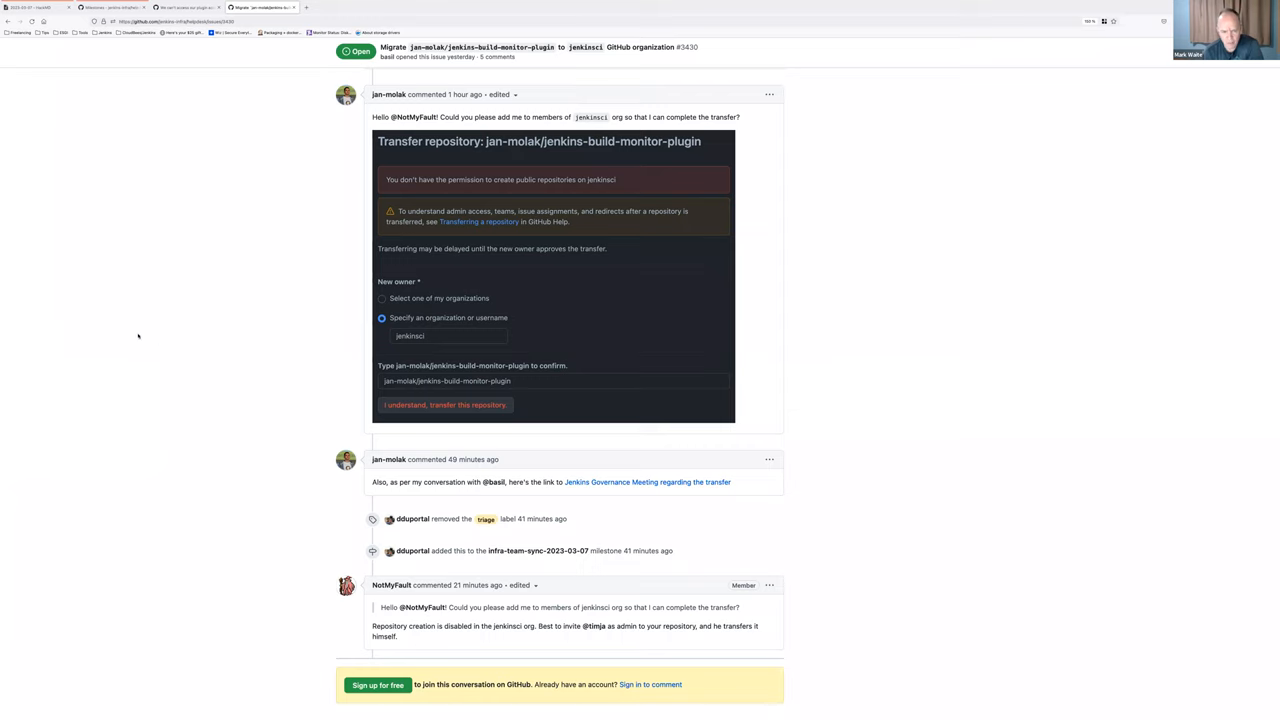
mouse_move(936, 352)
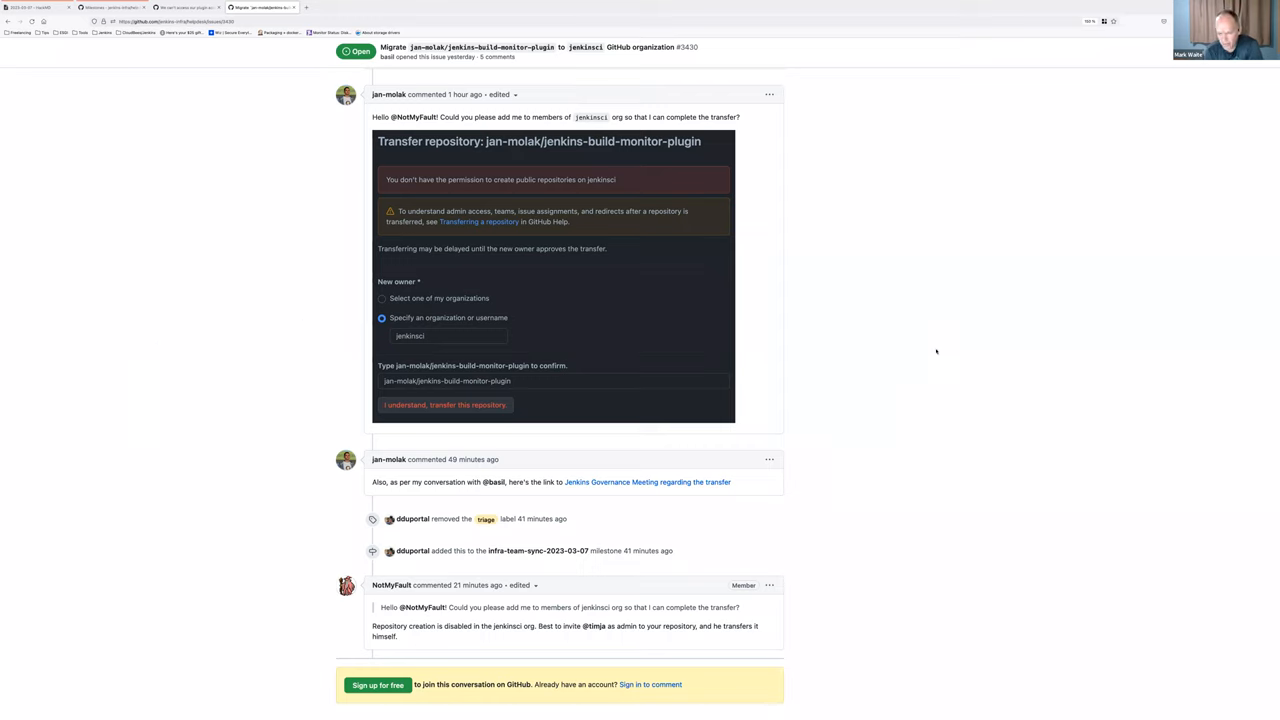
mouse_move(1034, 386)
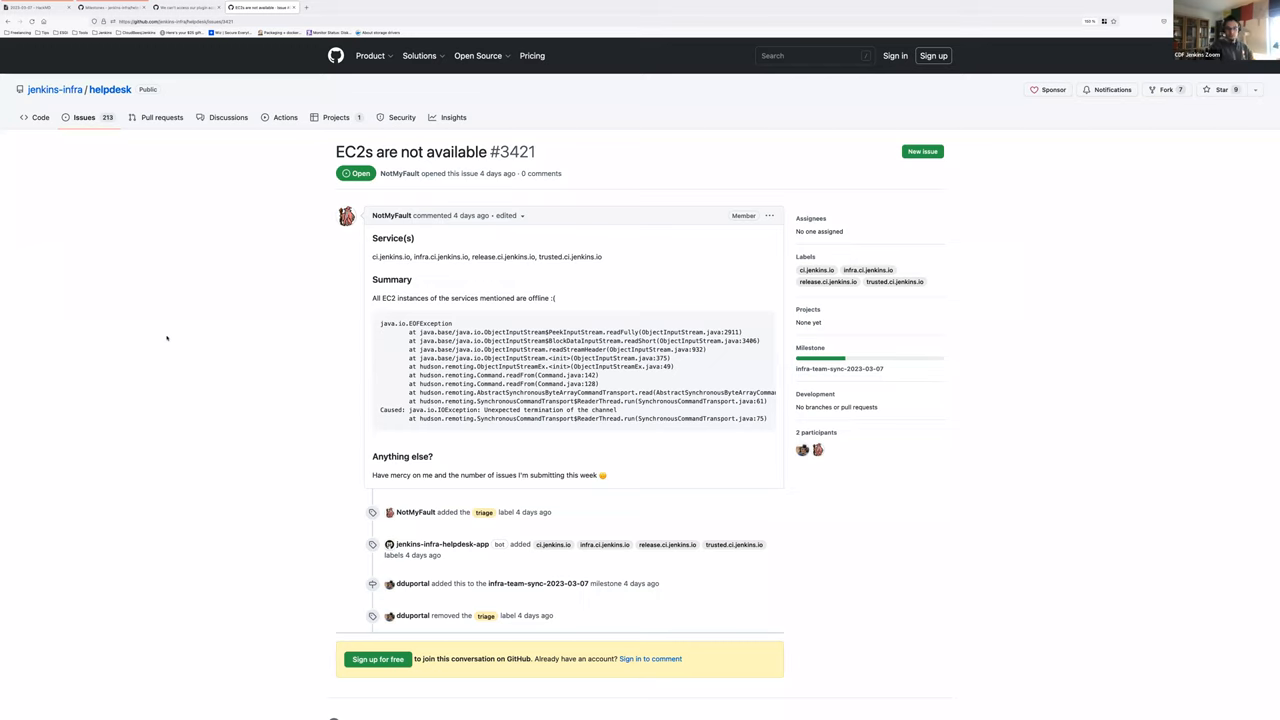
mouse_move(168, 376)
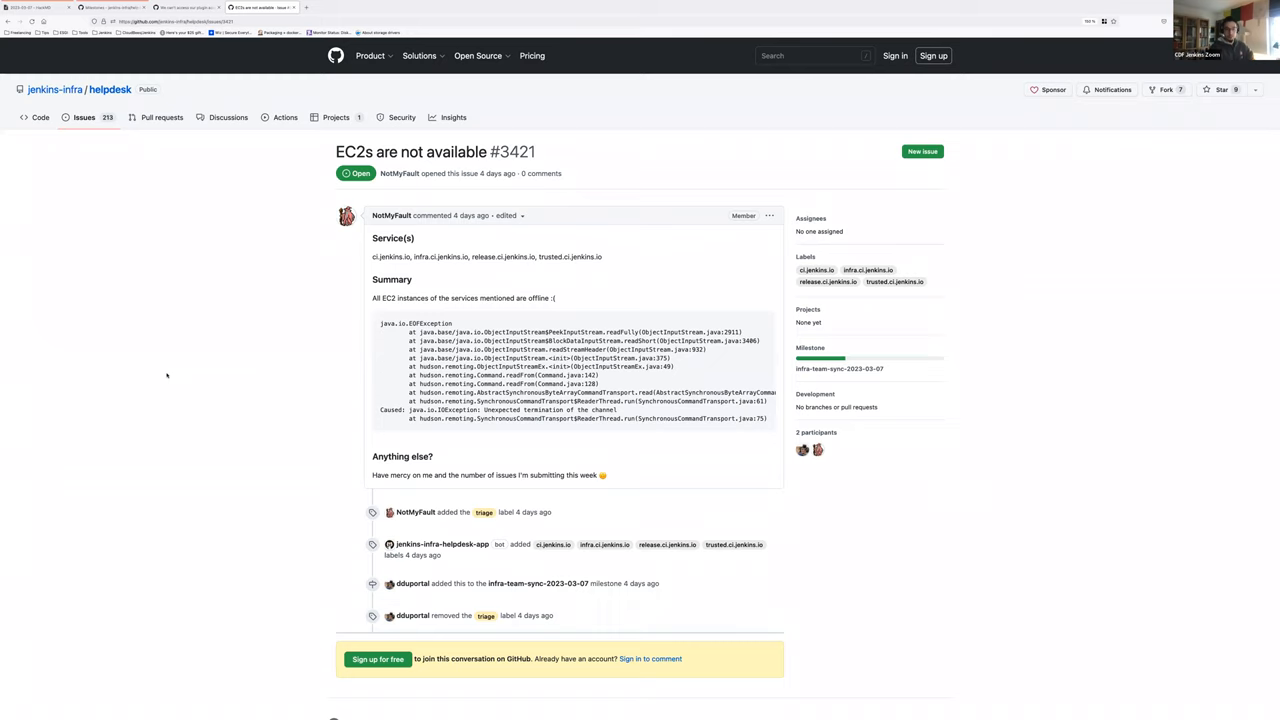
mouse_move(28, 388)
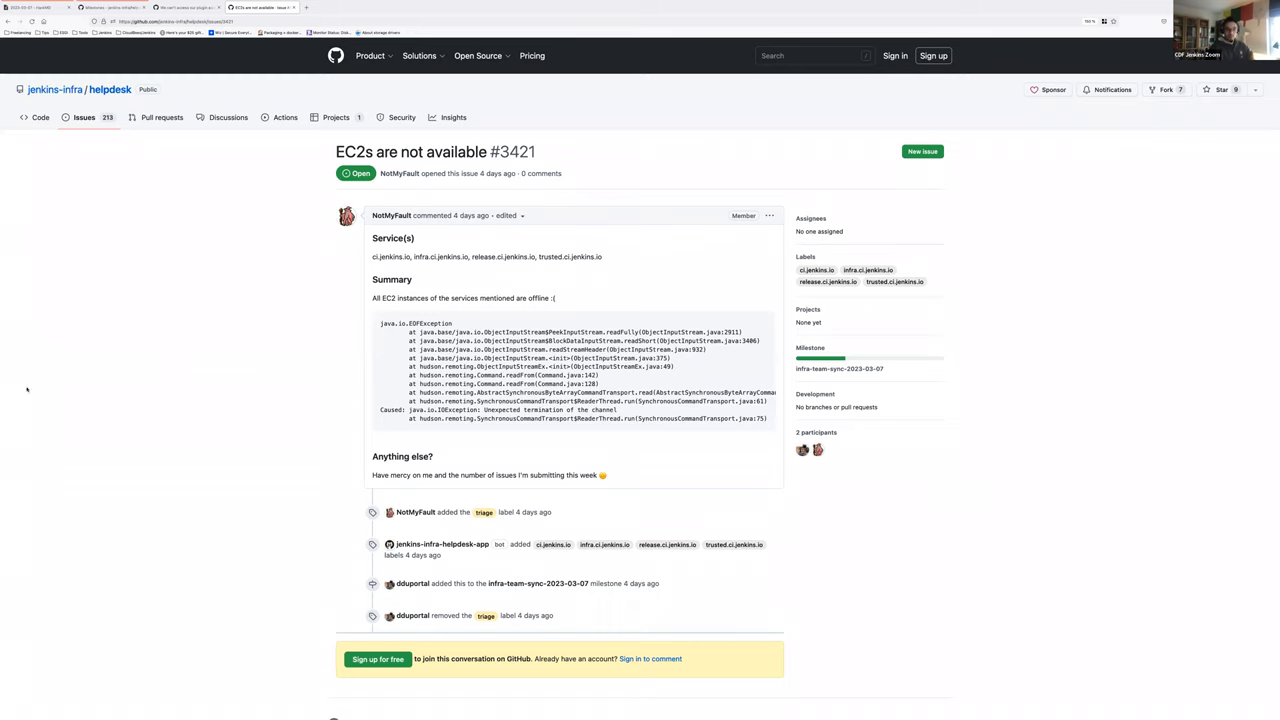
mouse_move(216, 292)
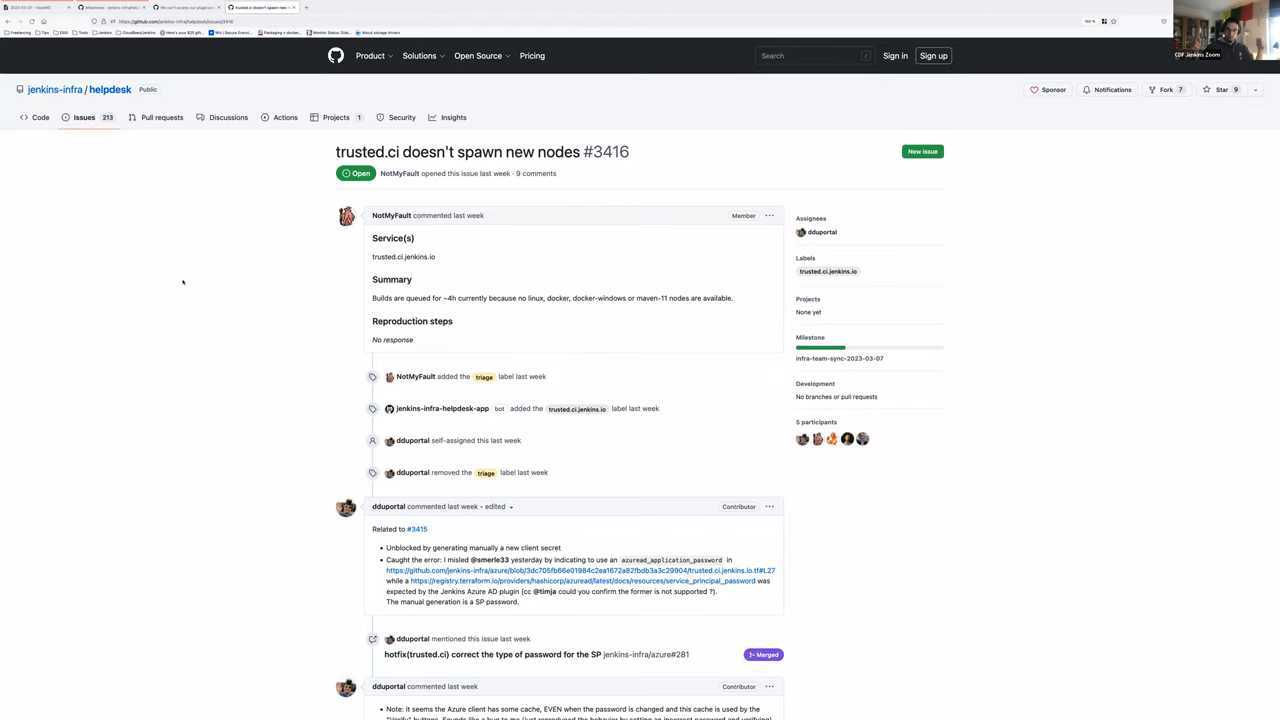
mouse_move(192, 318)
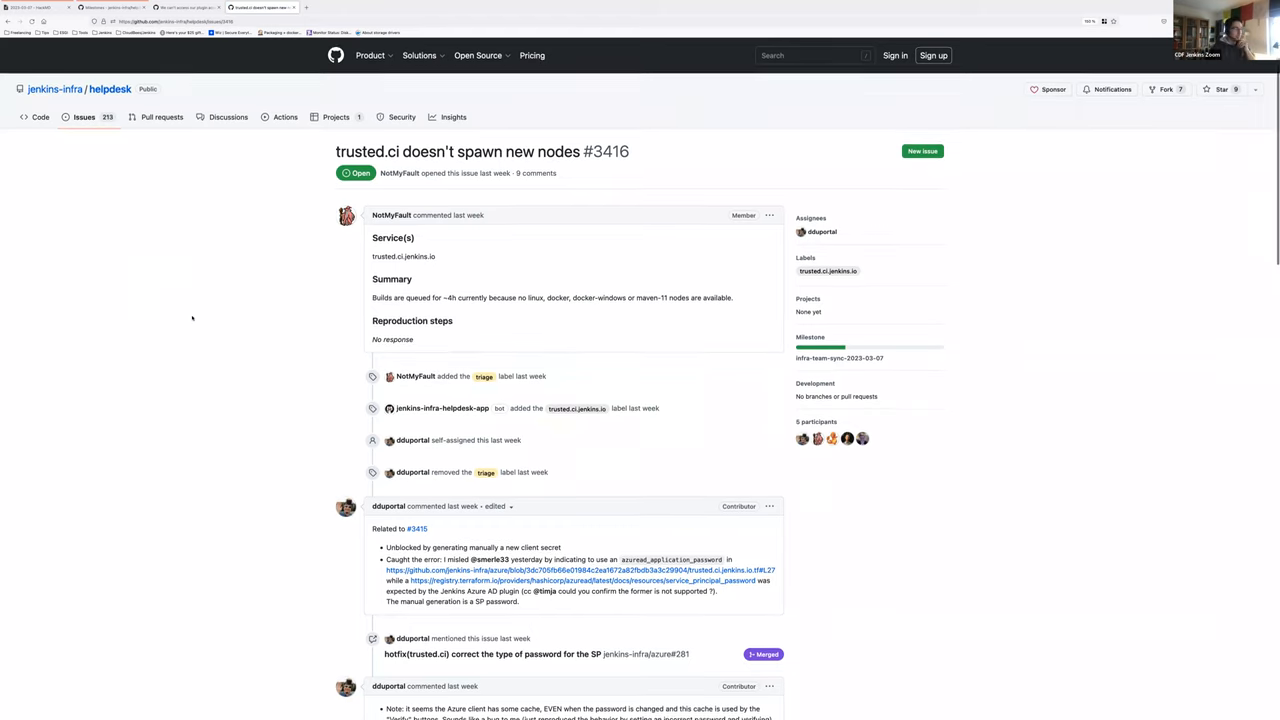
scroll("down", 3)
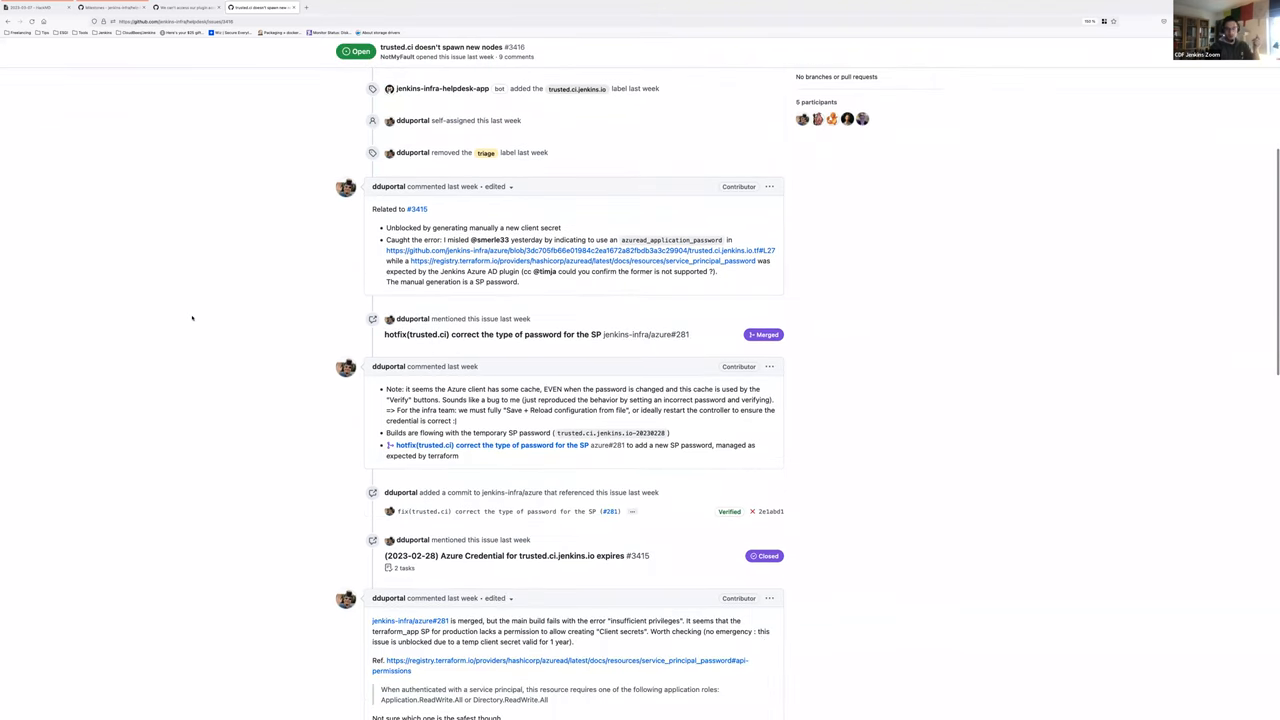
scroll("down", 3)
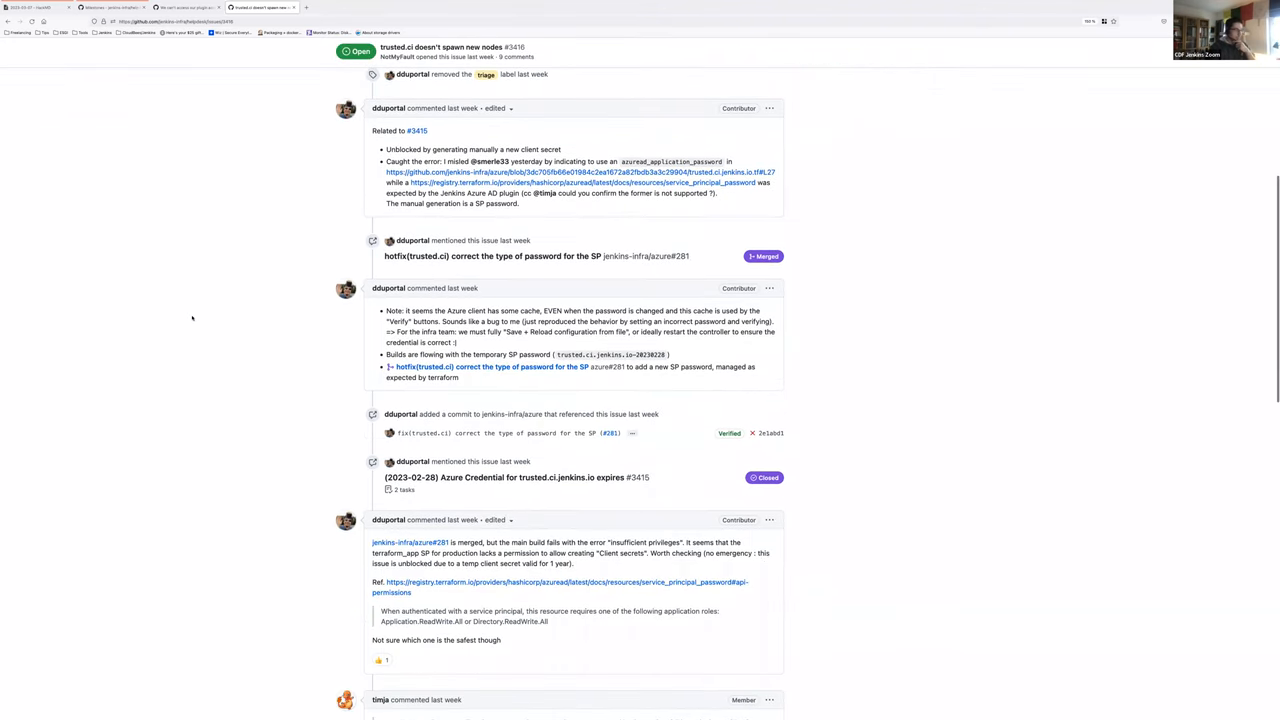
scroll("down", 3)
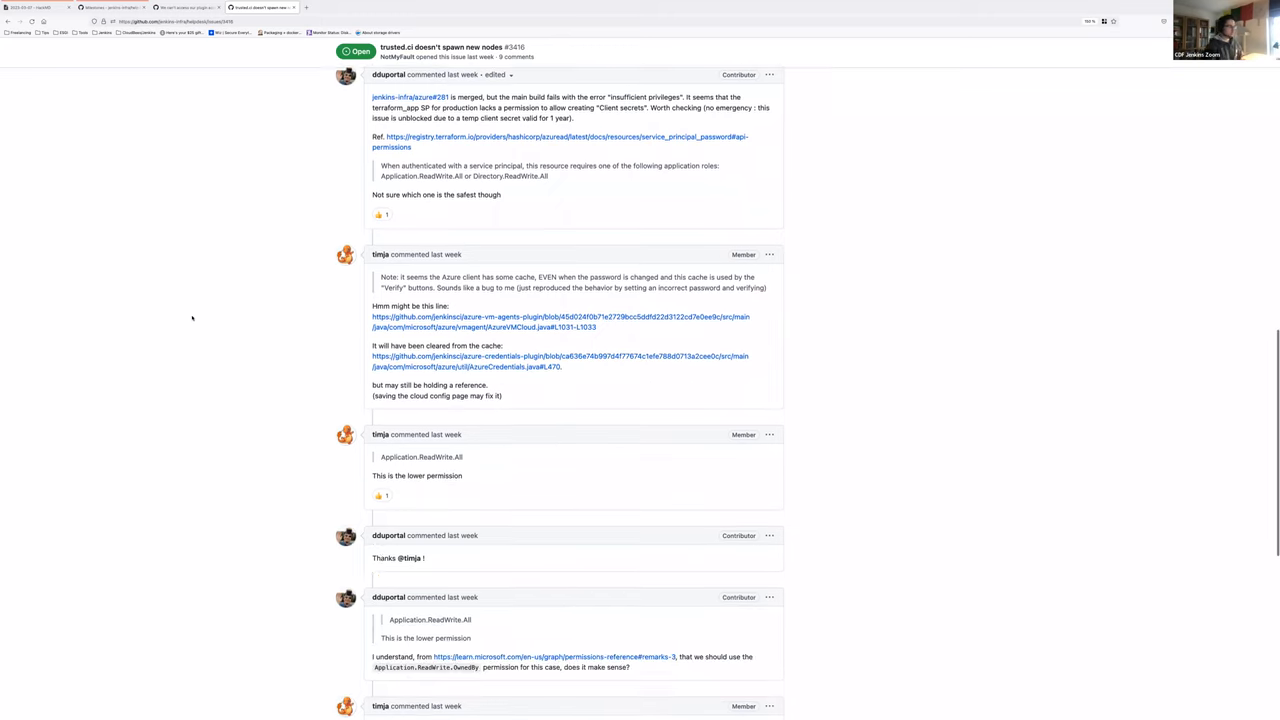
scroll("down", 3)
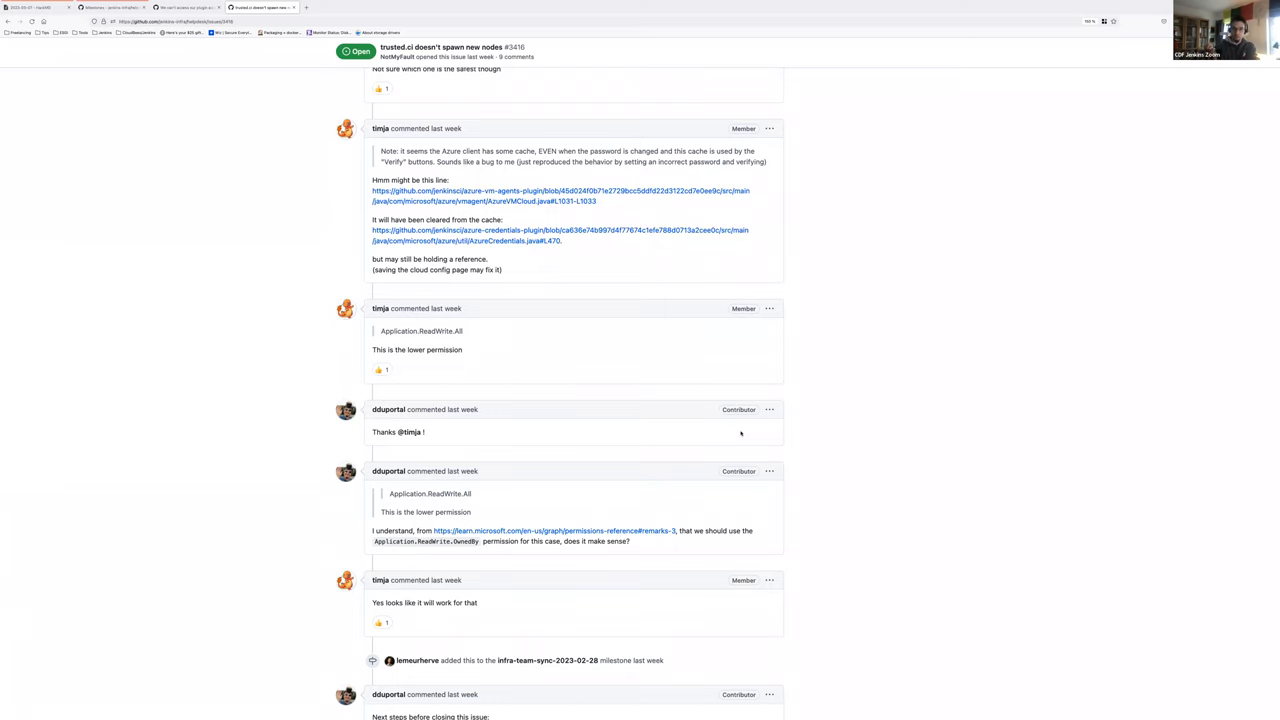
mouse_move(964, 384)
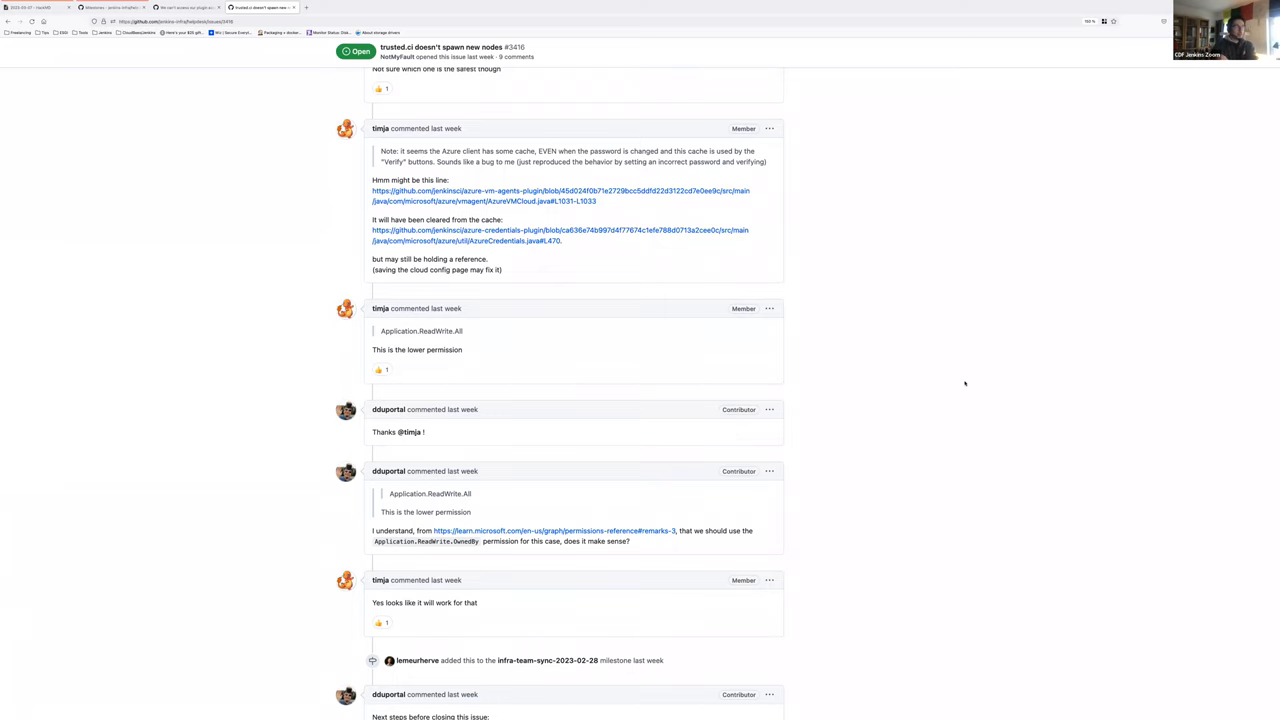
scroll("down", 3)
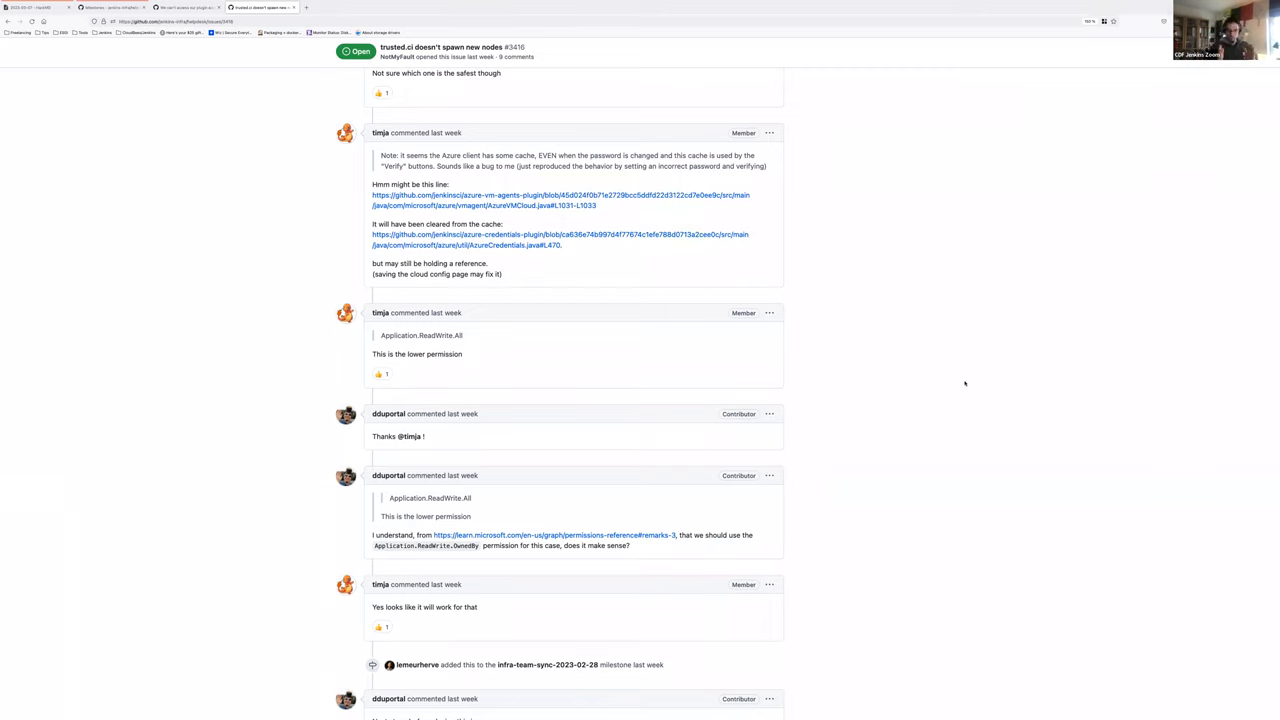
mouse_move(780, 354)
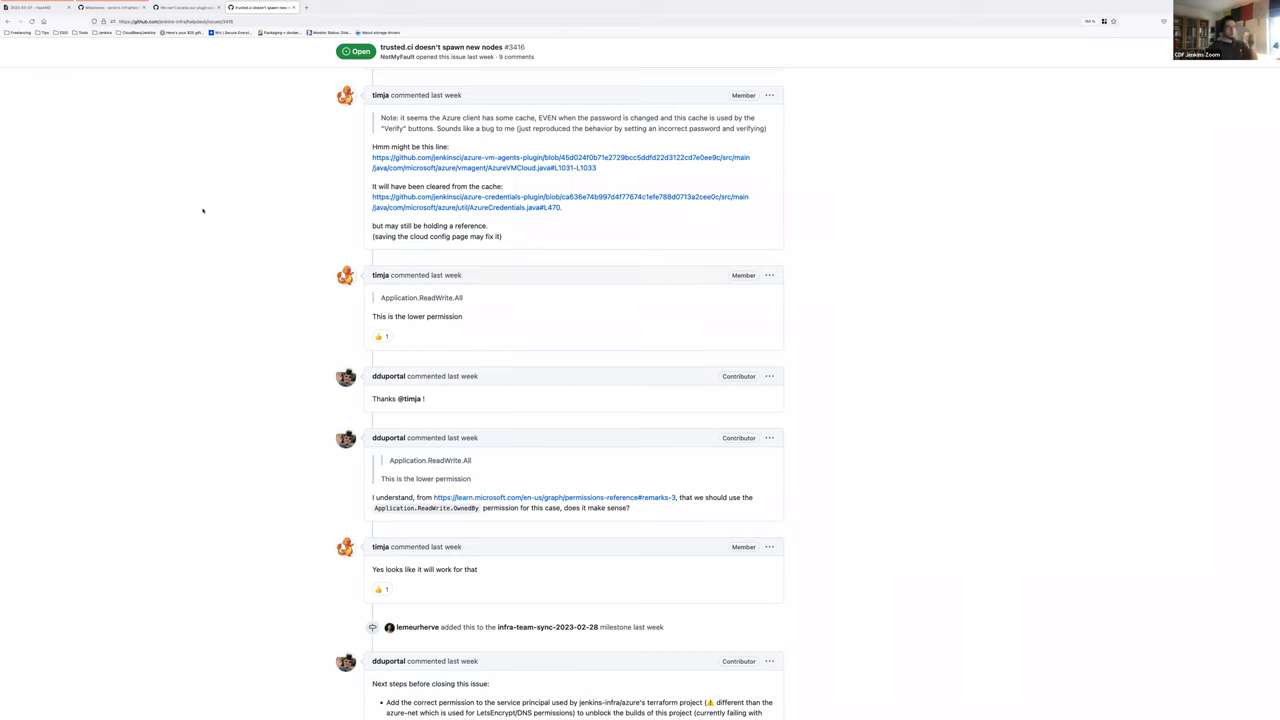
scroll("down", 3)
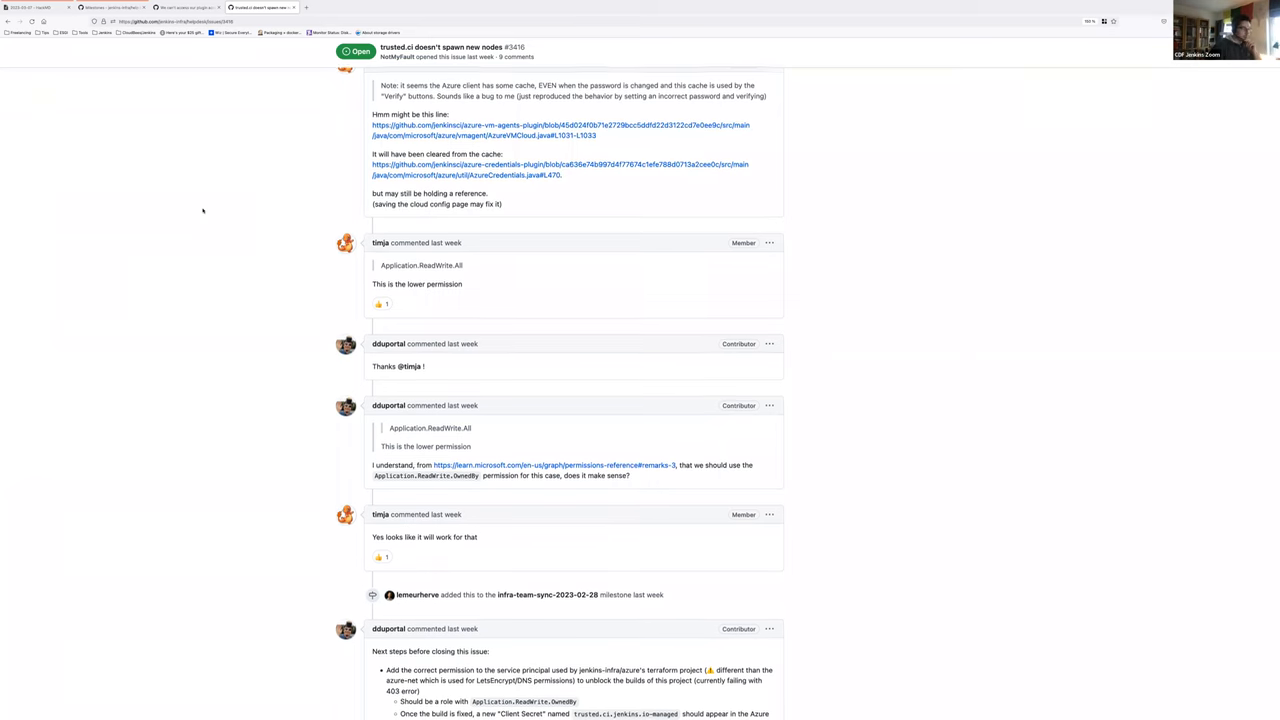
scroll("down", 3)
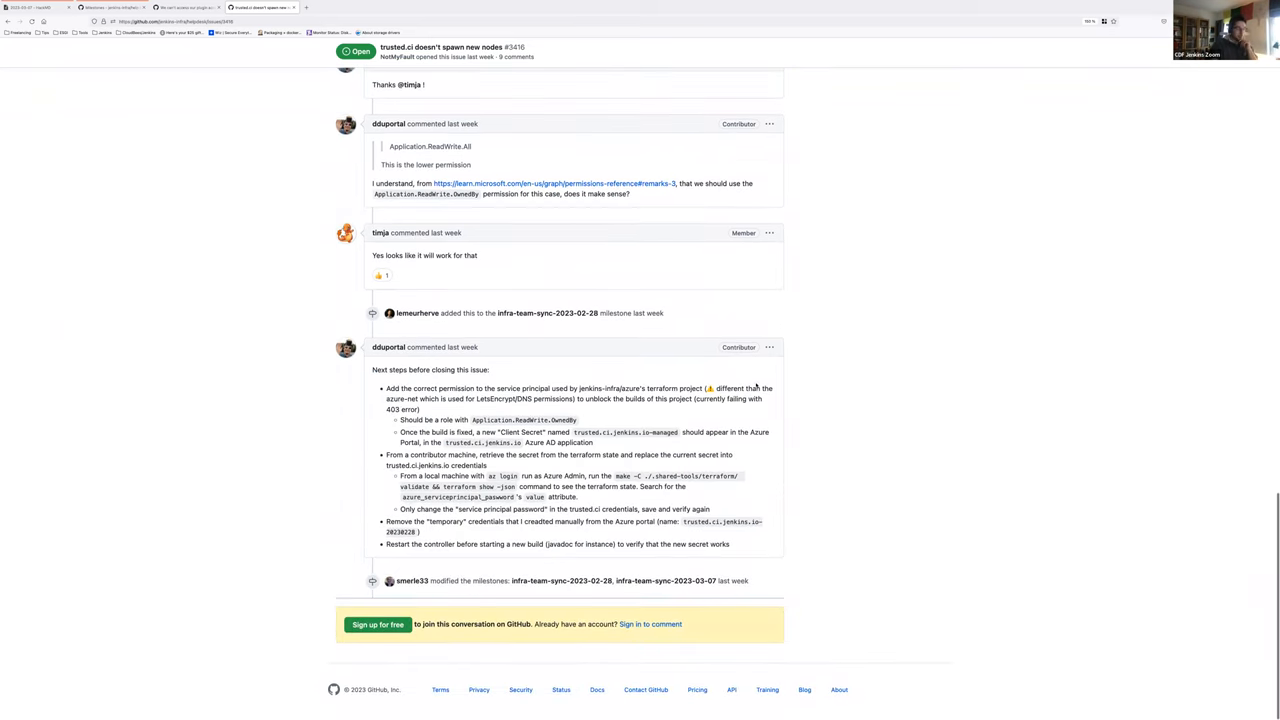
mouse_move(898, 428)
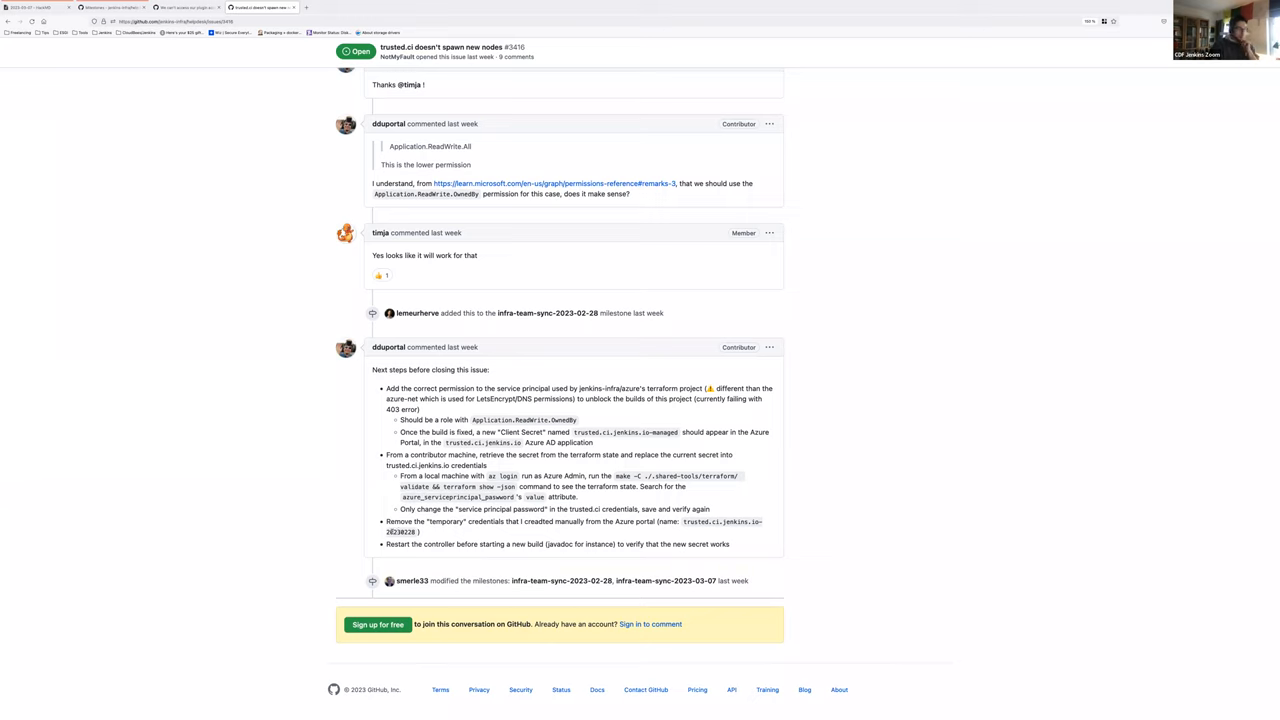
mouse_move(248, 488)
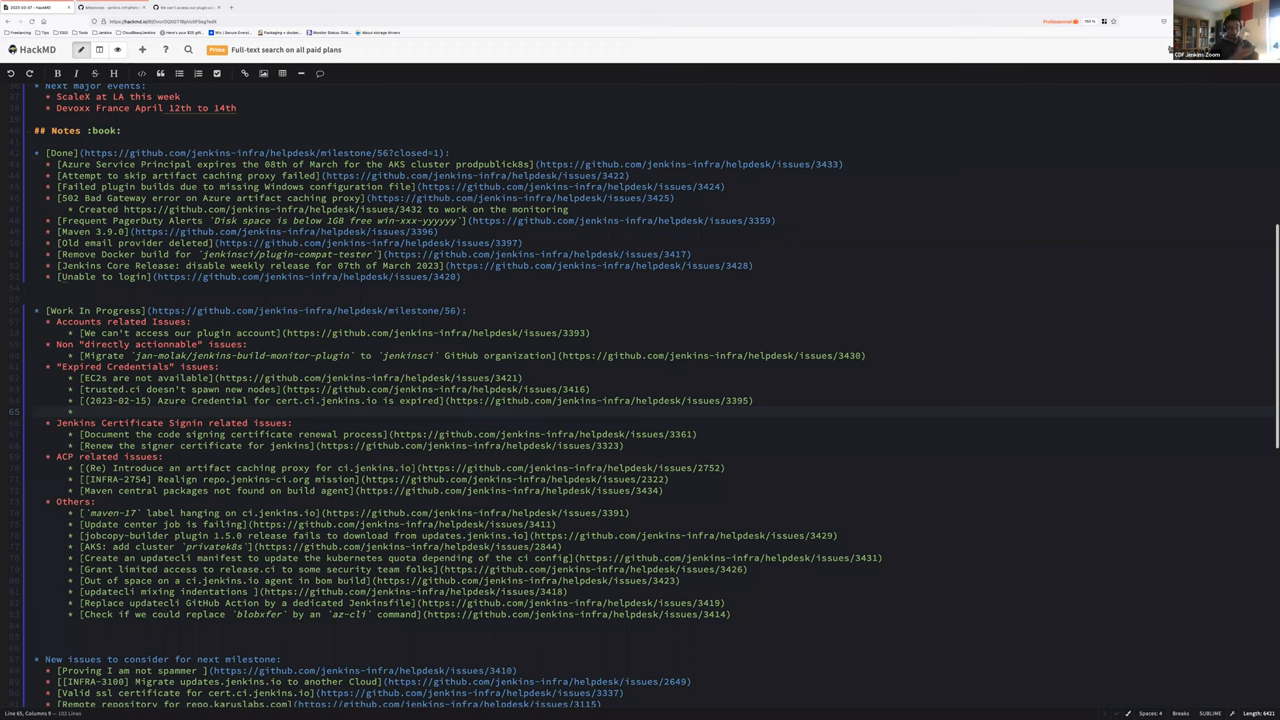
Step: Add a bullet noting ci.jenkins.io Azure credential(s) also expired, same as cert.ci
left_click(392, 152)
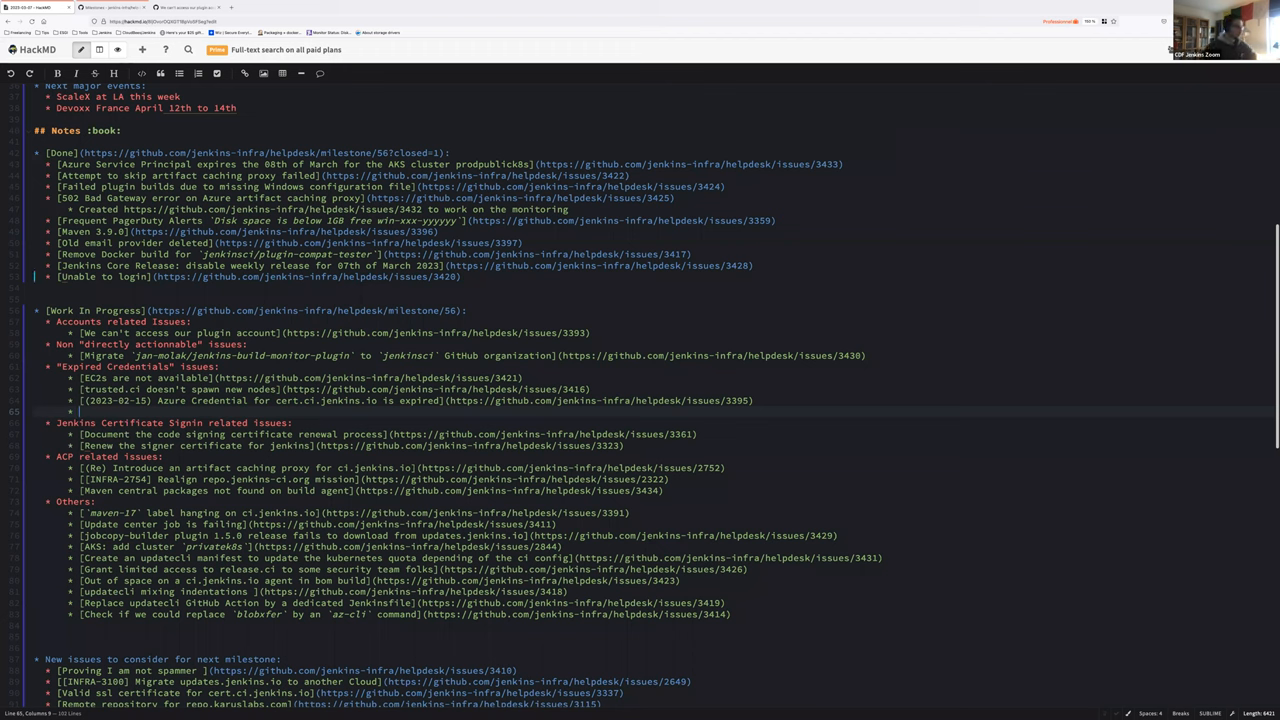
type("ci.jenki")
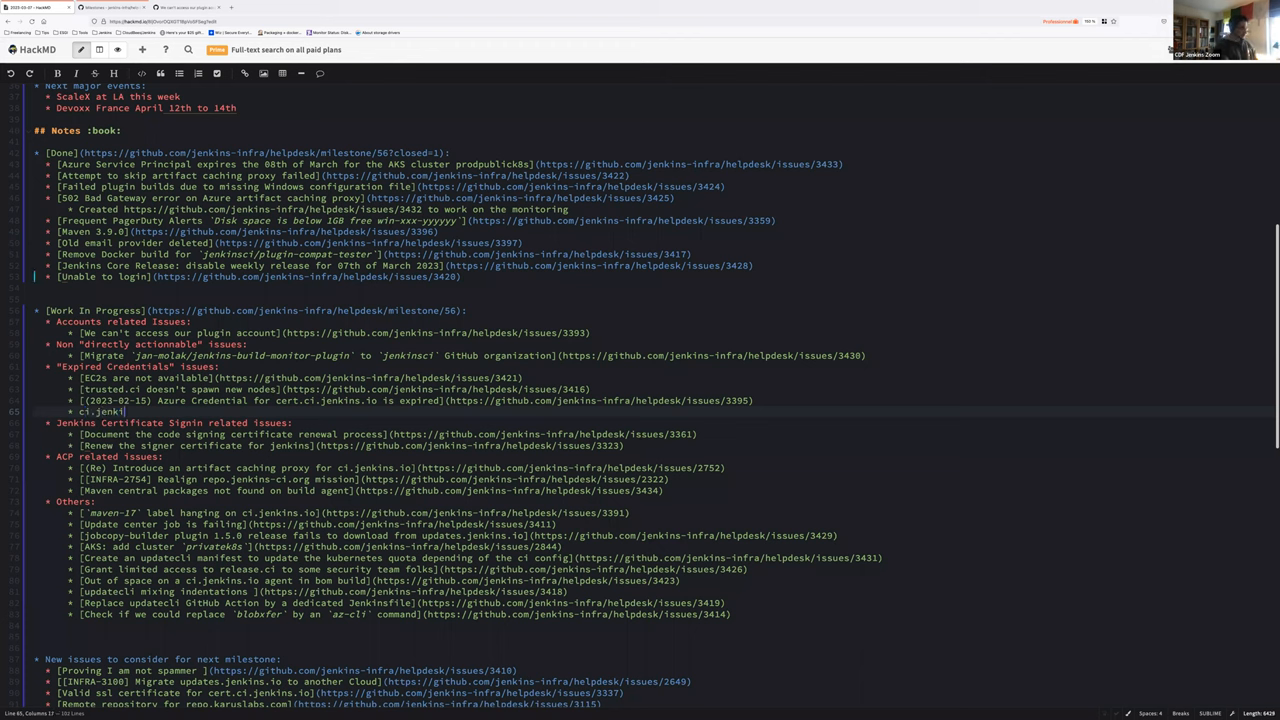
type("ns.io Azure credentials alos")
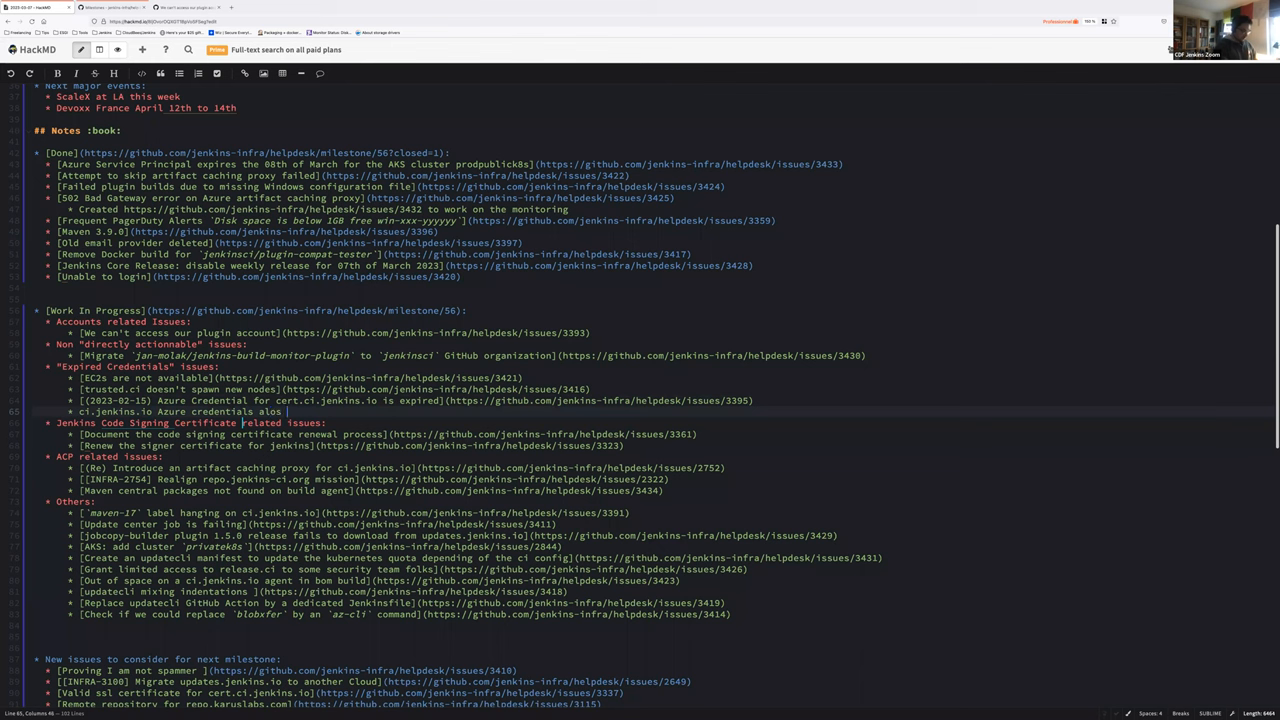
type("expired")
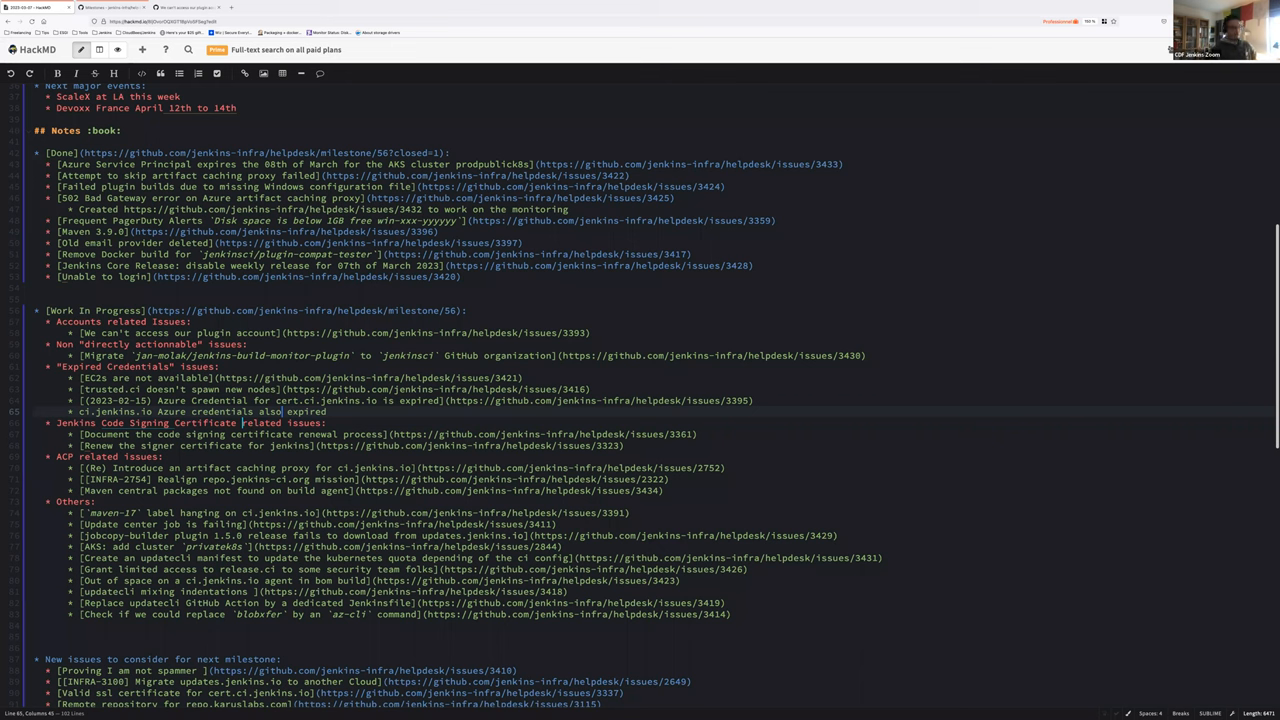
type("(s))")
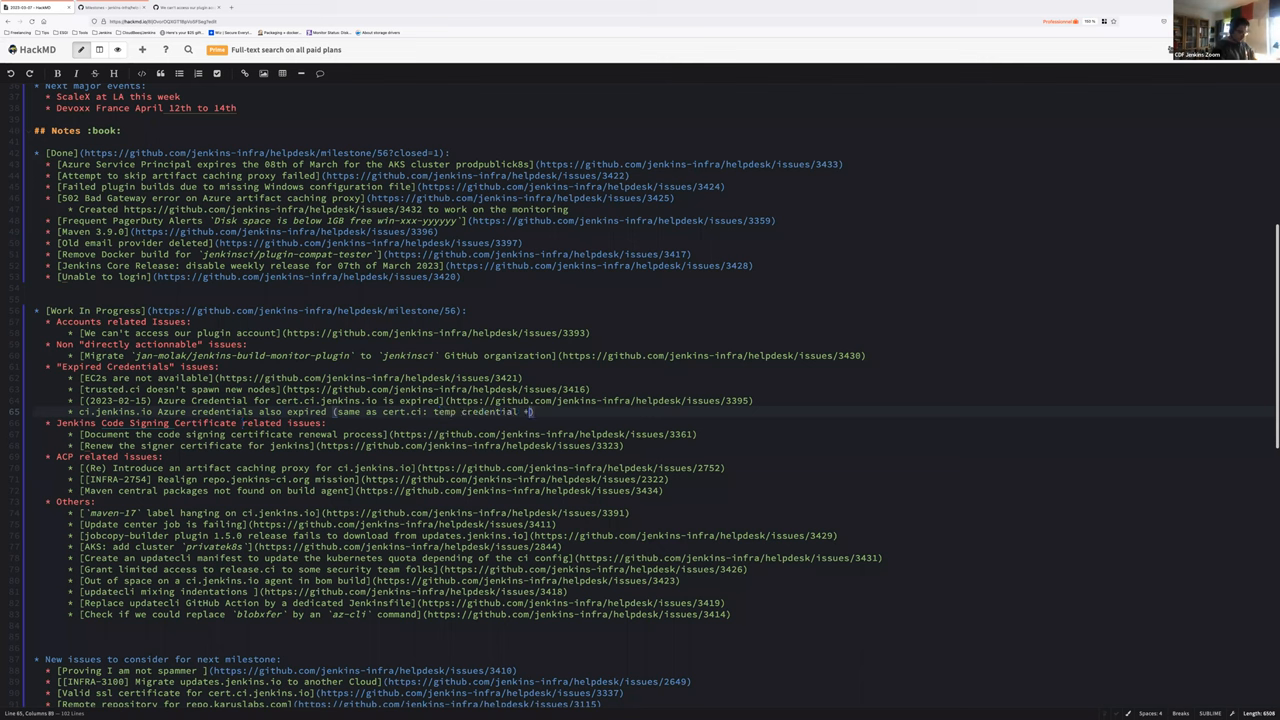
type("candidate to")
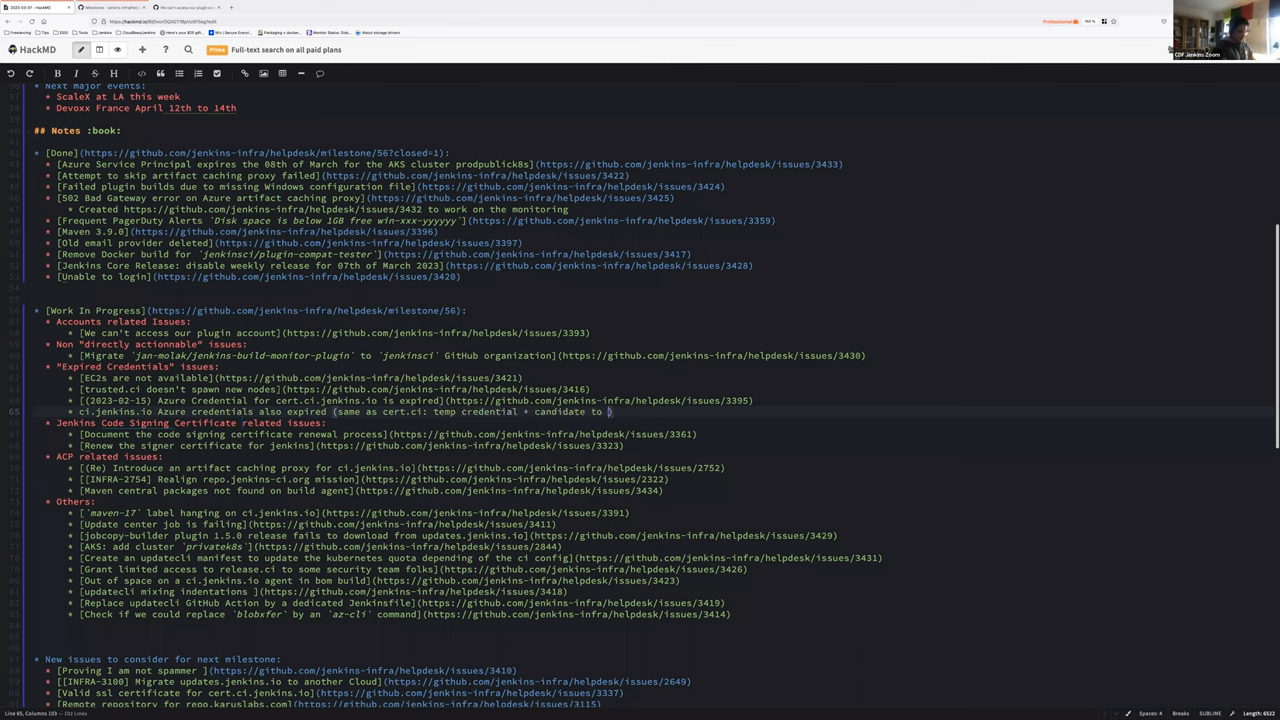
type("W")
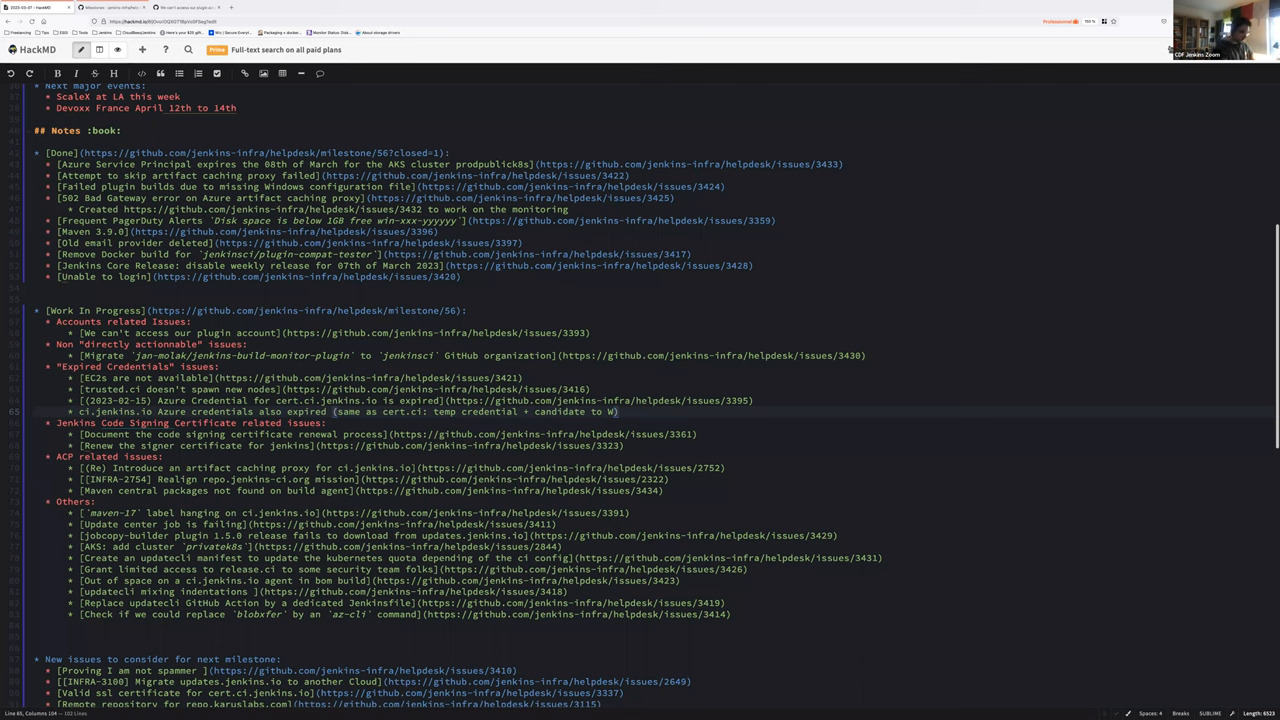
type("iM")
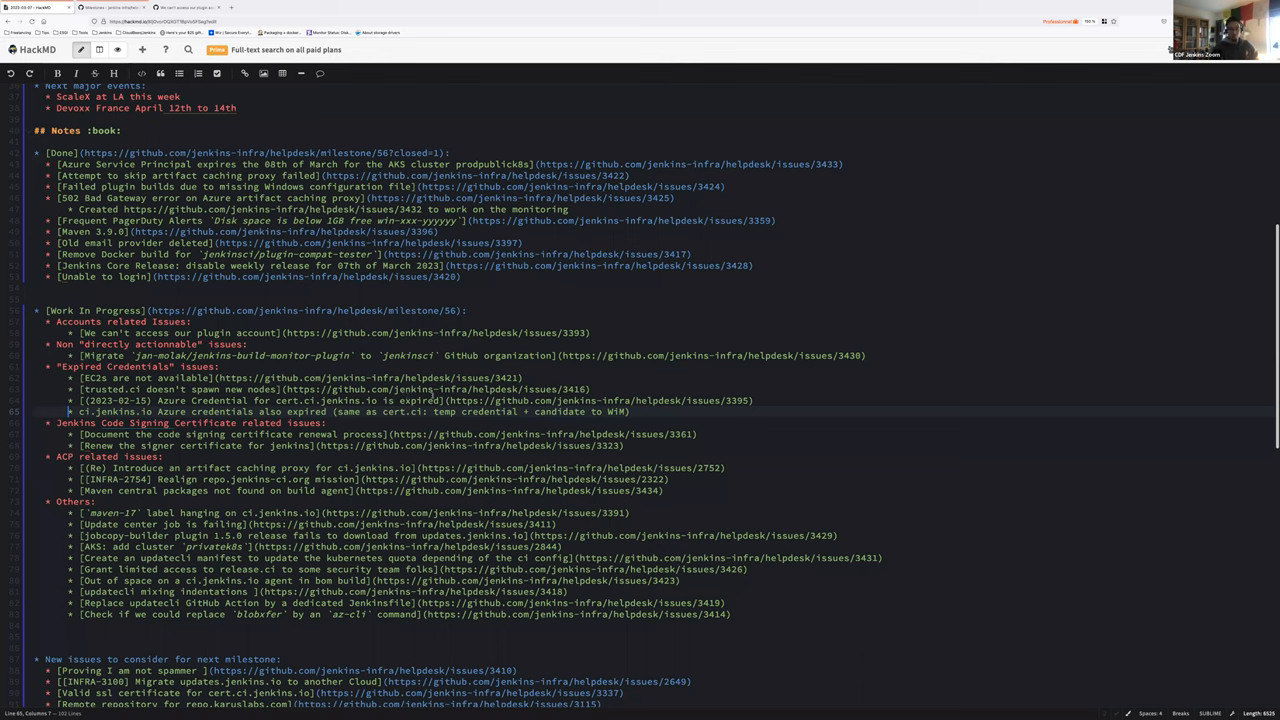
Step: Add a sub-item 'Mark to send a reminder to Digicert (Damien in Cc)' under code signing
left_click(632, 412)
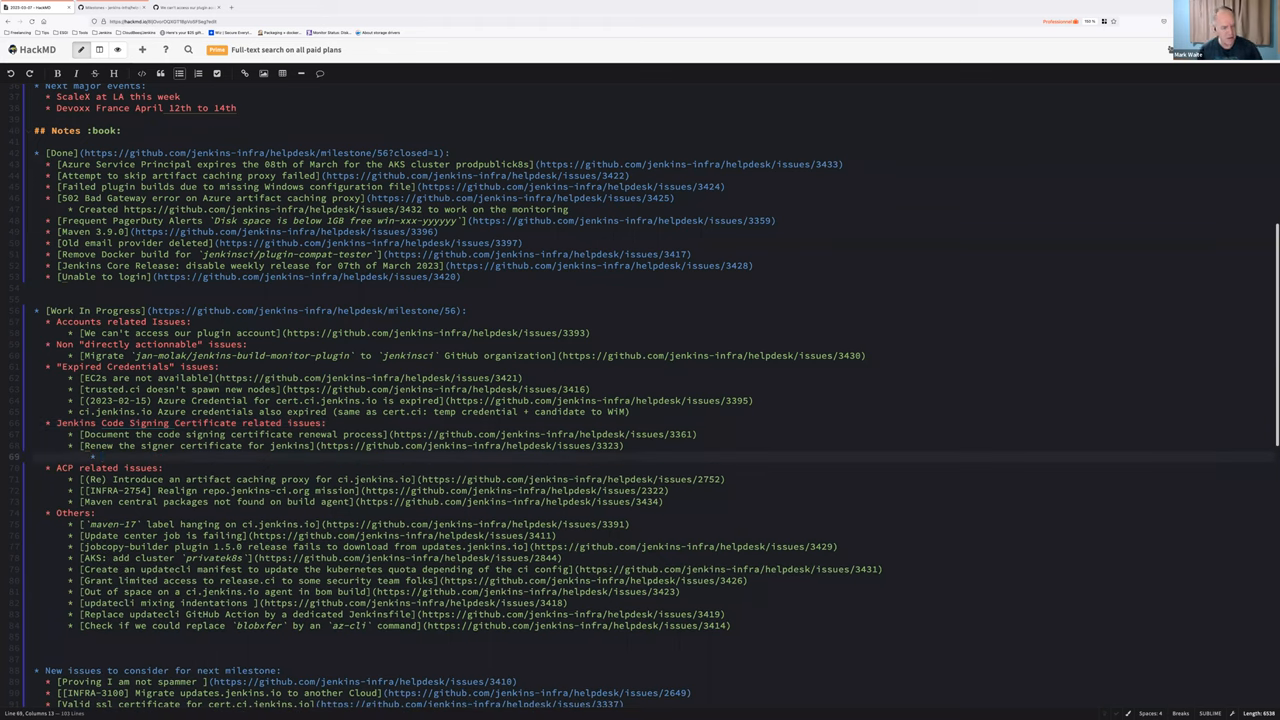
type("Mark to send")
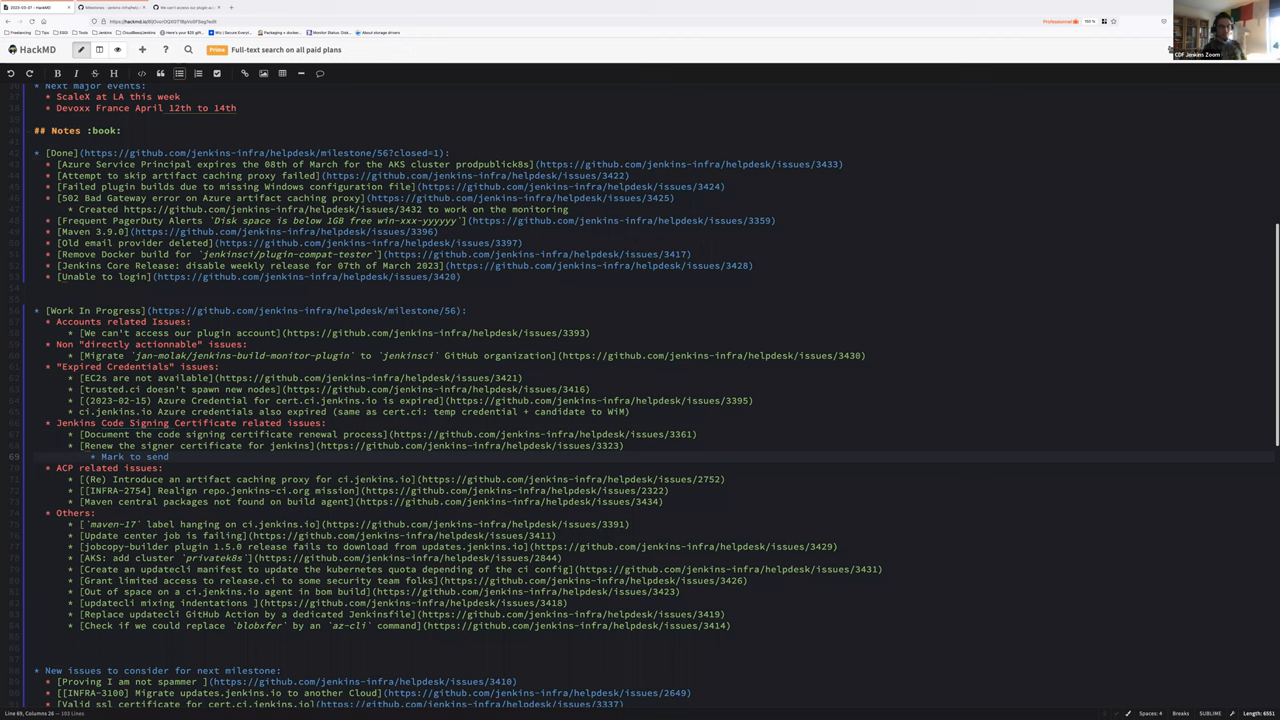
left_click(160, 456)
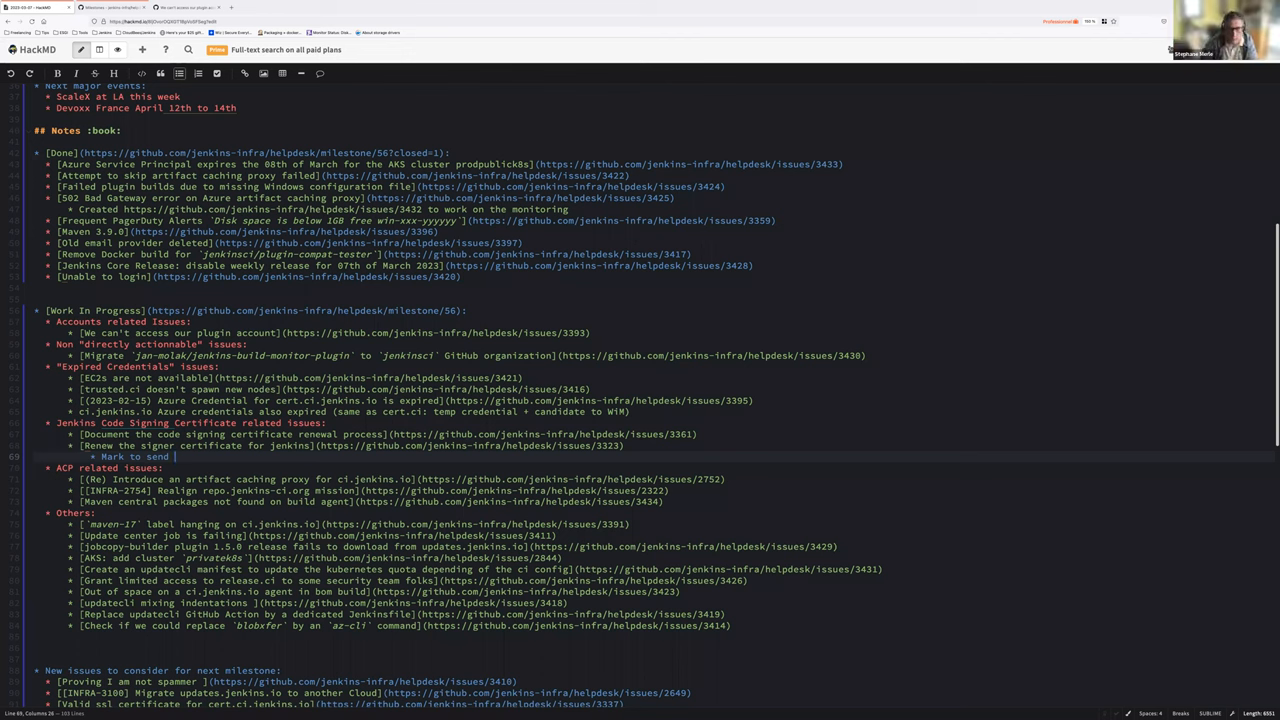
type("a reminder to")
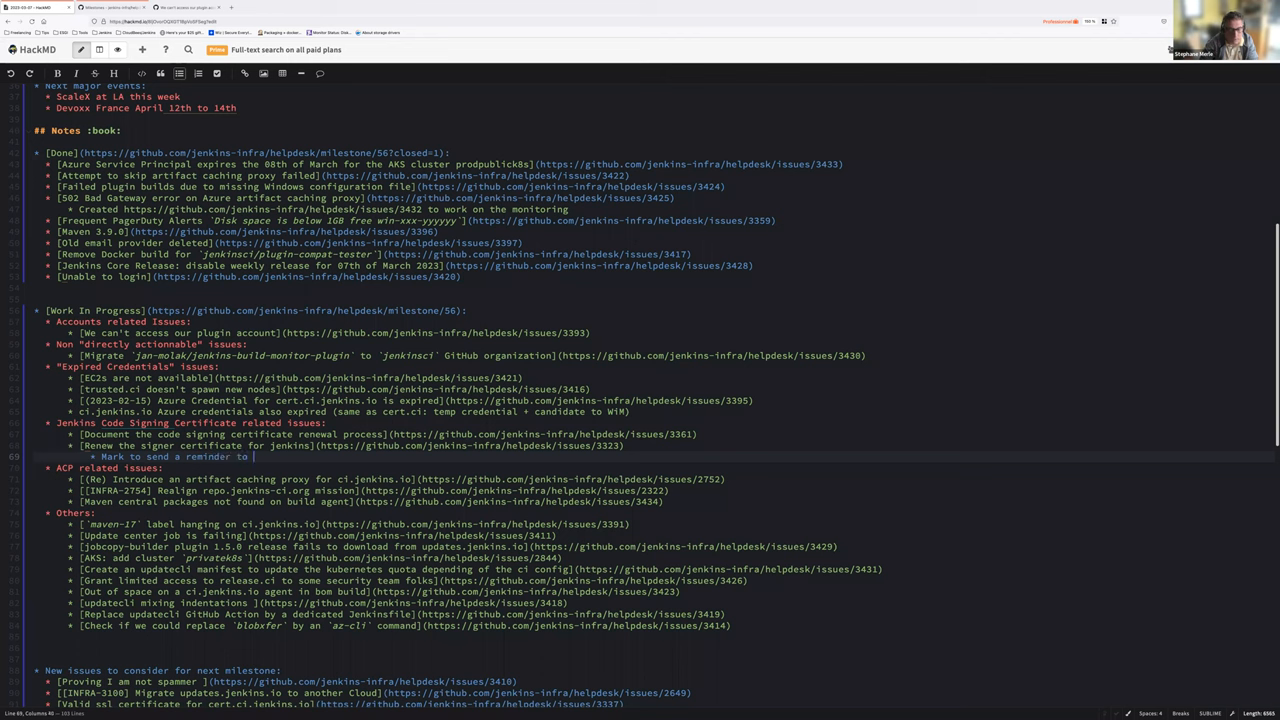
type("Digicert")
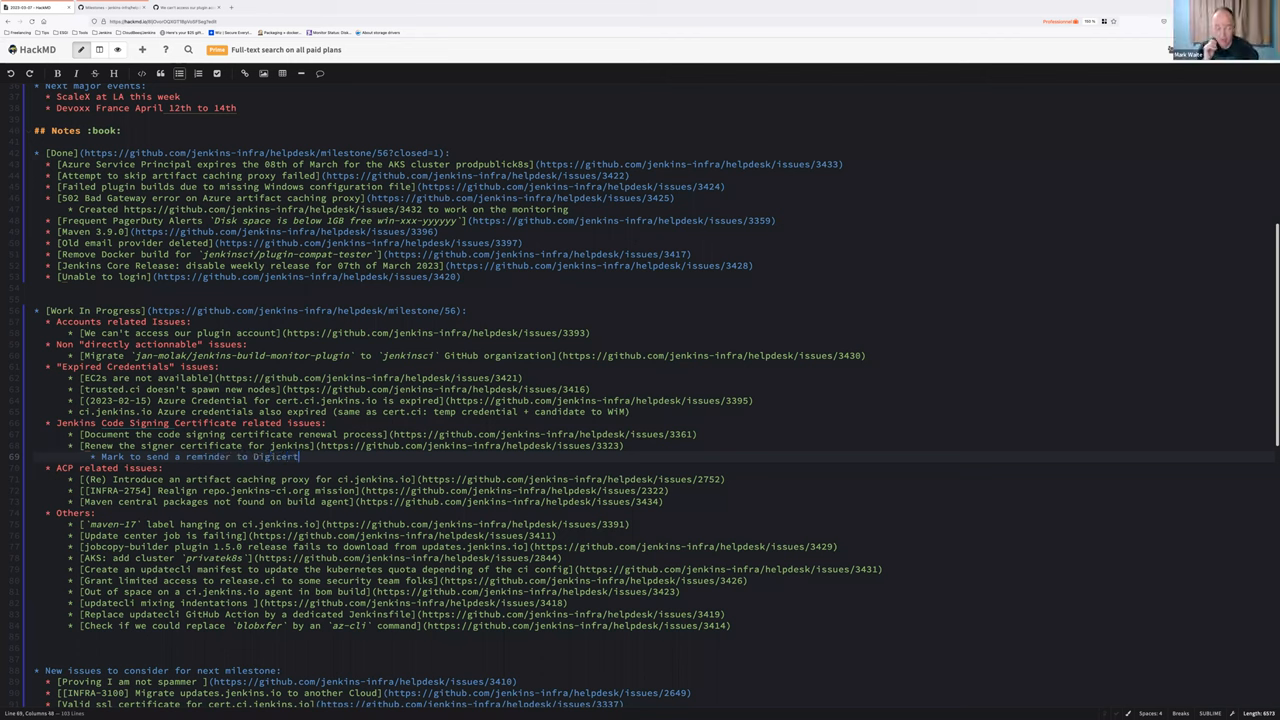
type("()")
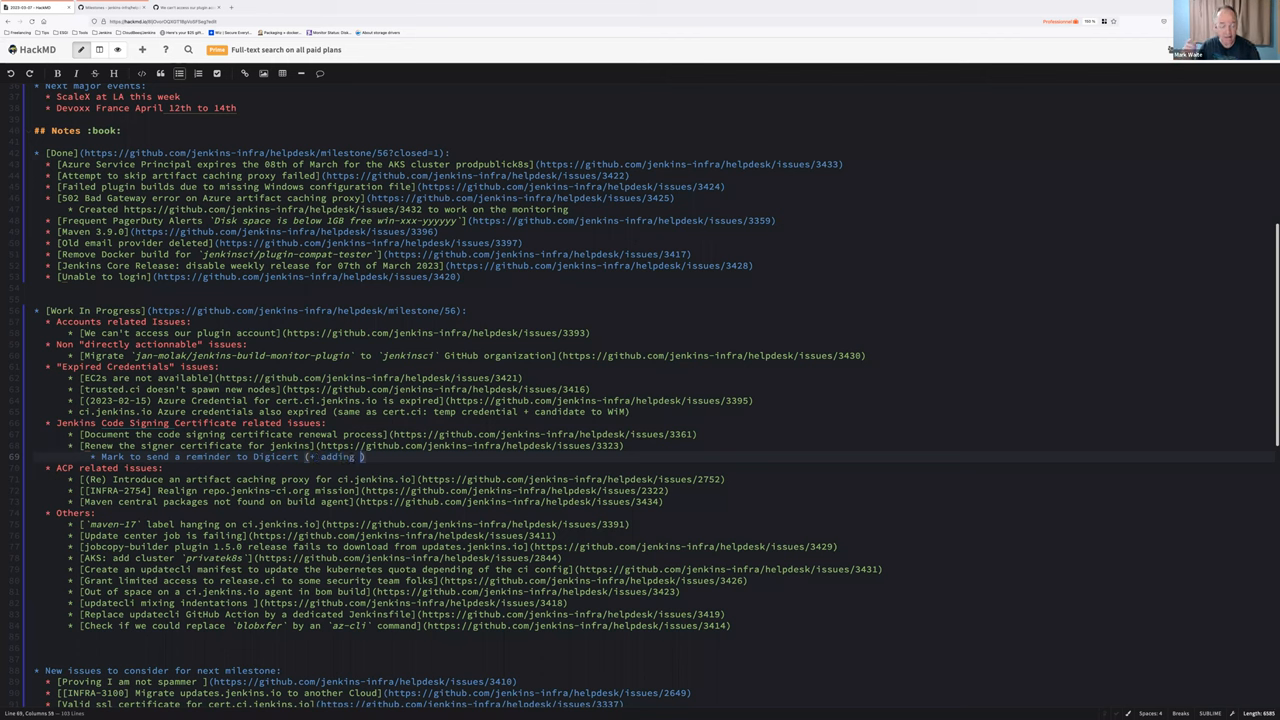
type("Damien in Cc")
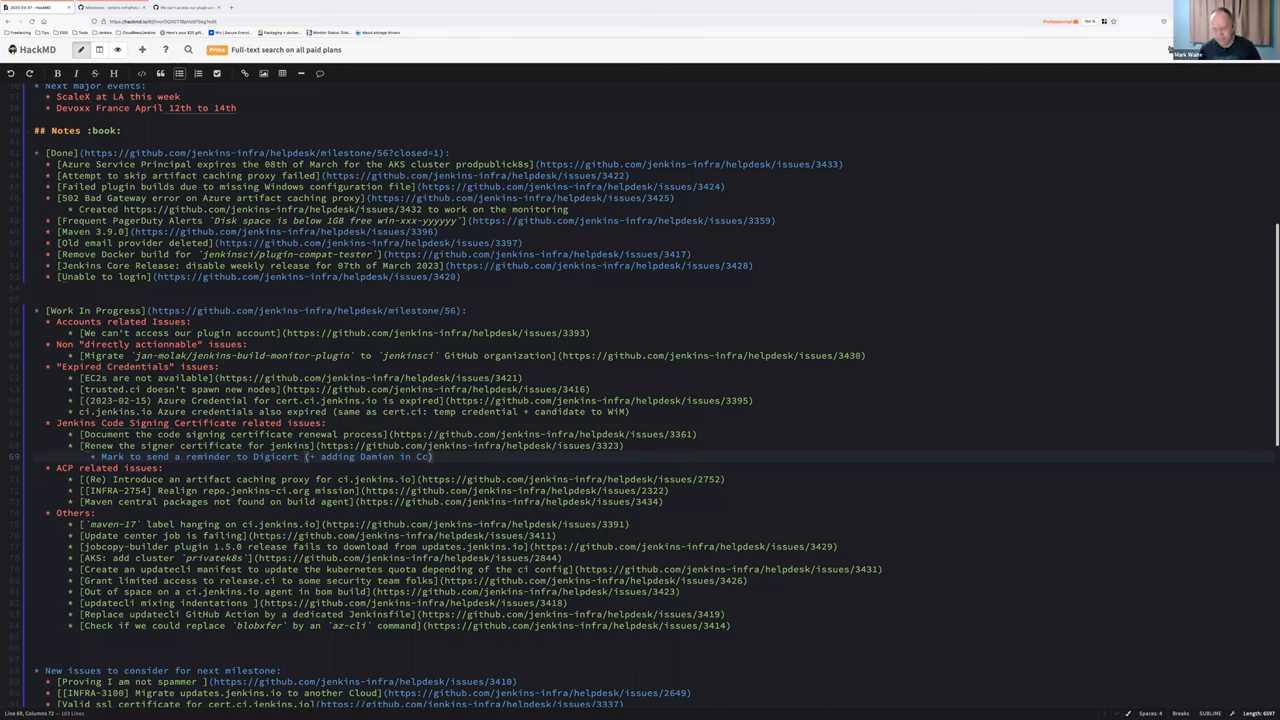
double_click(376, 456)
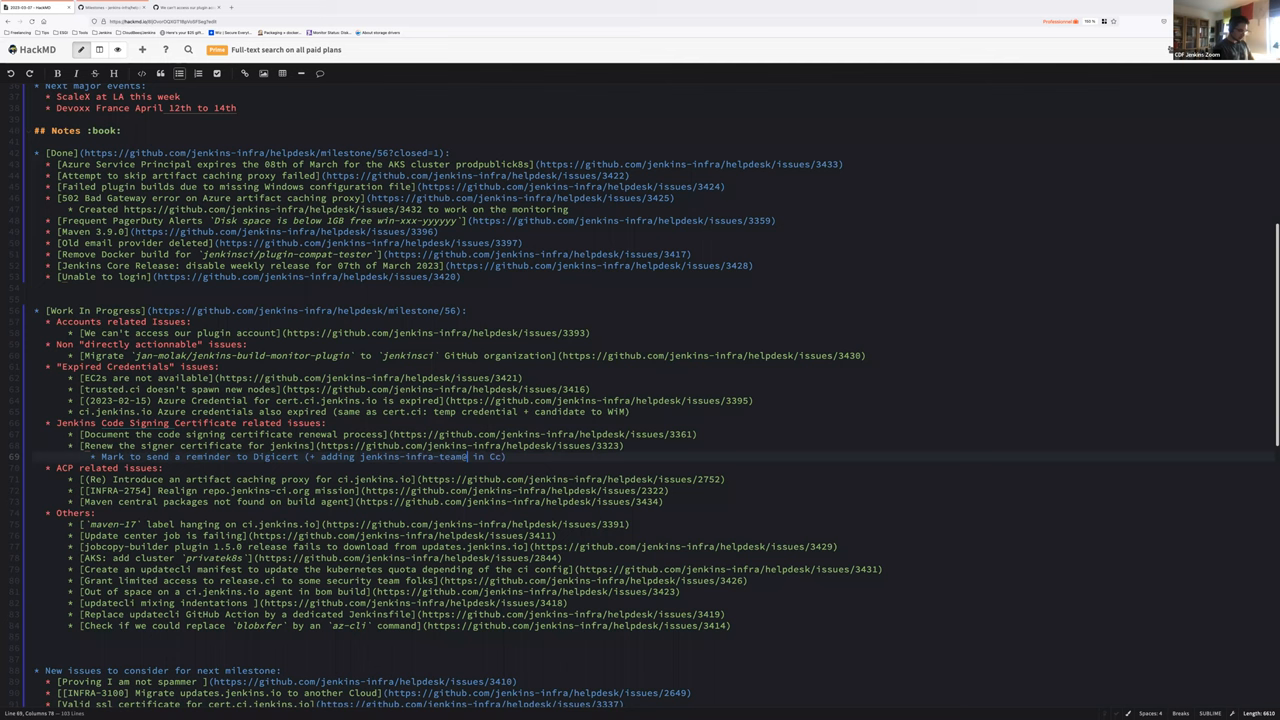
type("@googlegroups.com")
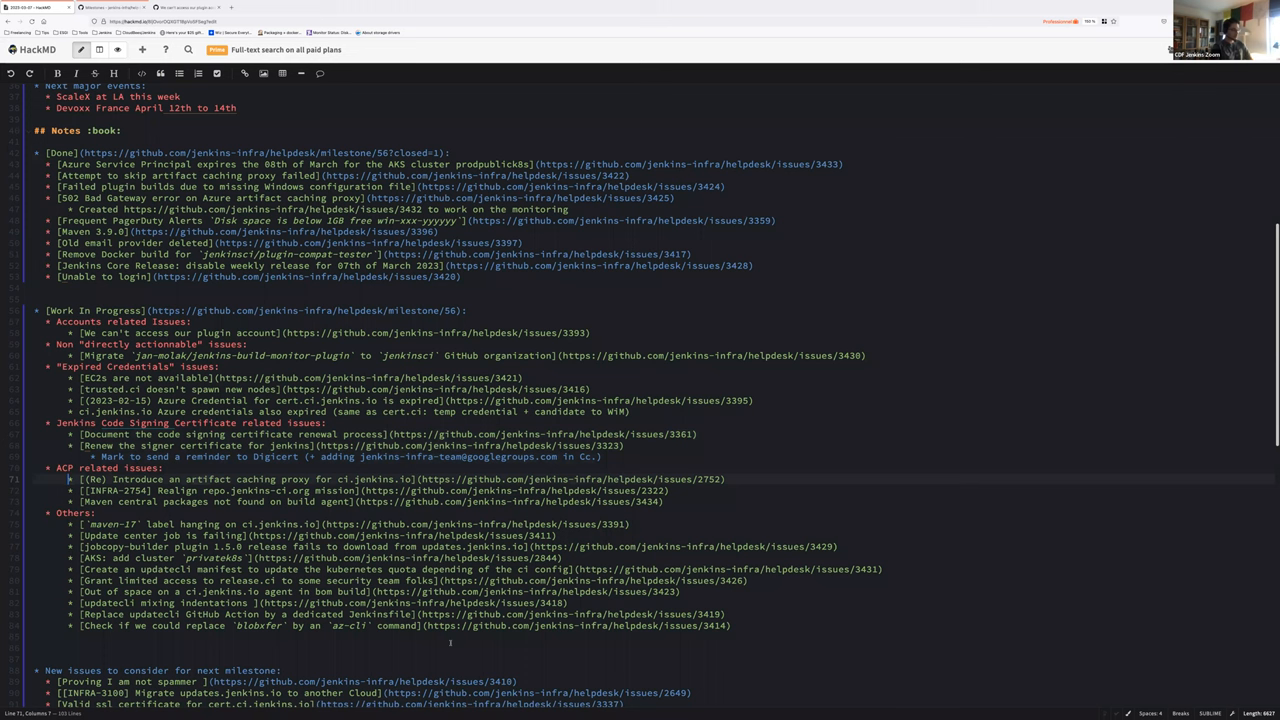
Step: Add sub-notes under the artifact caching proxy item: 'Next repository: javadoc' and backend status ':+1:'
triple_click(400, 480)
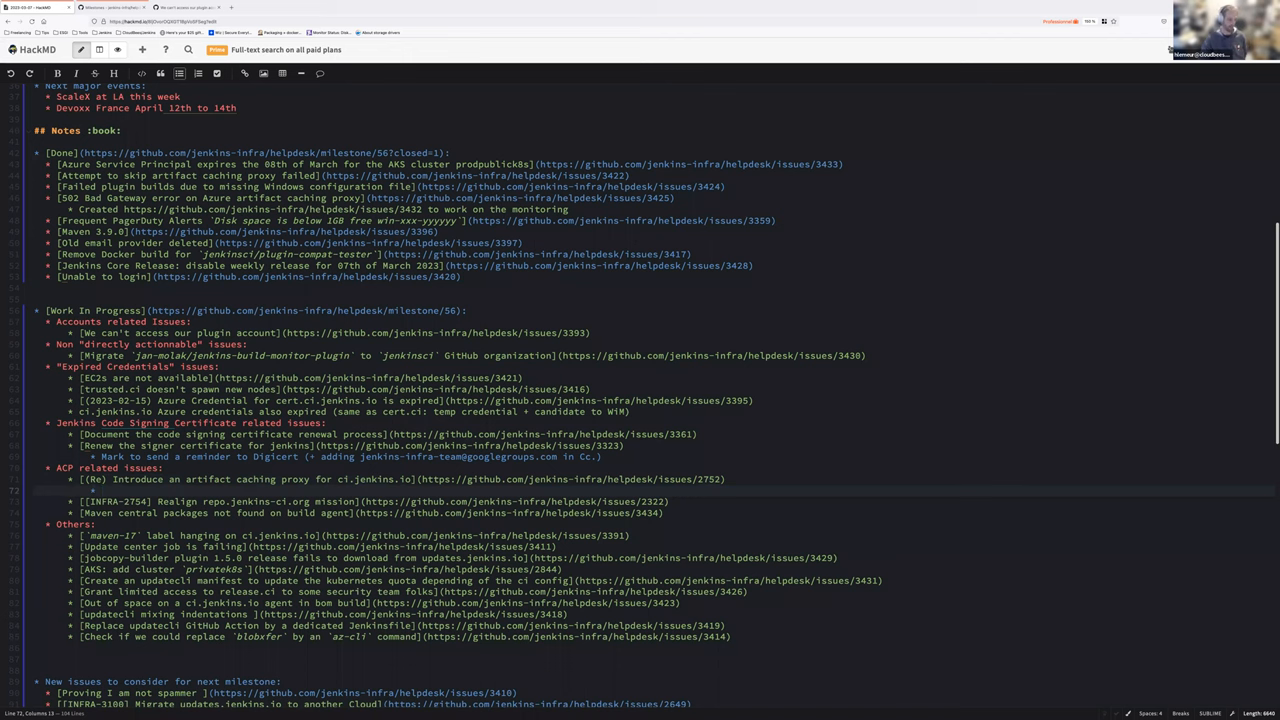
left_click(100, 490)
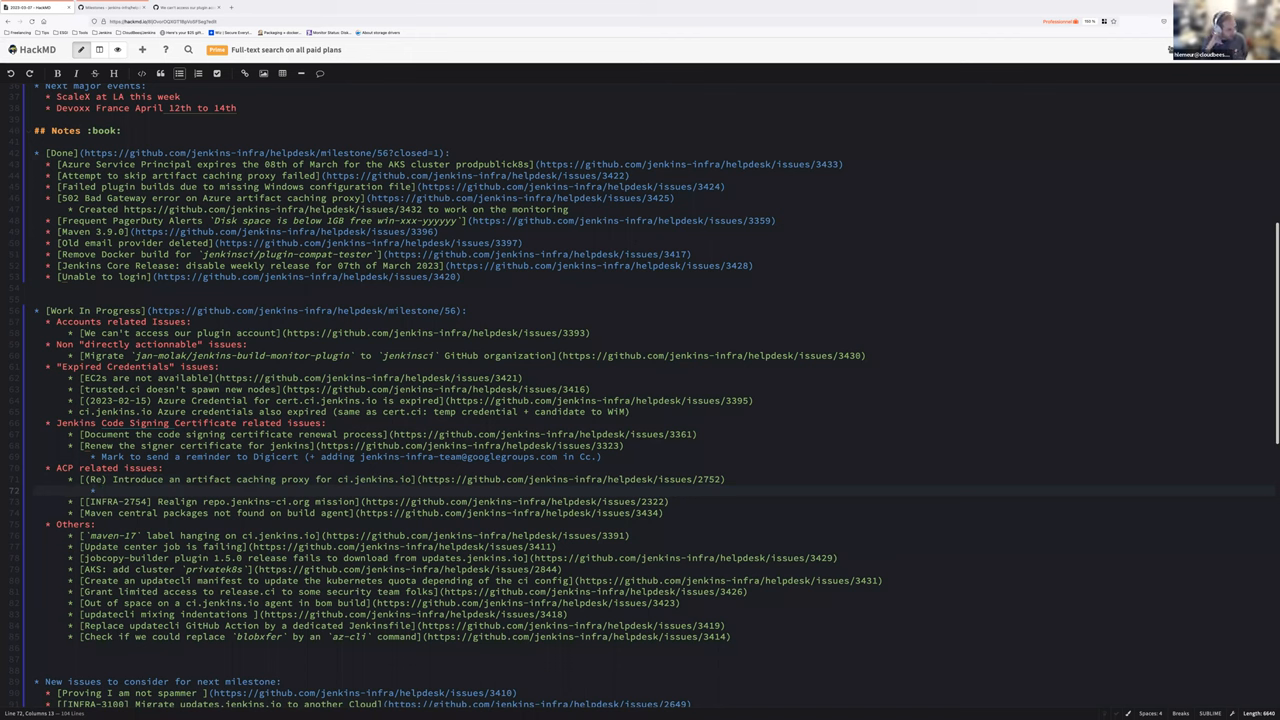
type("Next")
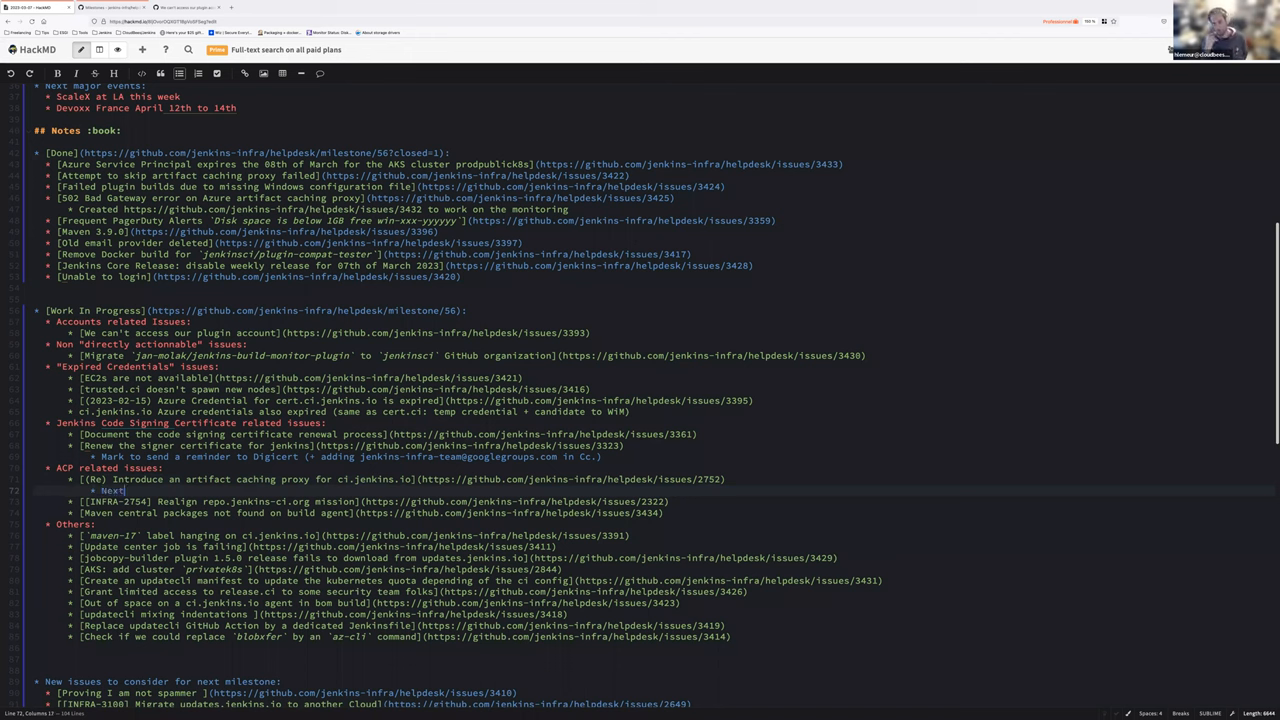
type("repository:")
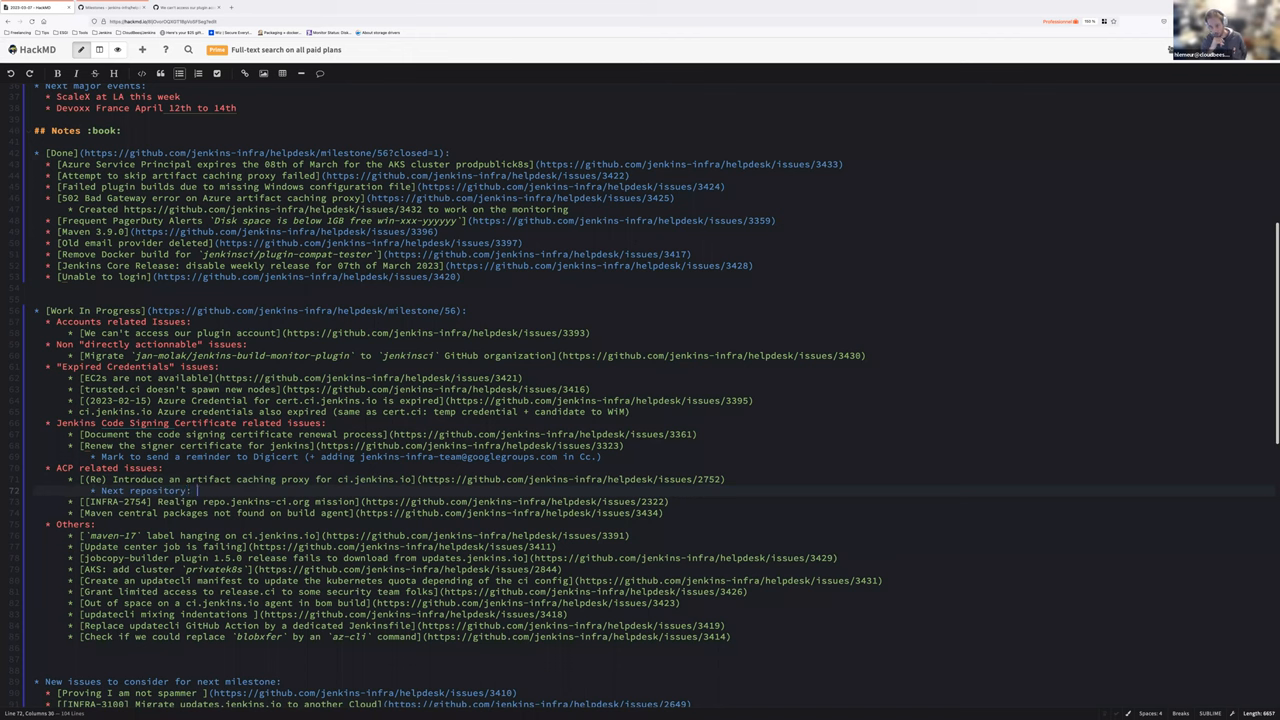
type("javadoc")
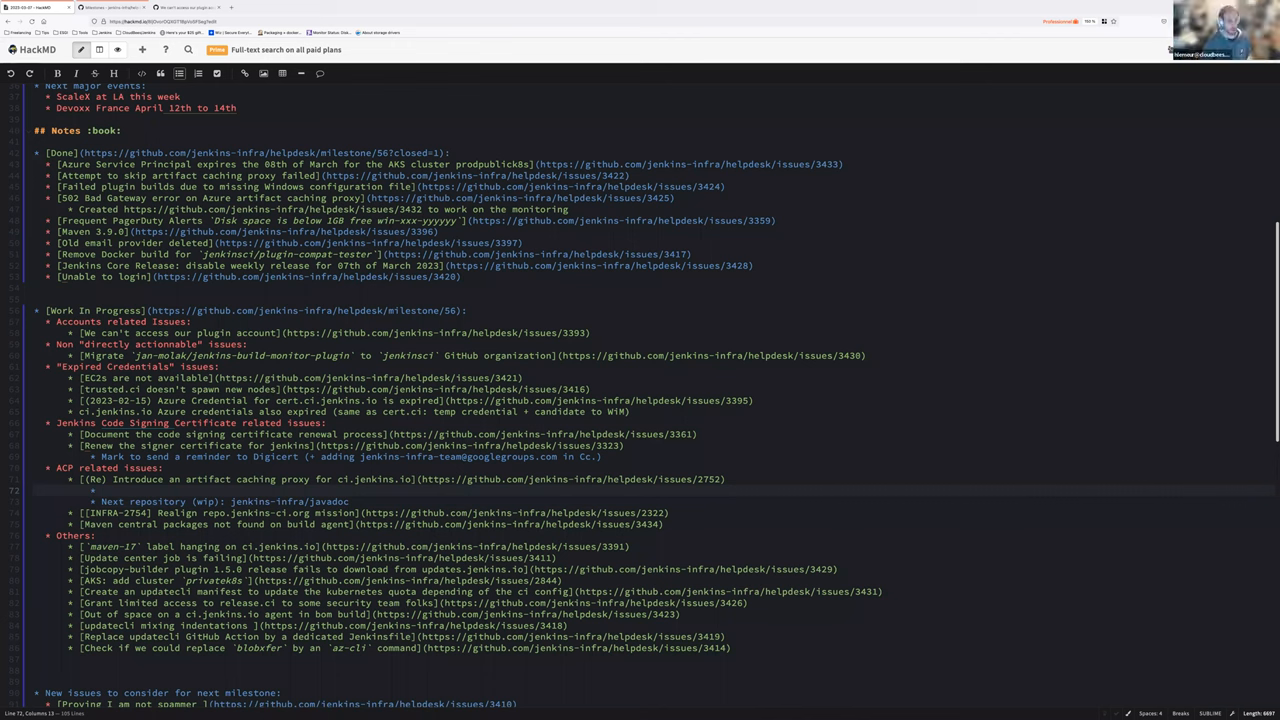
type("backend-extnsion-indexe")
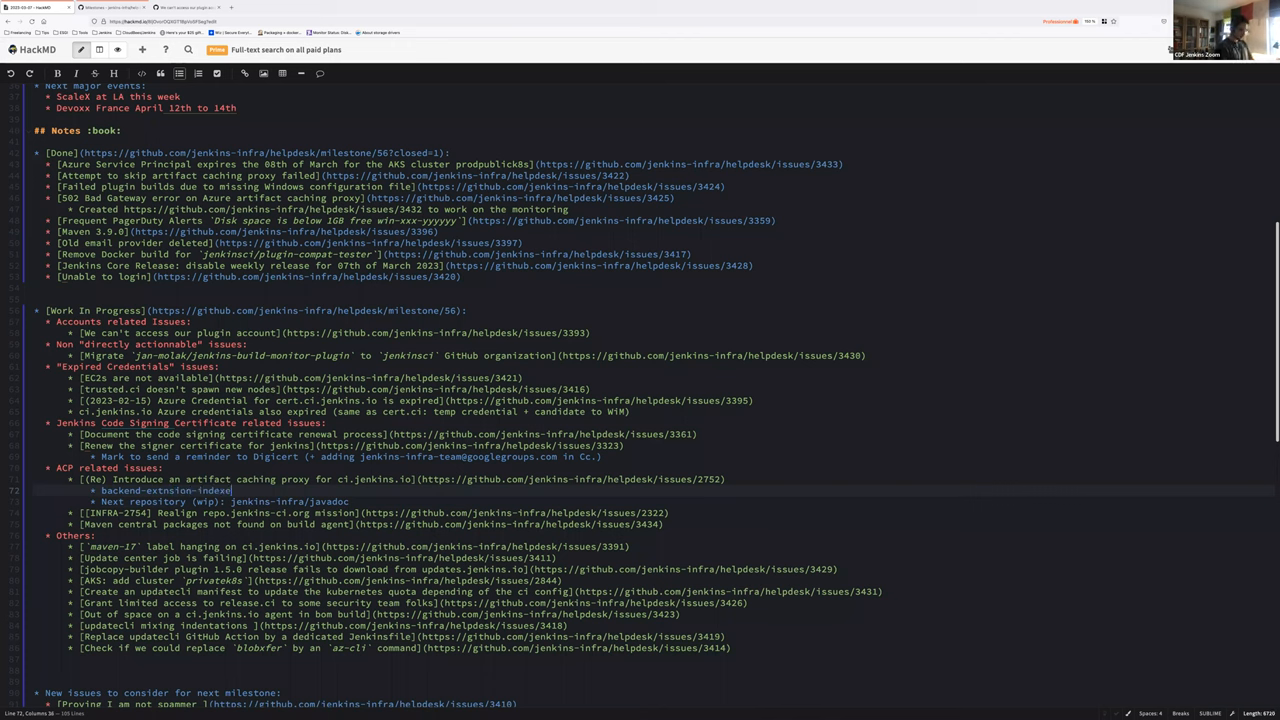
type("is :+1:")
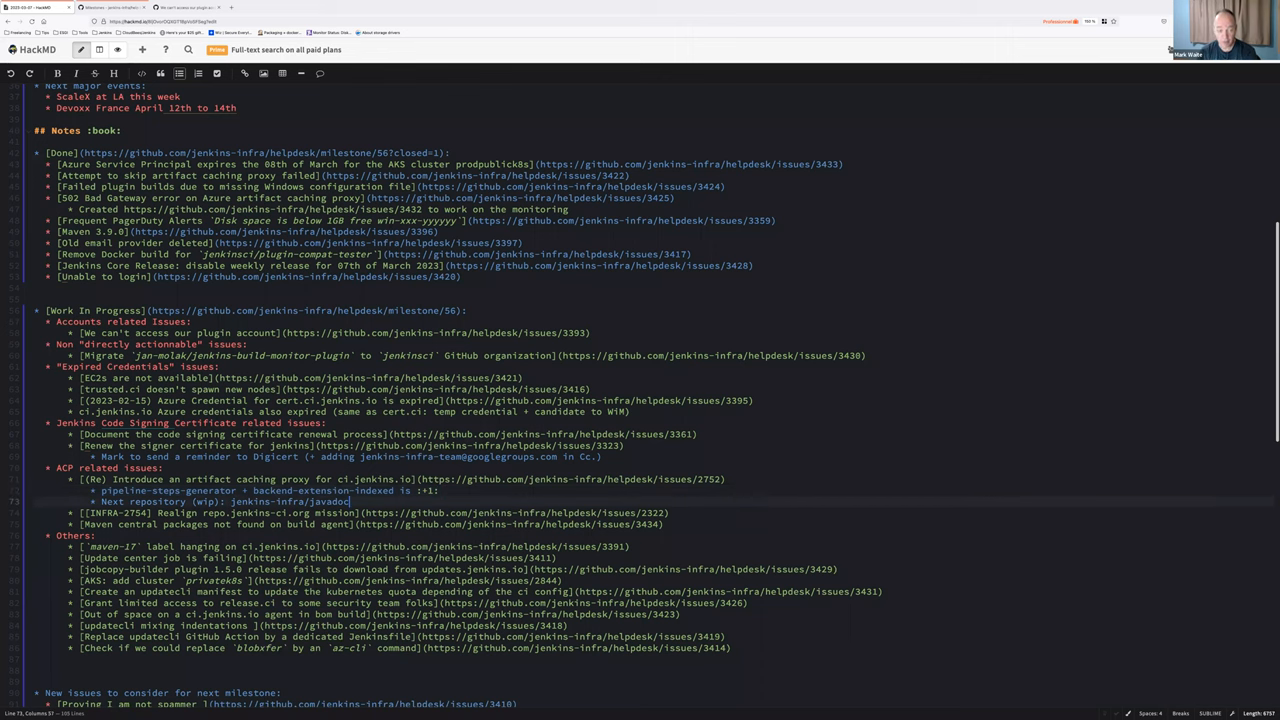
Step: Add the note 'Impact positive \o/ We're no longer in the top 5 consumers'
type("Impact of ACP:")
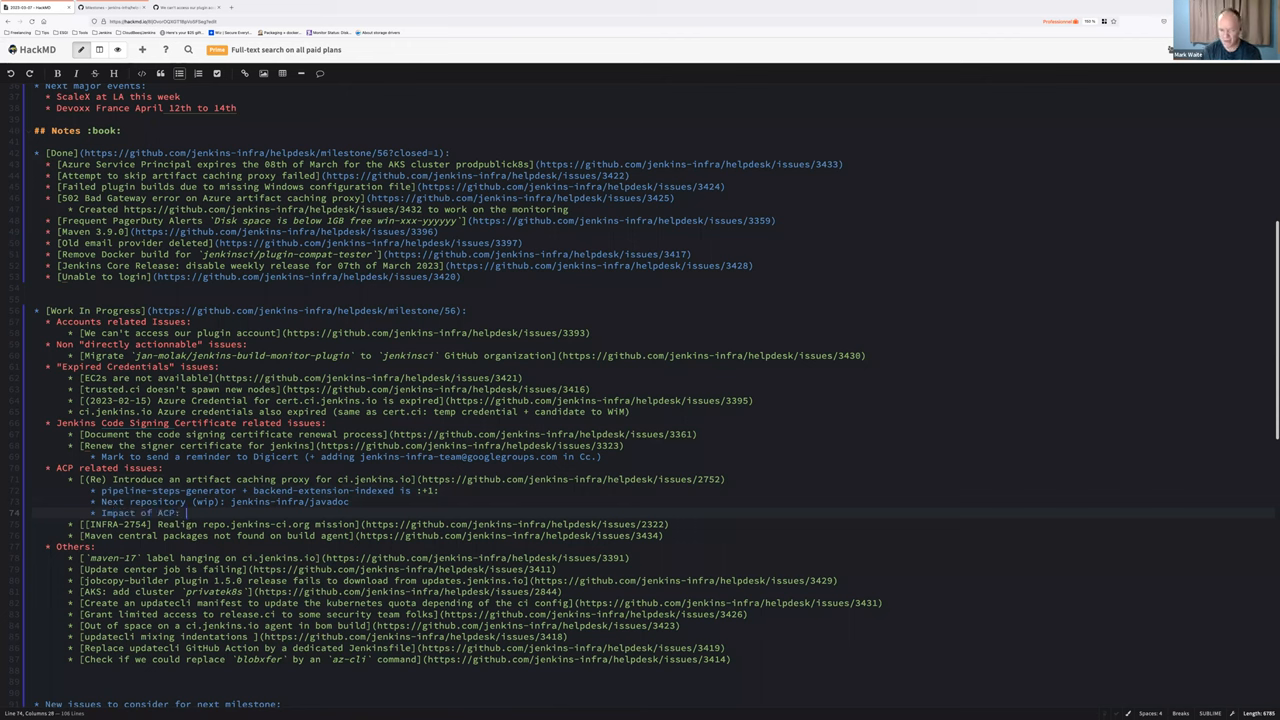
type("positive \\o")
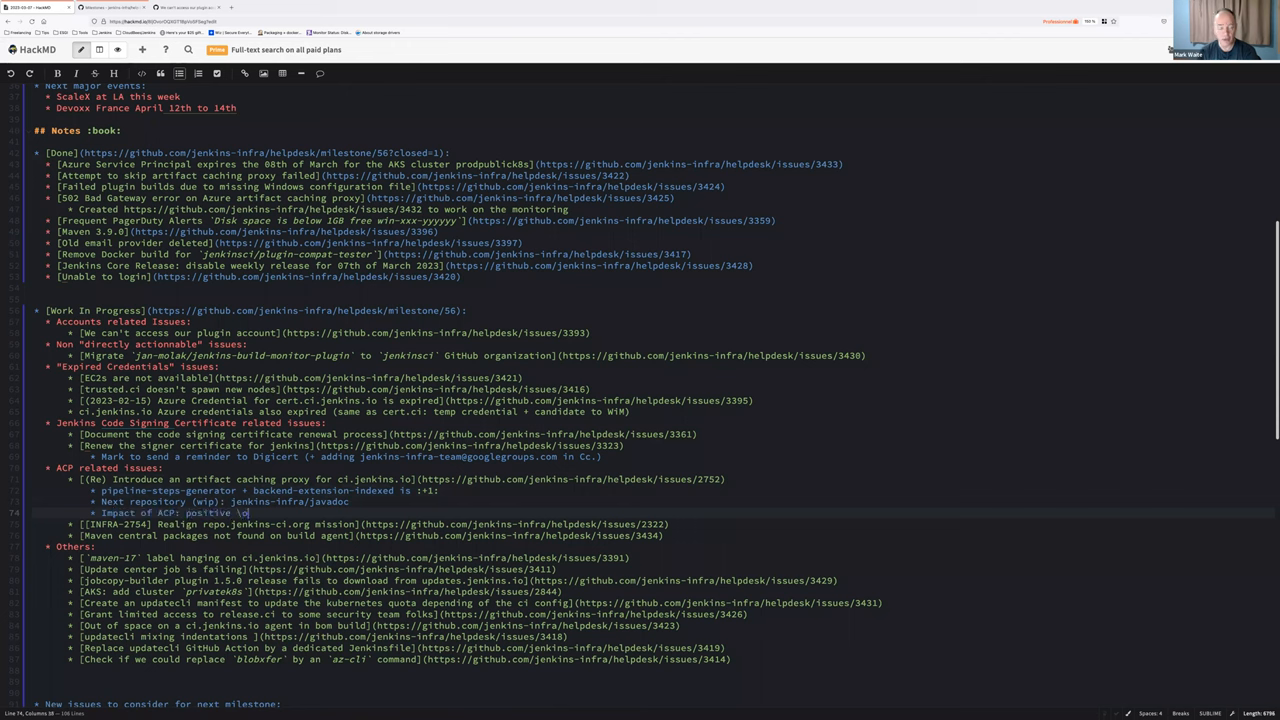
type("We're no longer o")
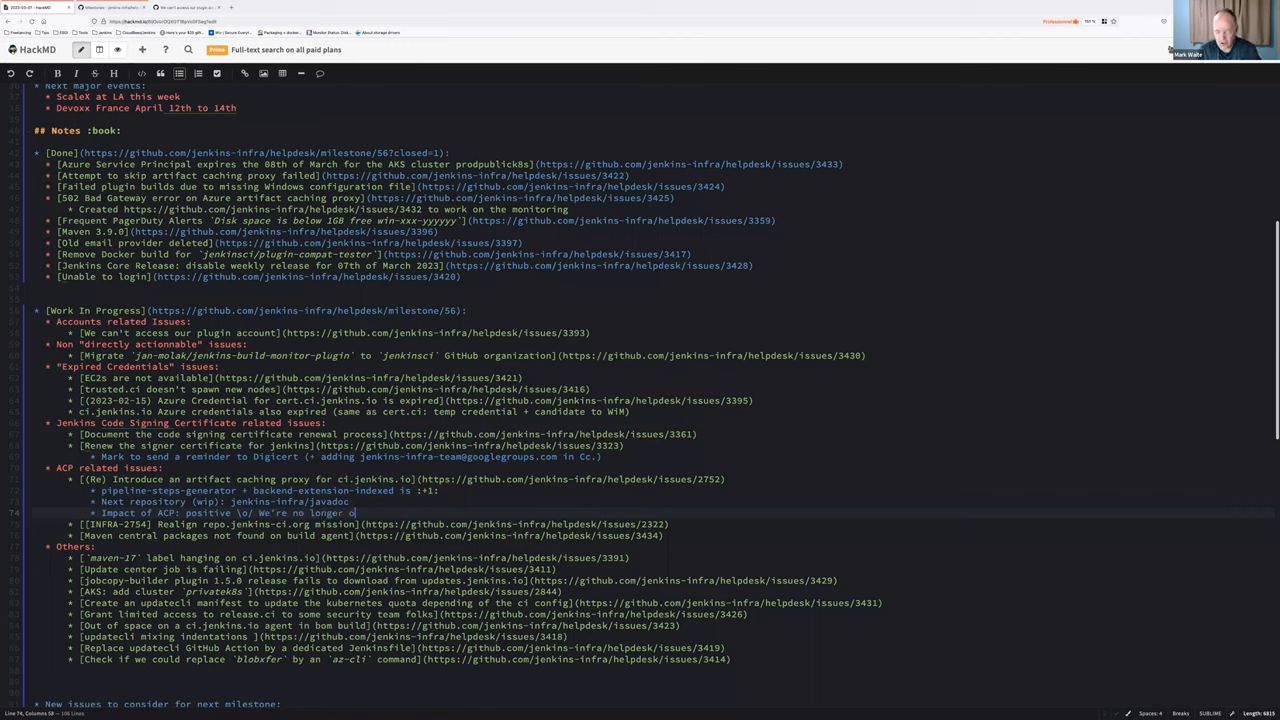
type("n the top 5")
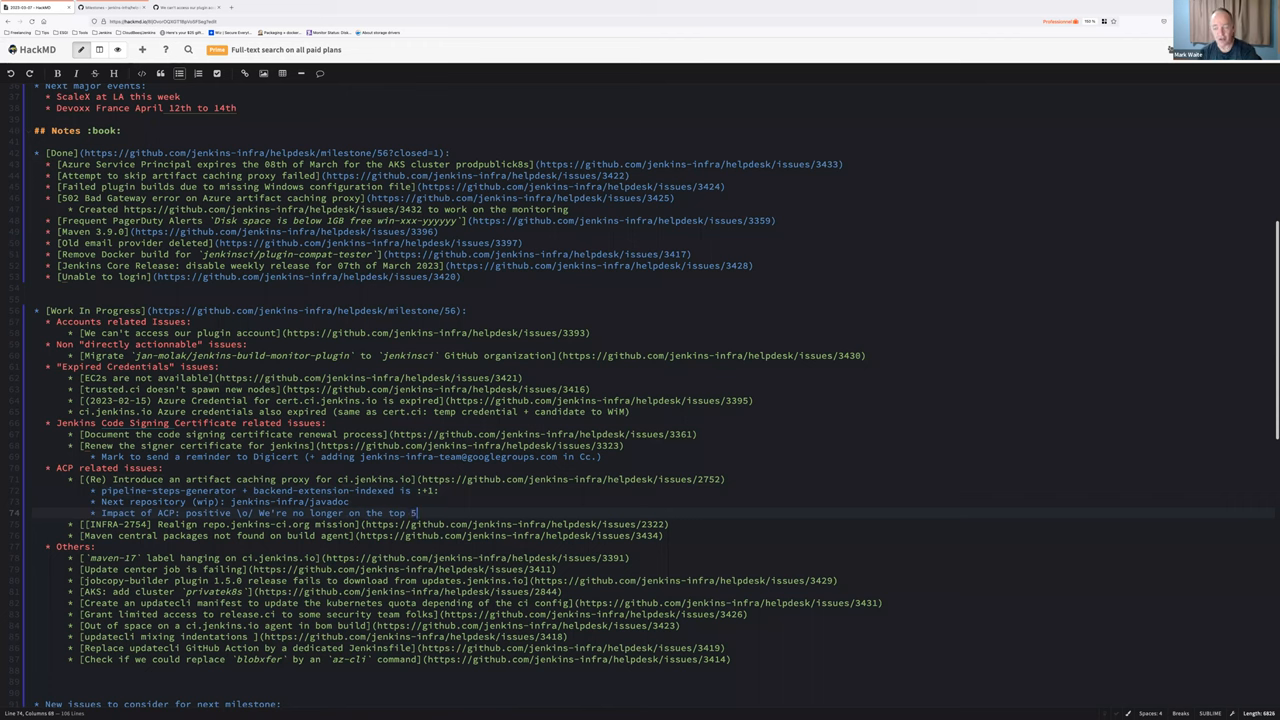
type("consu")
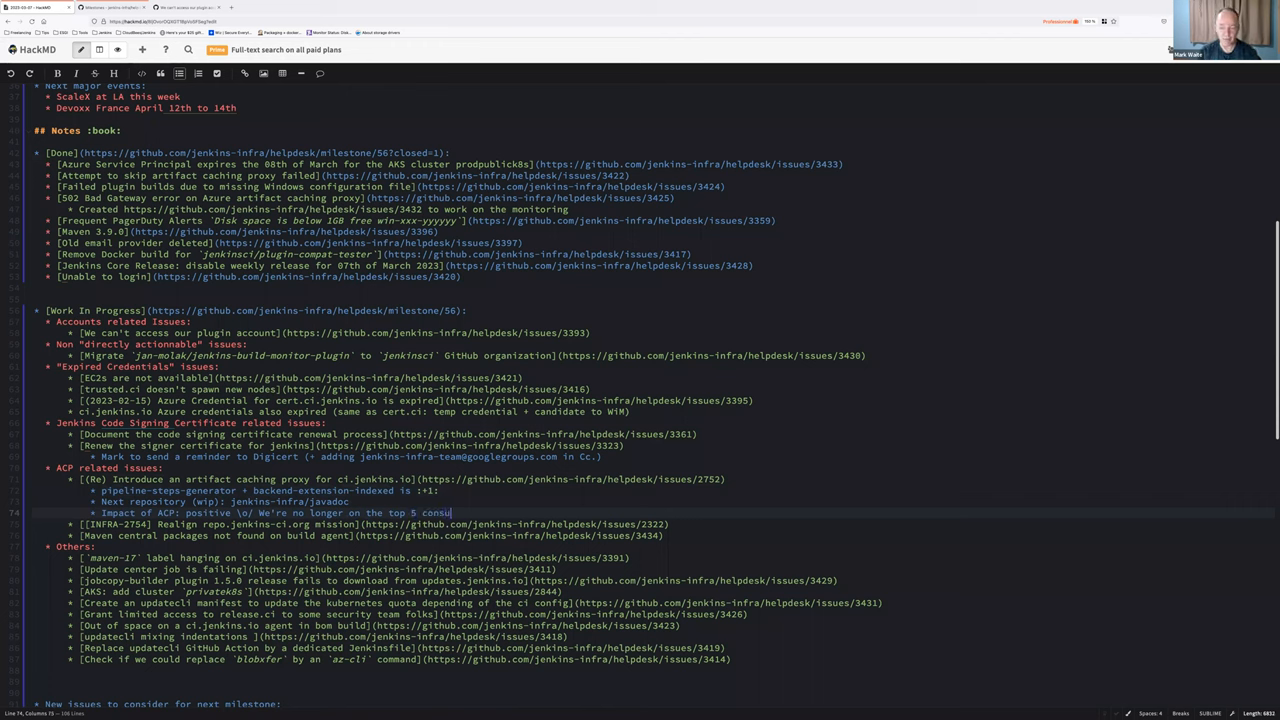
type("mers")
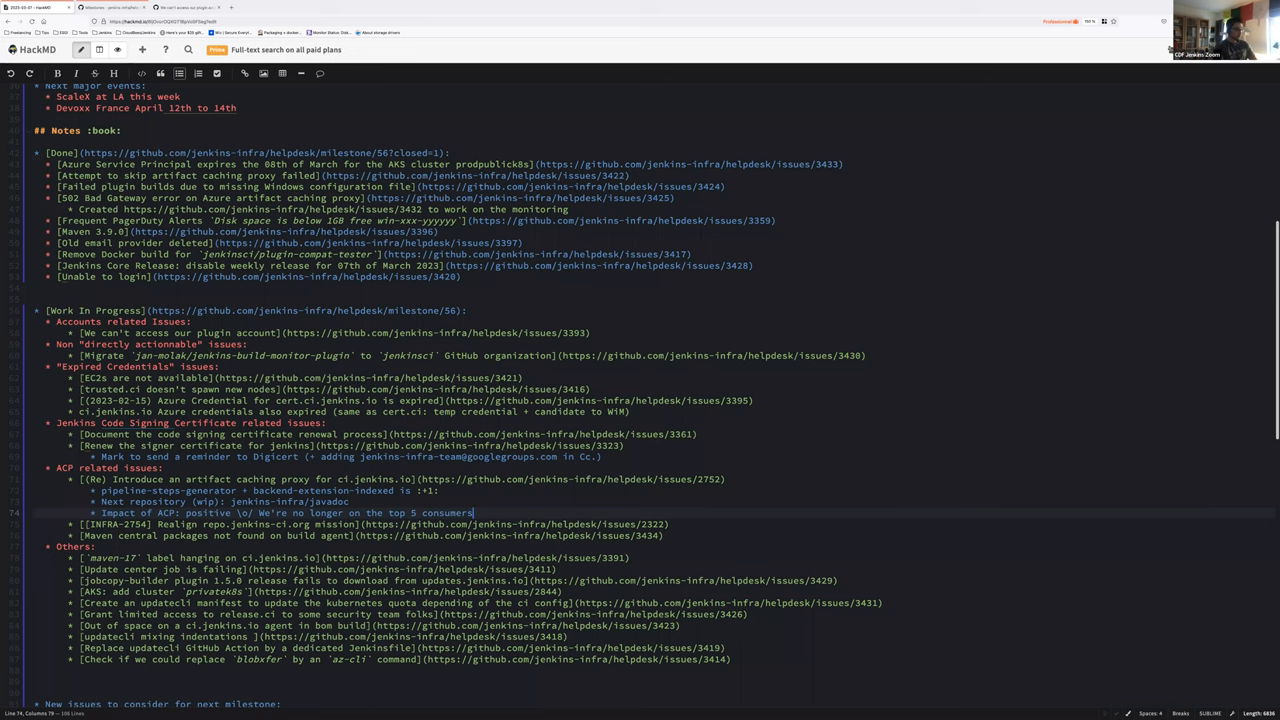
key("enter")
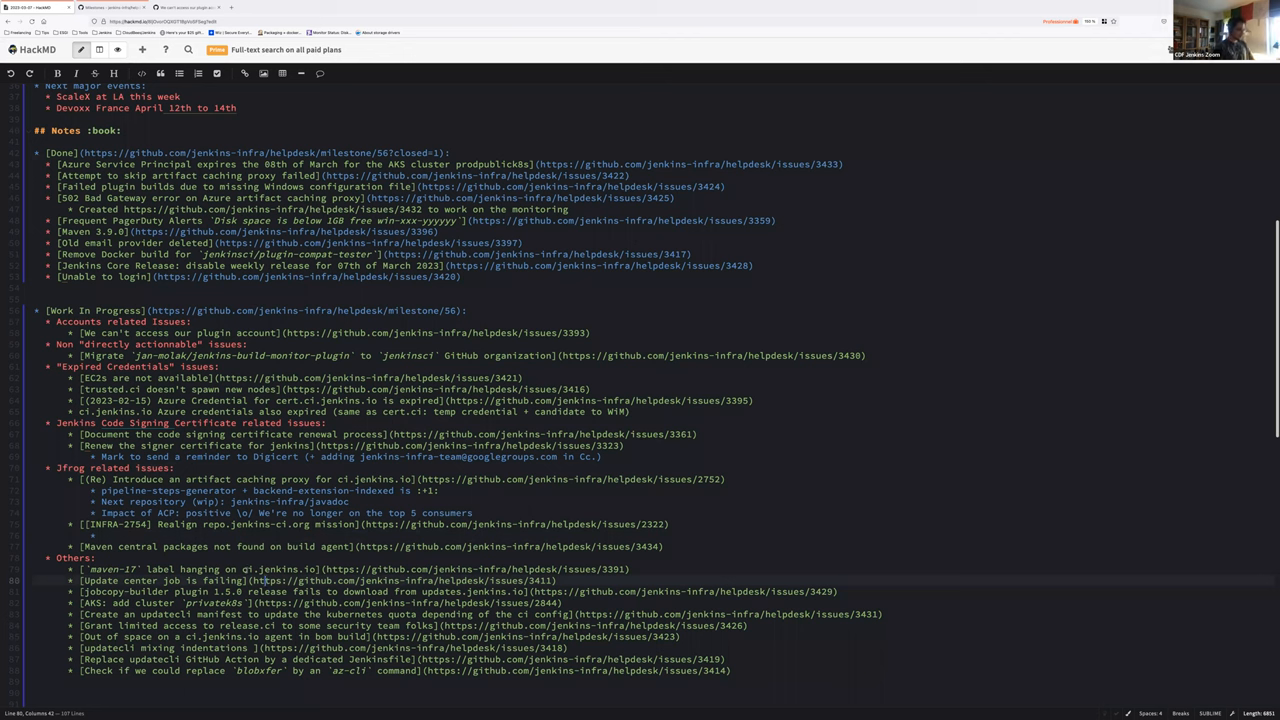
Step: Add the sub-item 'LDAP-HA: WiP on Kubernetes' under the Jfrog related issues
type("LDAP")
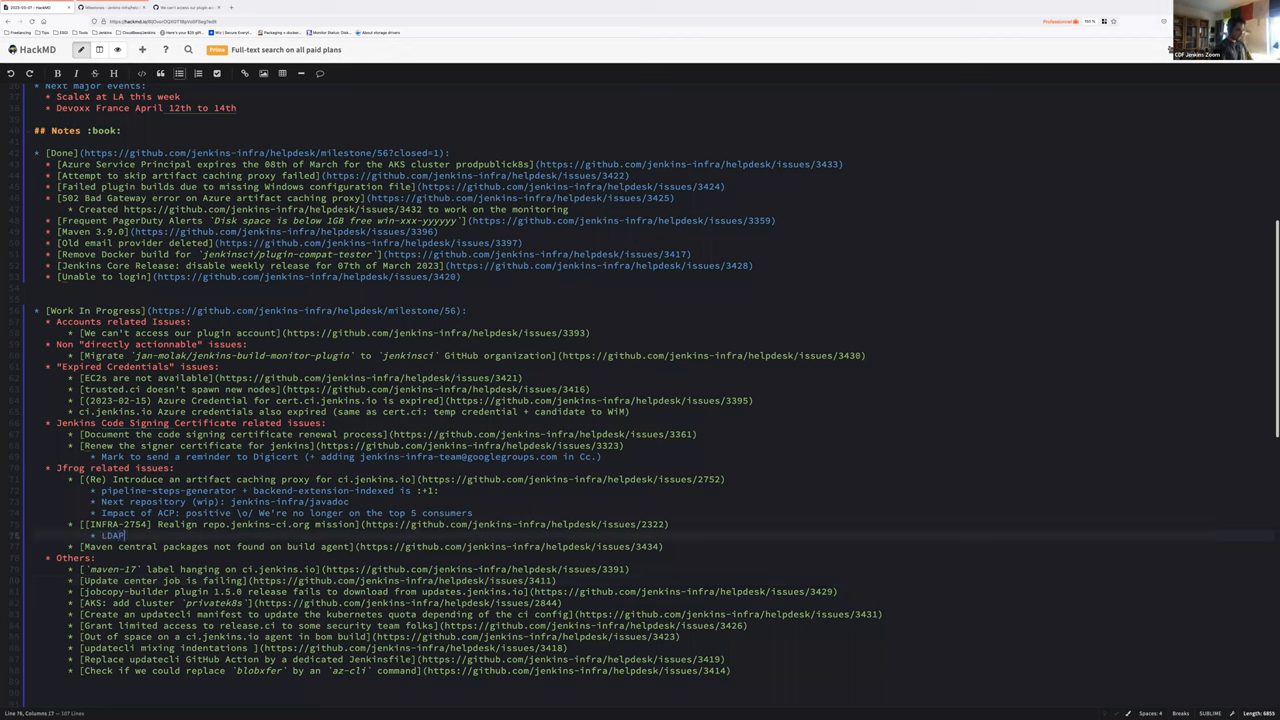
type("-HA")
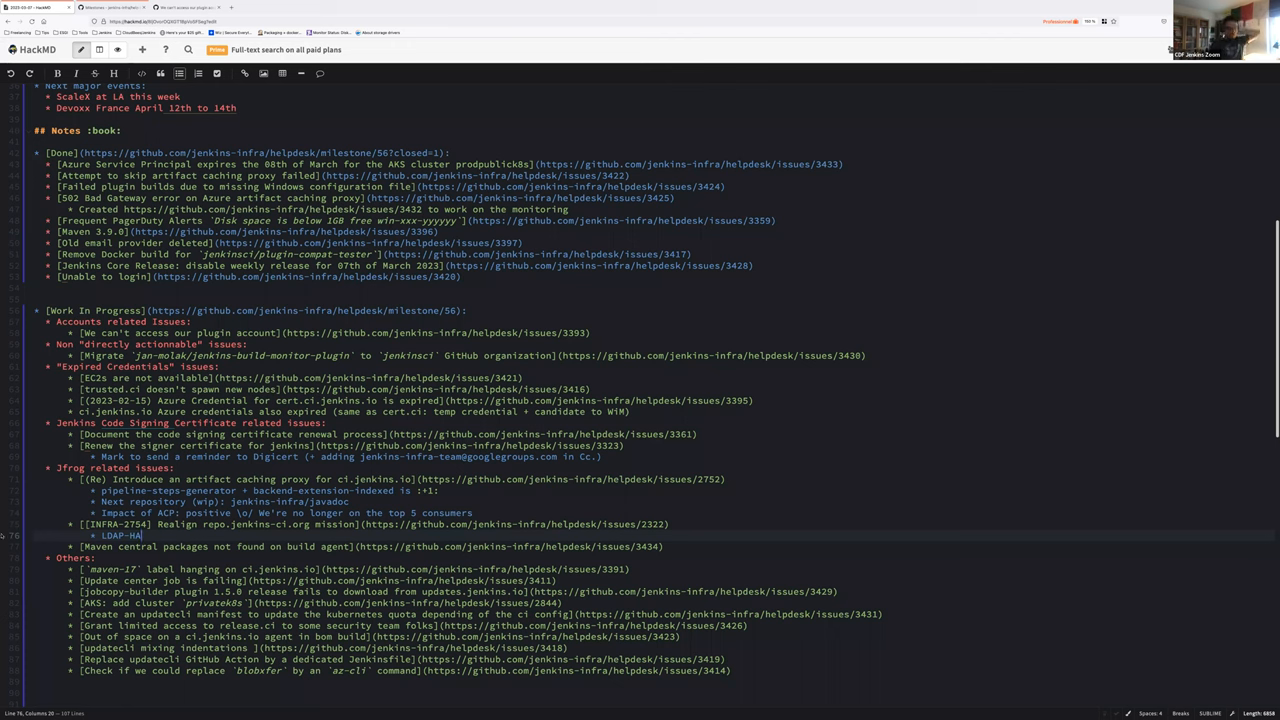
type("W")
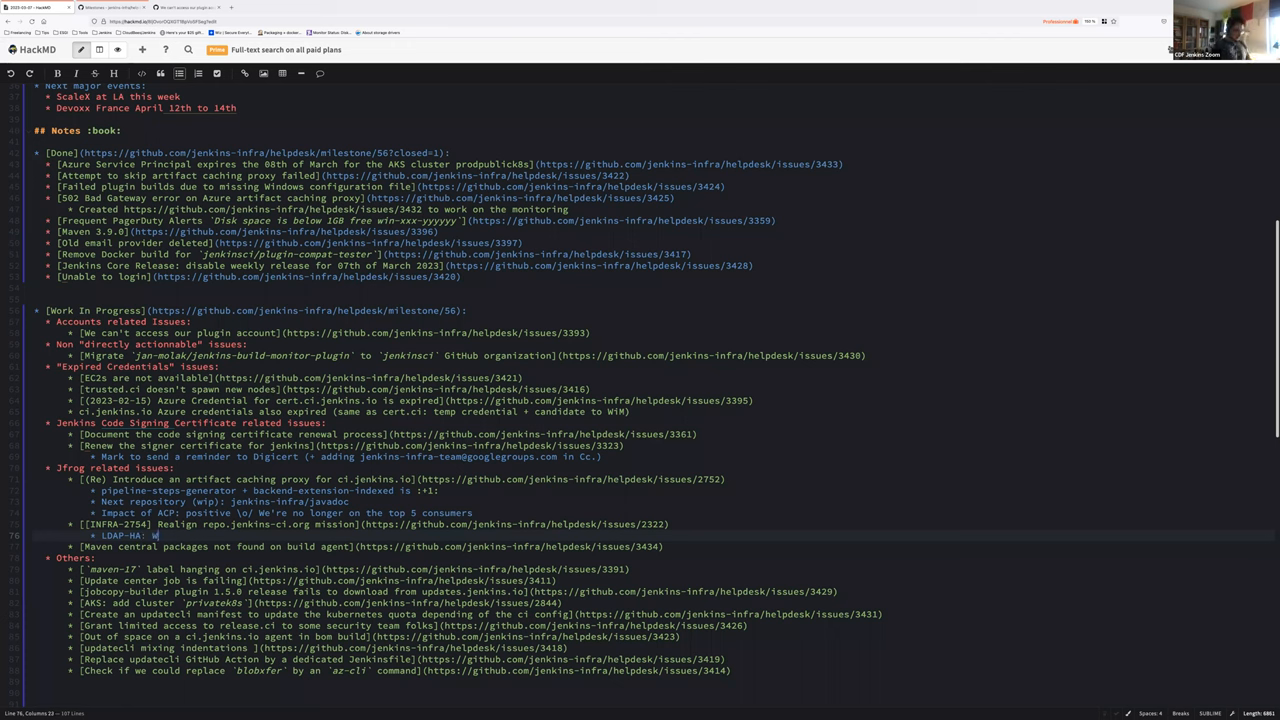
type("iP on Kube")
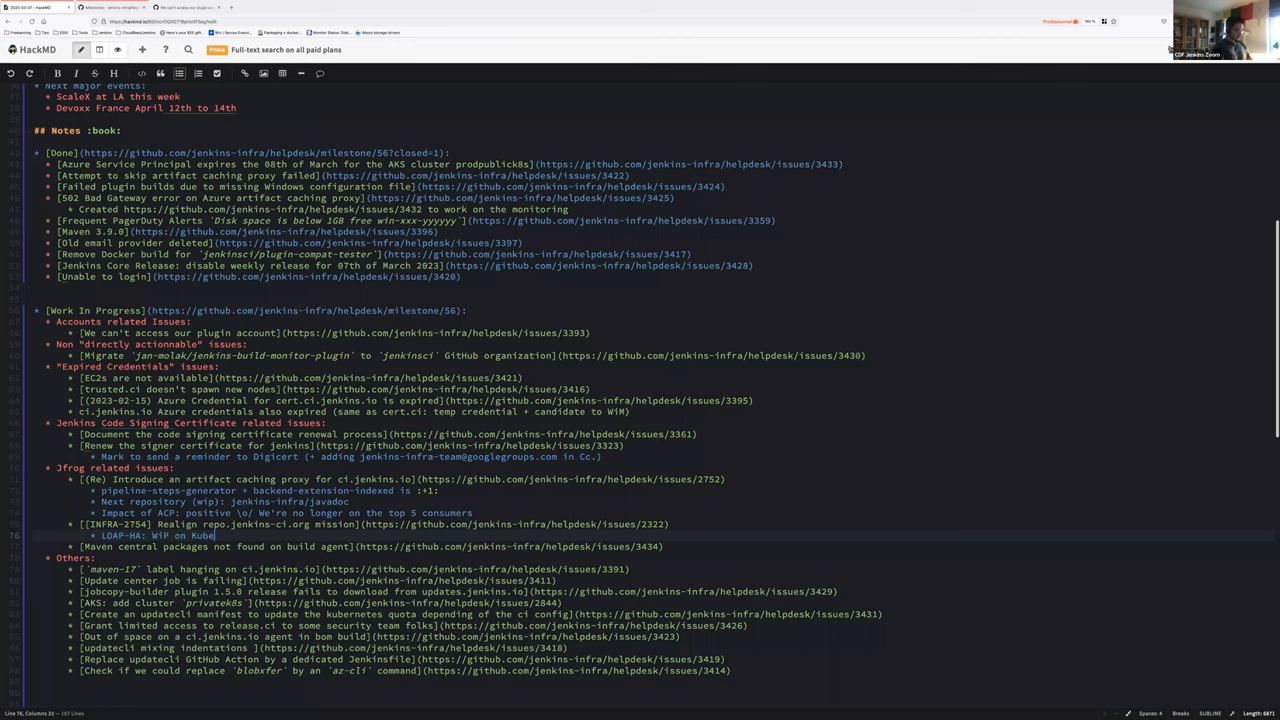
type("rnetes")
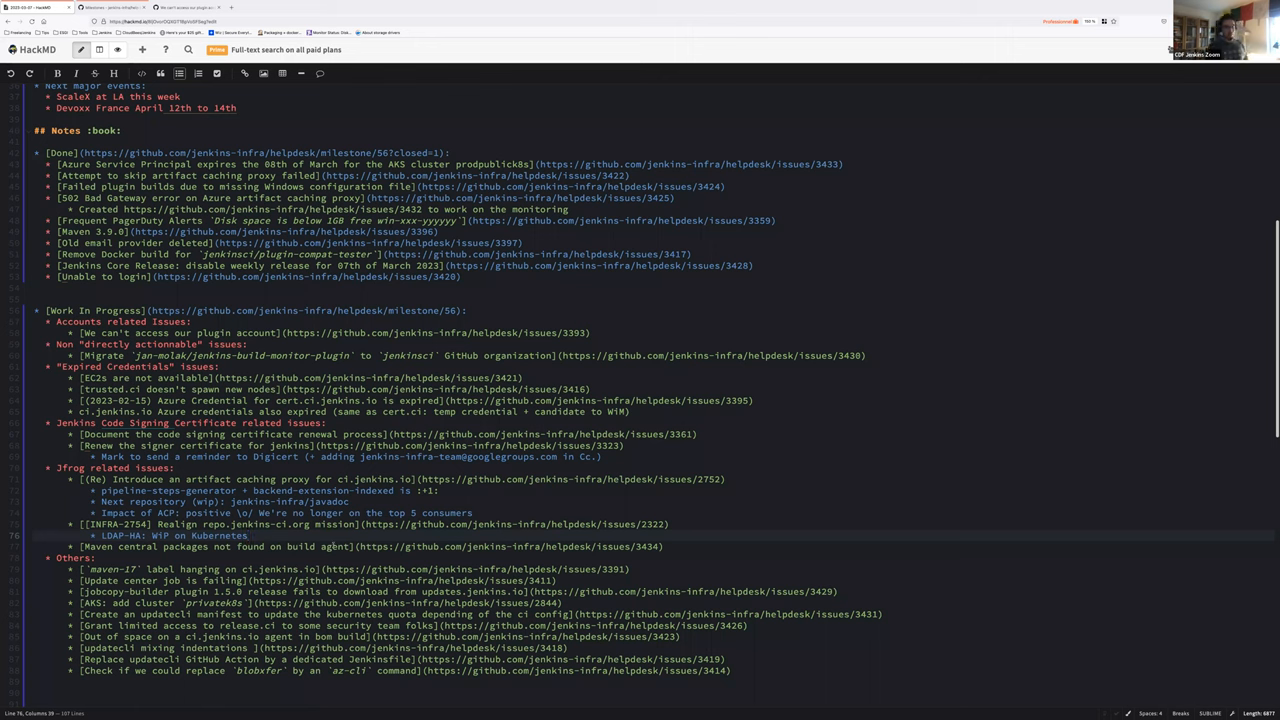
Step: Add a note about enabling auth, citing maven-repo1 cache or Jenkins activity (e.g. a mis-configured POM)
key("enter")
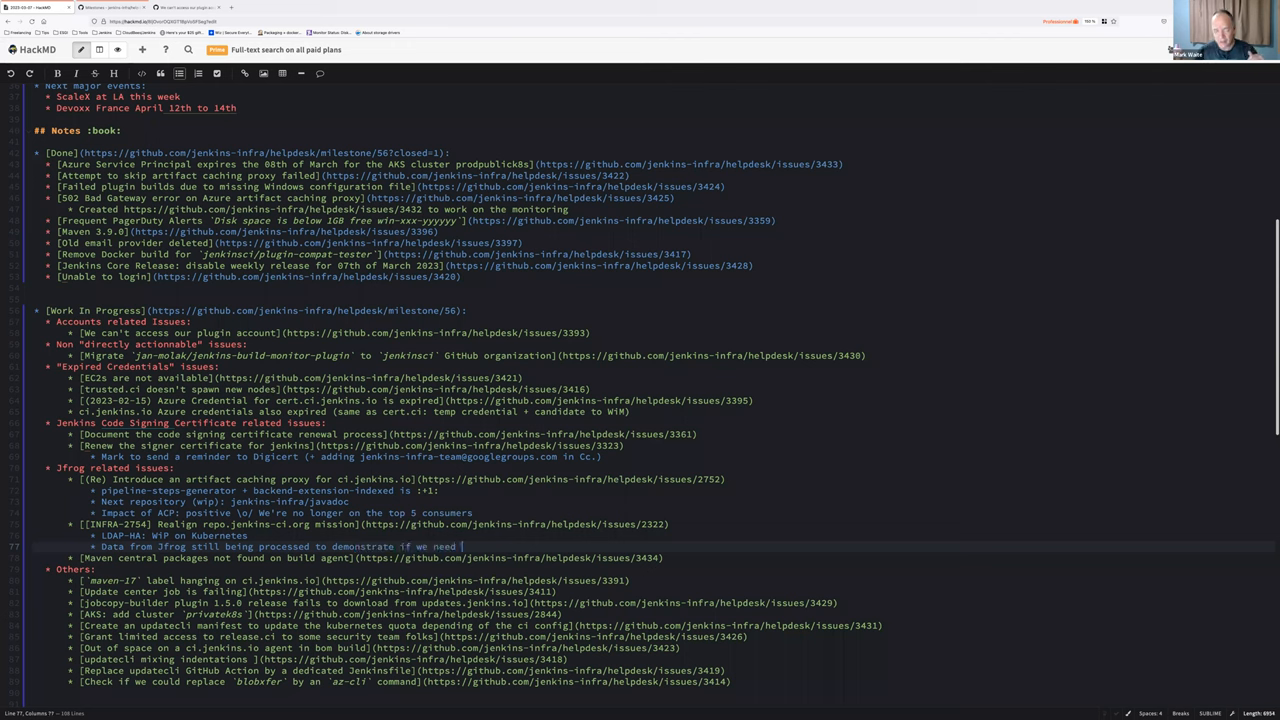
type("to enable auth due to \"")
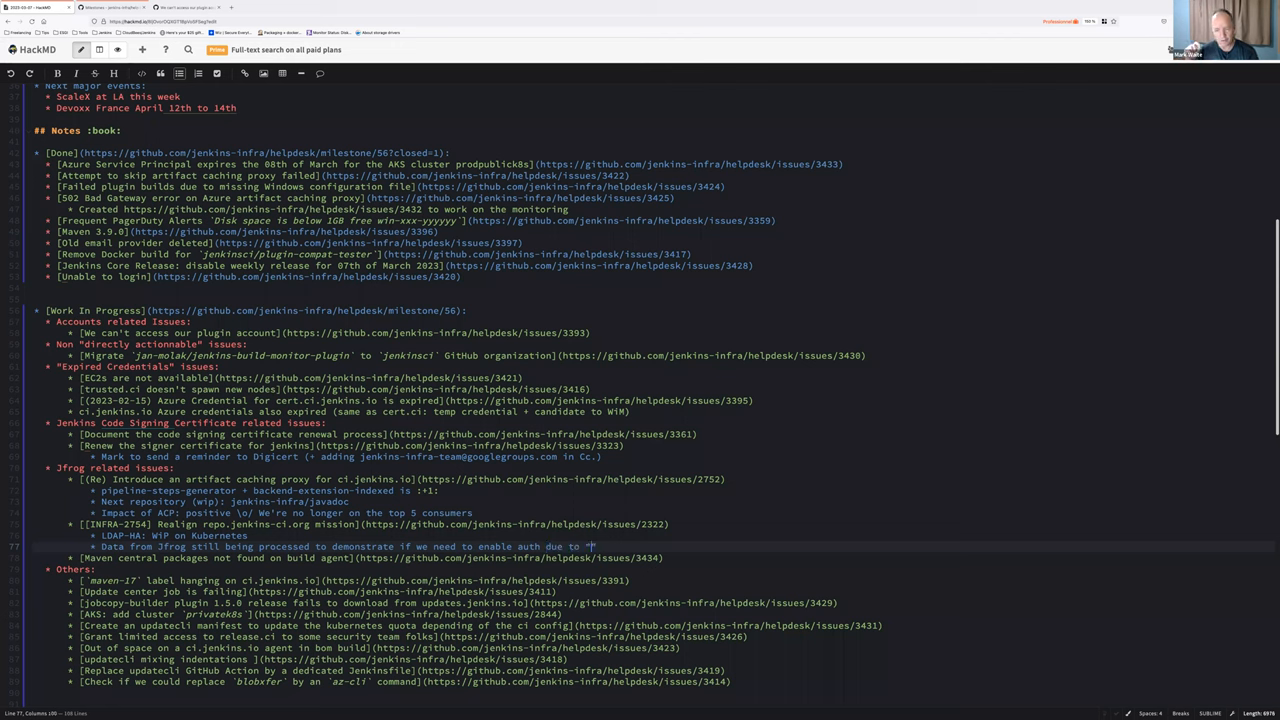
type("maven-repo1")
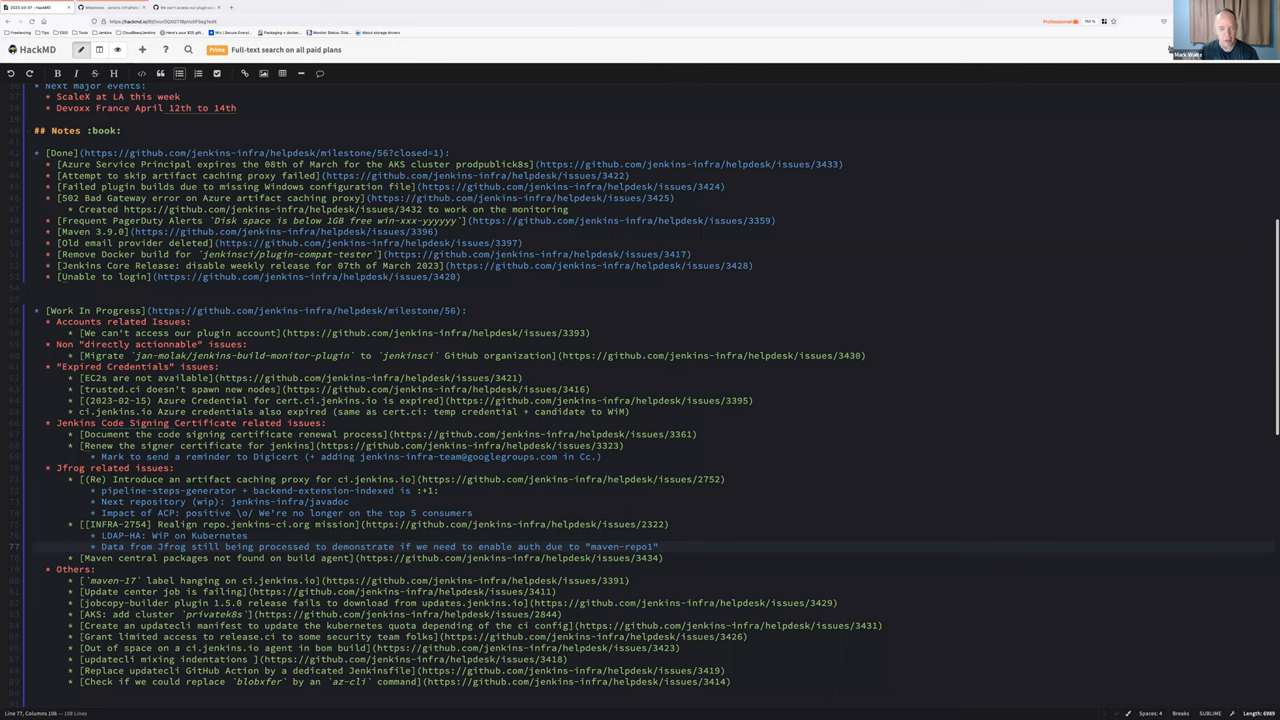
type("cache or")
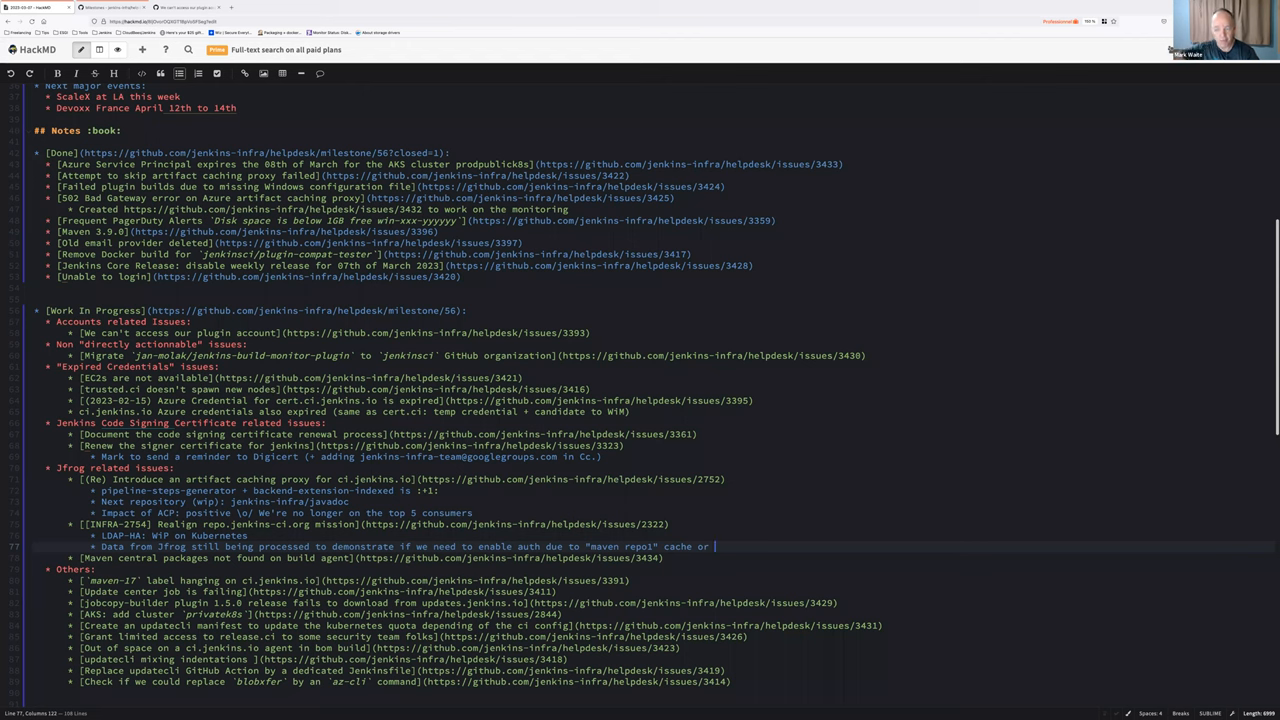
type("if")
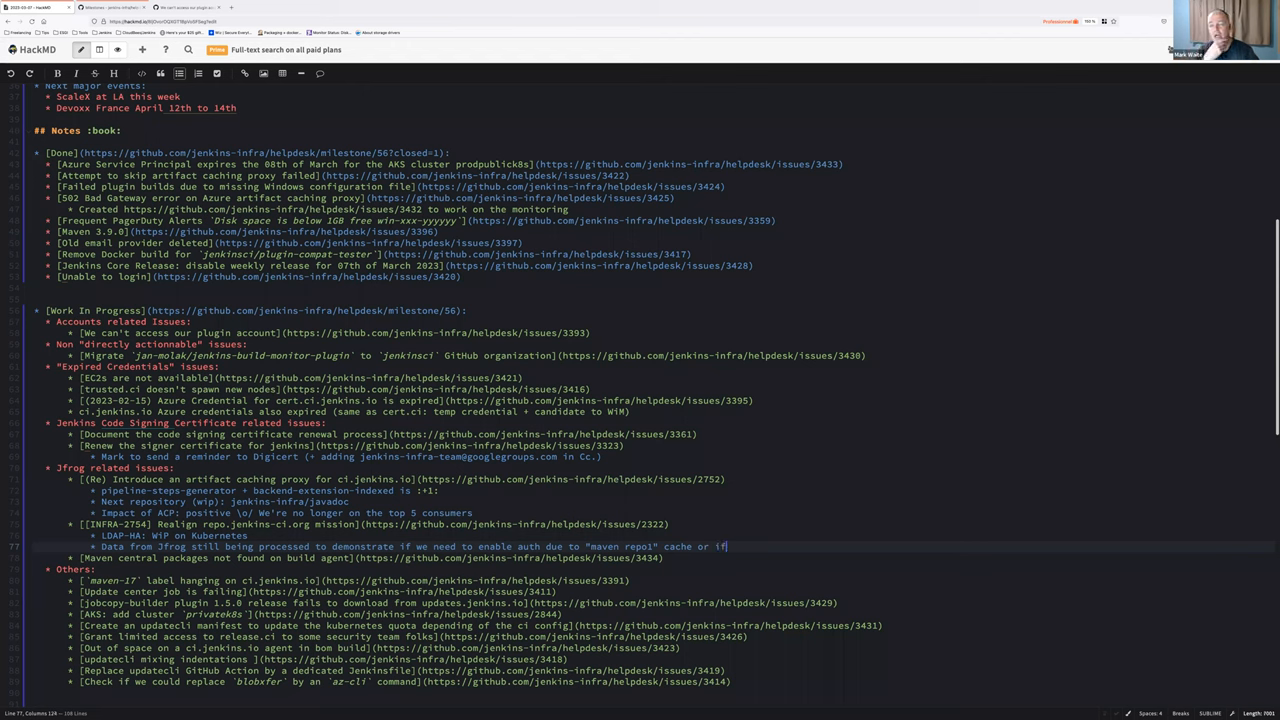
type("it is related to \"Jenkins activity")
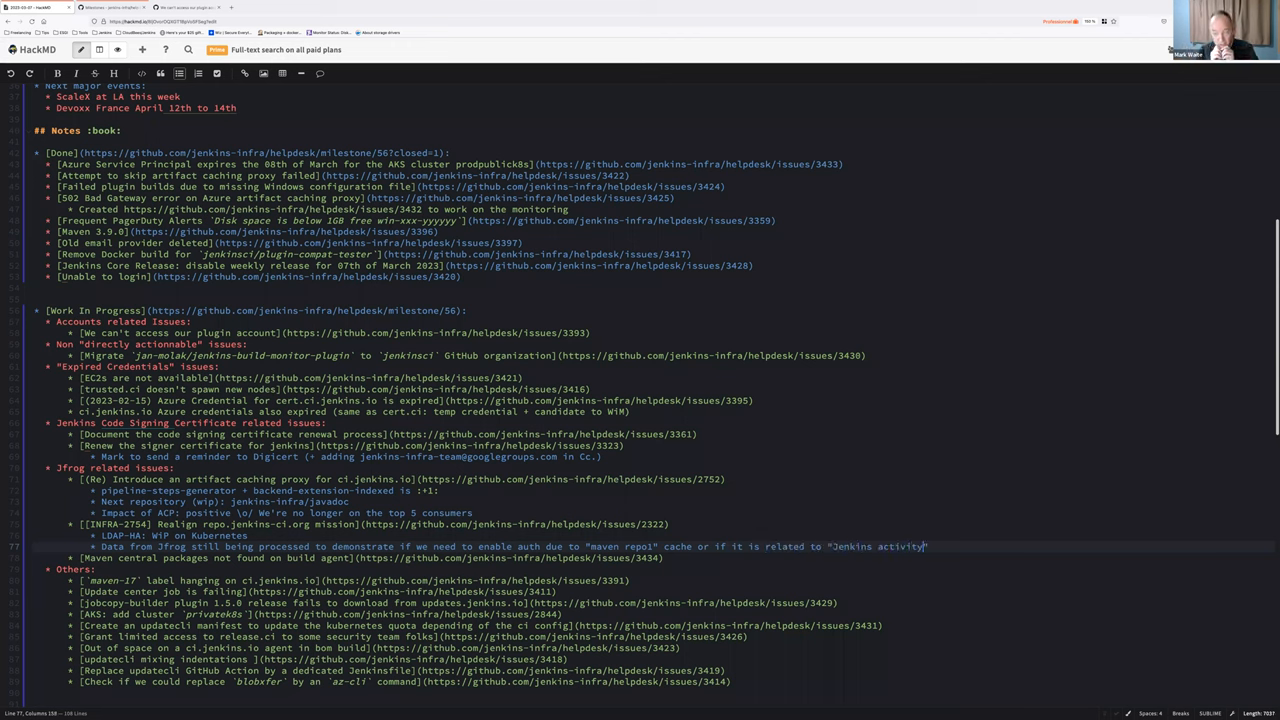
type("(e.g. a)")
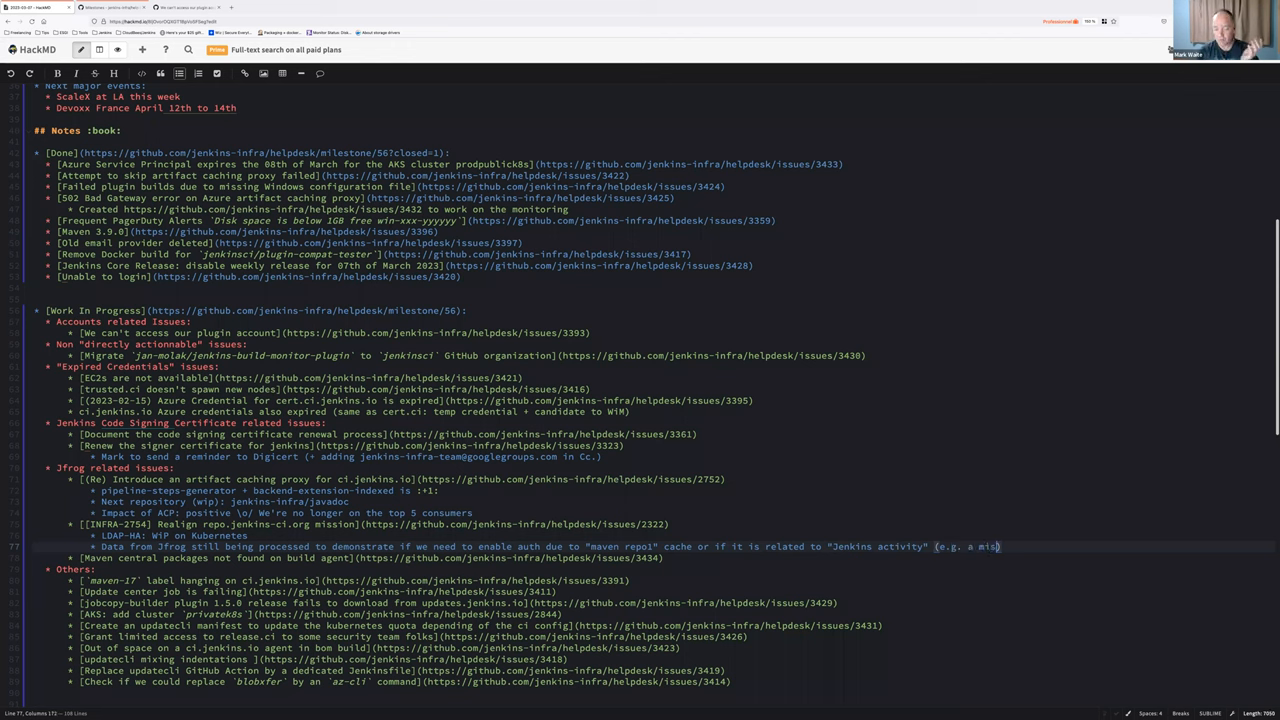
type("POM")
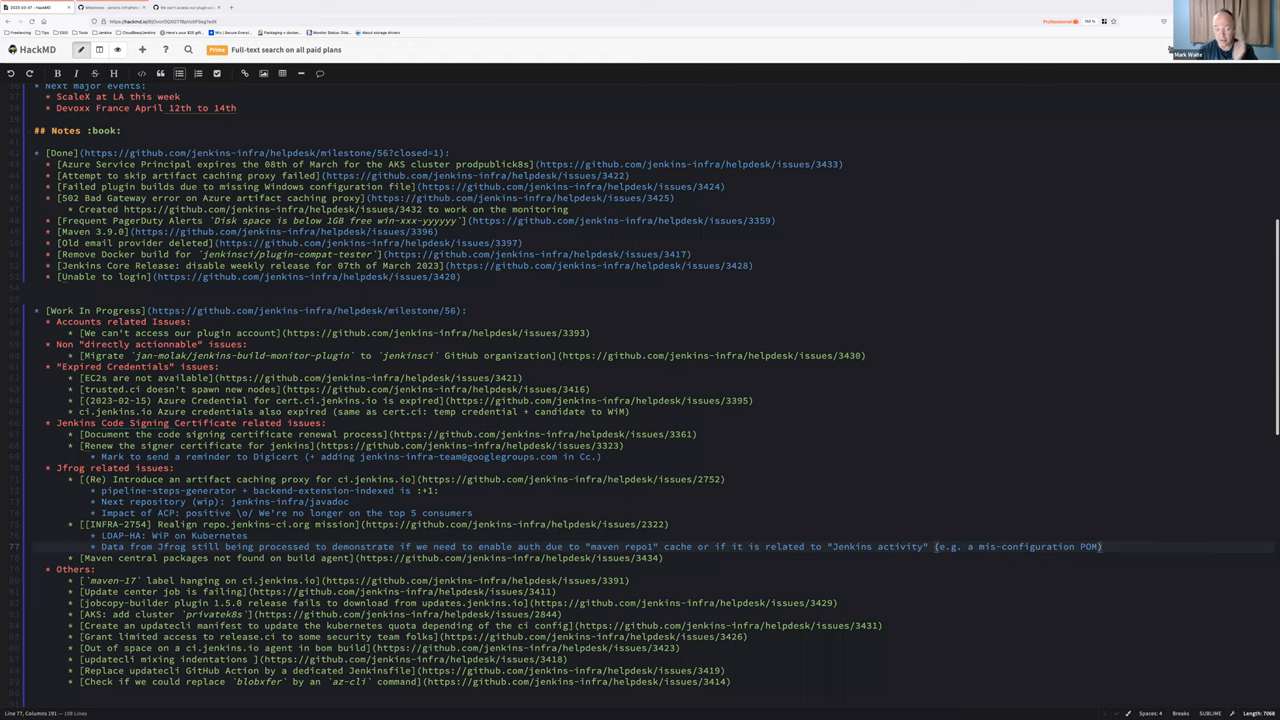
type(".")
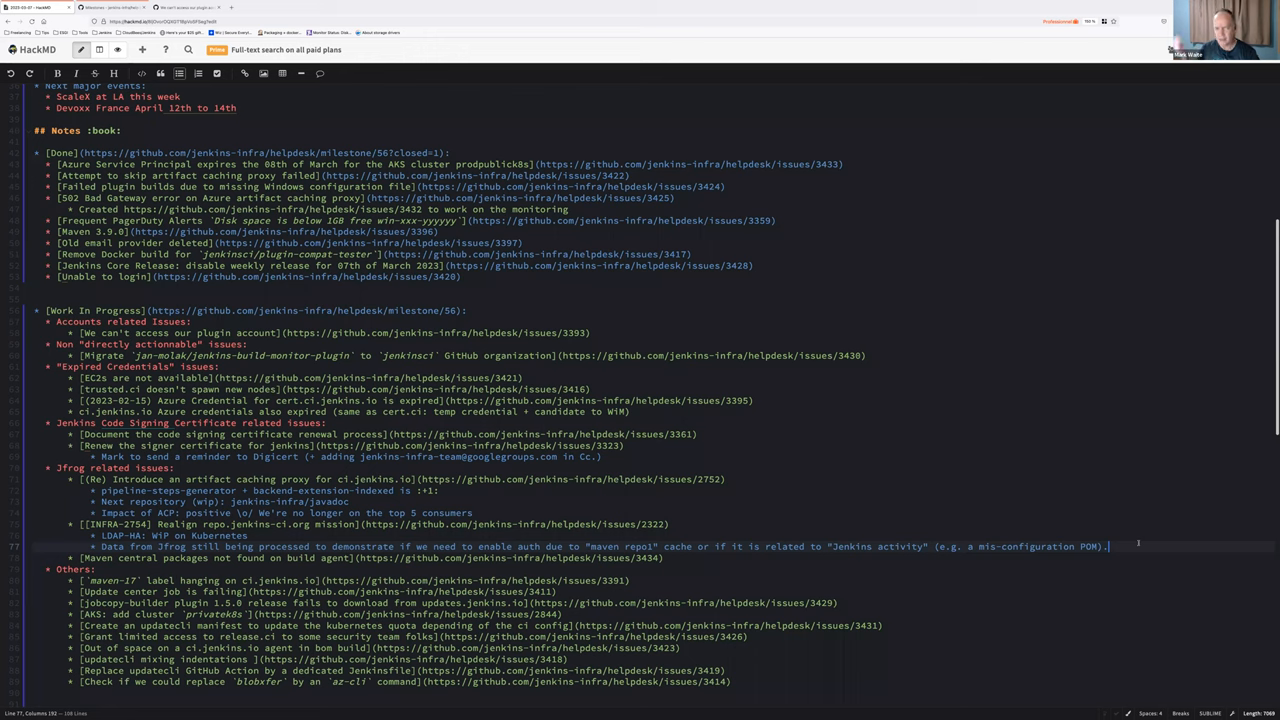
Step: Write the 'Main priority is focusing on the main consumers… need help of Jfrog, contacts failed' note
type("Main")
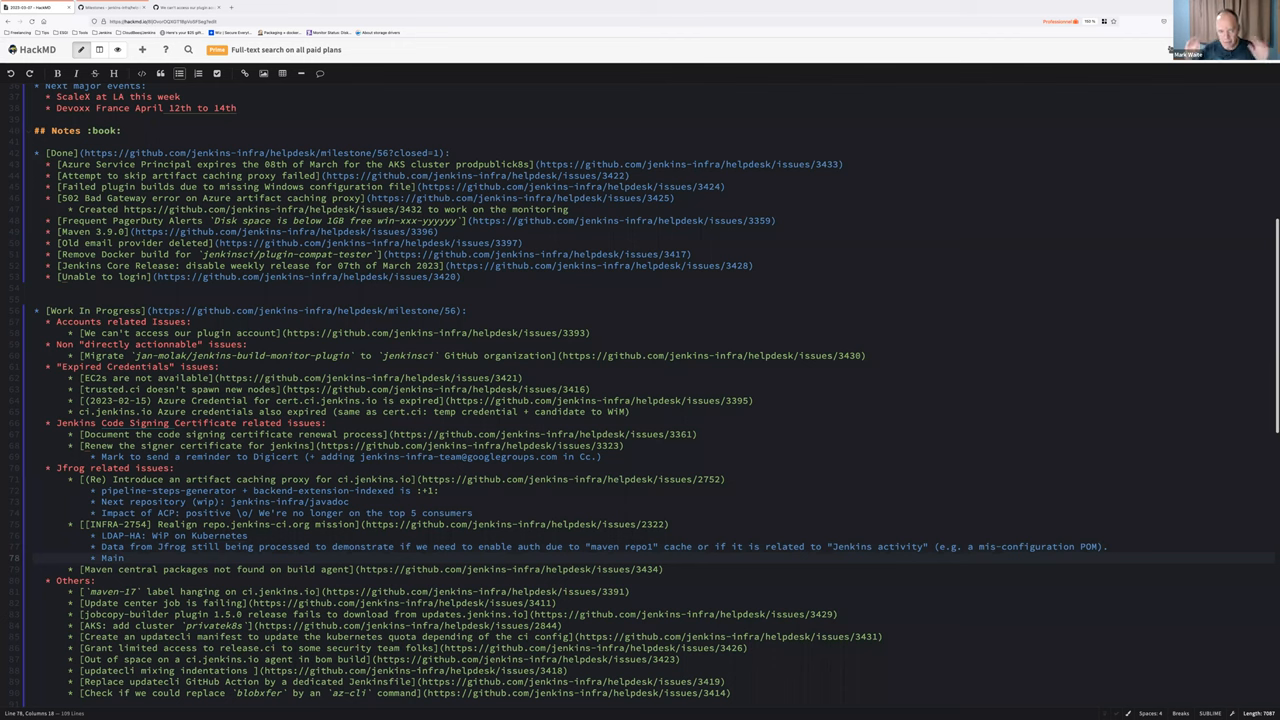
type("priority")
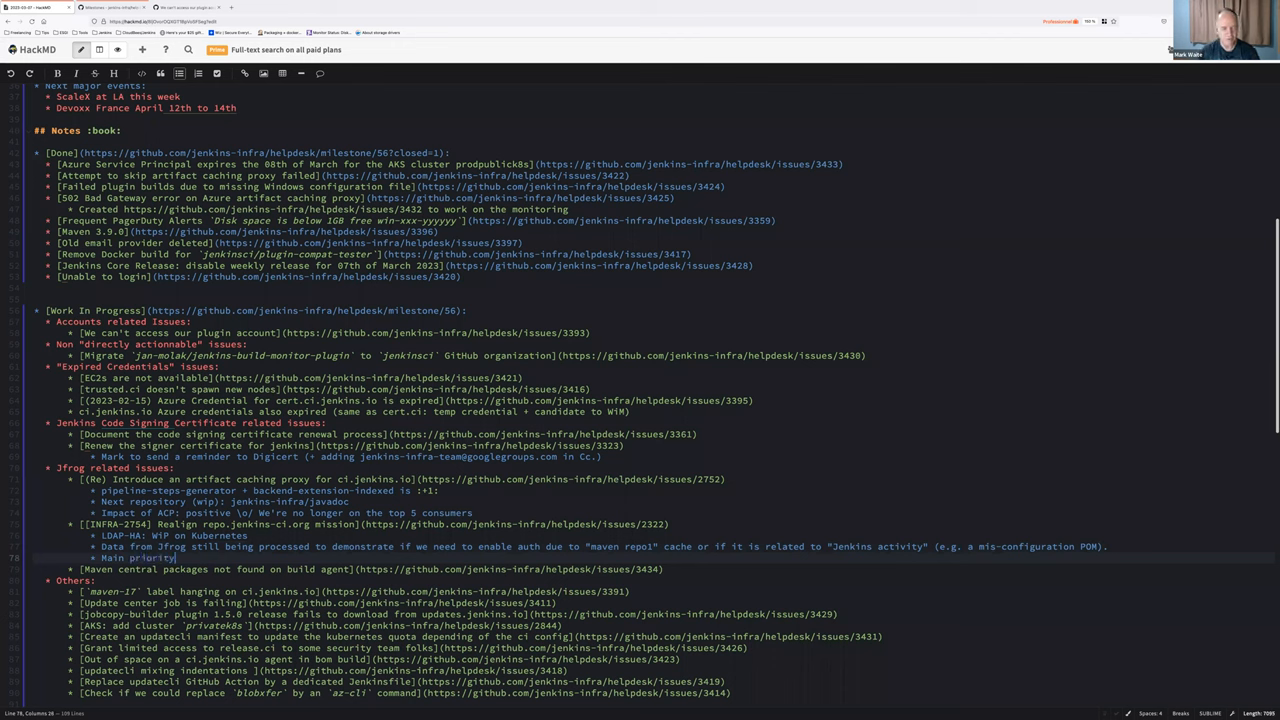
type("is foucsing on the main consumers")
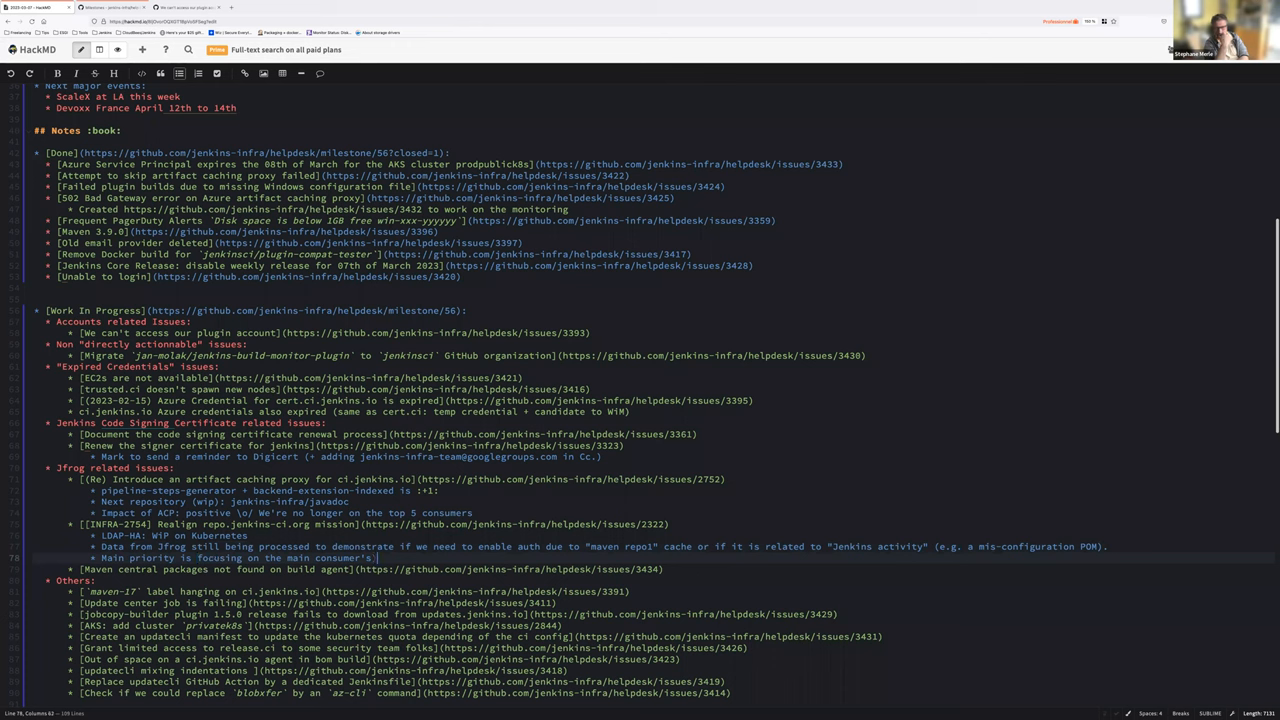
type("(which is not us anymore) and we")
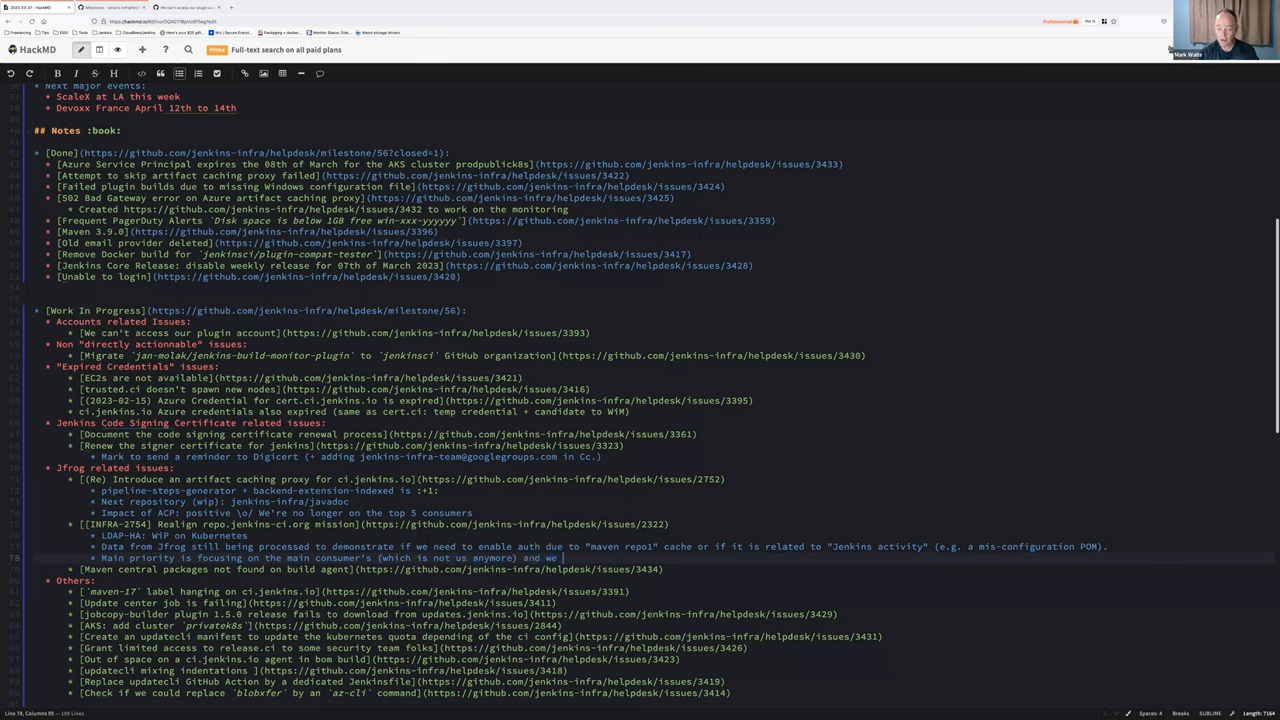
type("need help of Jfrog as our attempts t")
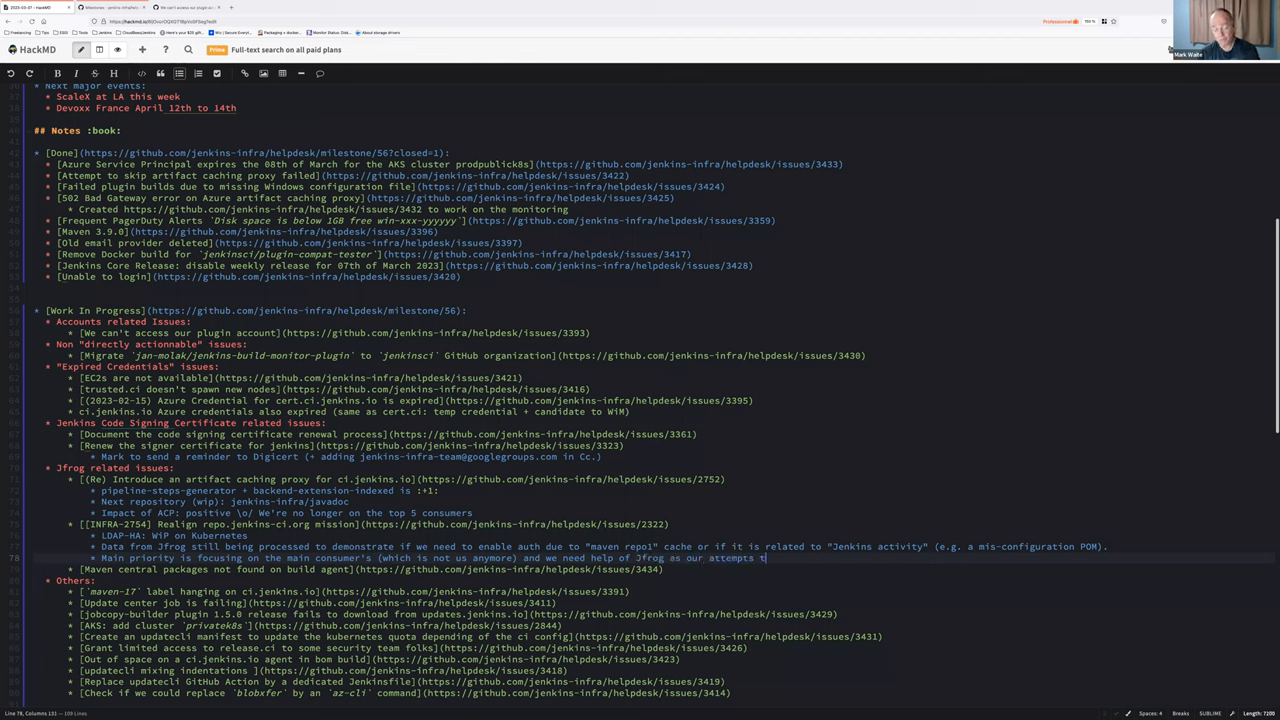
type("o")
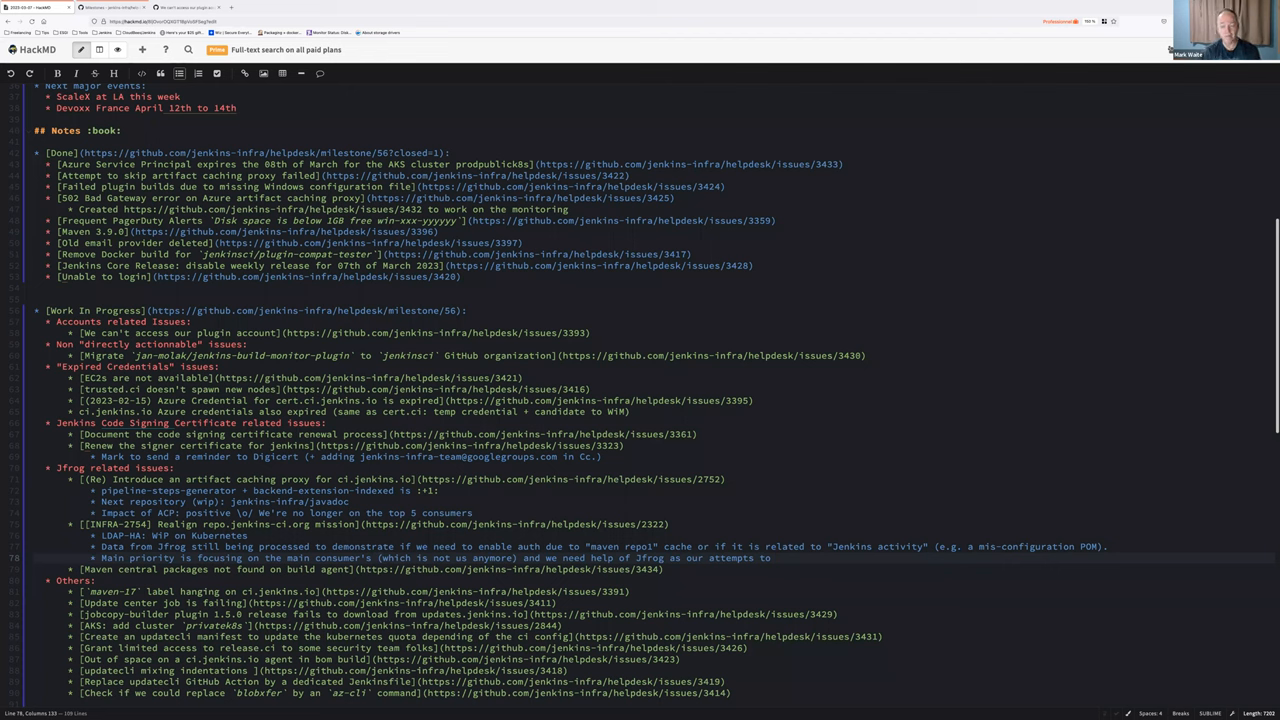
type("contact t")
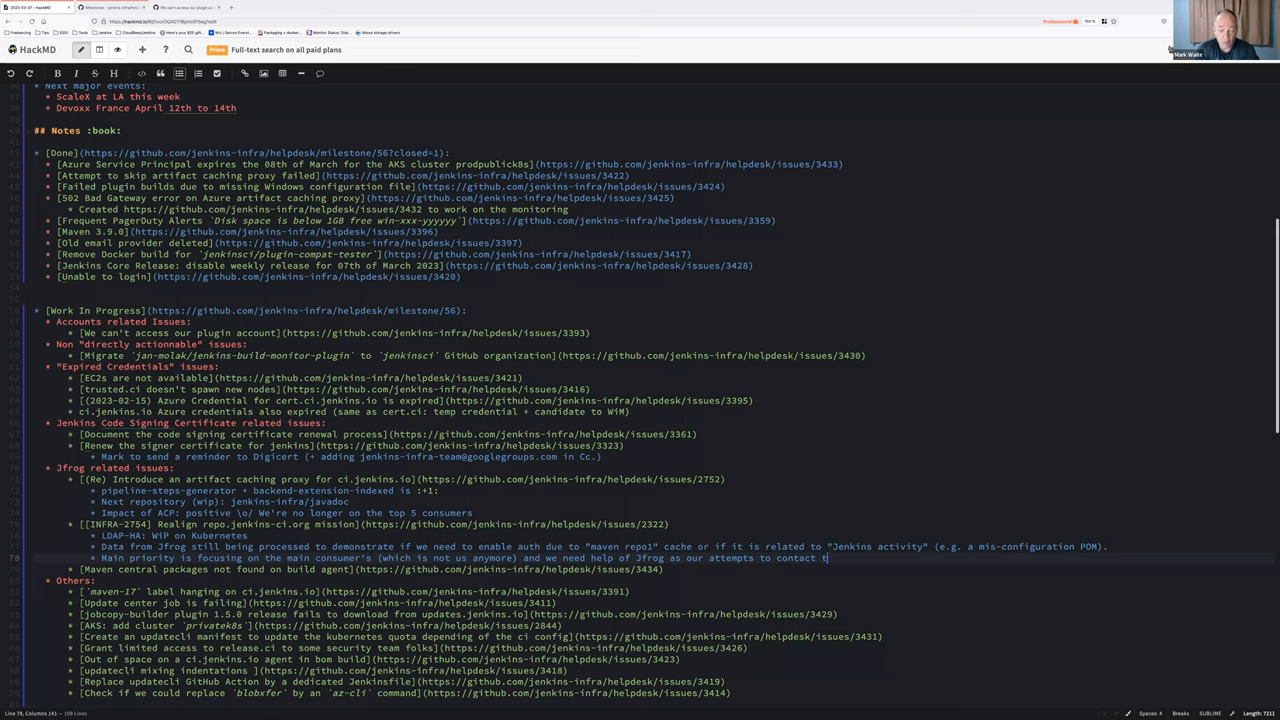
type("hese consume")
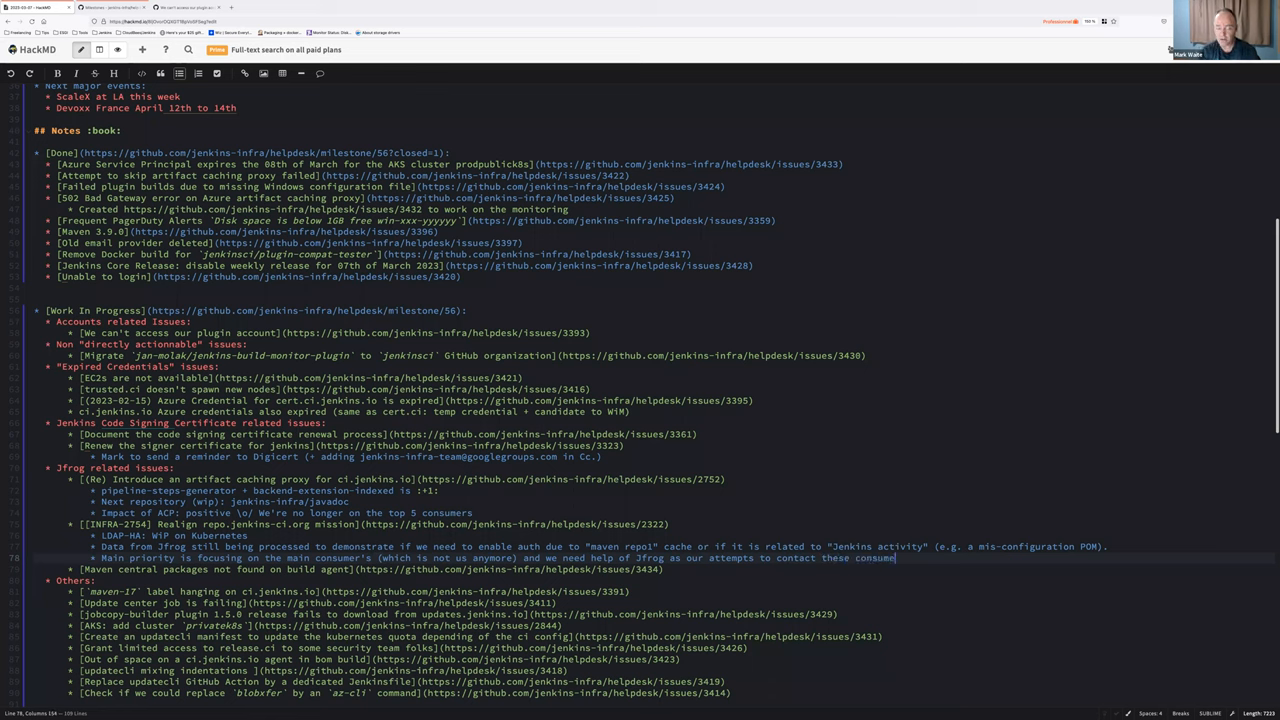
type("r(s) f")
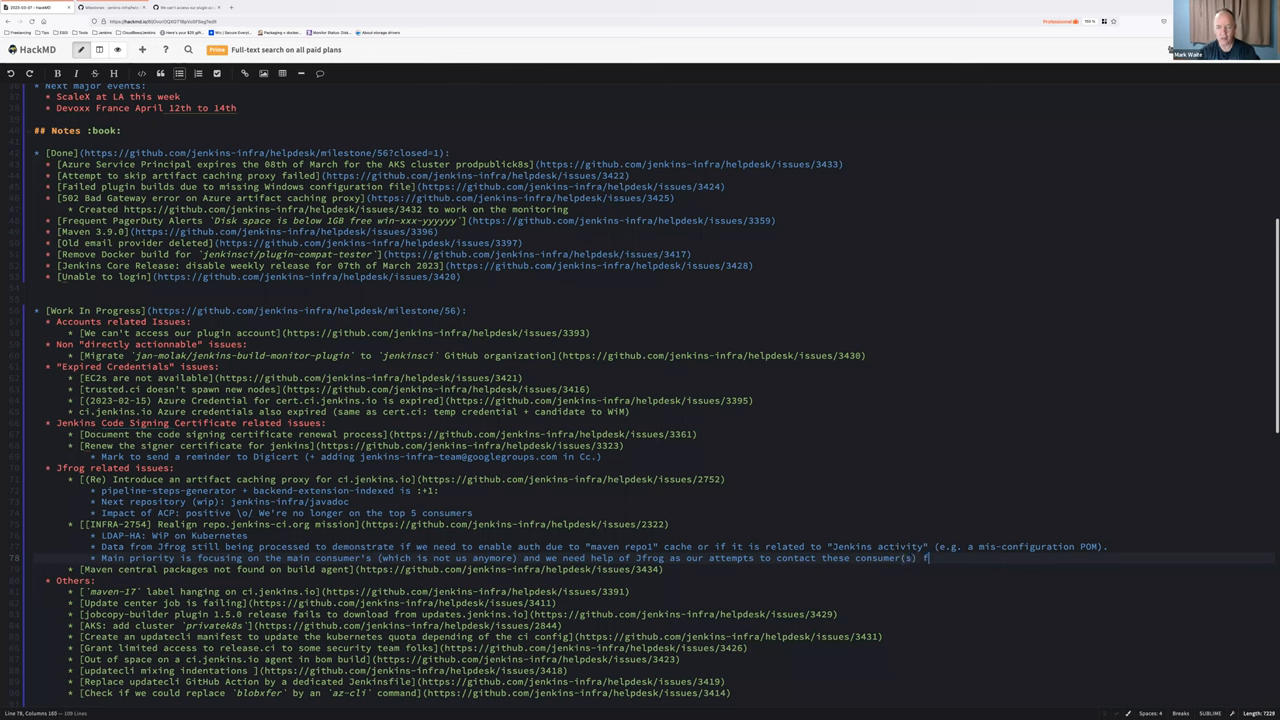
type("ailed")
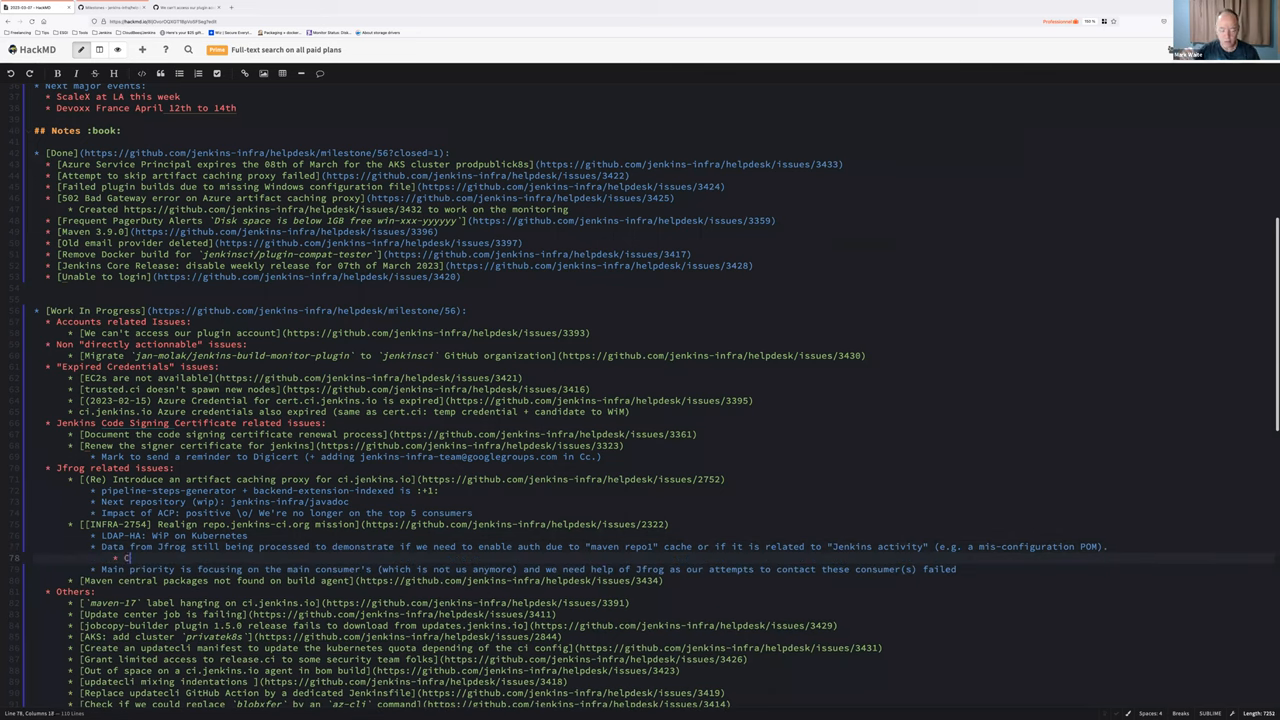
Step: Begin a further sub-note reading 'We should check that'
type("w")
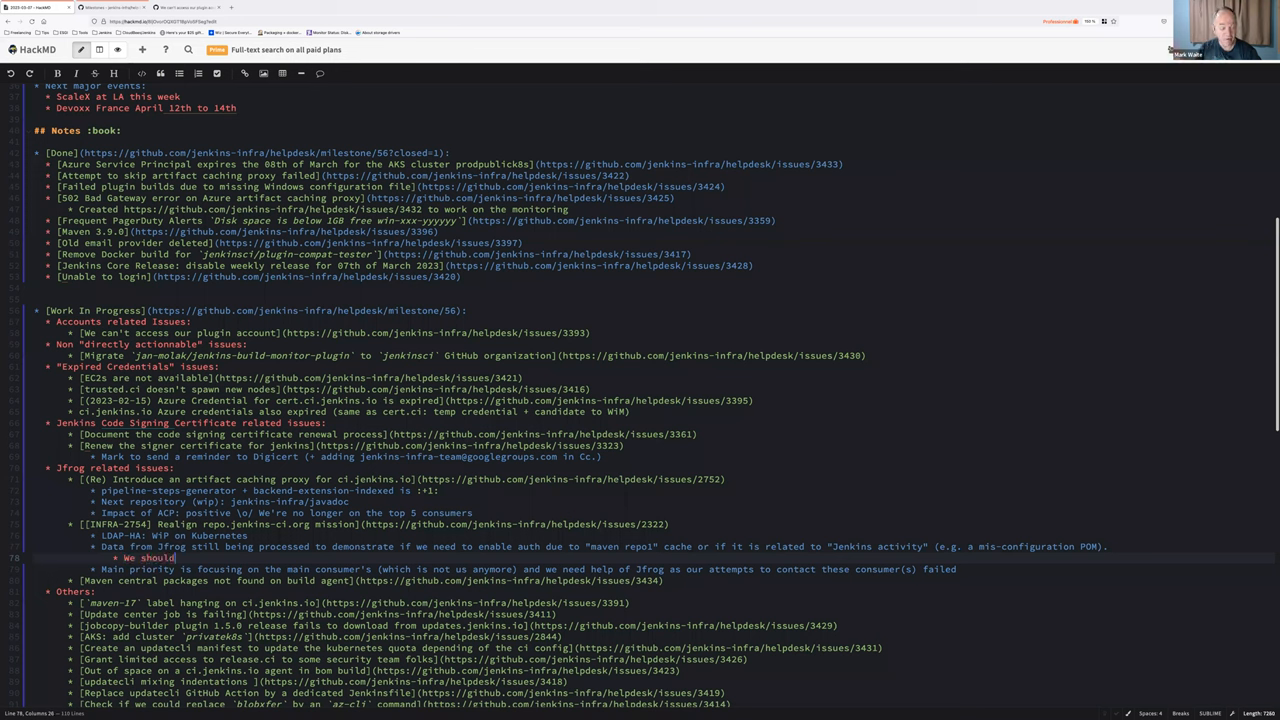
type("check")
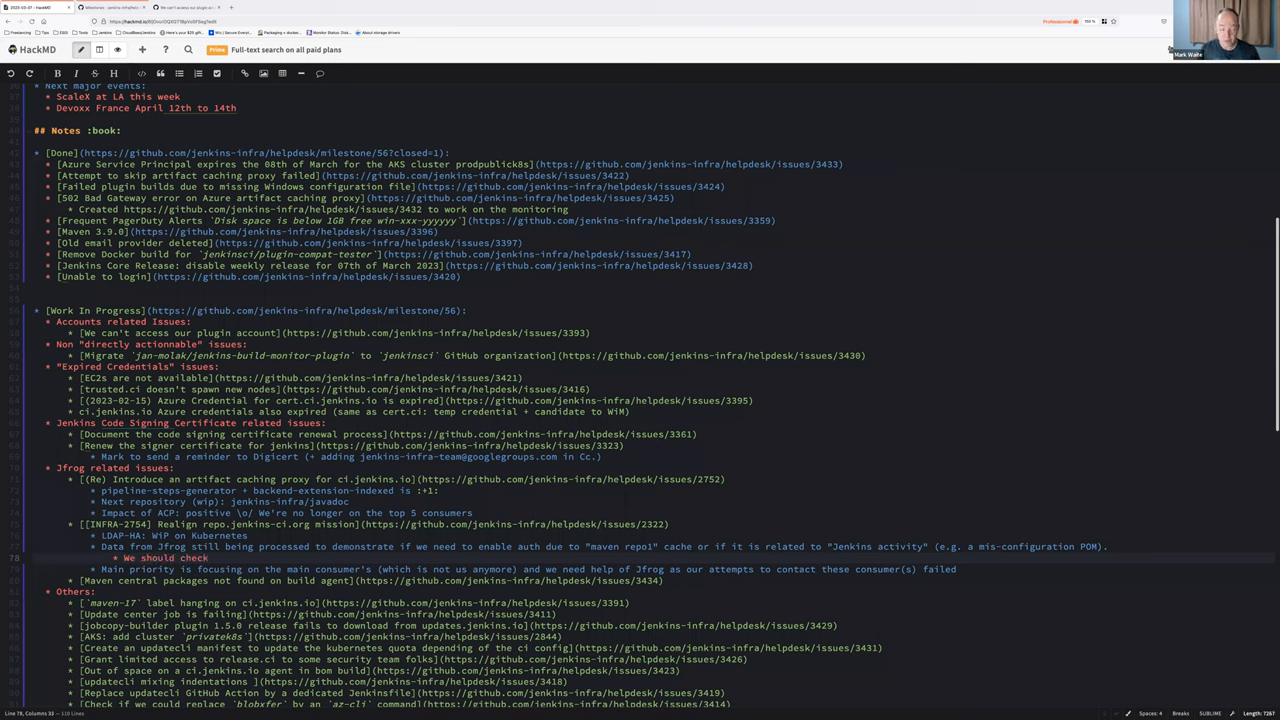
type("that")
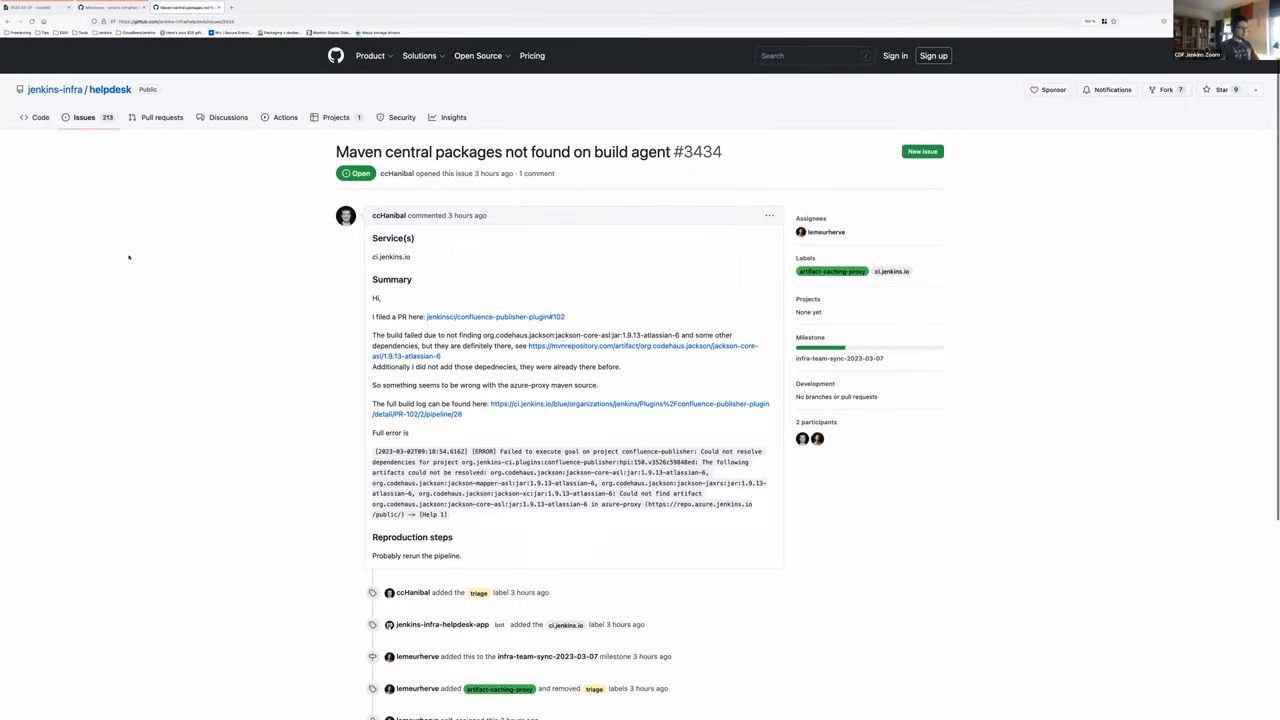
mouse_move(196, 370)
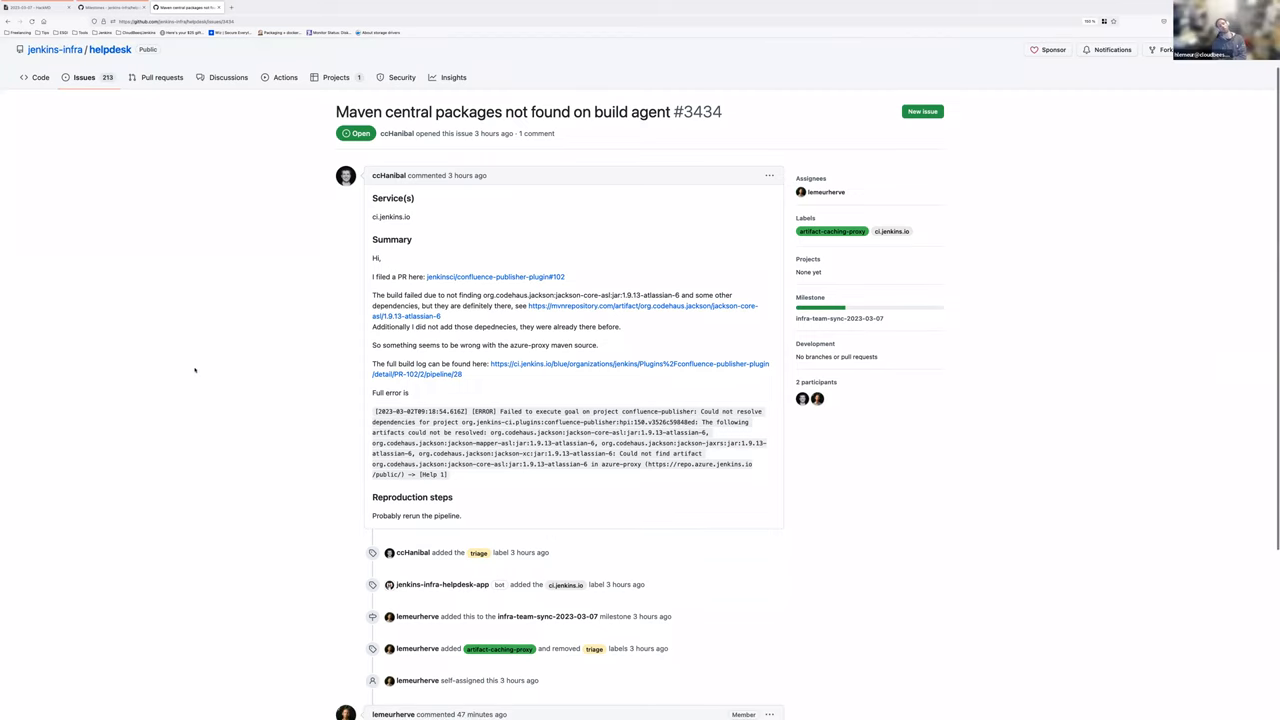
scroll("down", 3)
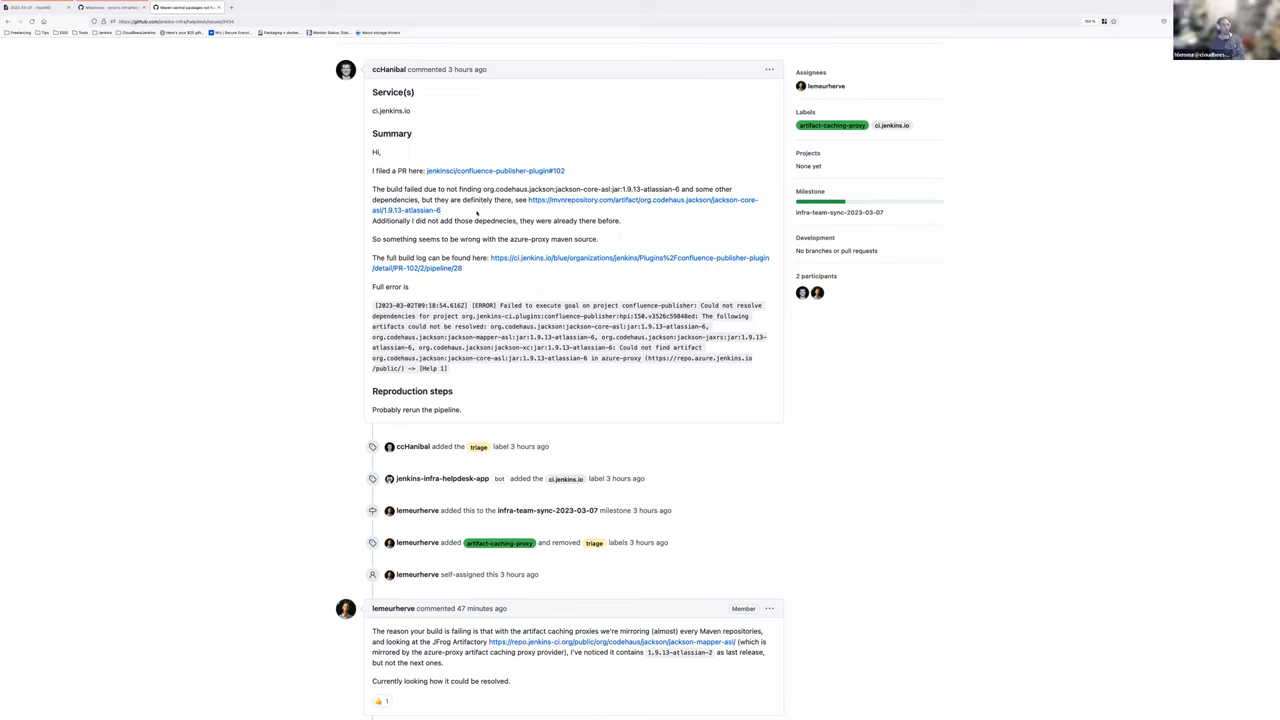
scroll("down", 3)
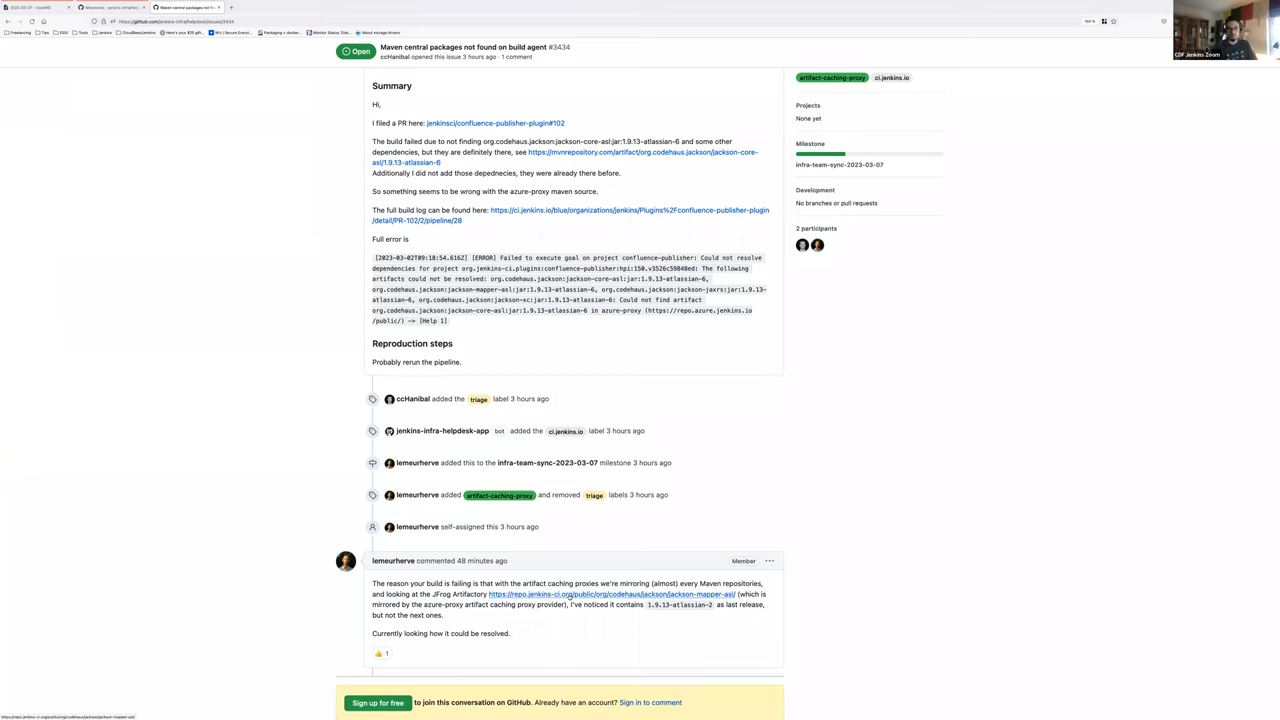
mouse_move(100, 402)
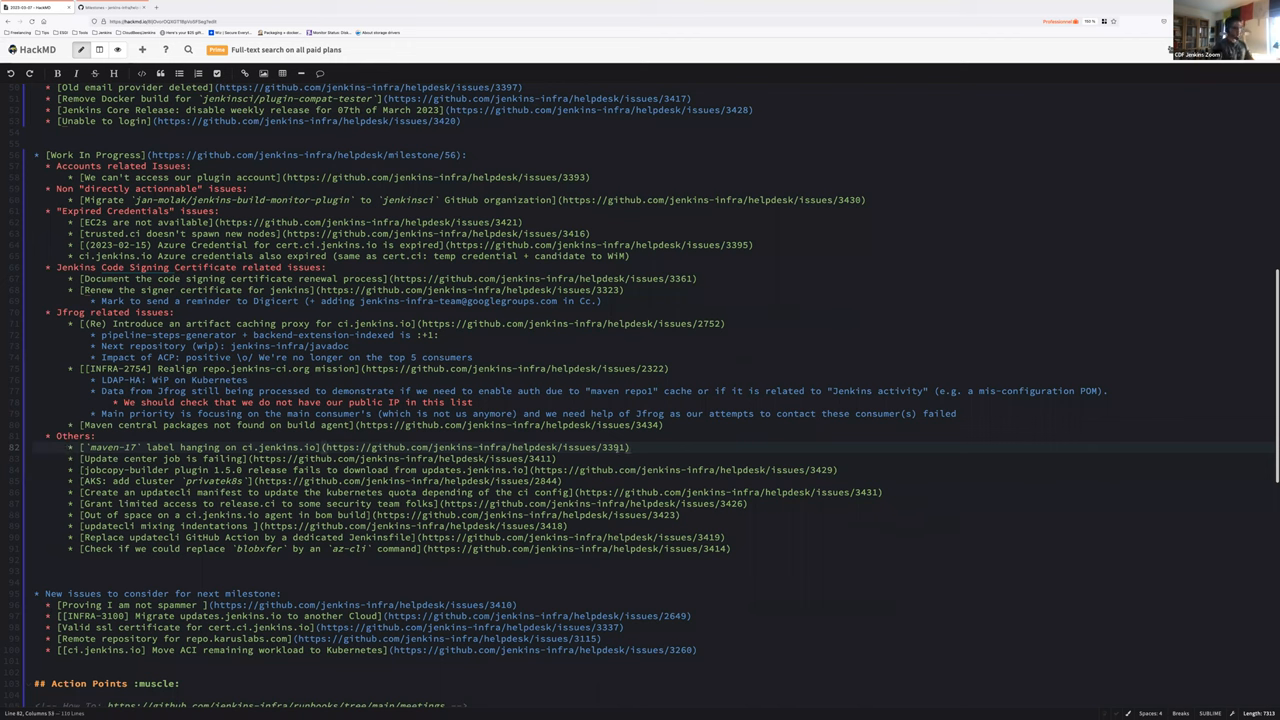
left_click(232, 8)
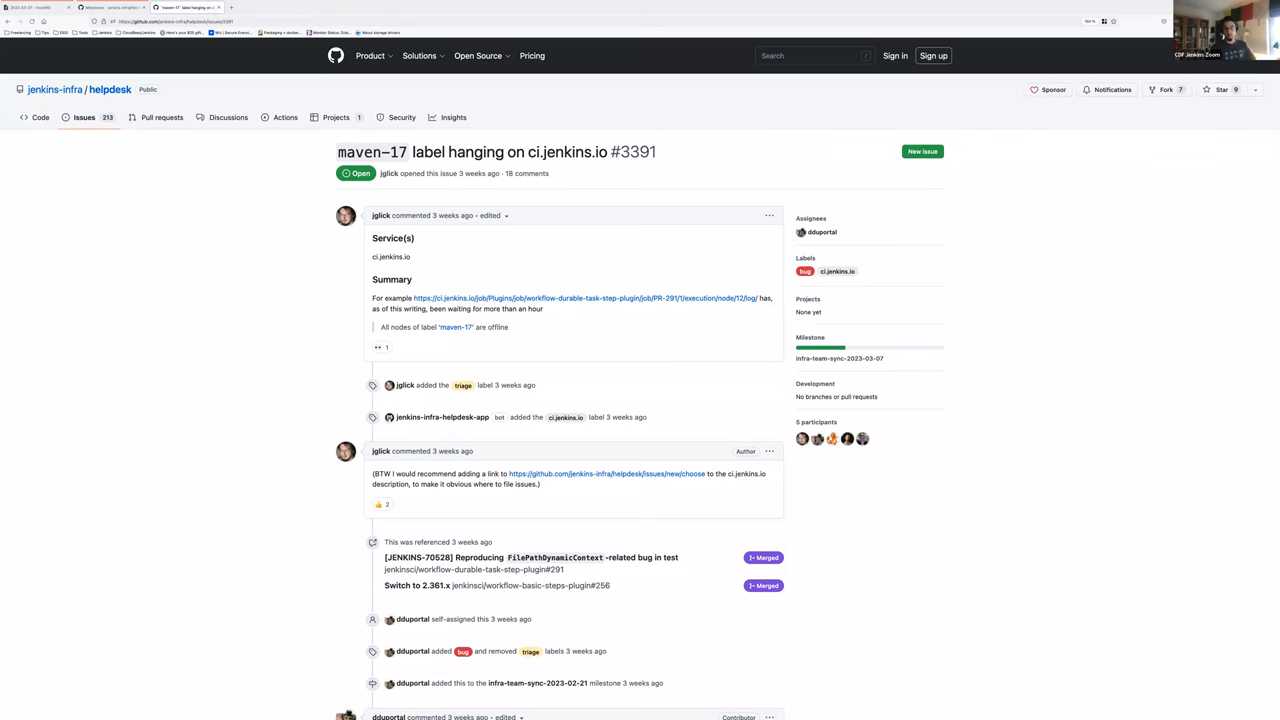
mouse_move(314, 420)
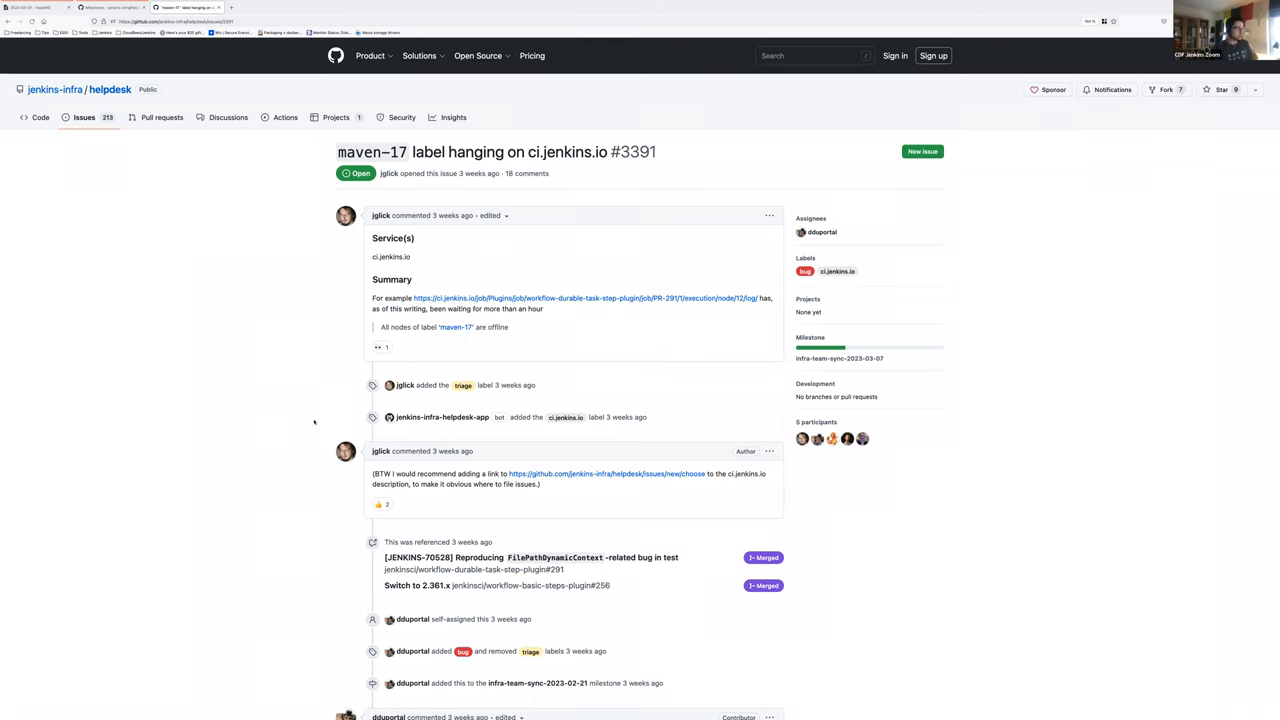
scroll("down", 3)
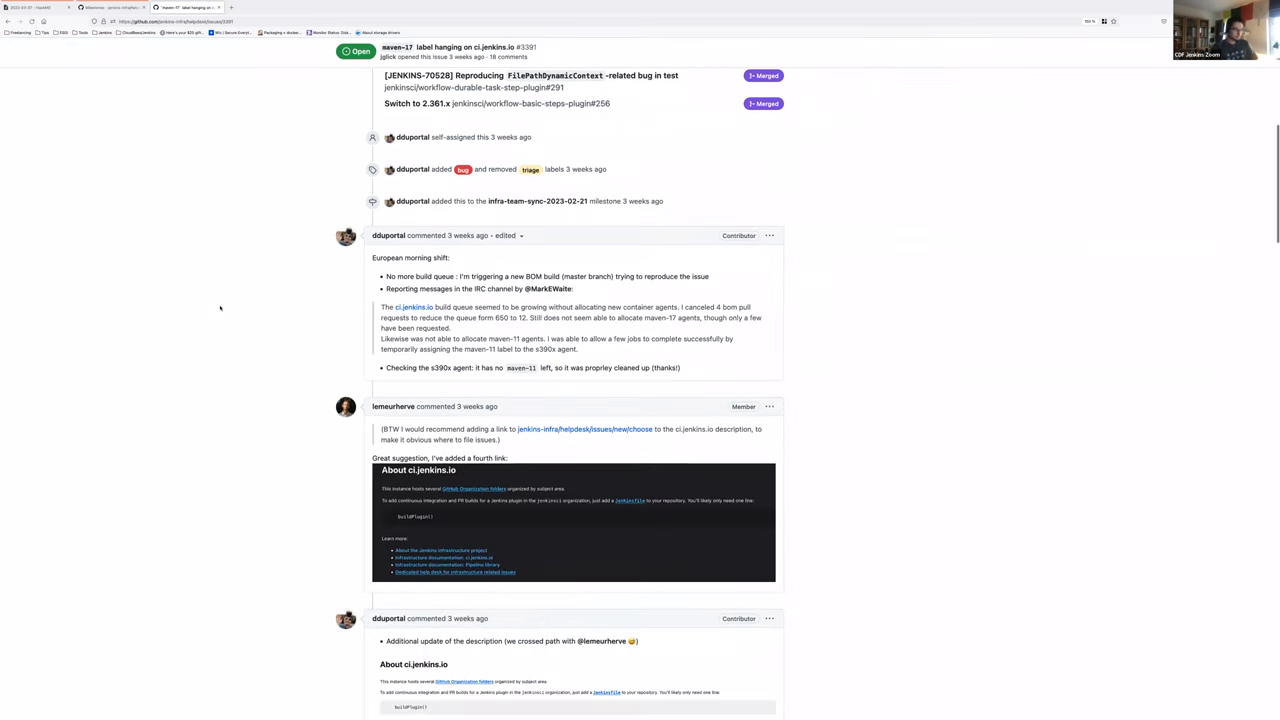
scroll("down", 3)
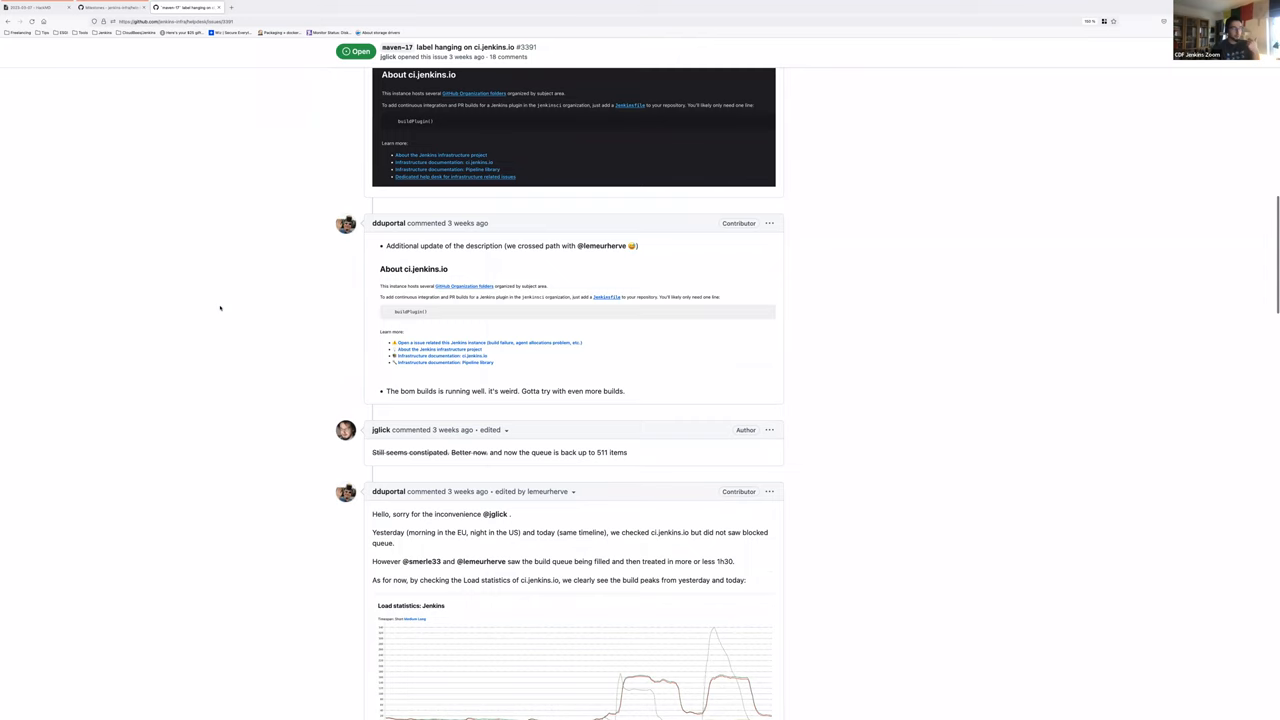
scroll("down", 3)
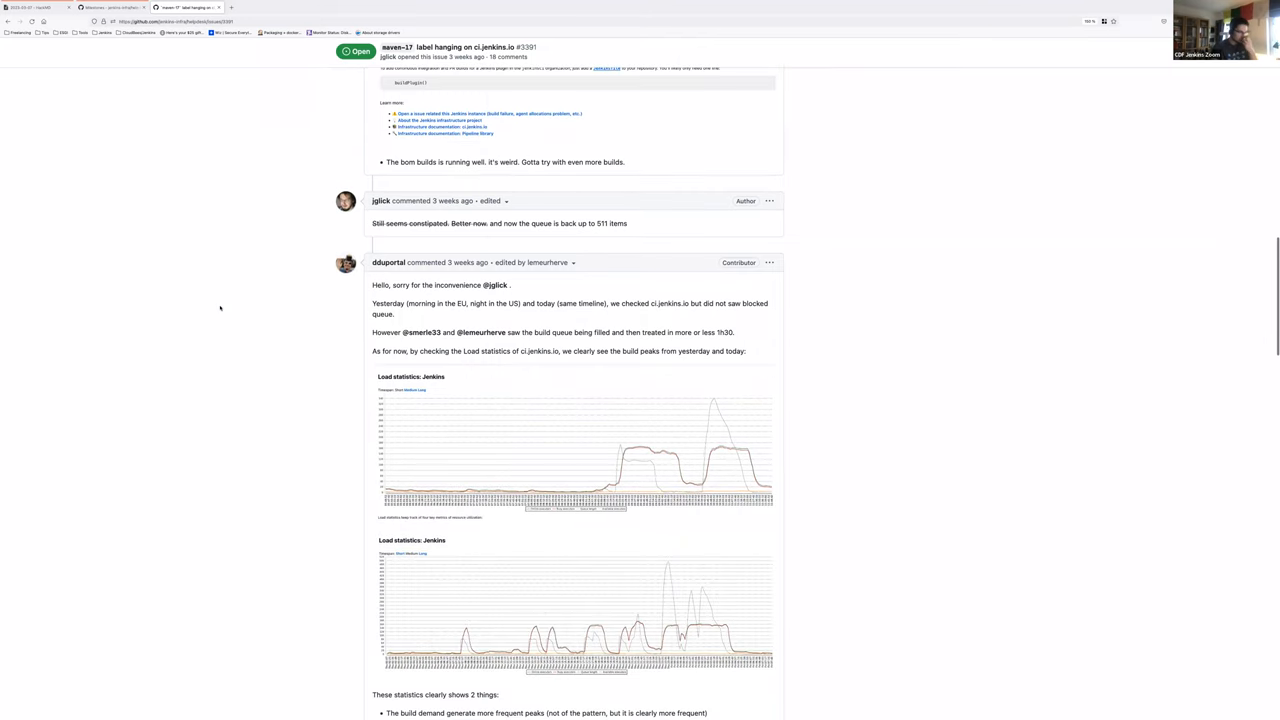
scroll("down", 3)
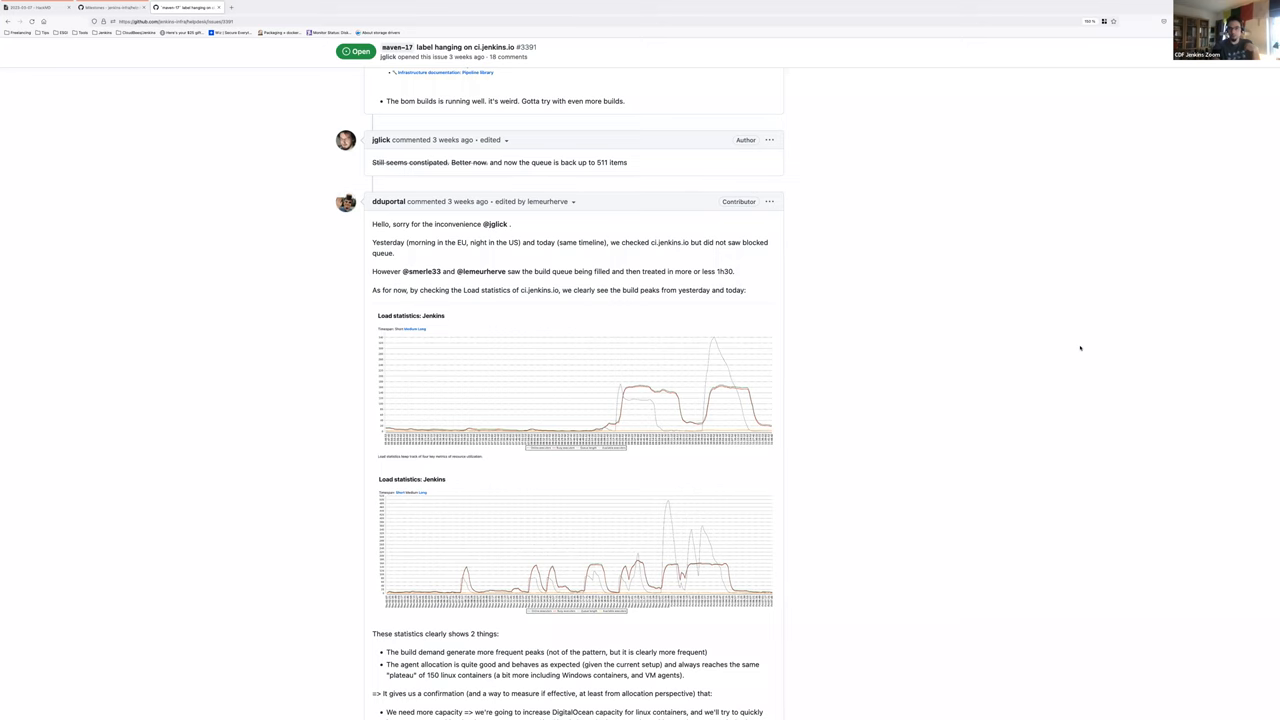
scroll("down", 3)
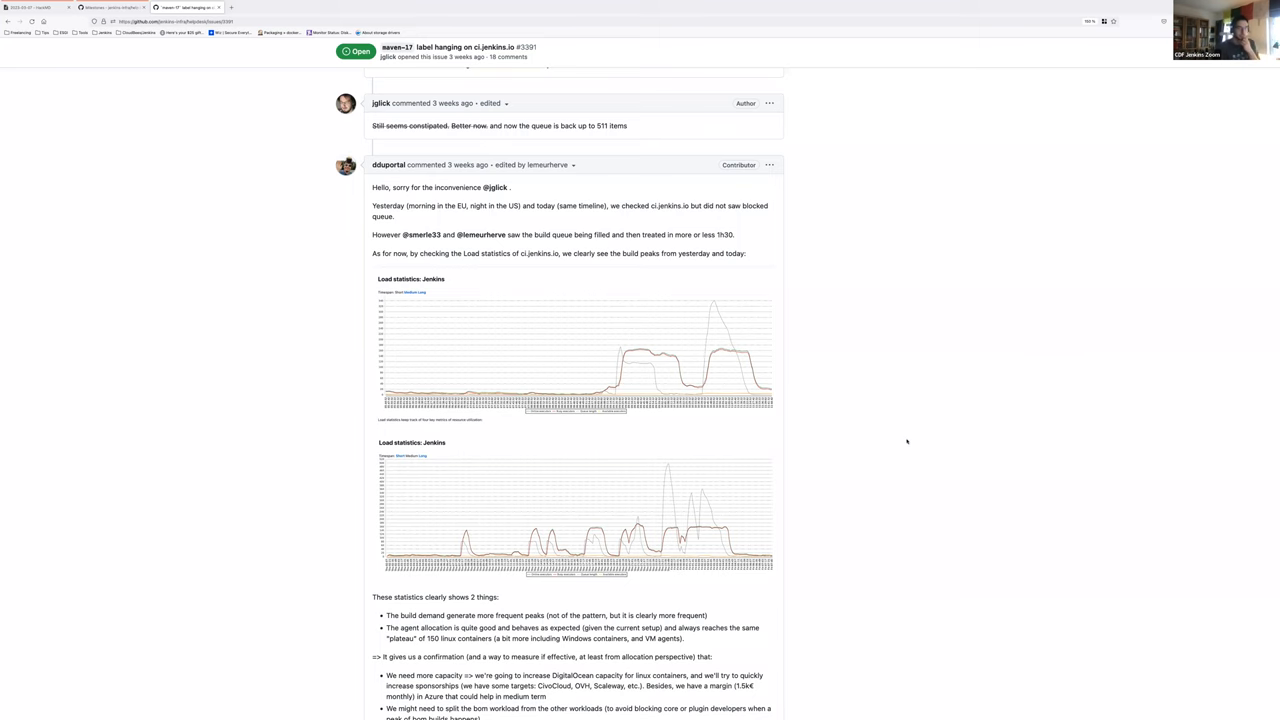
scroll("down", 3)
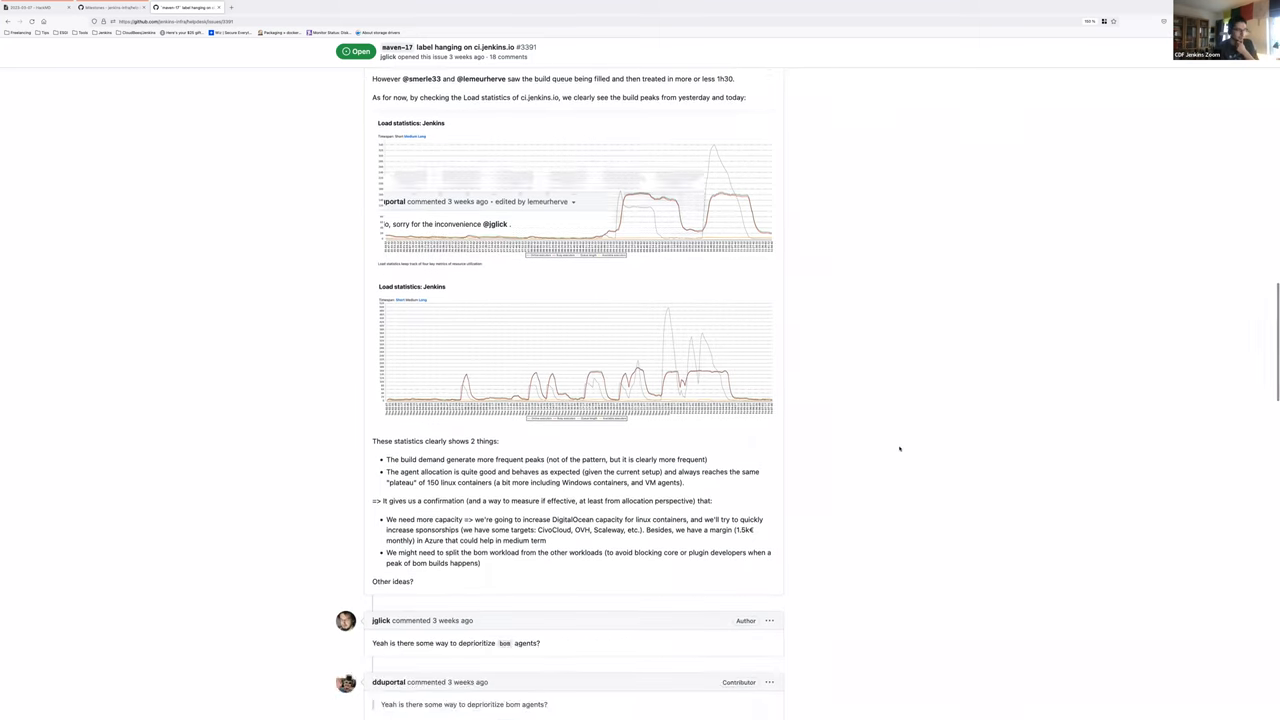
scroll("down", 3)
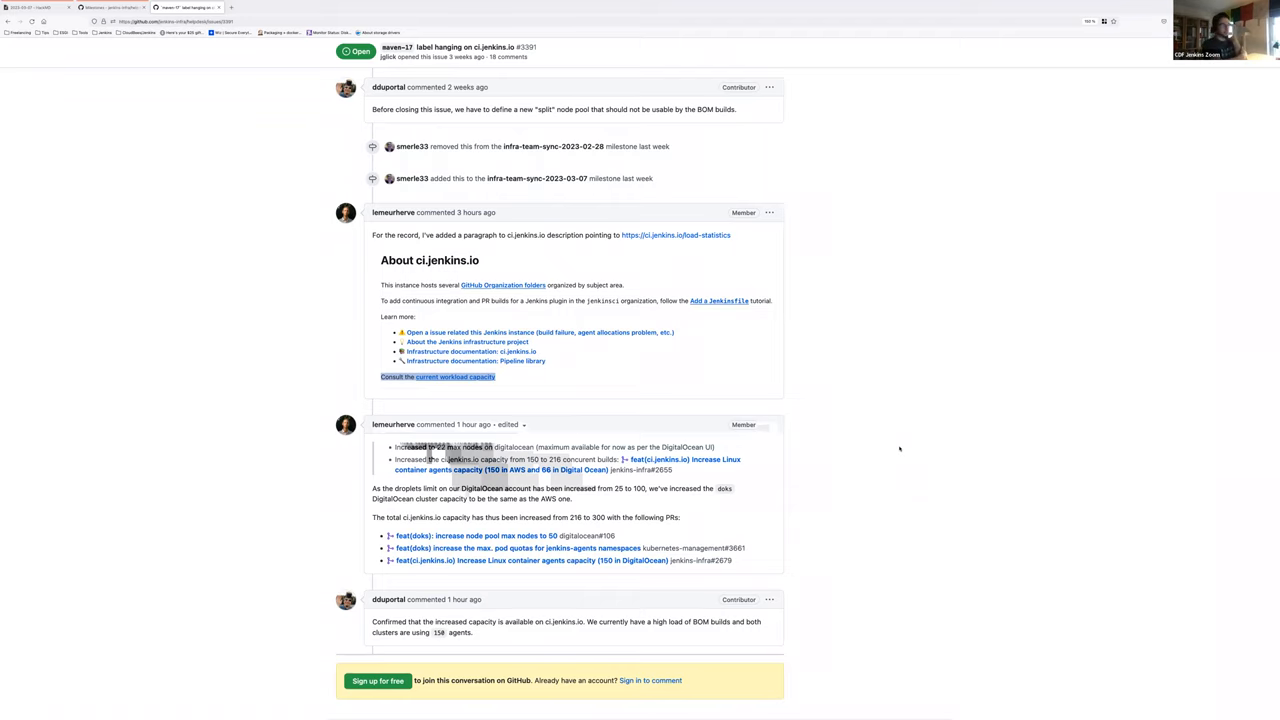
scroll("up", 3)
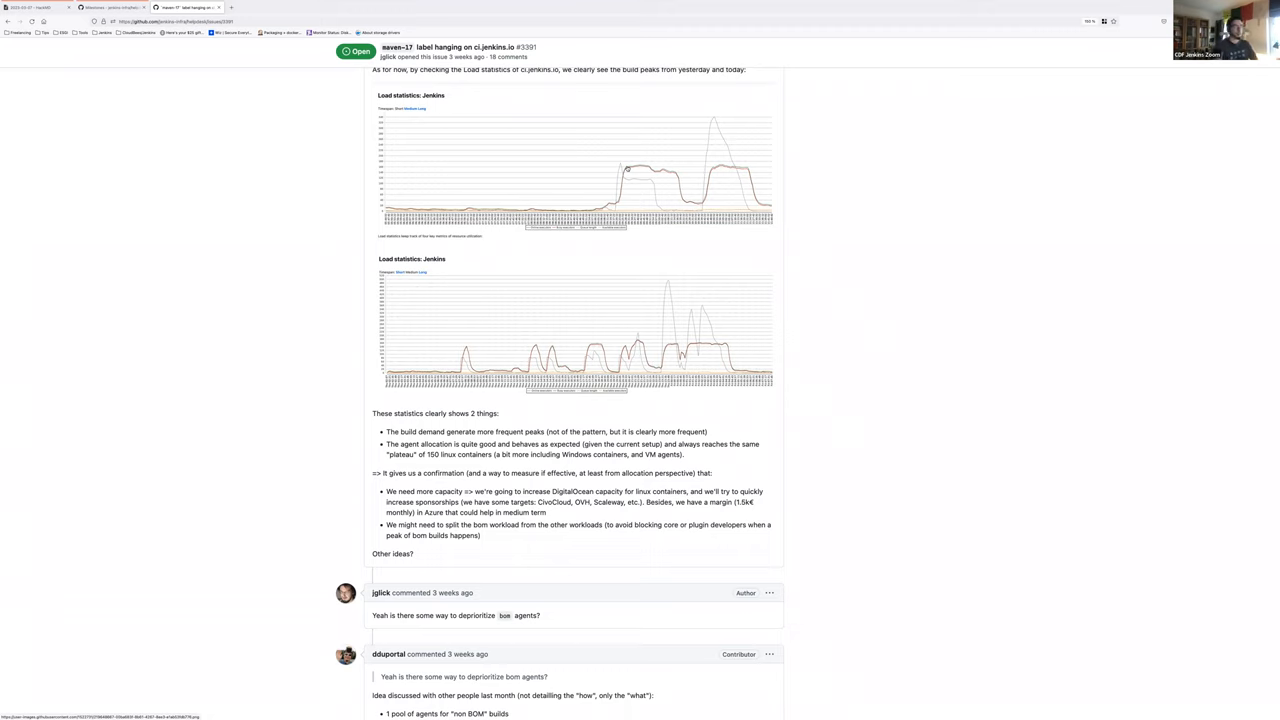
mouse_move(920, 368)
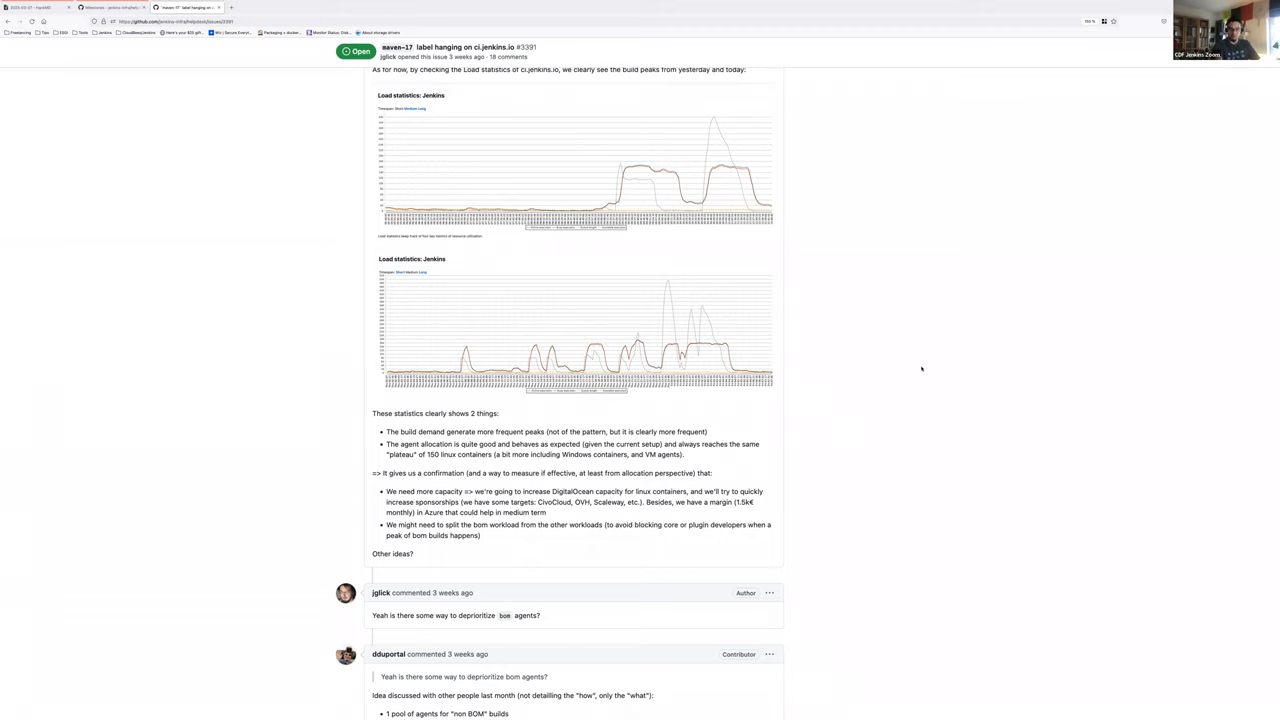
mouse_move(920, 376)
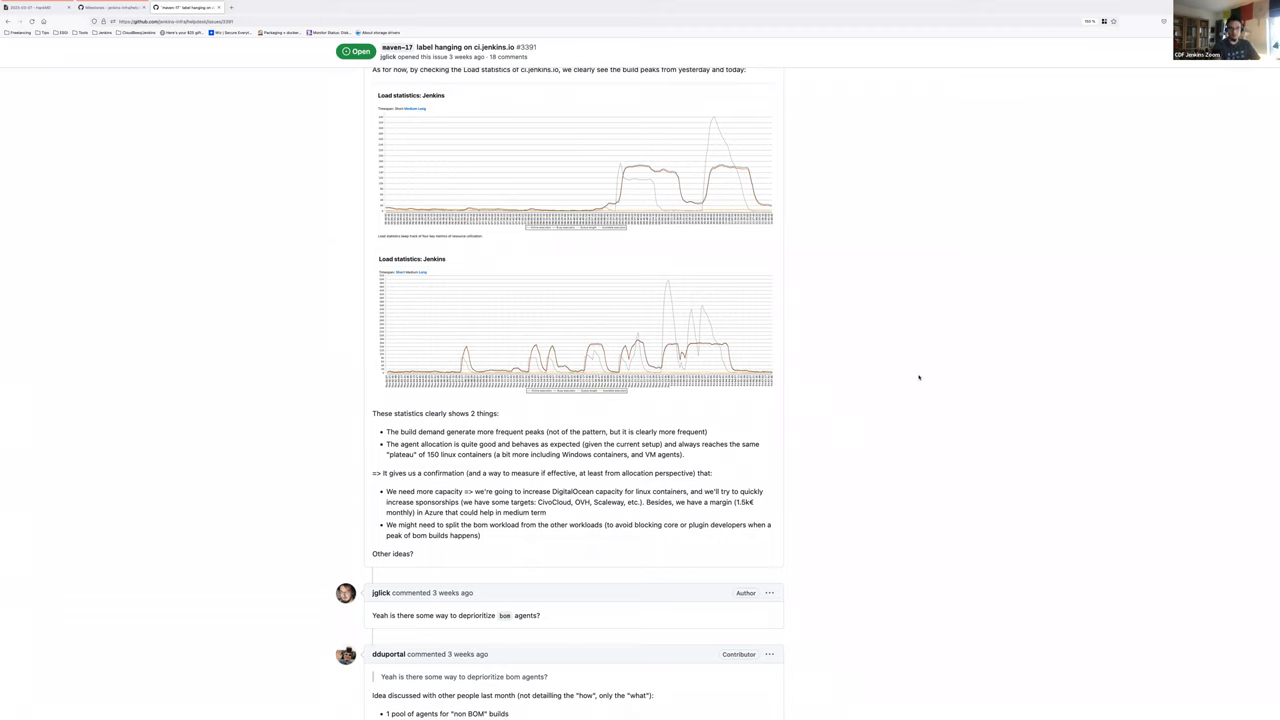
mouse_move(898, 404)
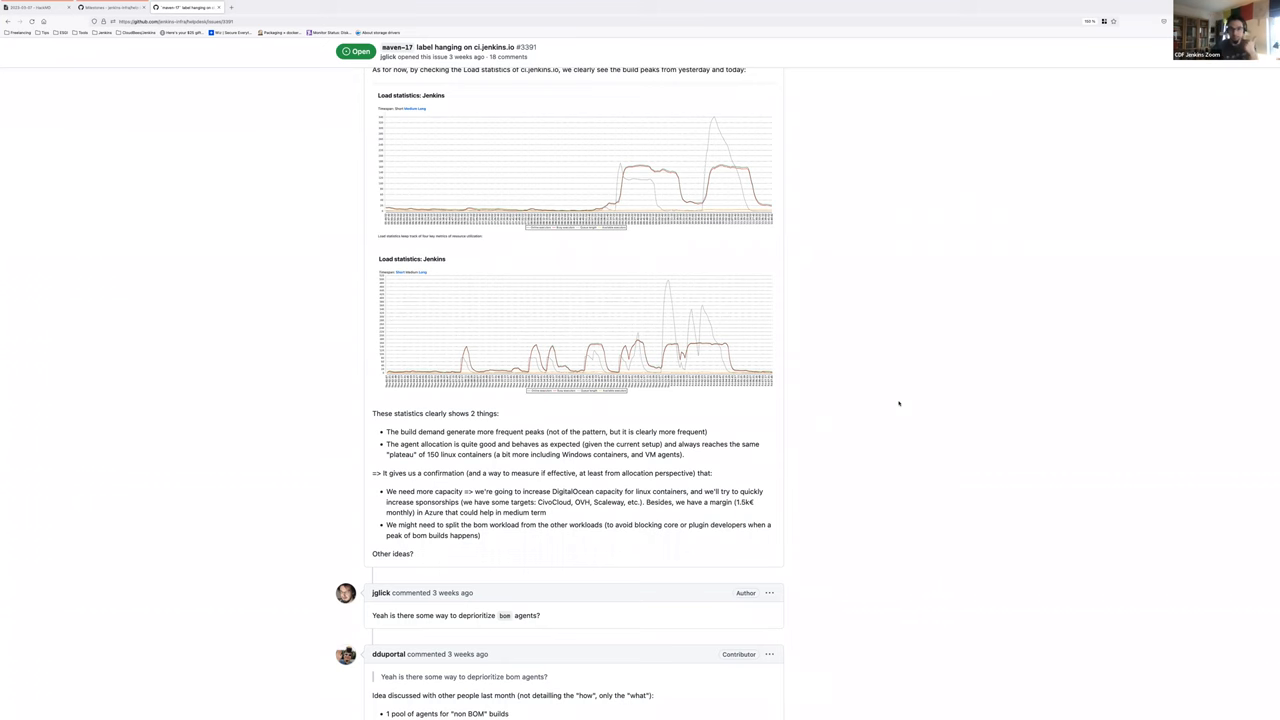
scroll("down", 3)
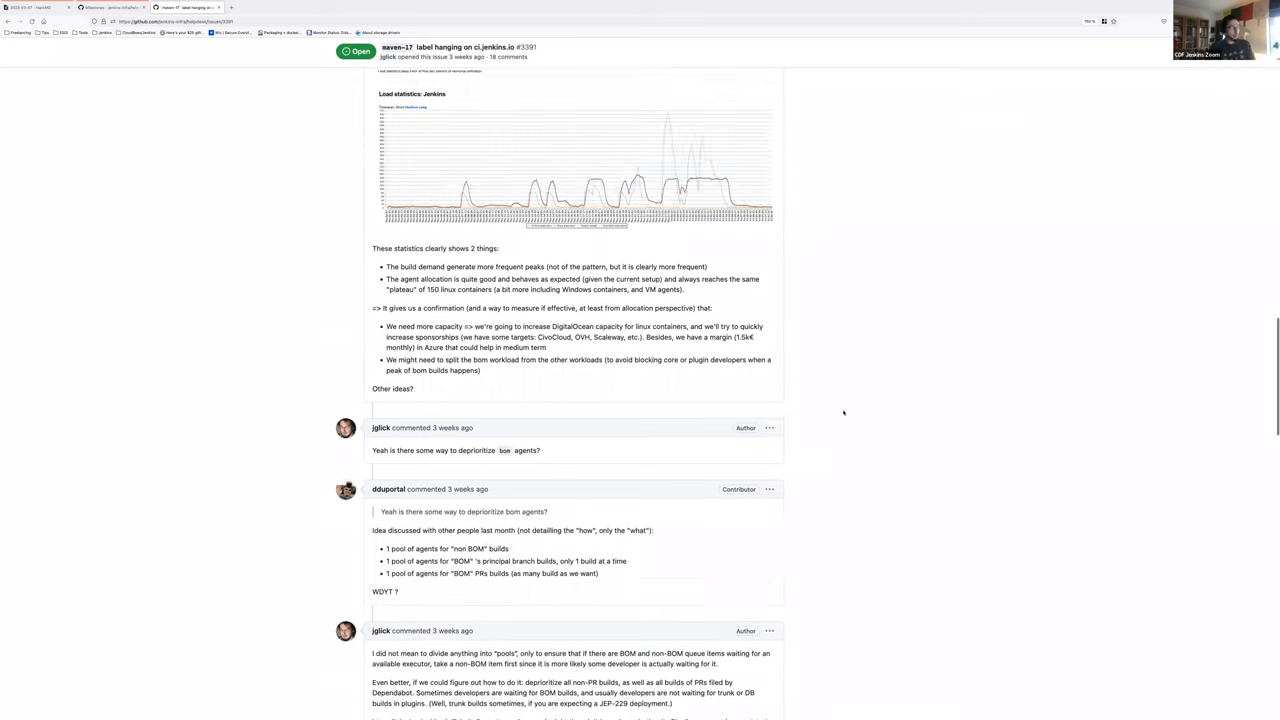
scroll("down", 3)
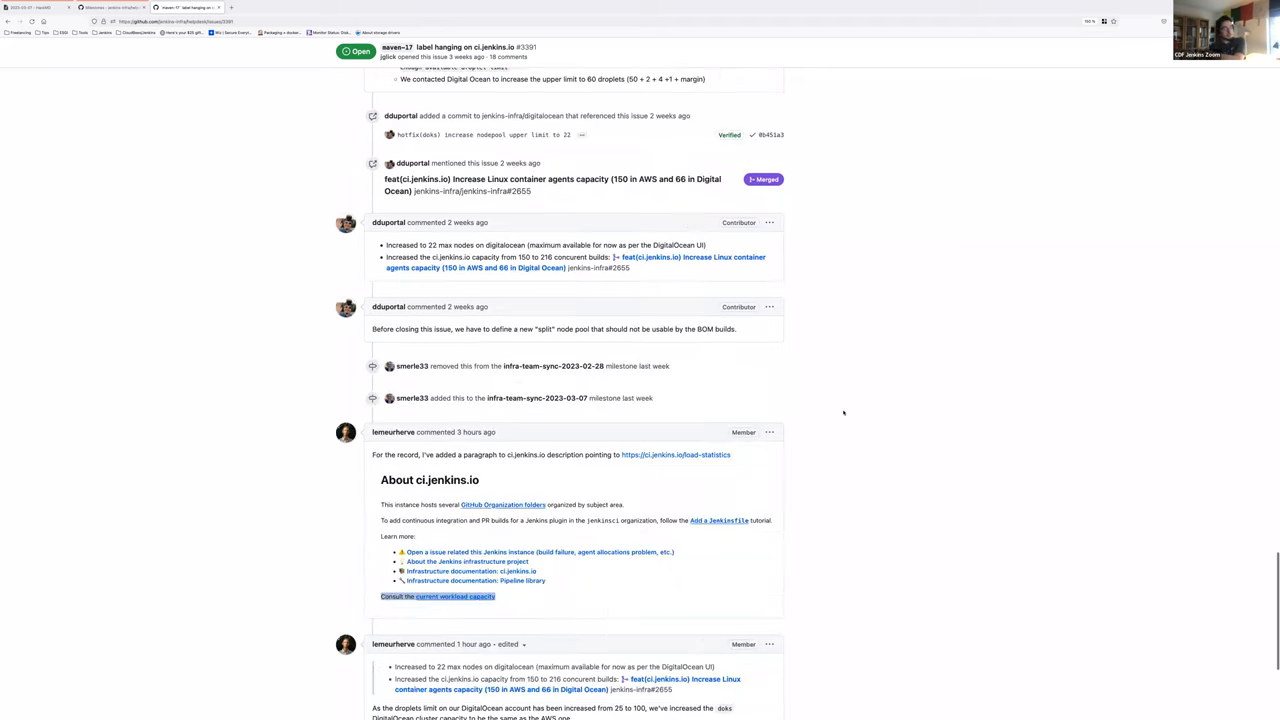
scroll("down", 3)
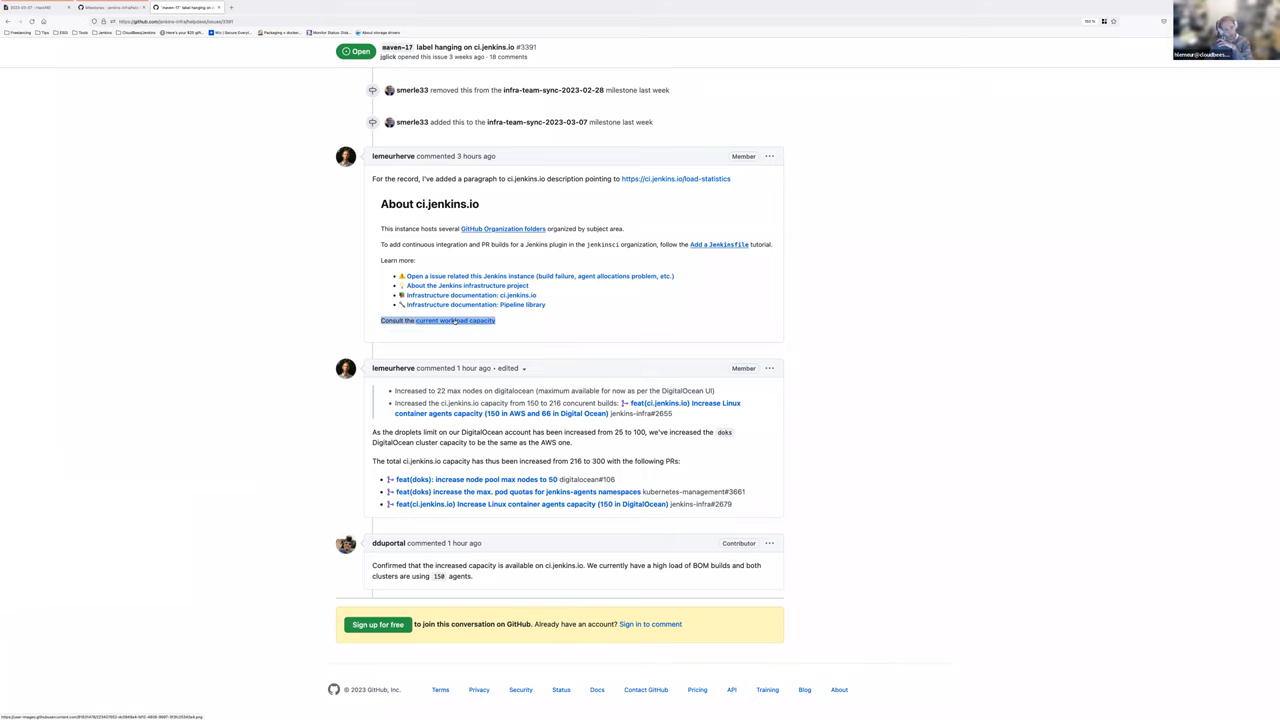
Step: View the About ci.jenkins.io screenshot, then bring up the live ci.jenkins.io dashboard
left_click(456, 320)
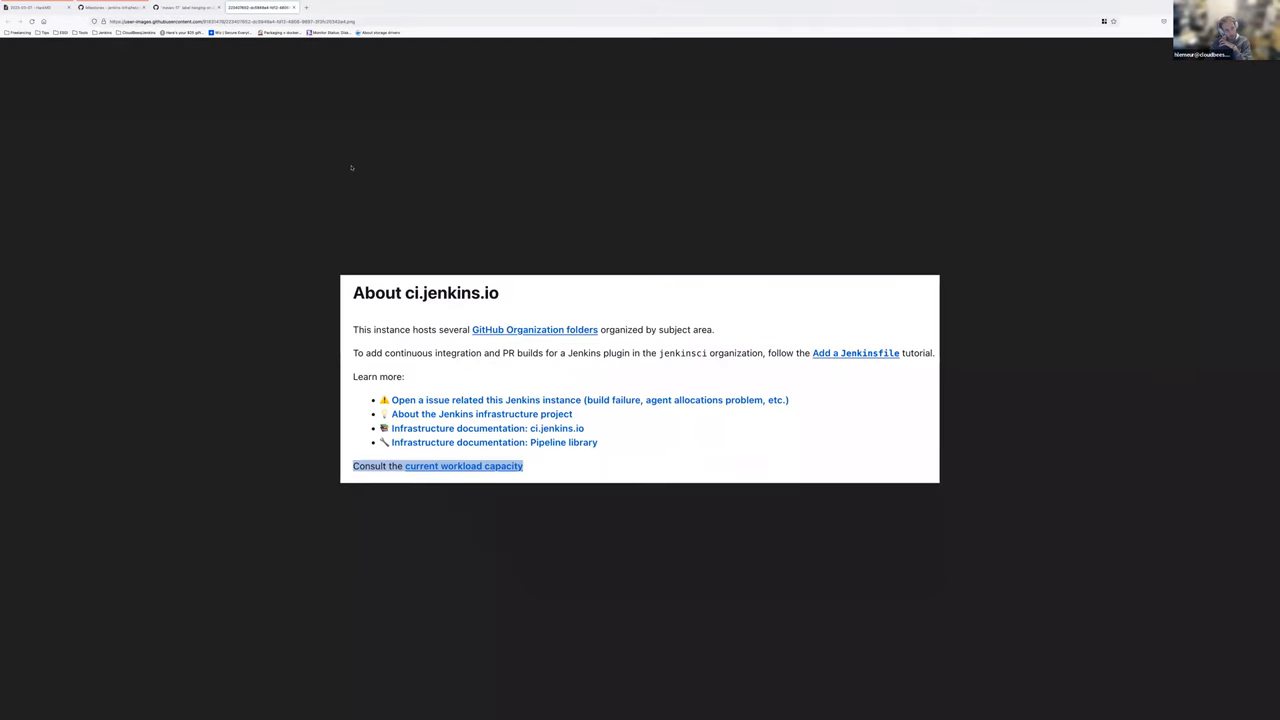
left_click(380, 8)
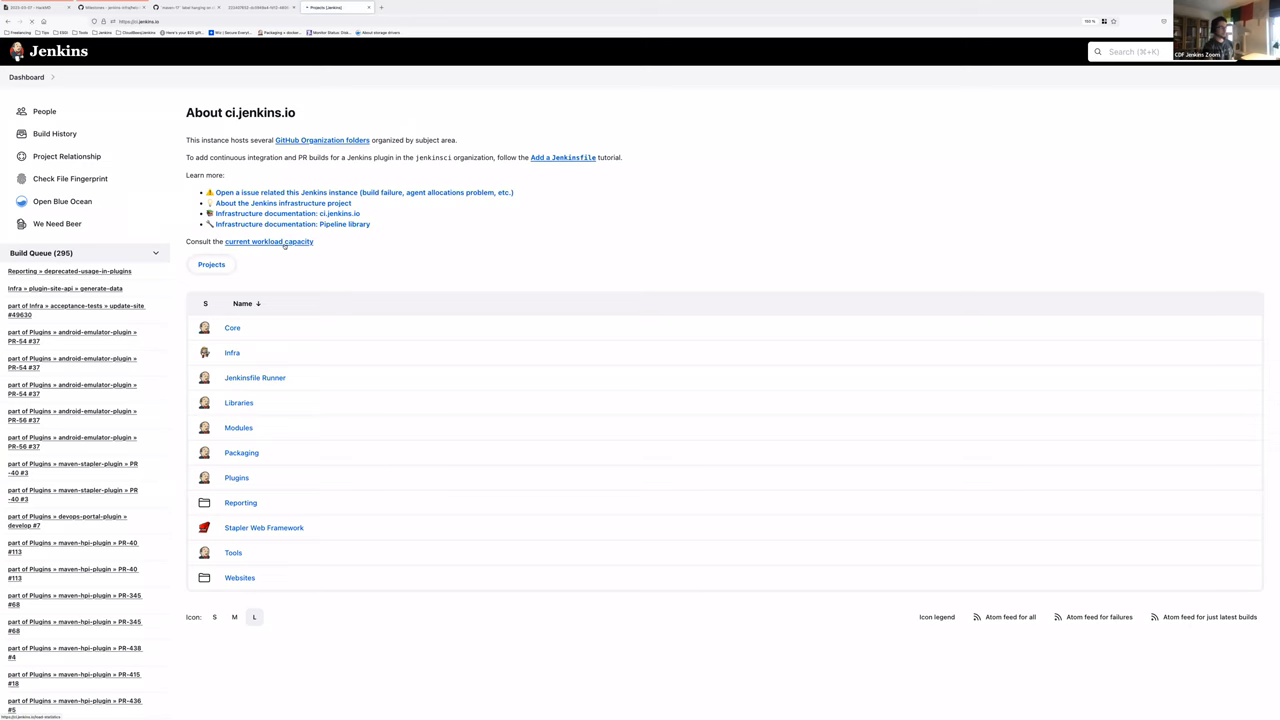
Step: View ci.jenkins.io load statistics and show the executor graph over the short timespan
left_click(268, 240)
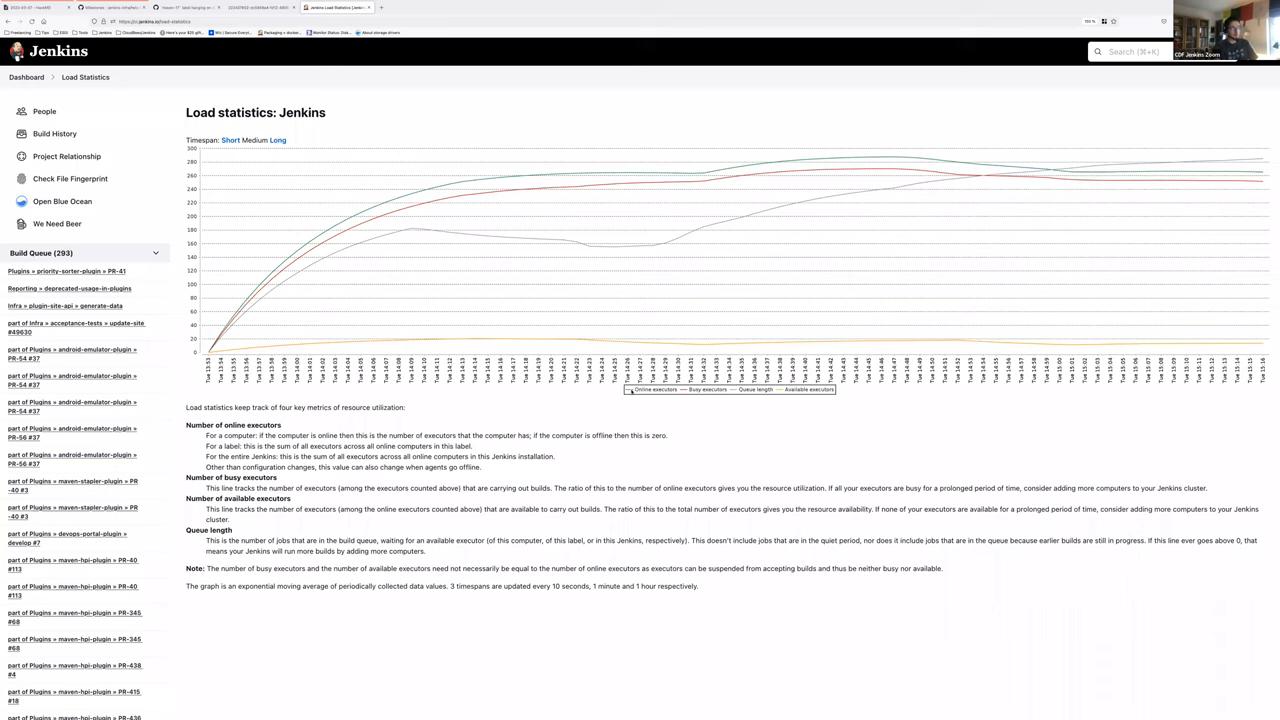
mouse_move(376, 236)
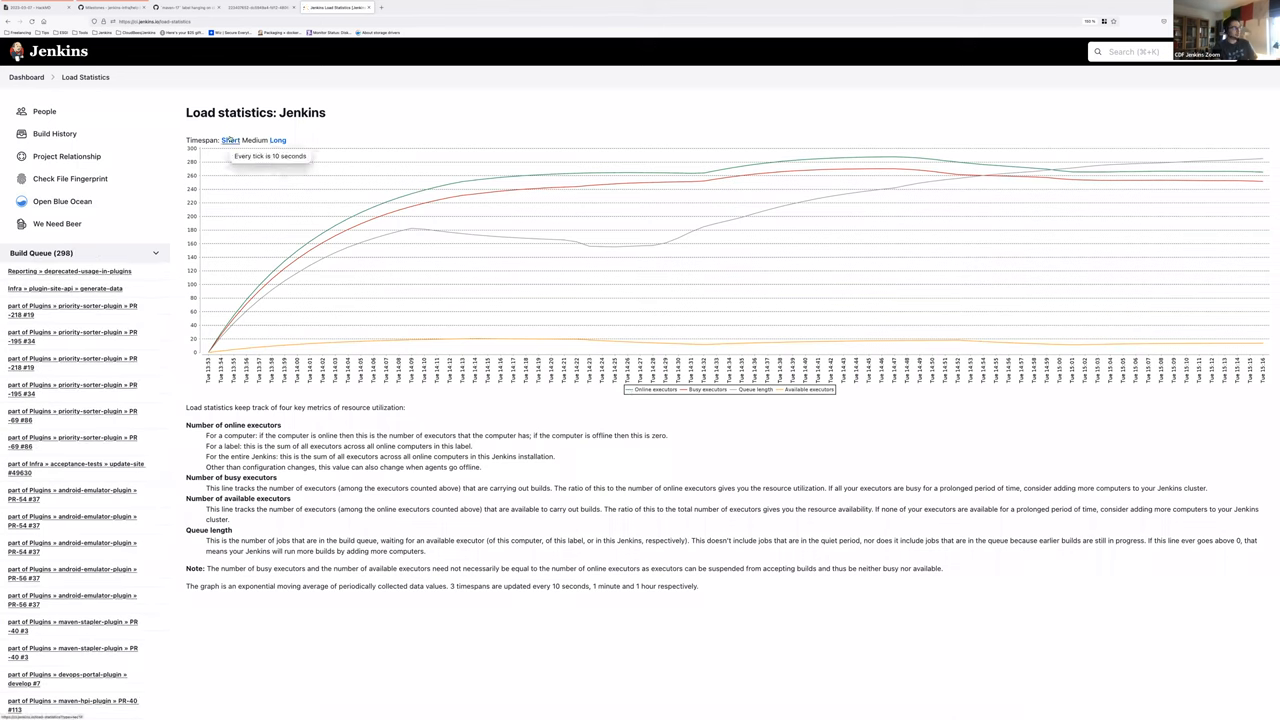
left_click(230, 140)
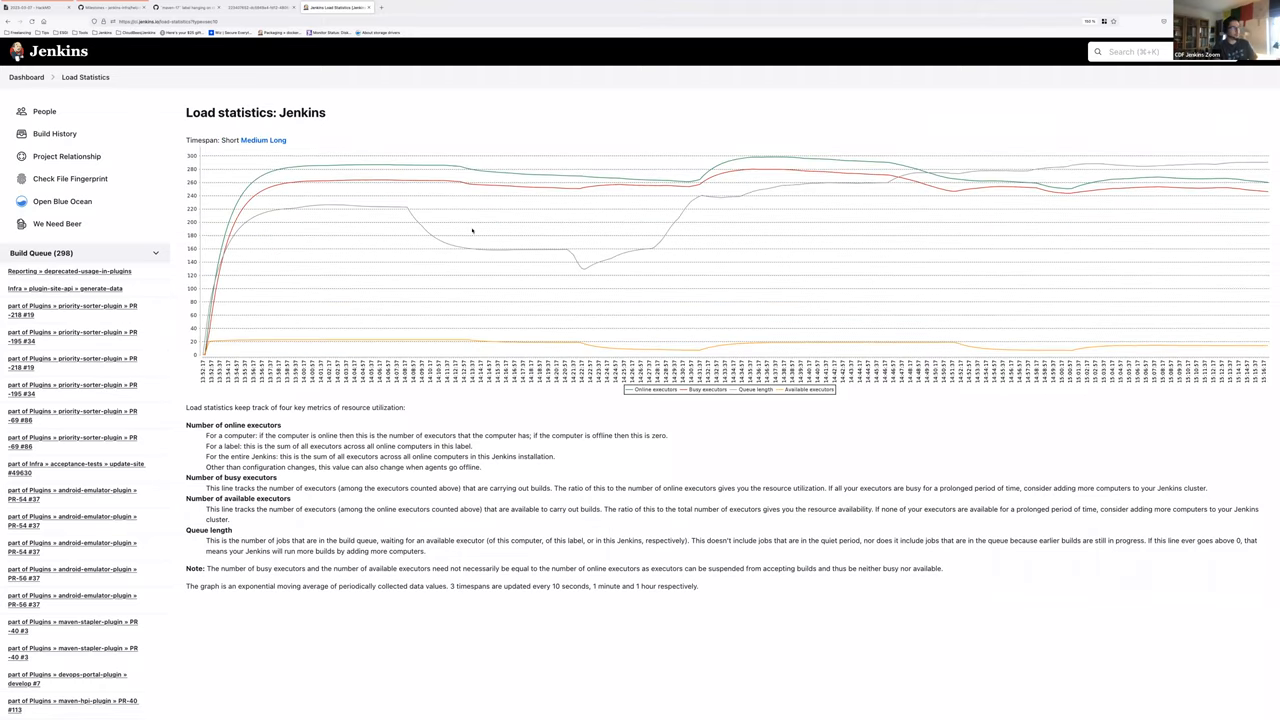
mouse_move(984, 164)
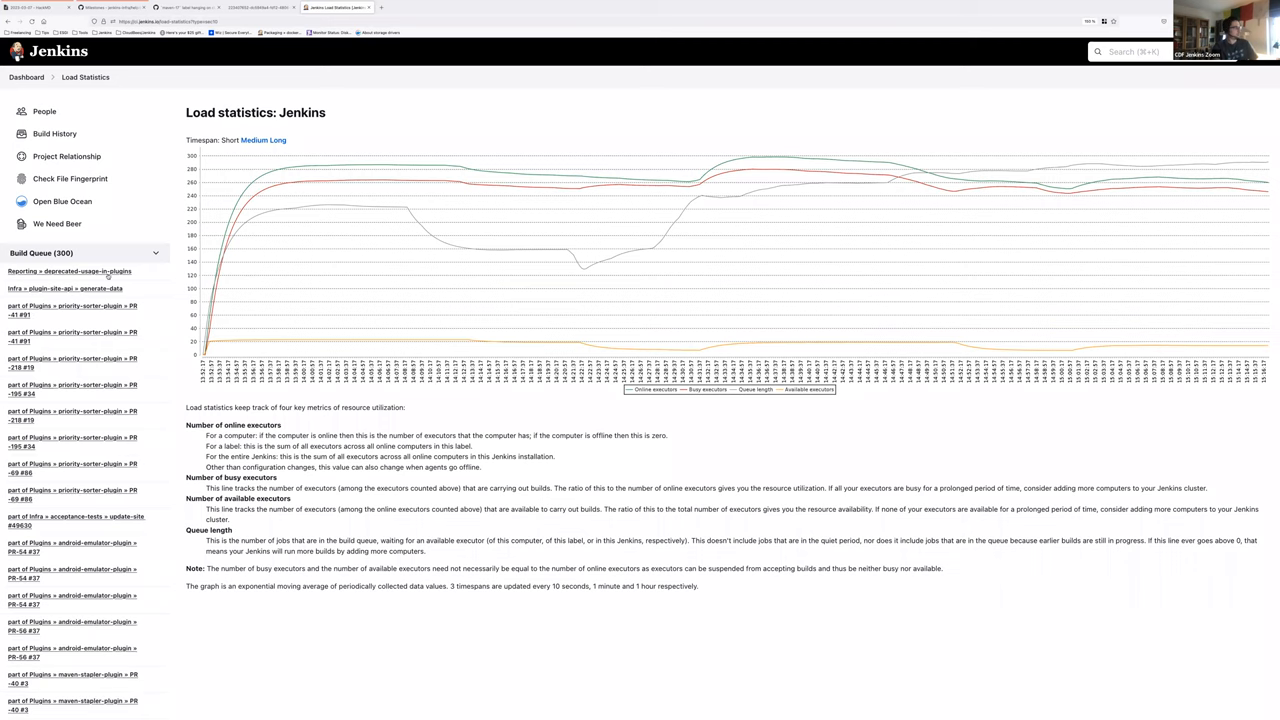
mouse_move(76, 336)
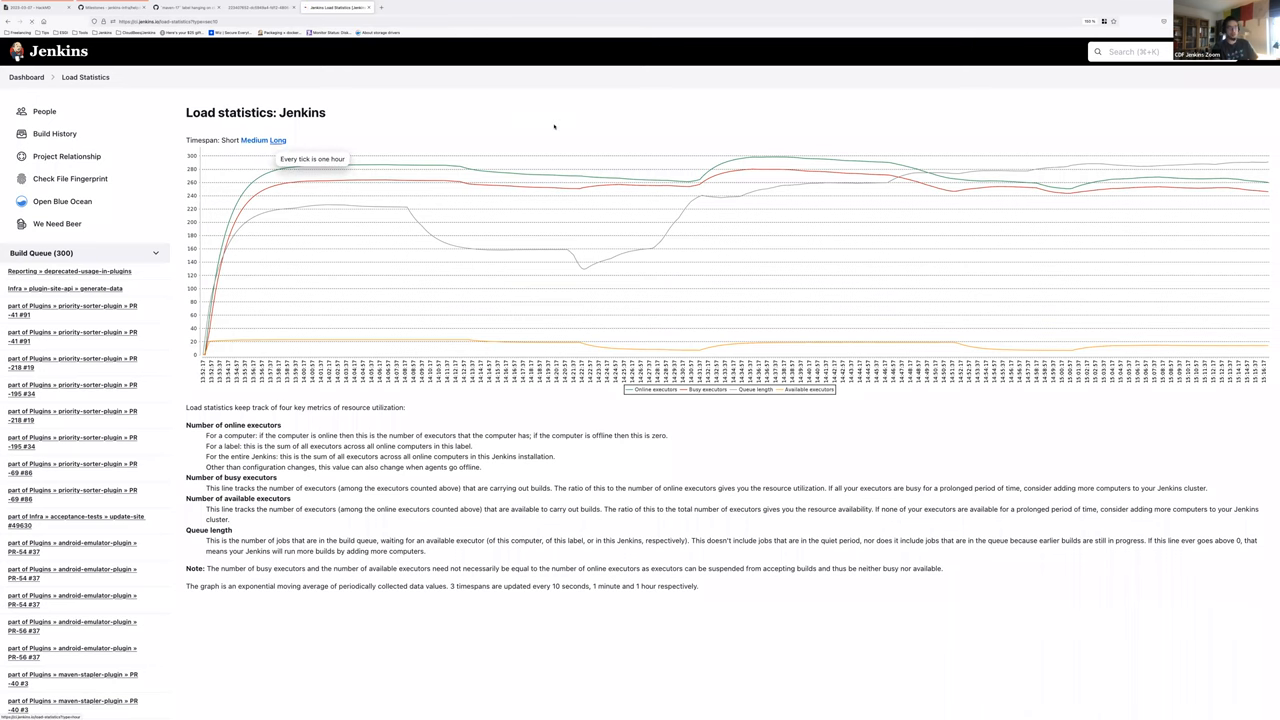
left_click(232, 140)
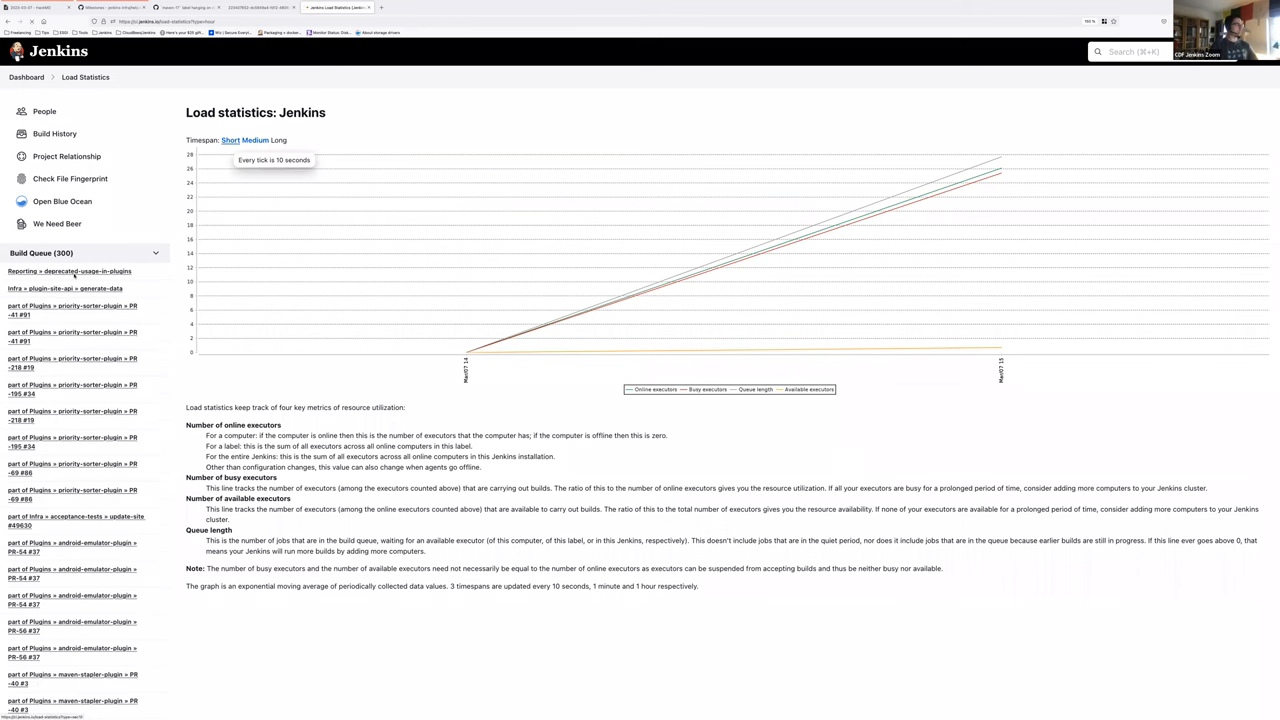
left_click(254, 140)
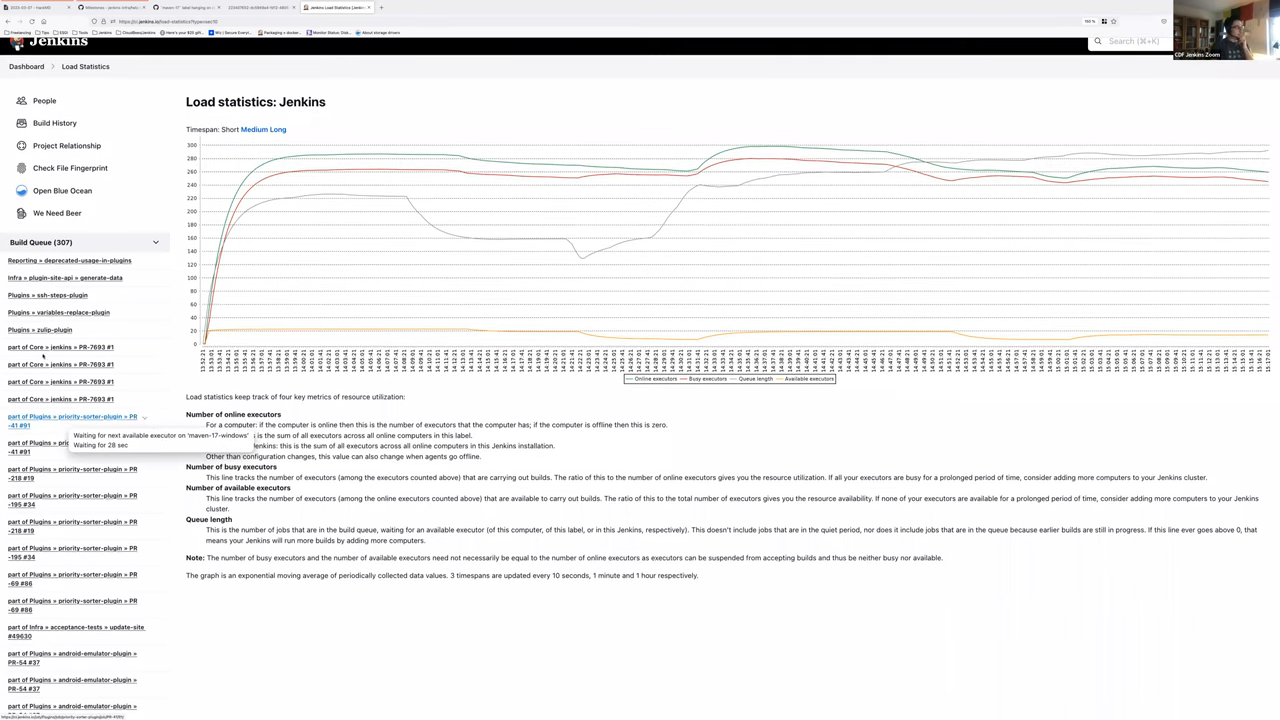
scroll("down", 3)
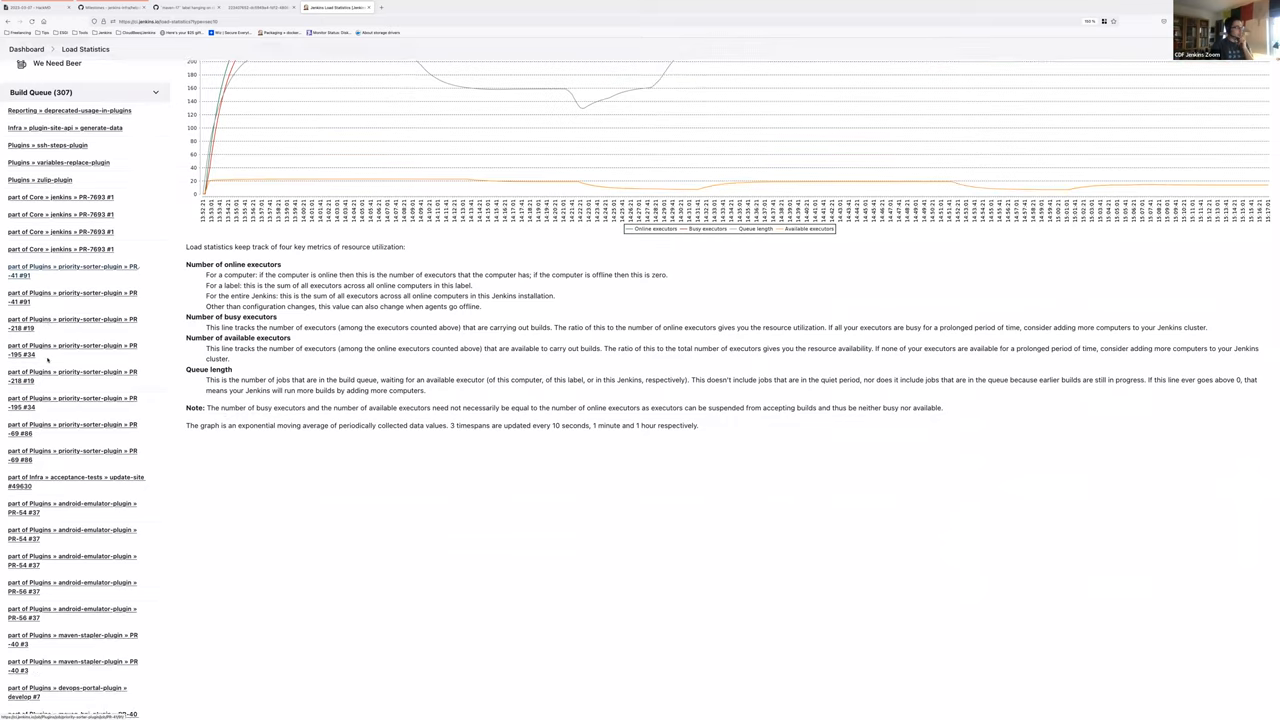
scroll("down", 3)
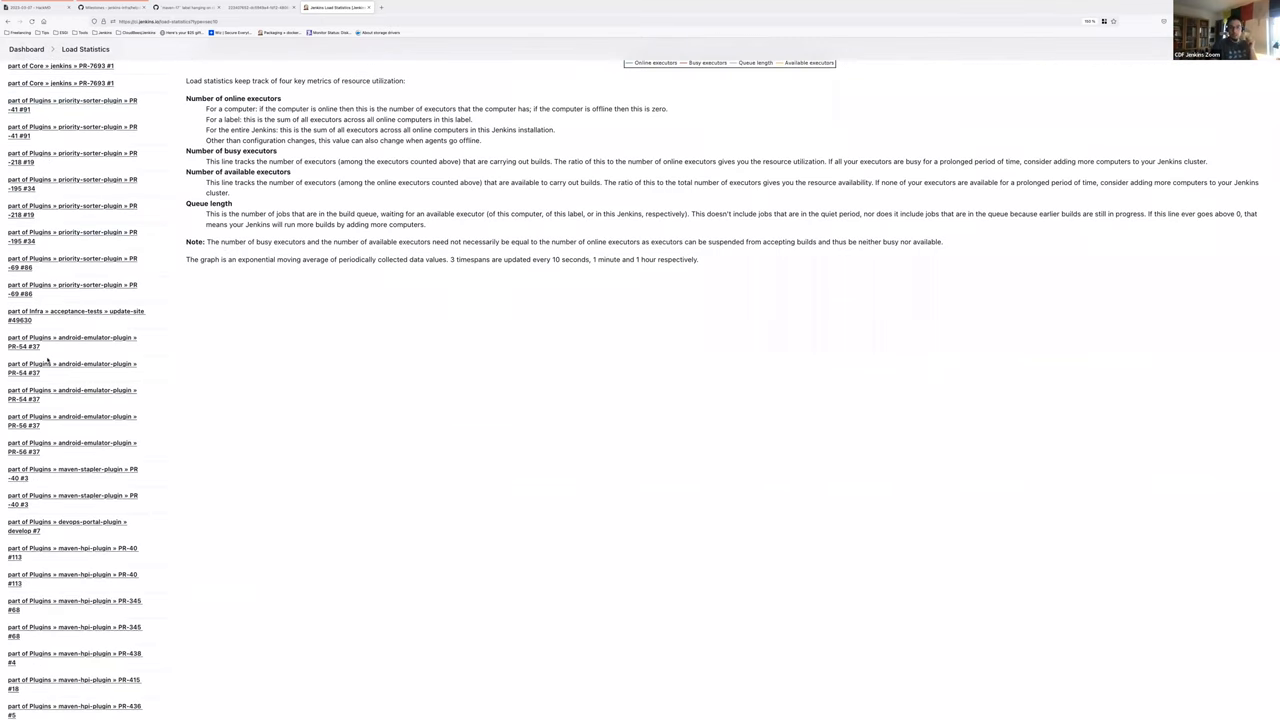
scroll("down", 3)
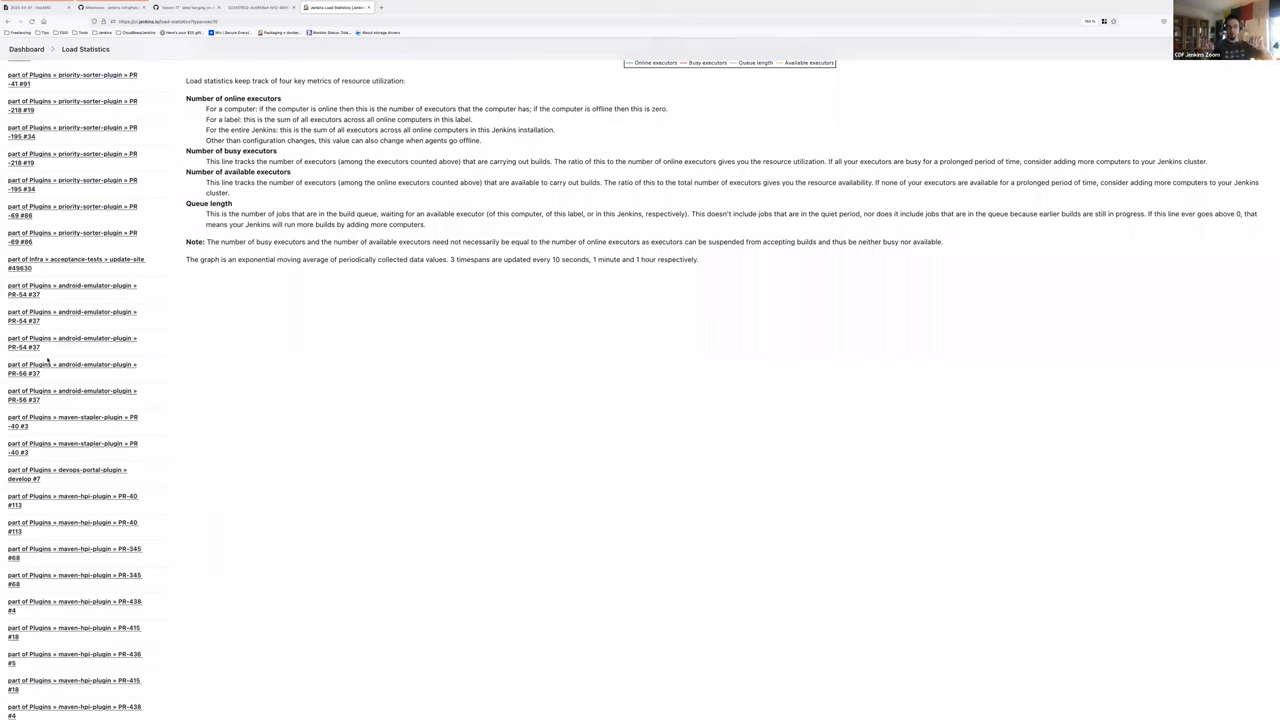
mouse_move(516, 342)
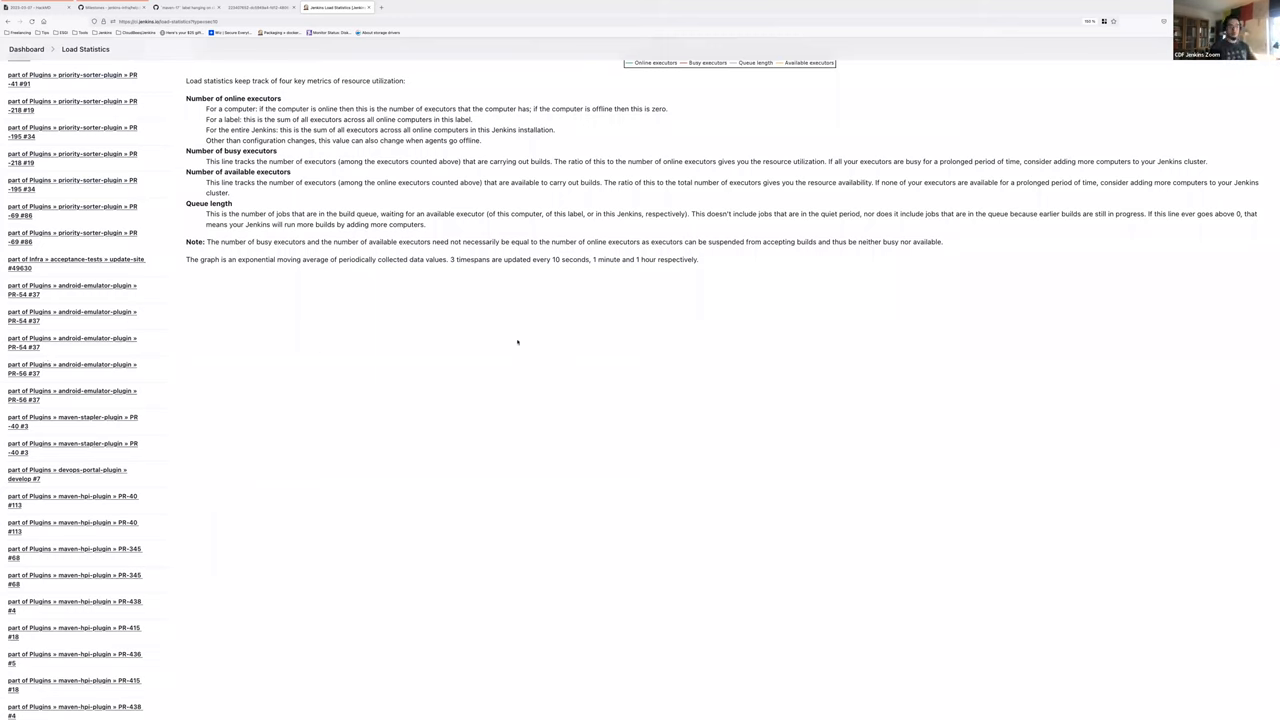
mouse_move(548, 380)
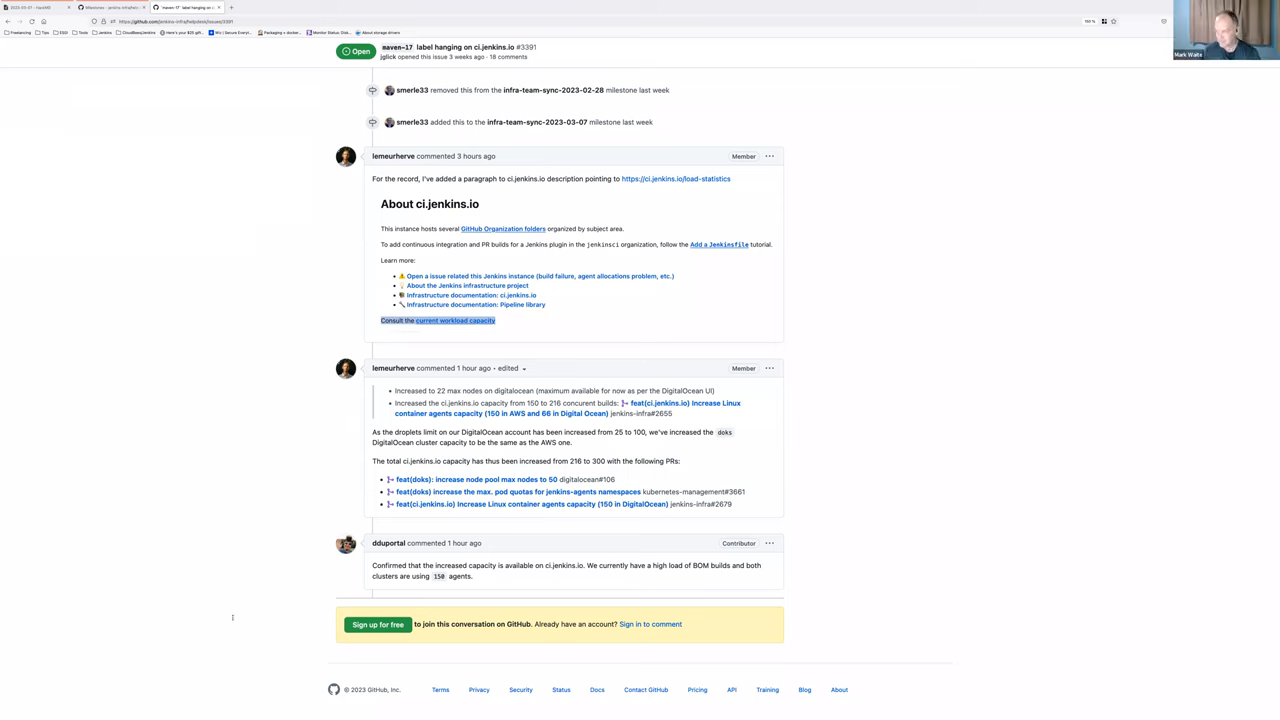
Step: Note under the maven-37 label item: 'Gotta close and open a separate issue to split'
left_click(184, 8)
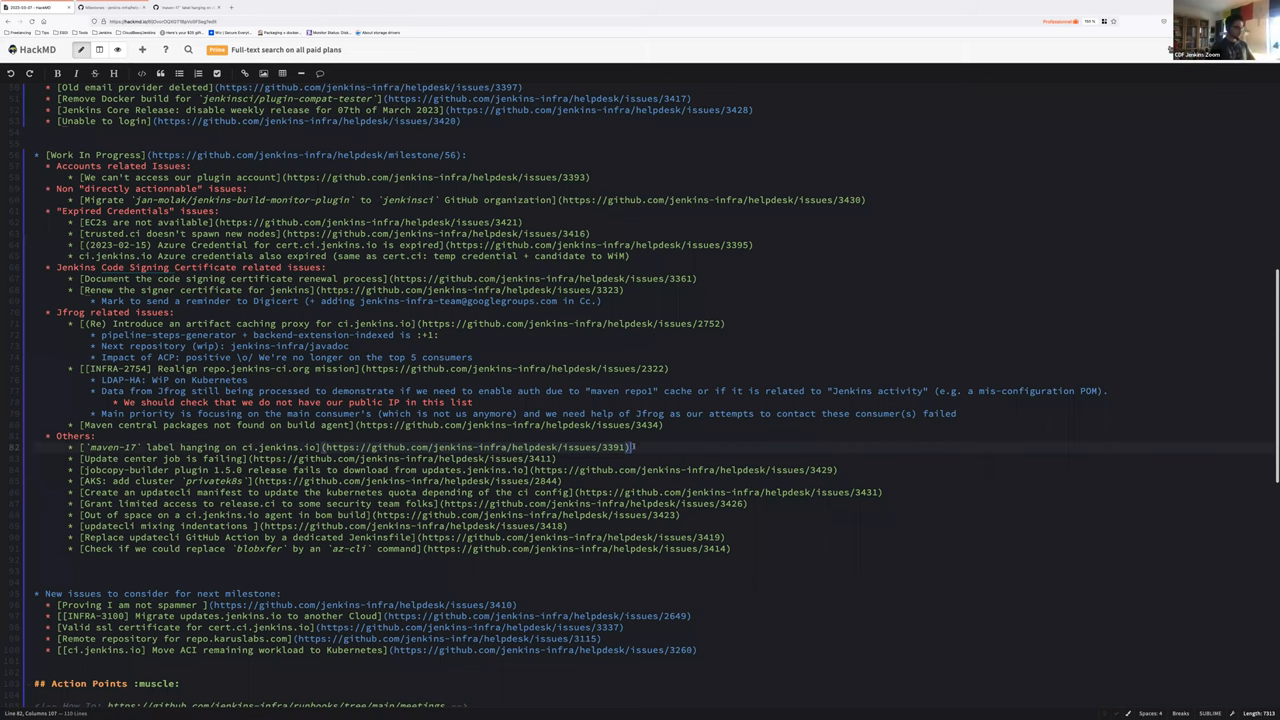
type("Gotta")
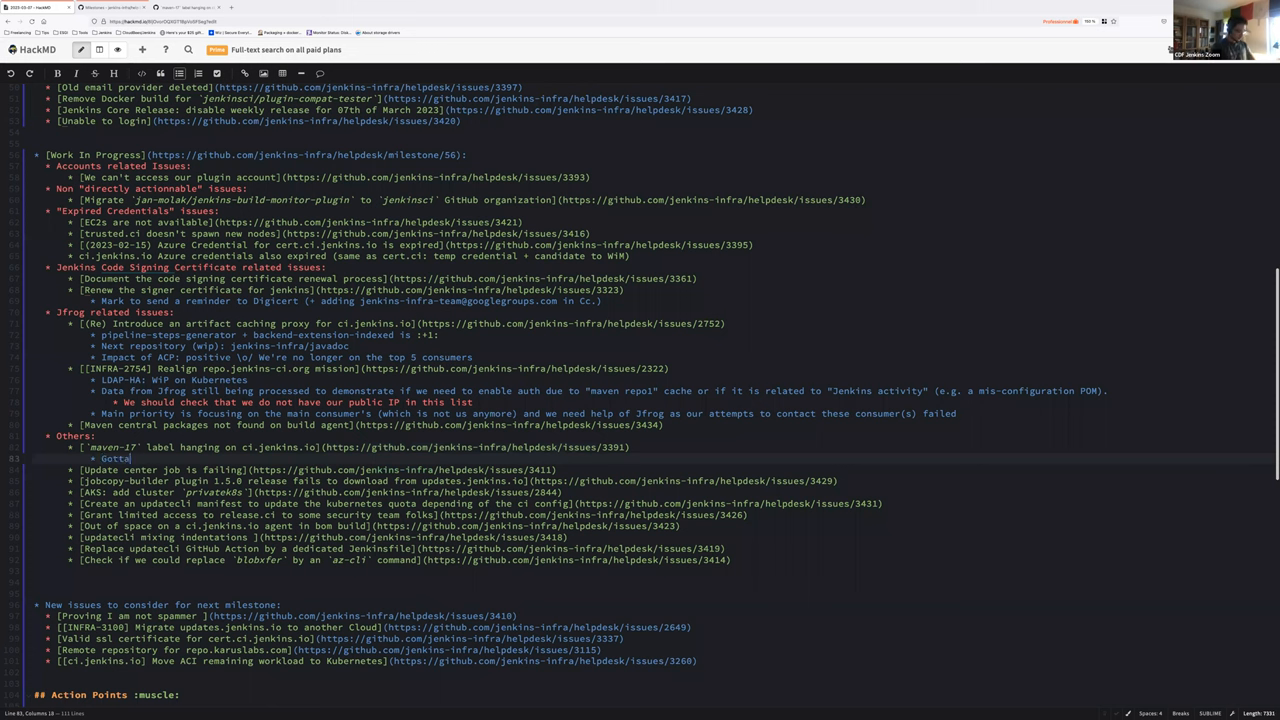
type("close and open")
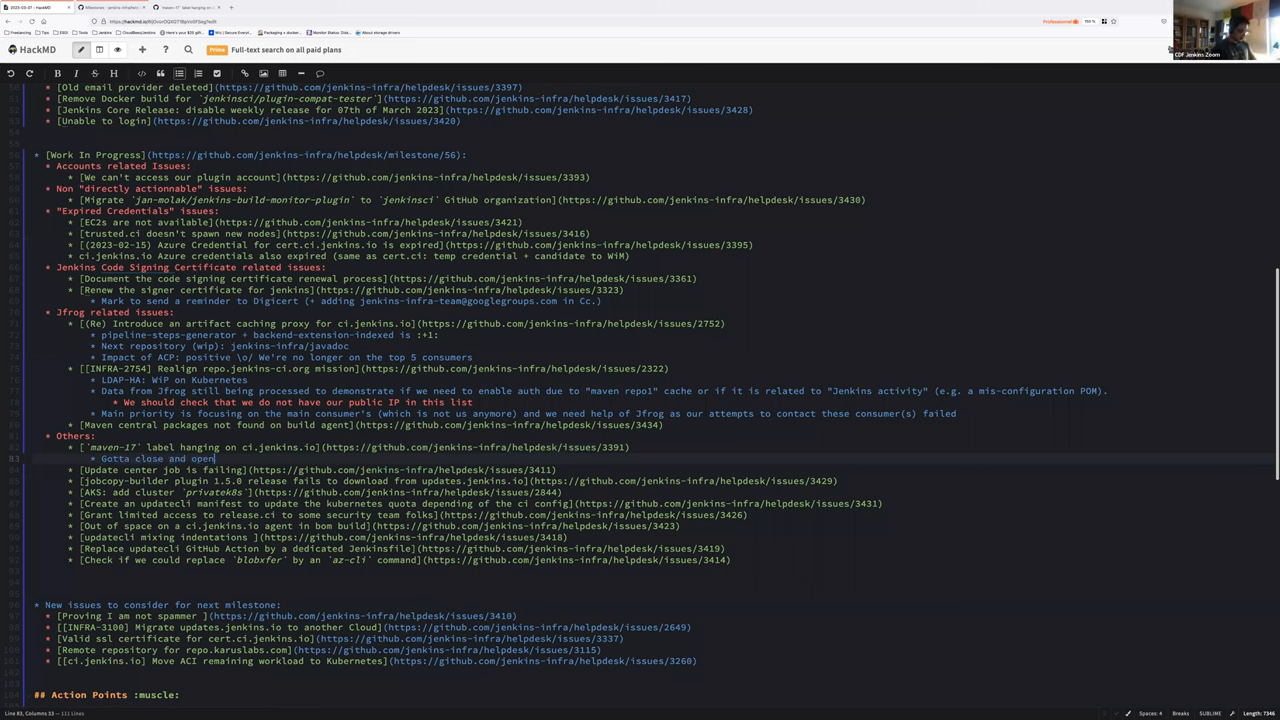
type("a separate")
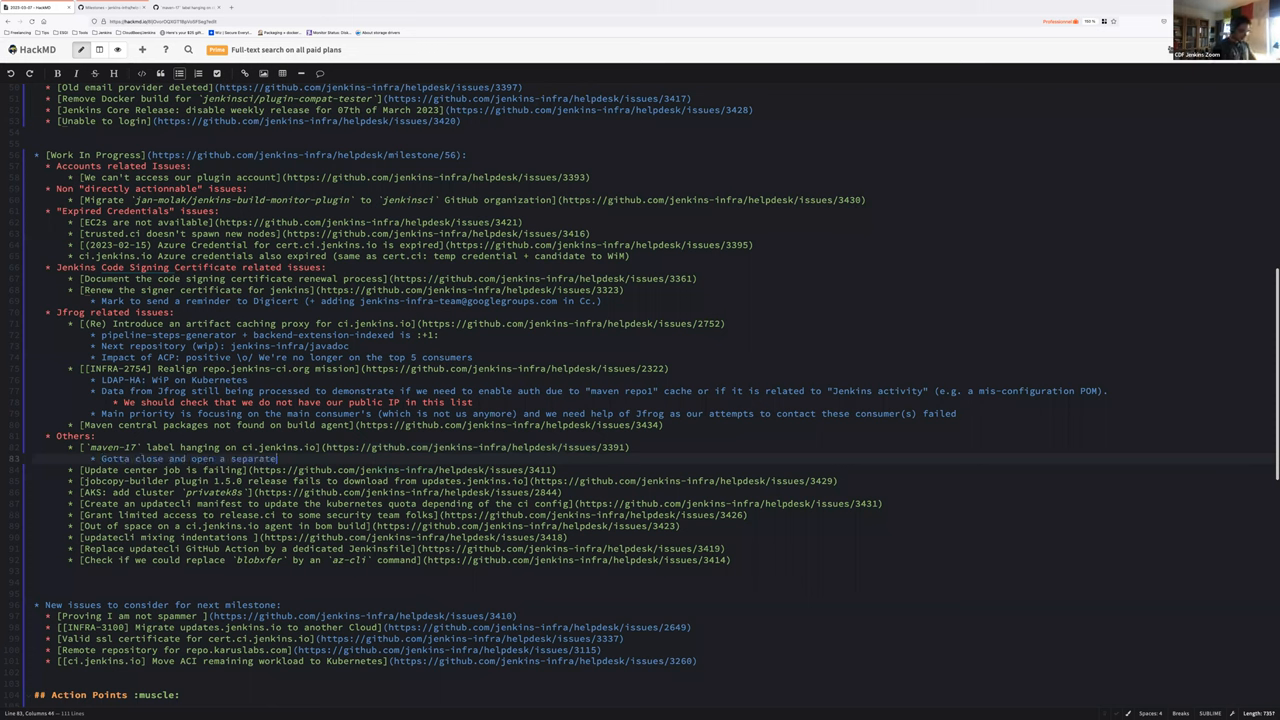
type("issue to spli")
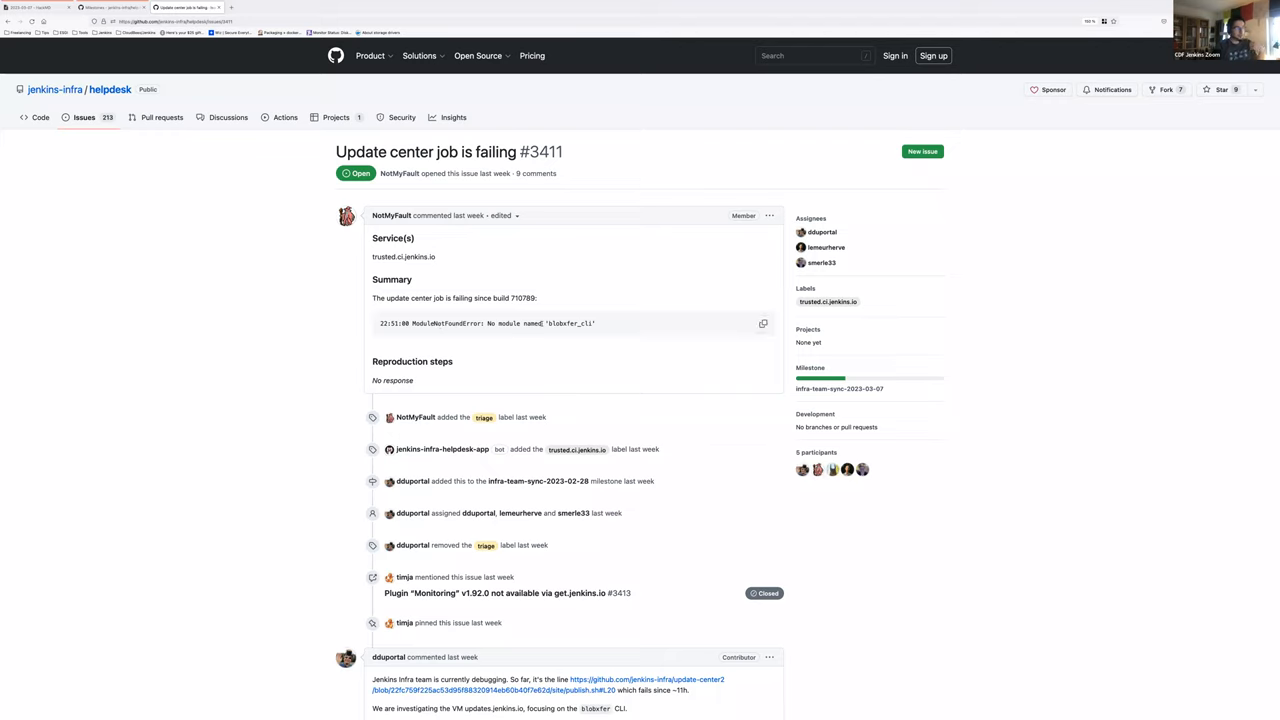
Step: Select the missing module name in issue #3411's error line and read down through its comments
double_click(560, 324)
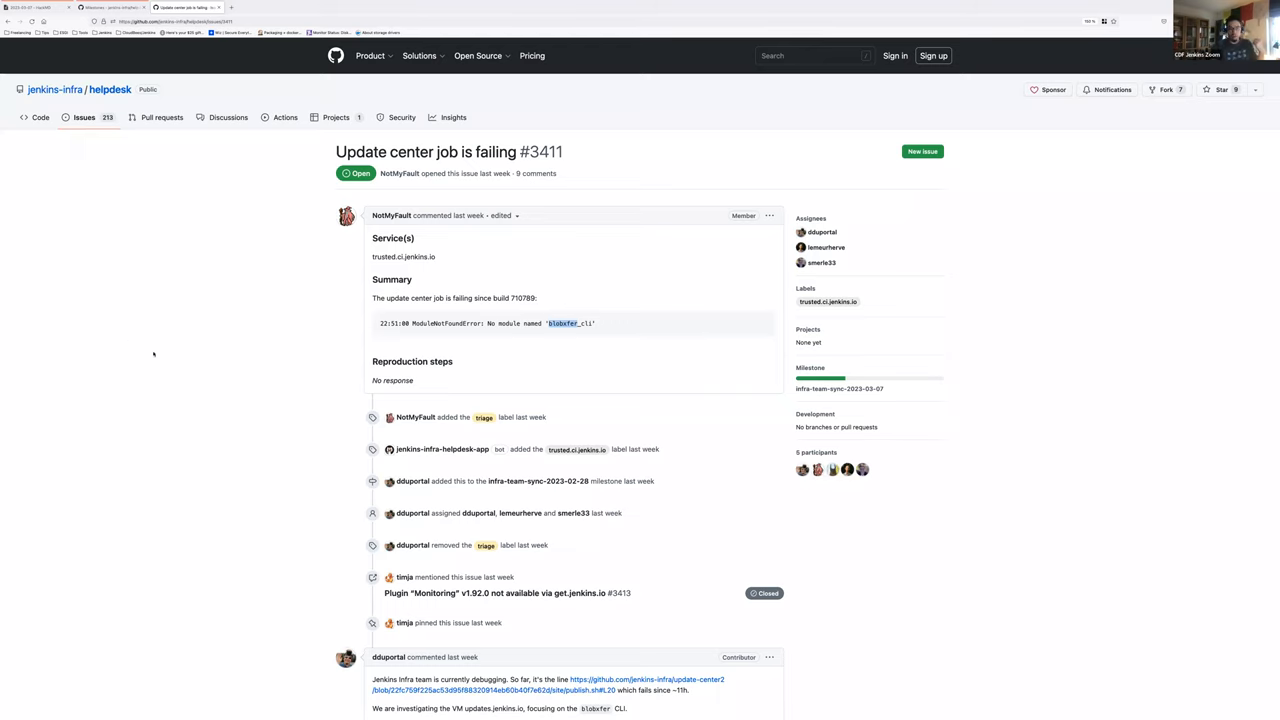
scroll("down", 3)
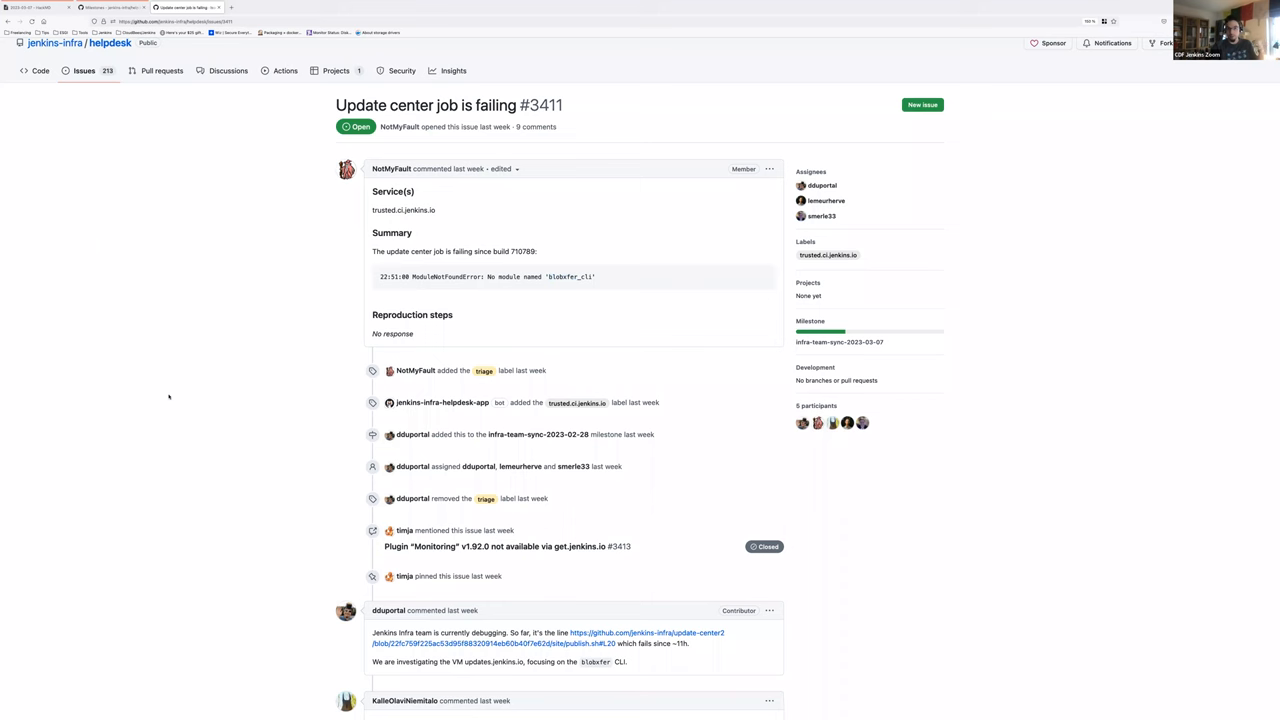
scroll("down", 3)
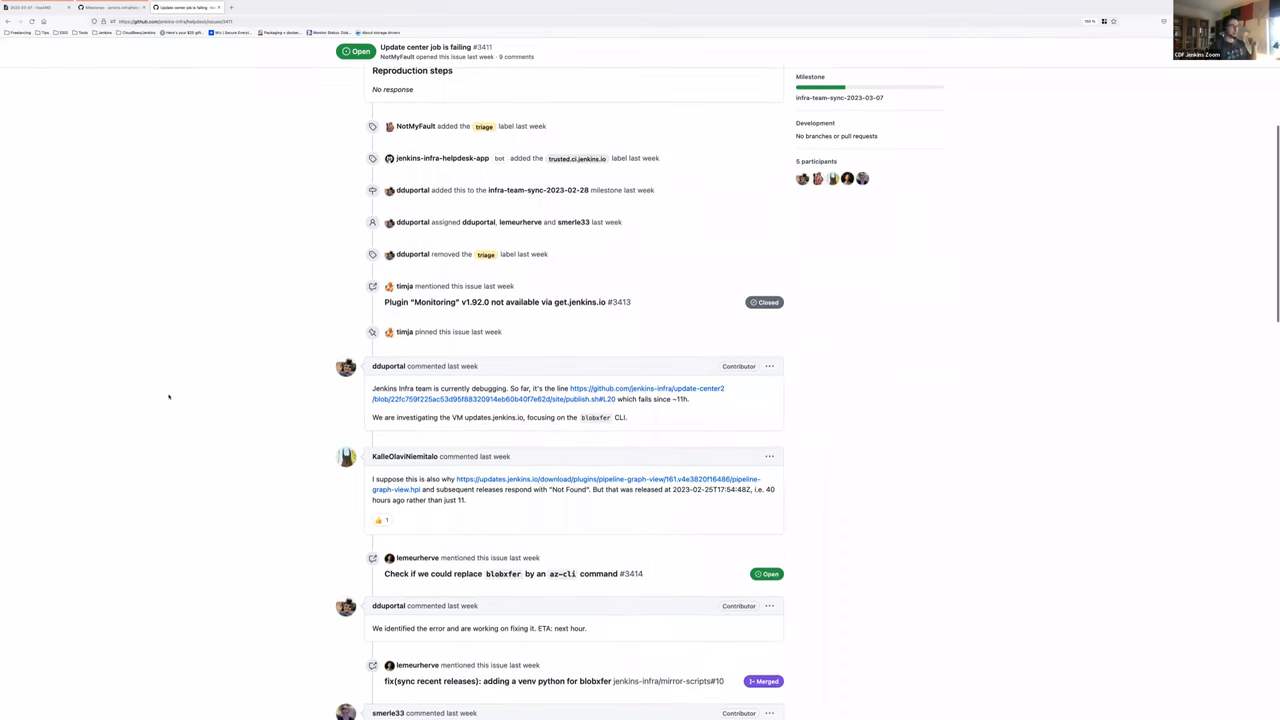
scroll("down", 3)
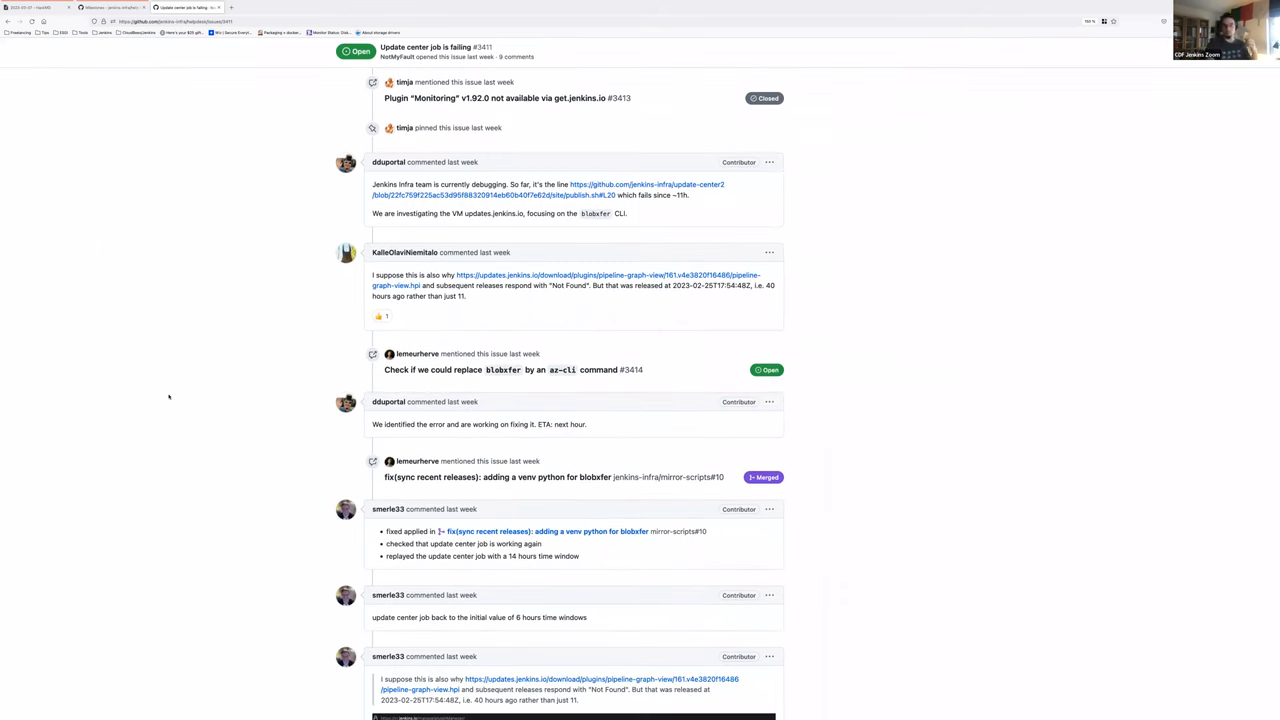
scroll("down", 3)
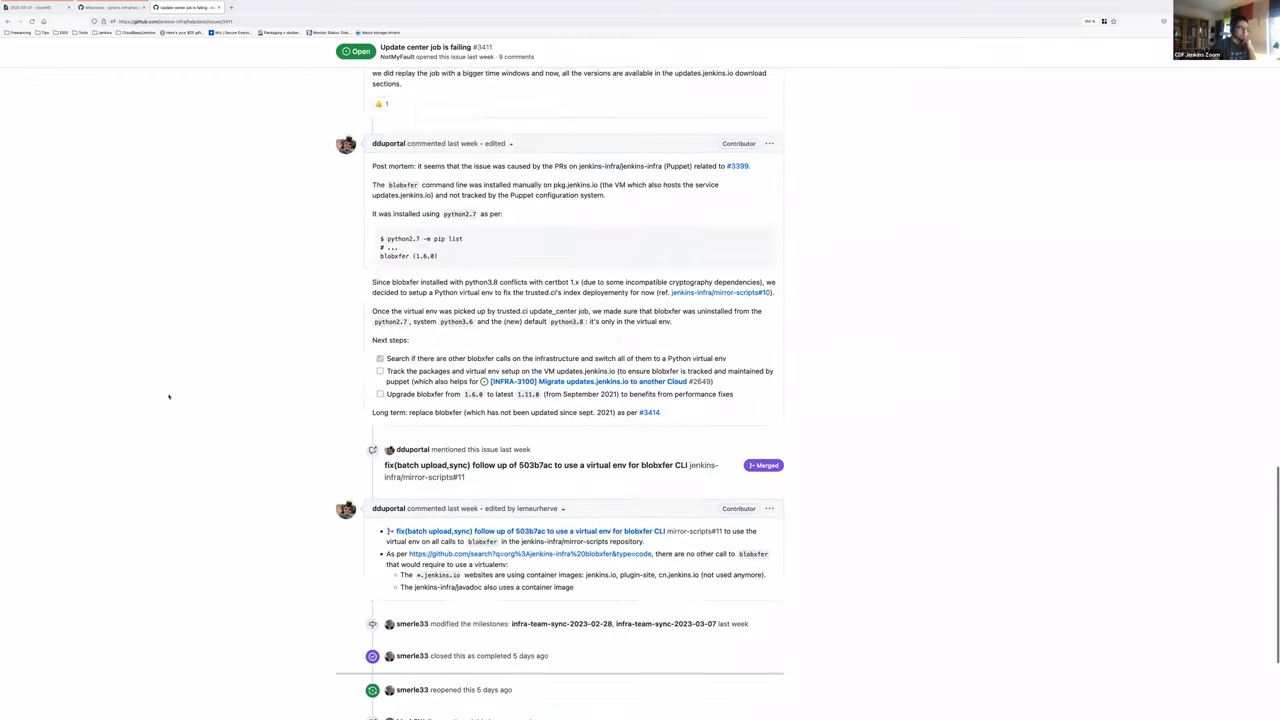
scroll("down", 3)
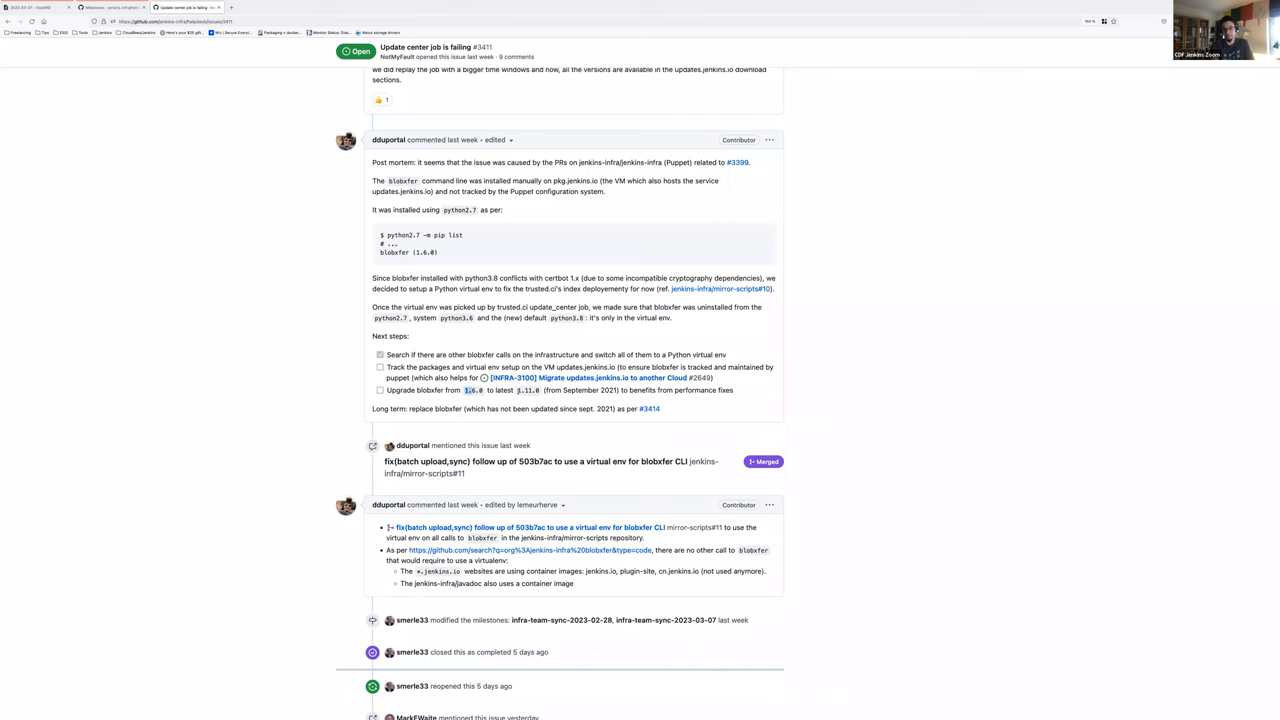
scroll("down", 3)
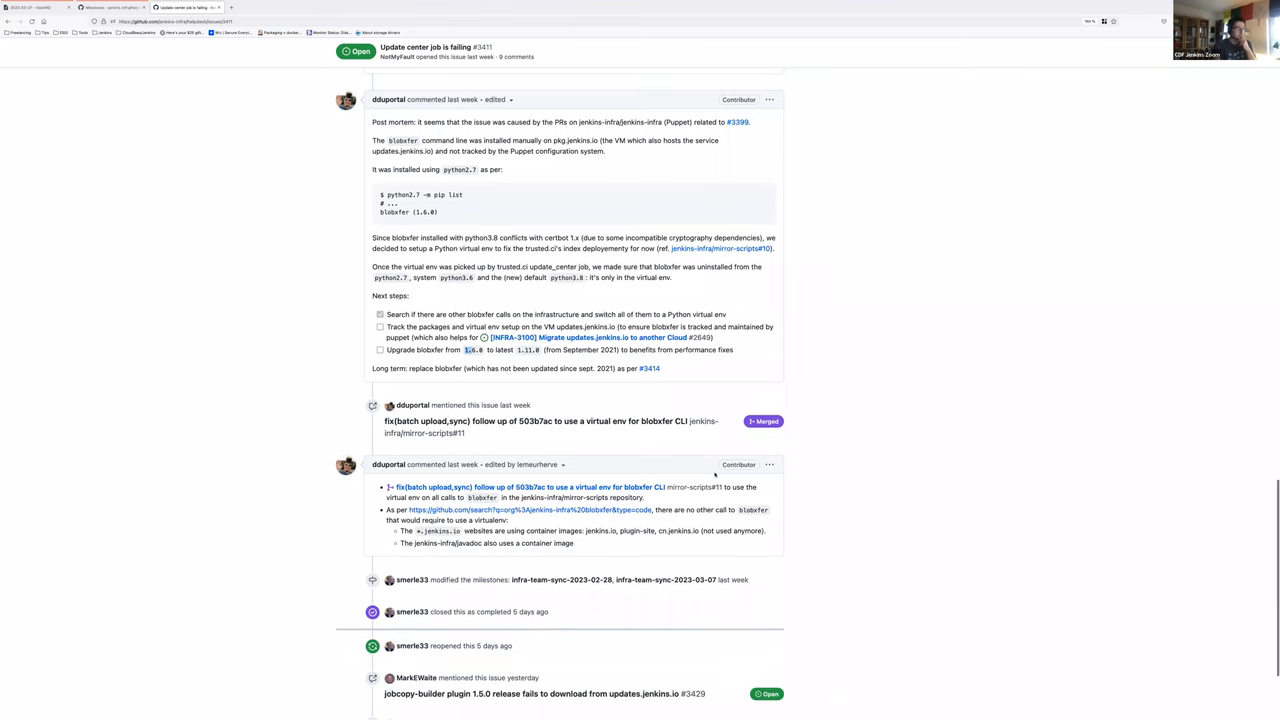
scroll("down", 3)
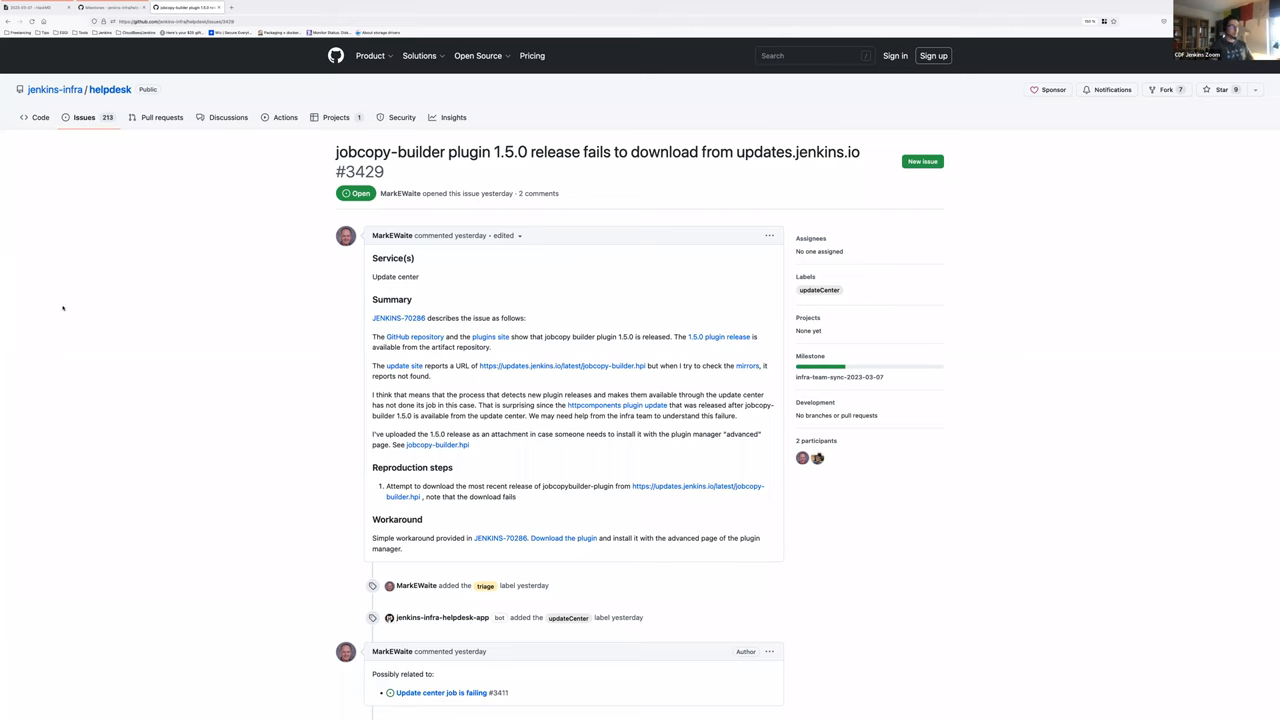
Step: Read through issue #3429's comments and return to the HackMD meeting notes
scroll("down", 3)
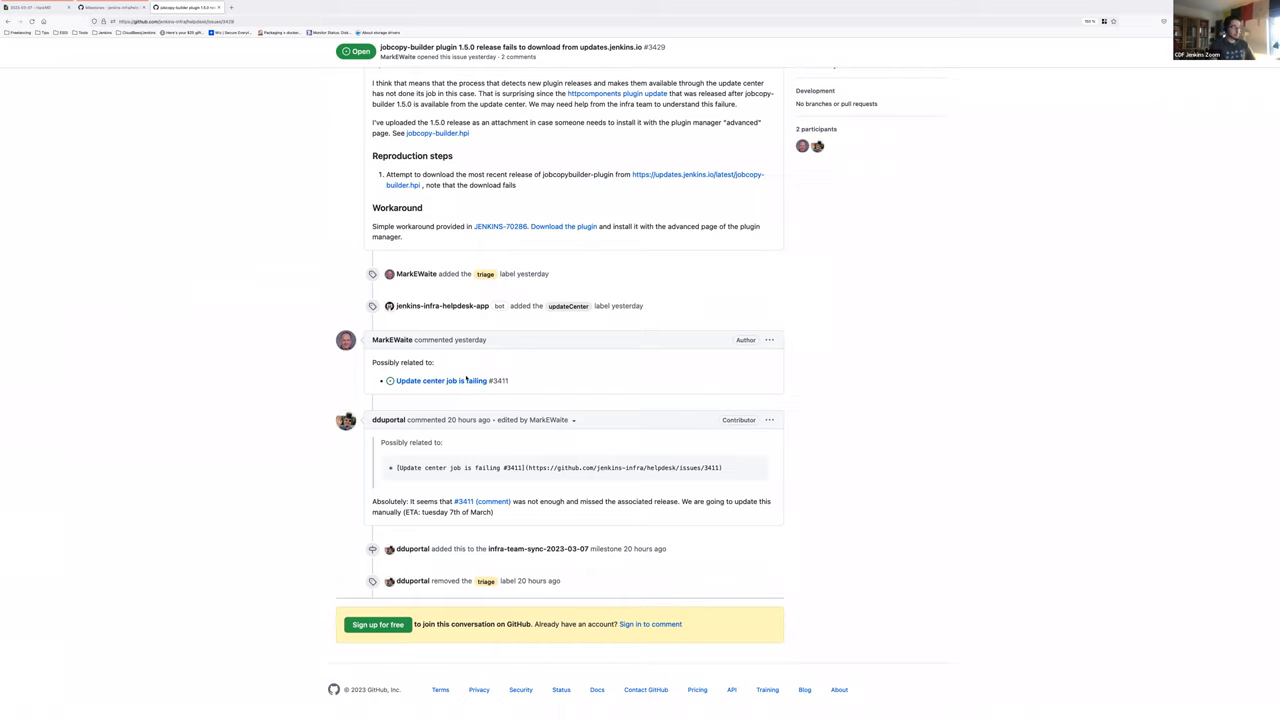
mouse_move(140, 290)
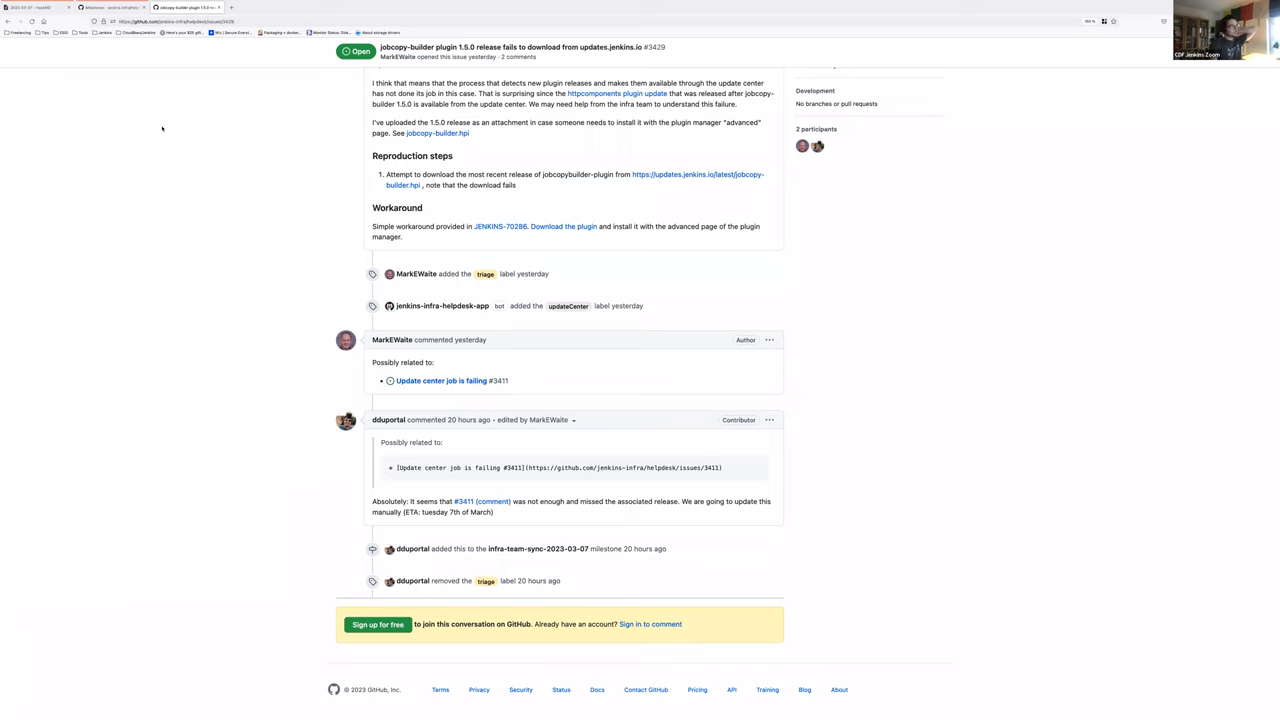
mouse_move(178, 216)
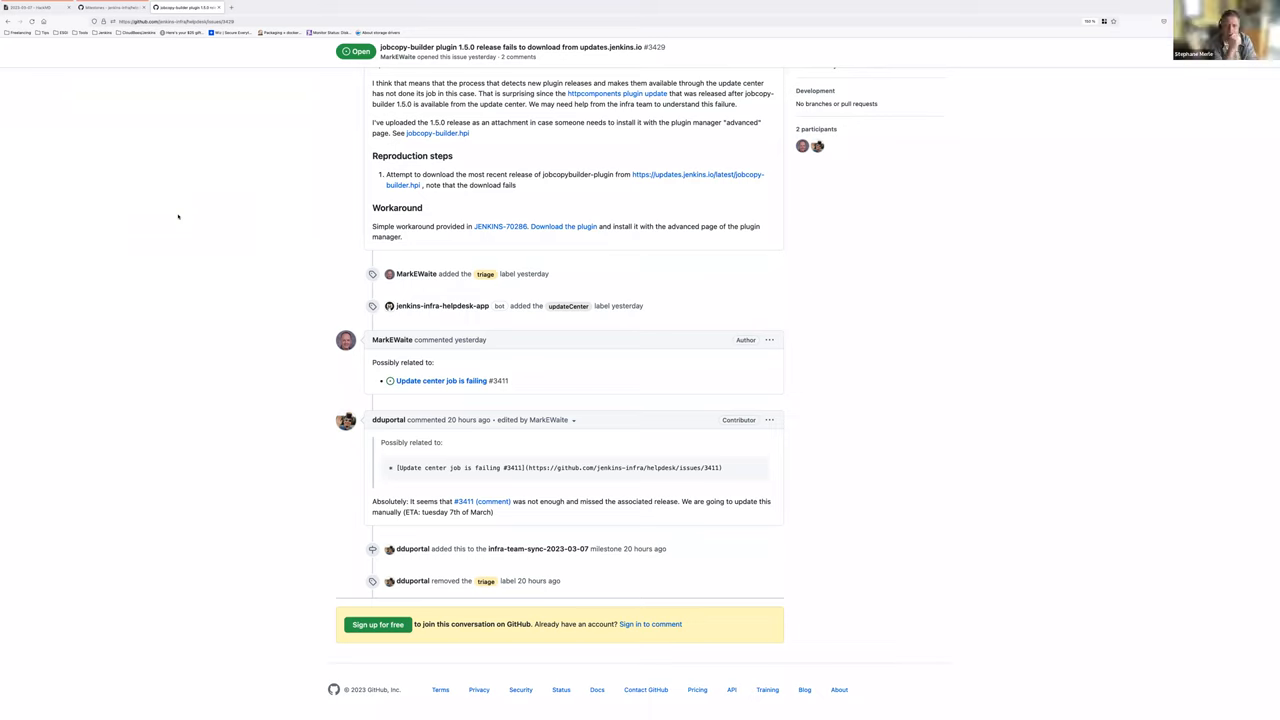
mouse_move(188, 248)
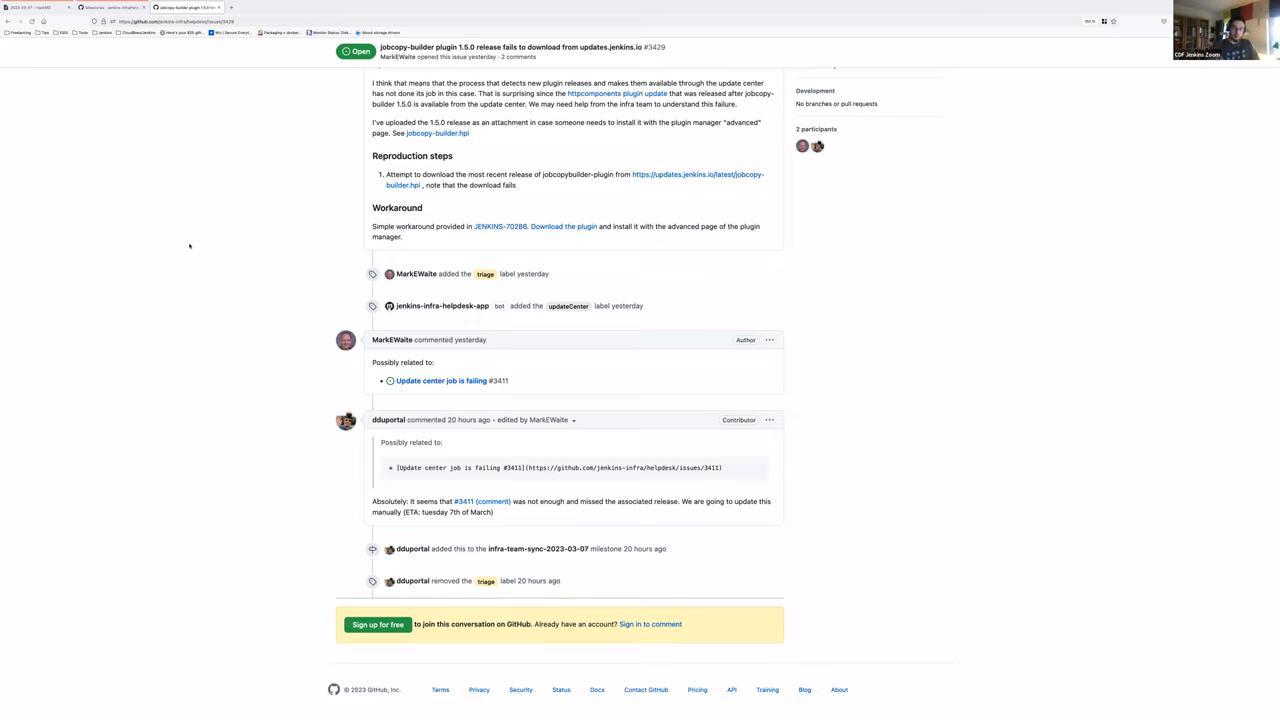
mouse_move(586, 364)
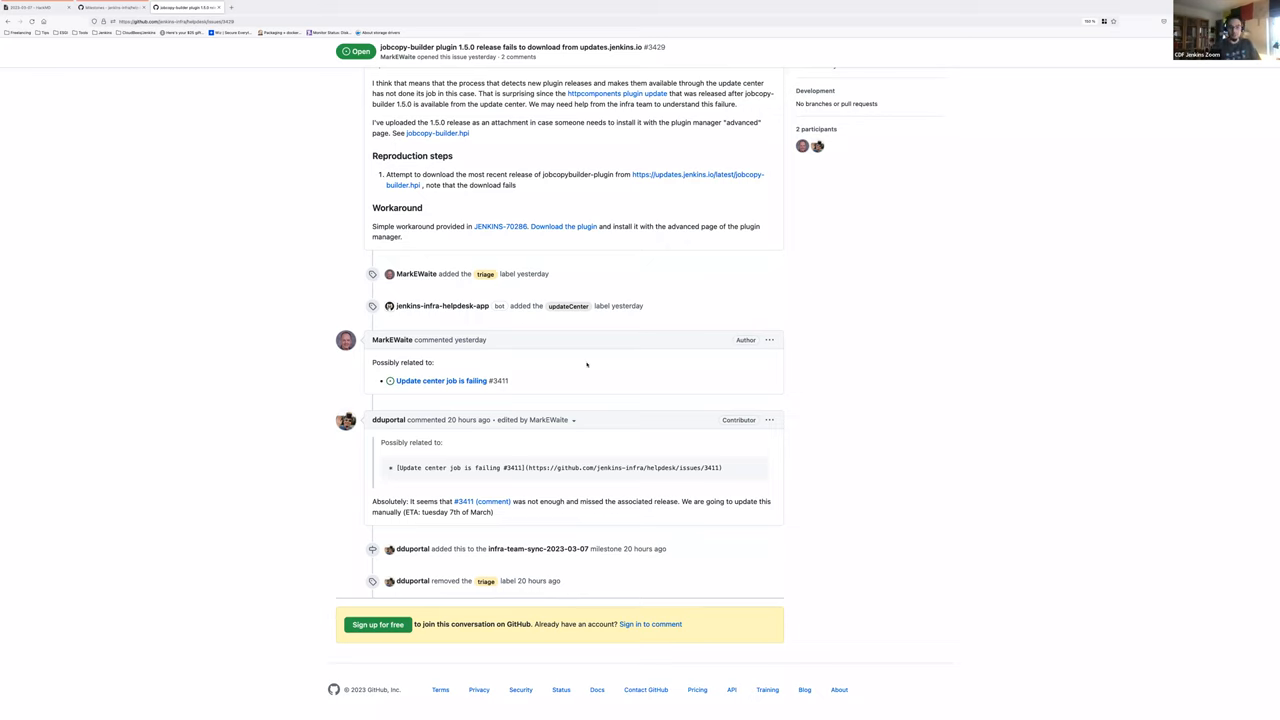
mouse_move(1040, 420)
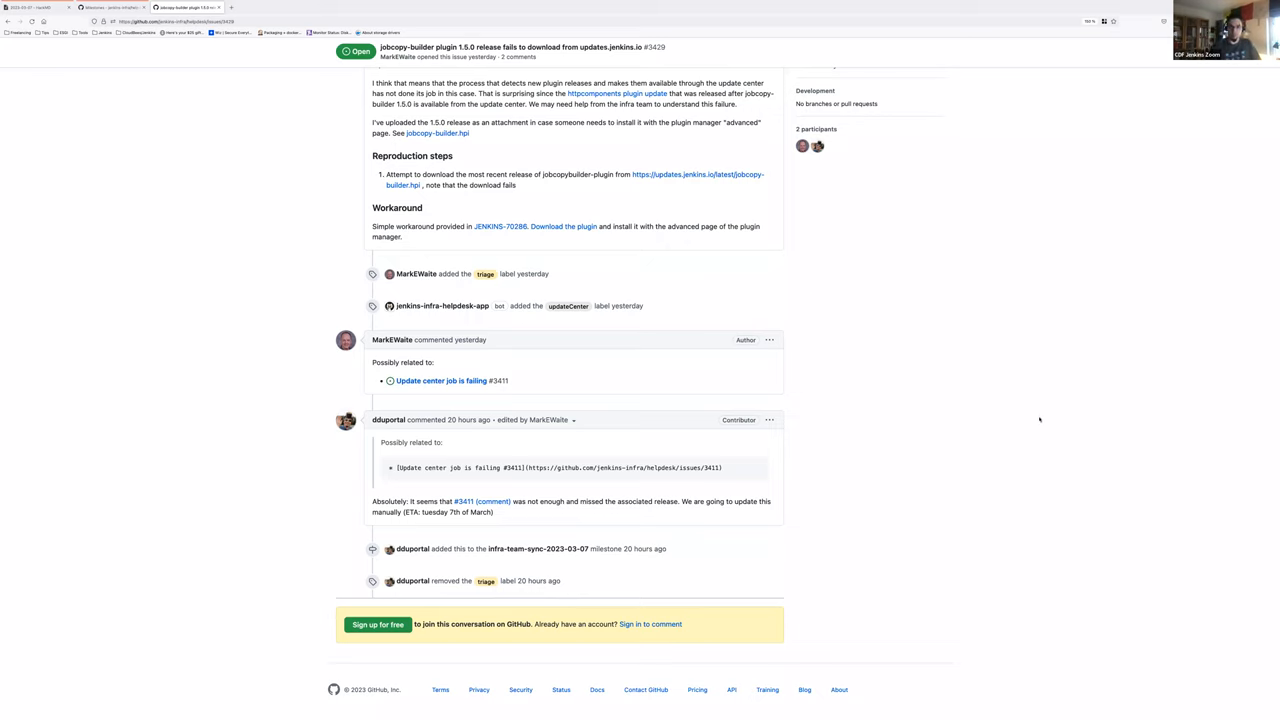
mouse_move(1052, 424)
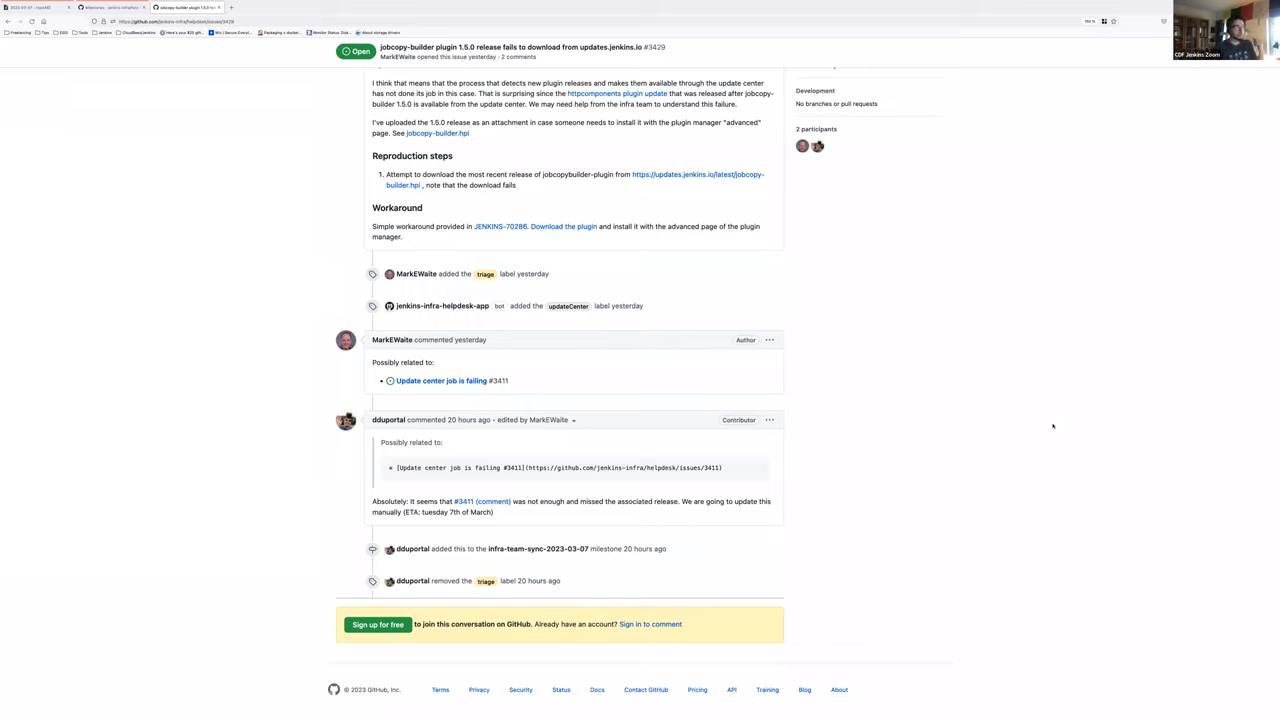
mouse_move(90, 276)
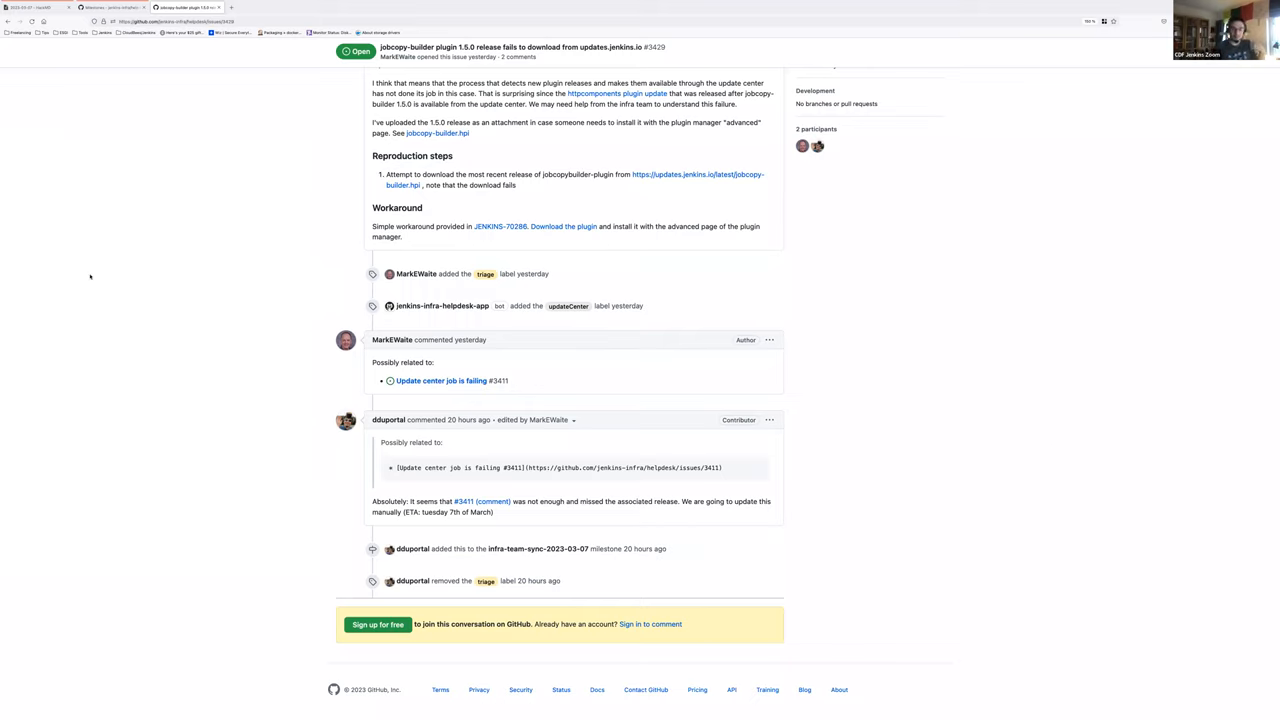
mouse_move(308, 312)
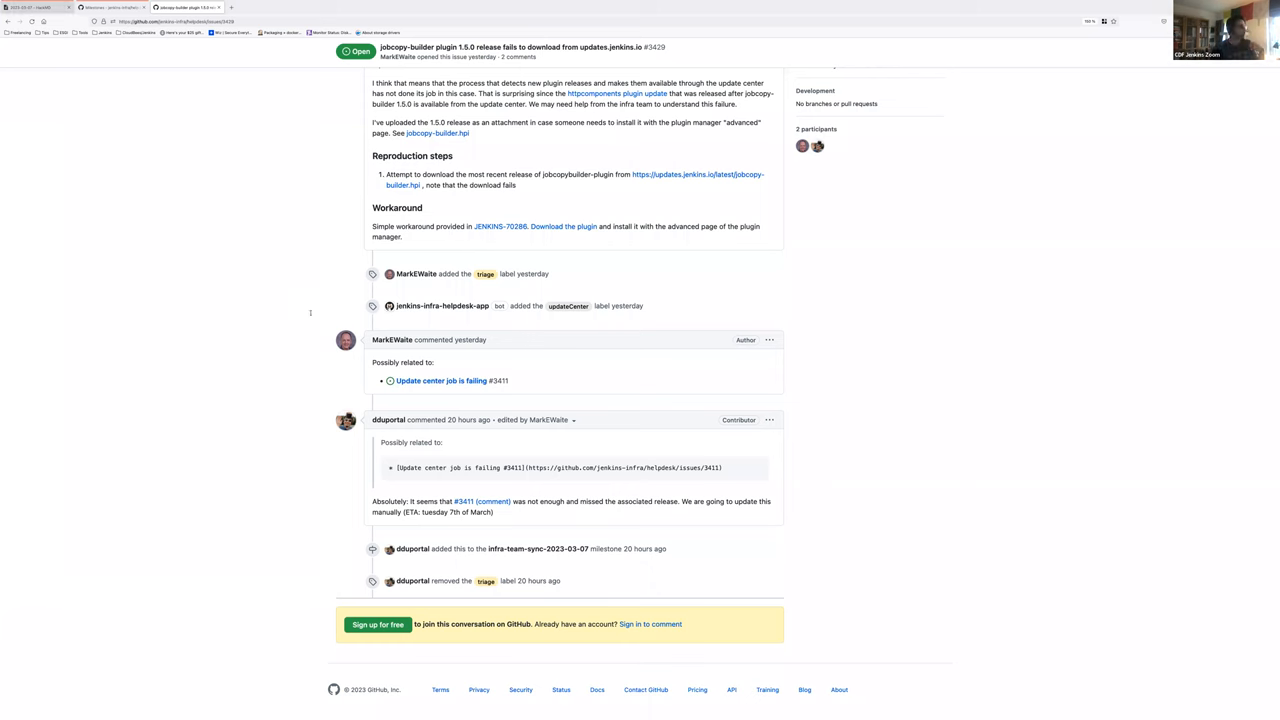
left_click(190, 8)
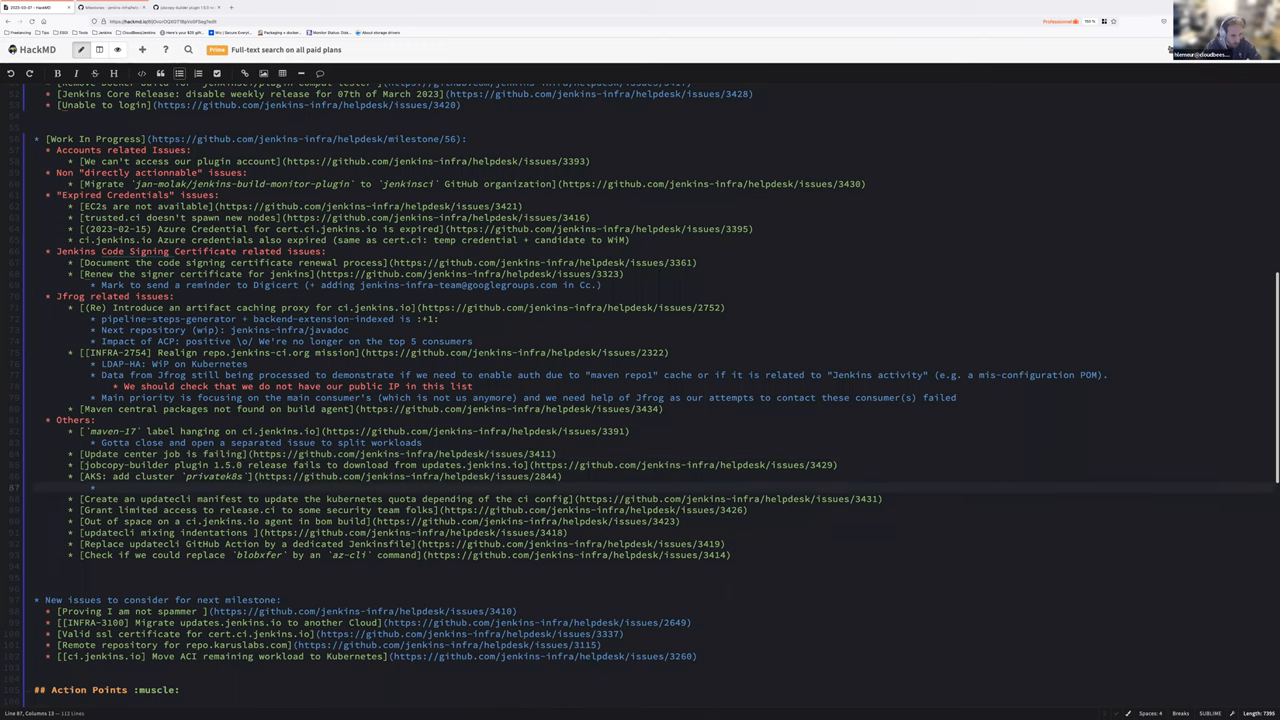
Step: Note under the AKS cluster item: a few bot/github services to migrate from prodpublic to privatek8s, to be announced, service stop for migration, no risk
type("A few \"bots")
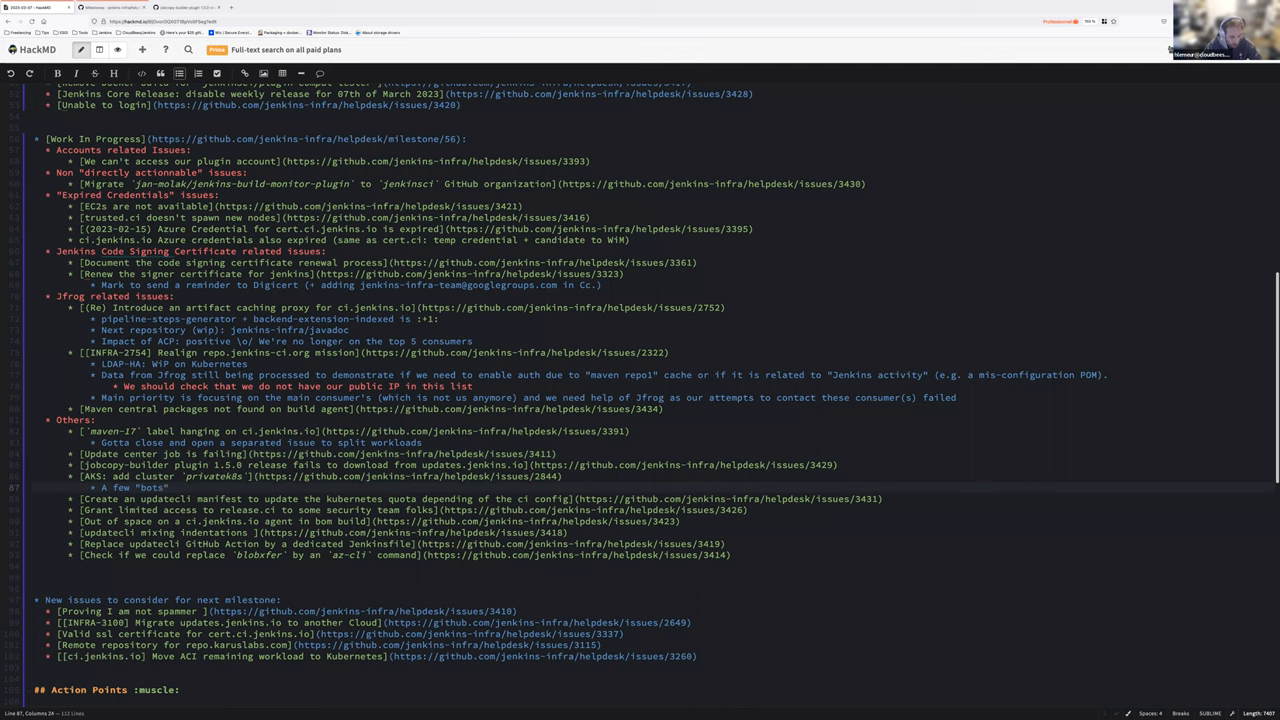
type("services (irc, rss2twitter")
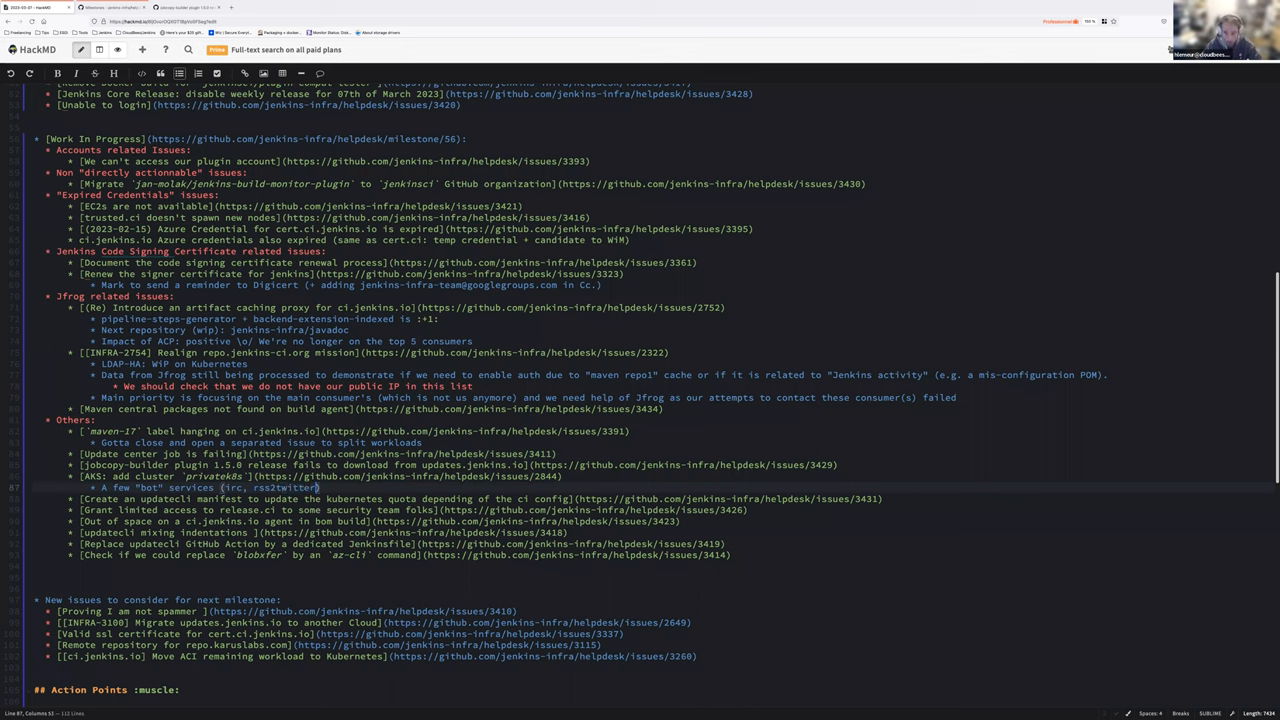
type("and github-commands-ops")
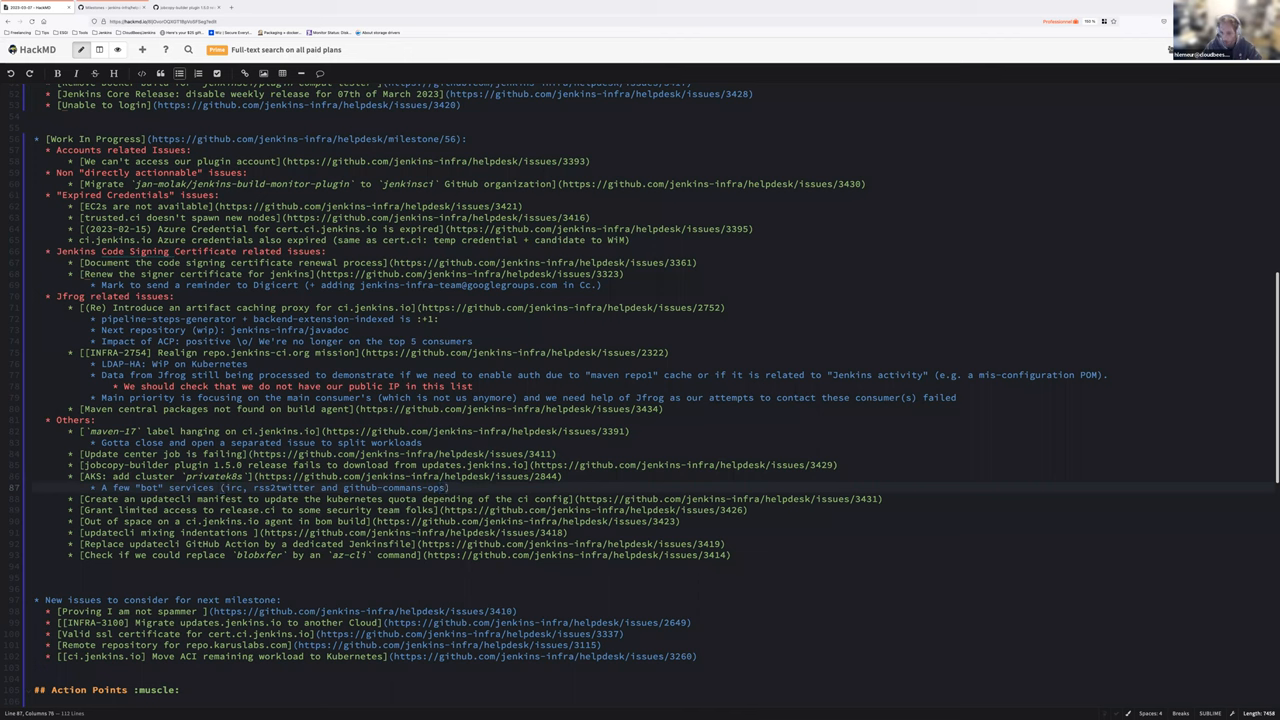
type("to be migrated from prodpublic to private")
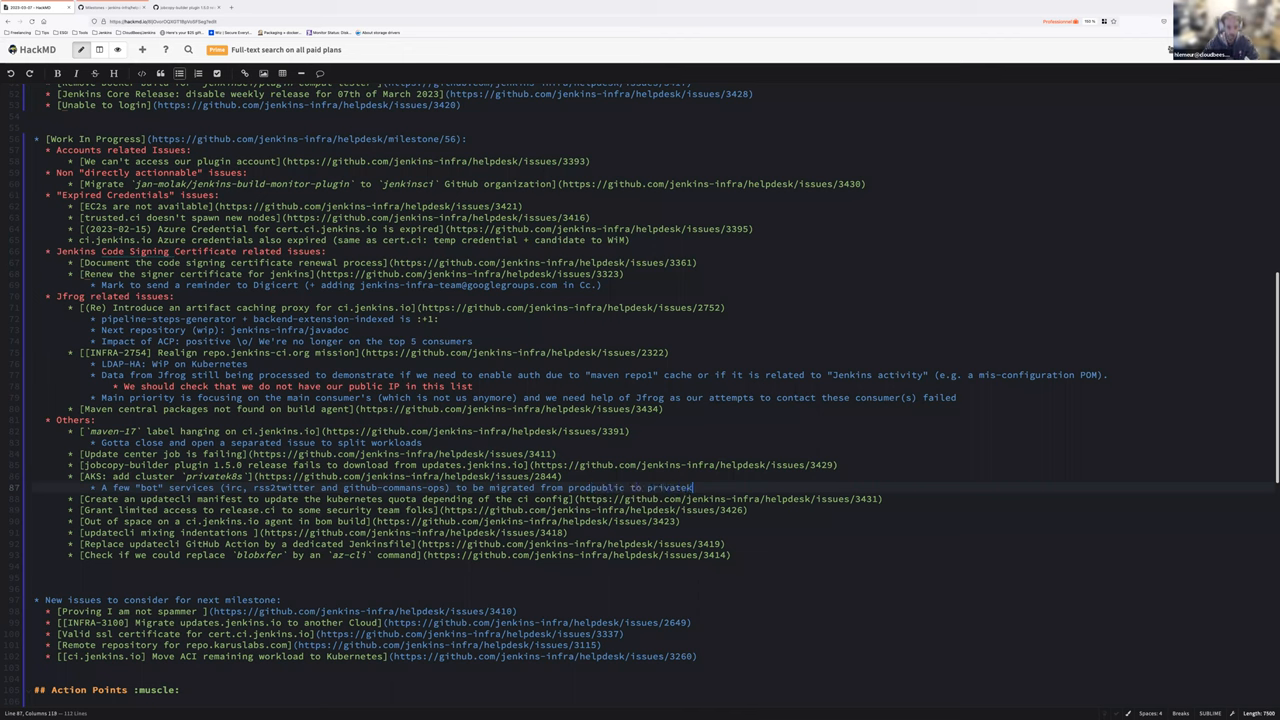
type("k8s")
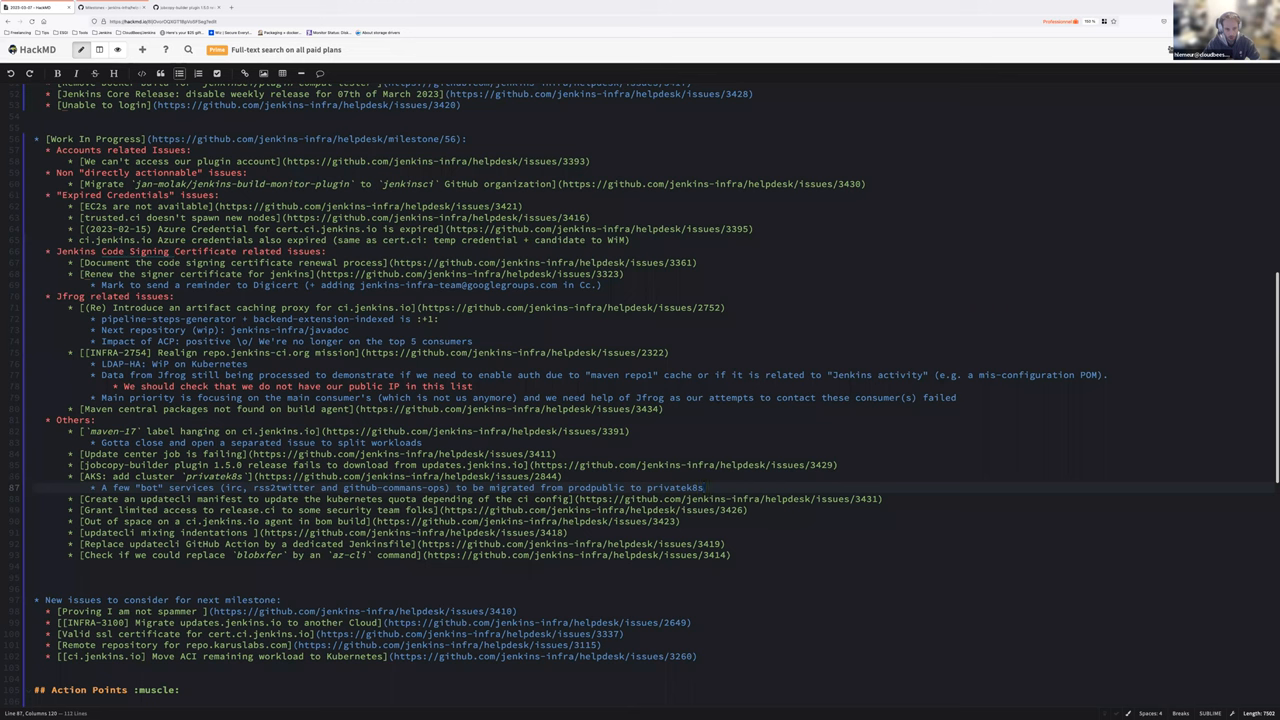
type("To be annouced")
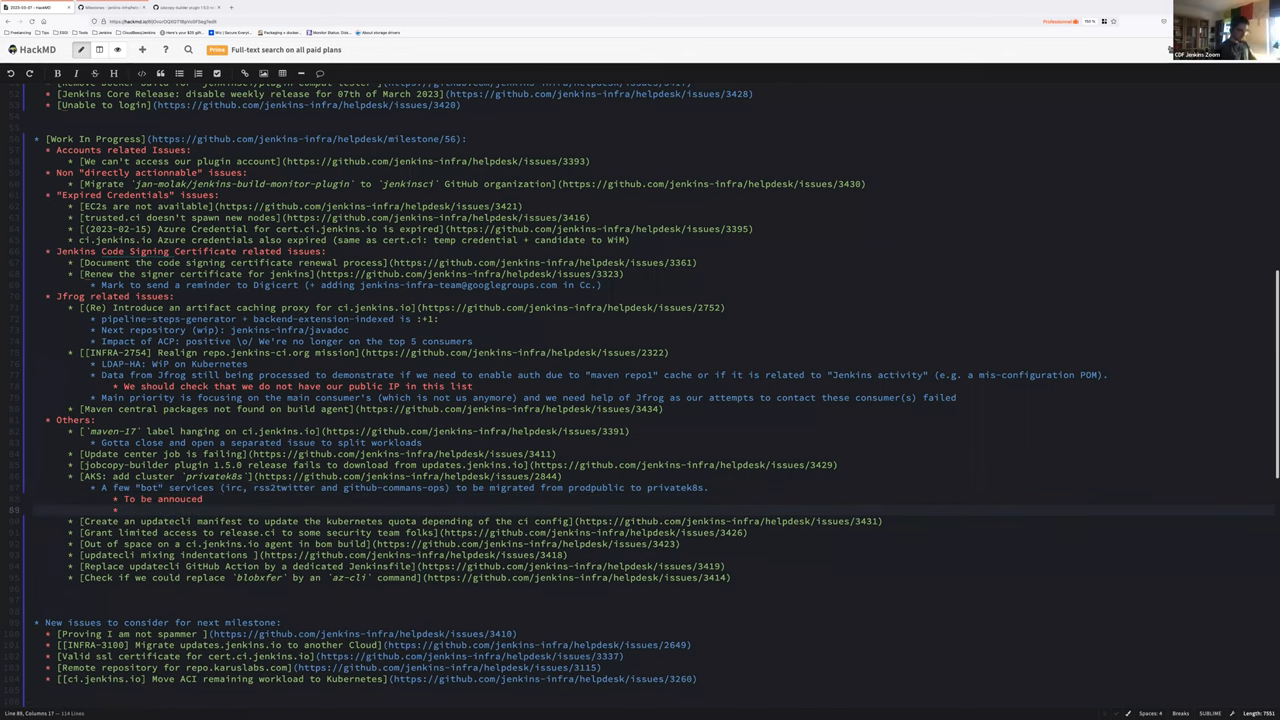
type("Should require a")
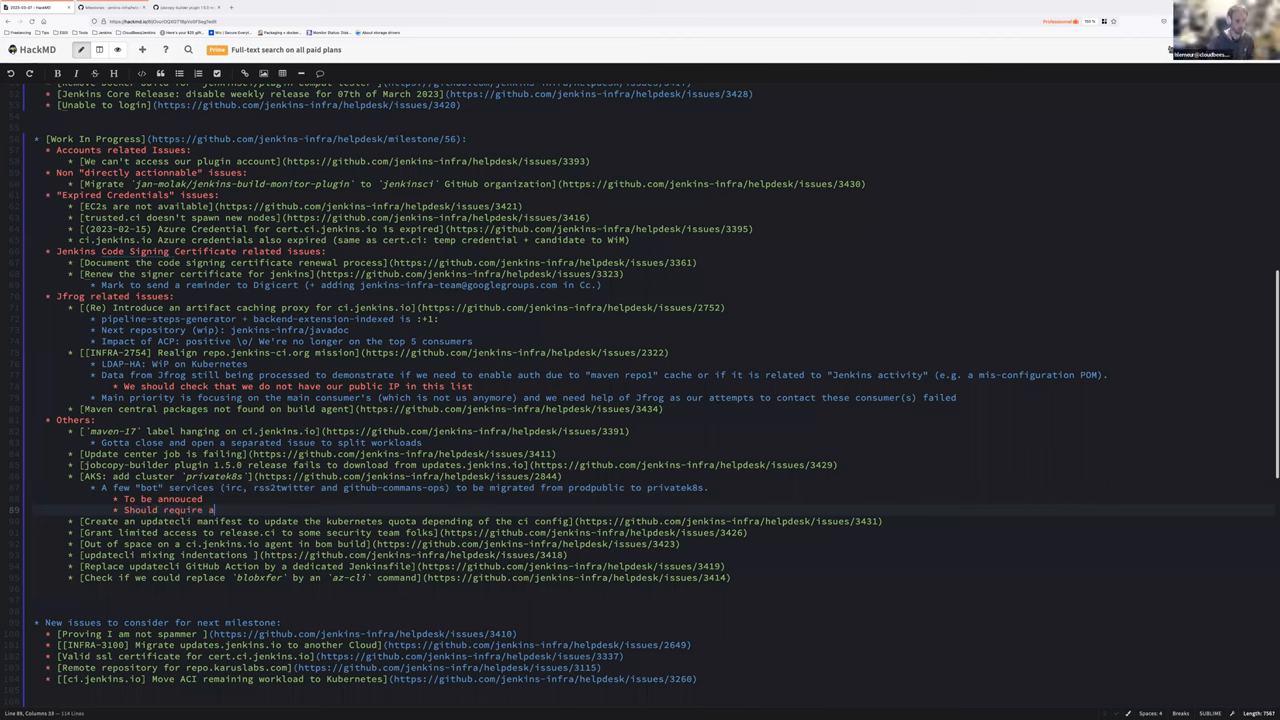
type("service stop for migrat")
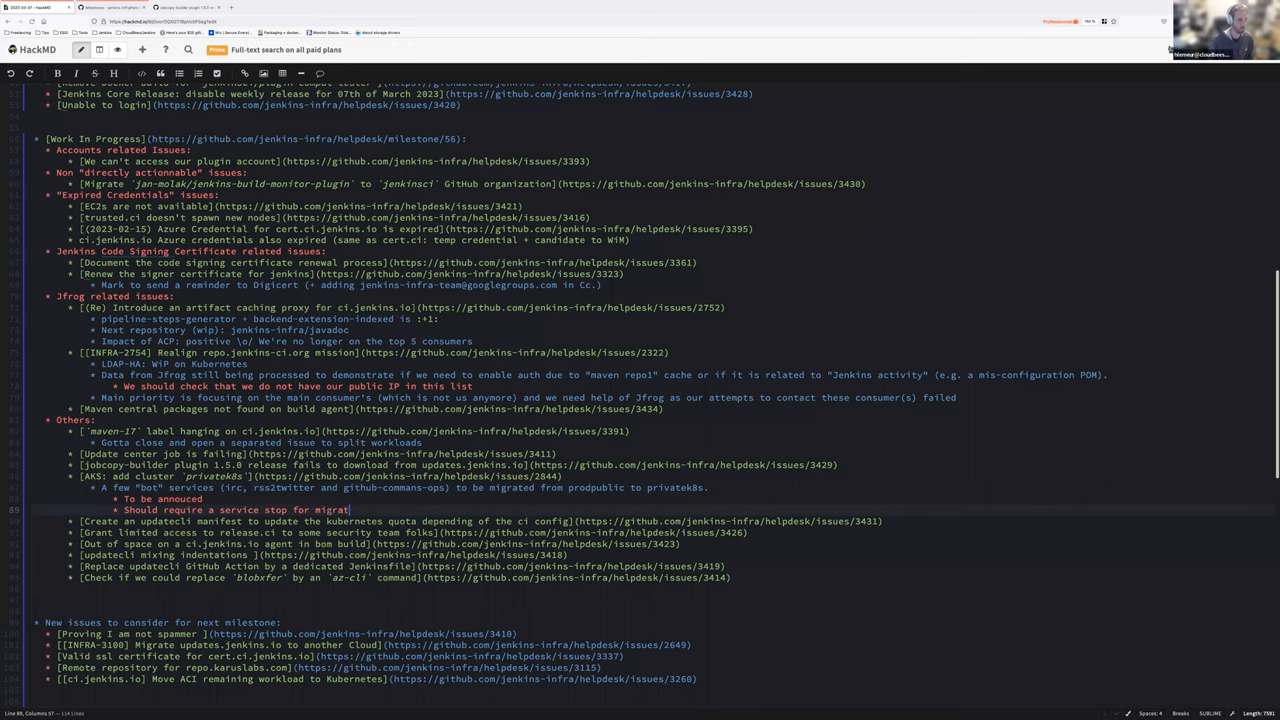
type("ion. No risk to do that.")
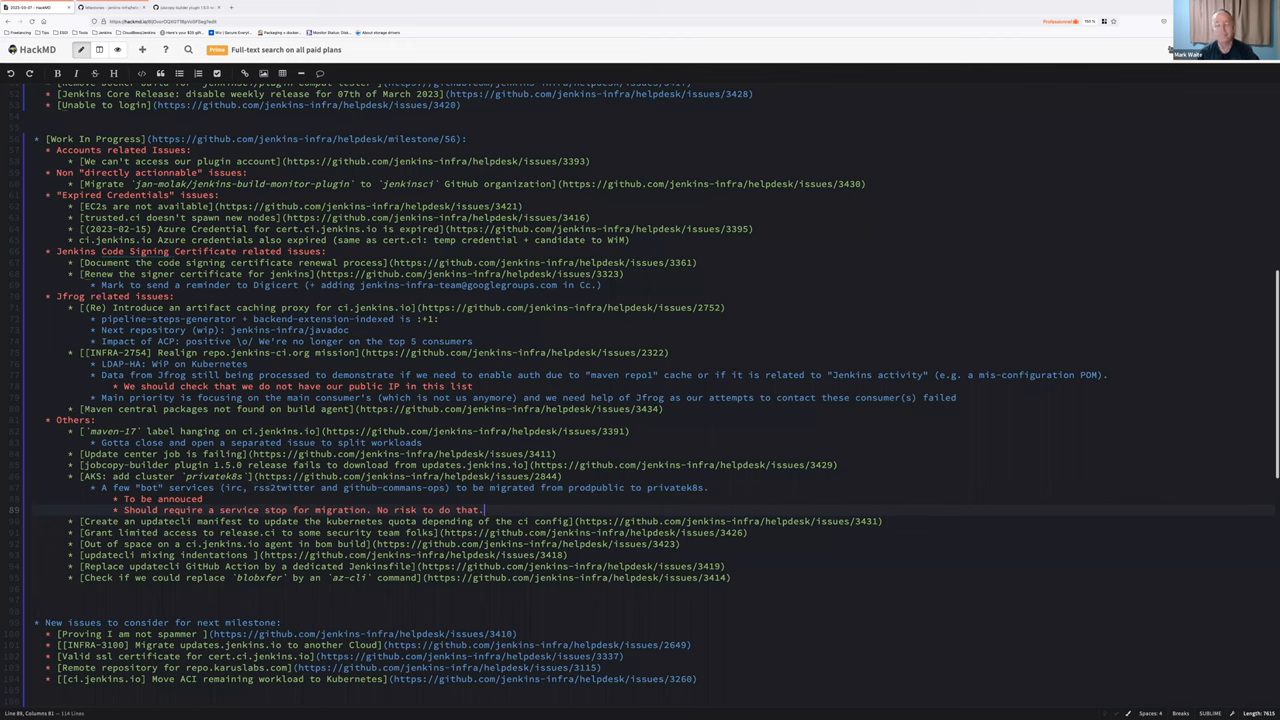
left_click(118, 510)
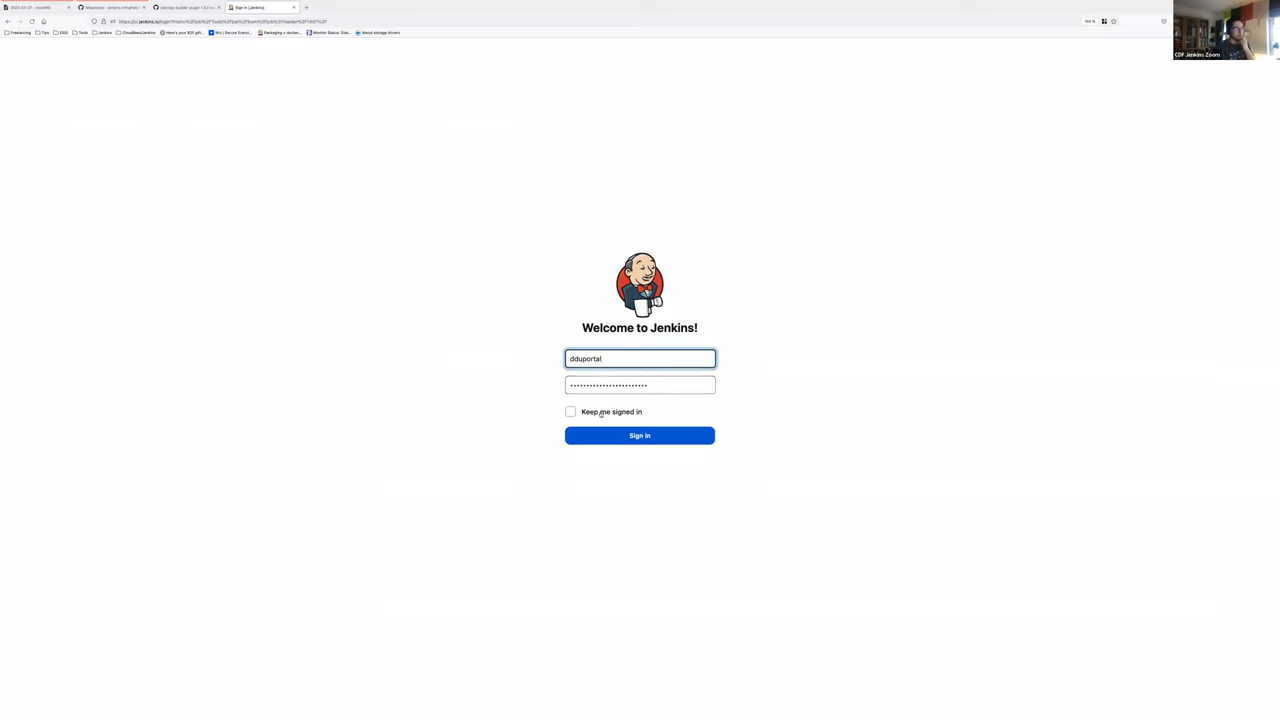
Step: Sign in to ci.jenkins.io with Keep me signed in ticked, reaching the dashboard
left_click(570, 412)
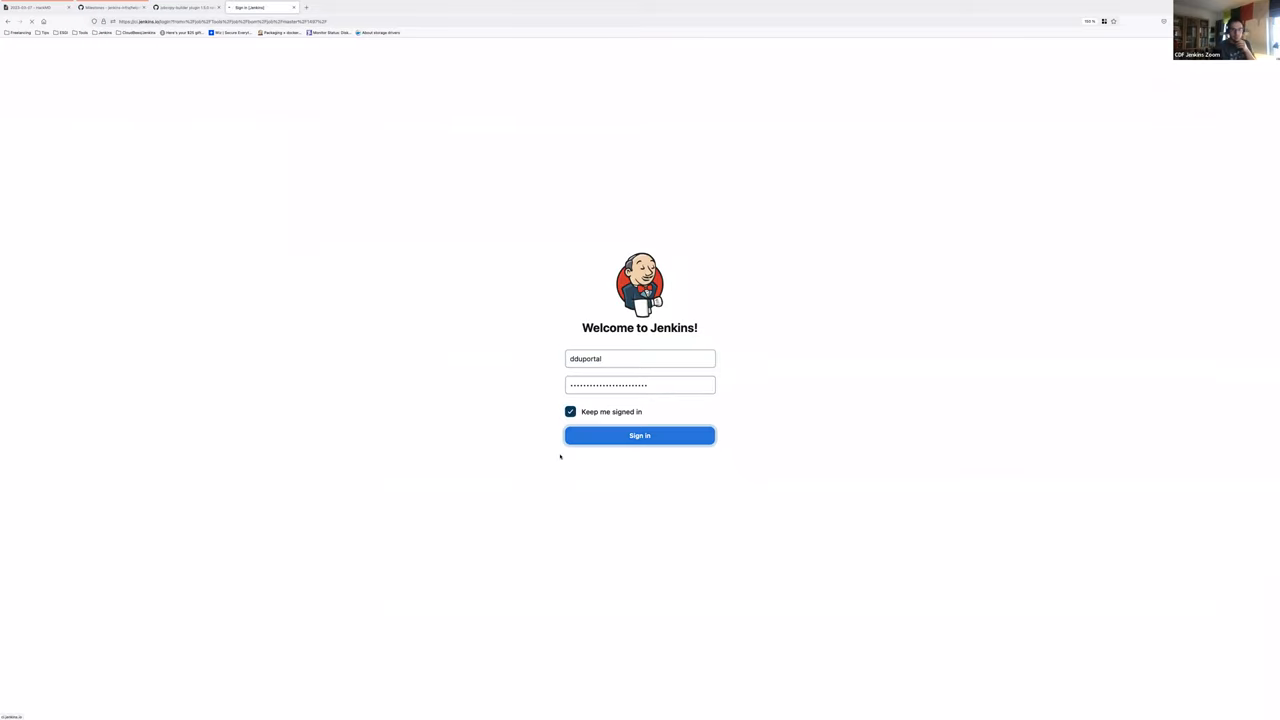
left_click(640, 436)
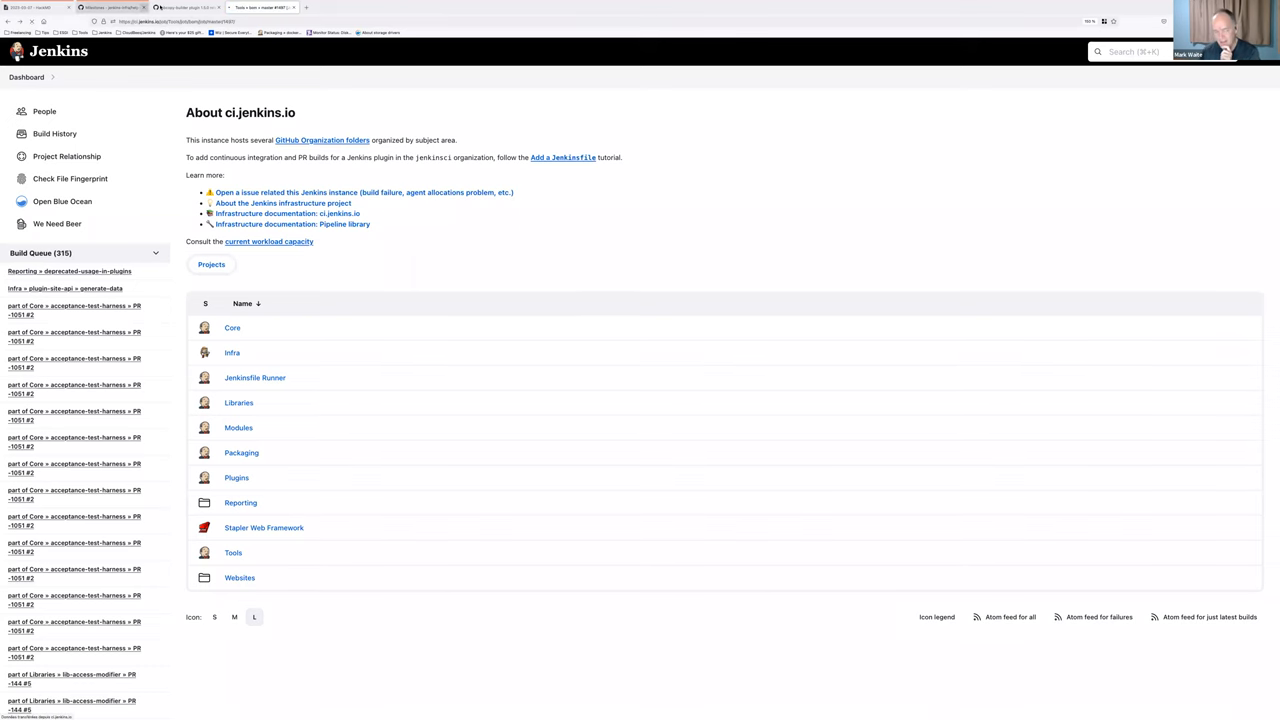
Step: From the helpdesk issue, follow the link to the failed Jenkins bom master build #1497
left_click(180, 8)
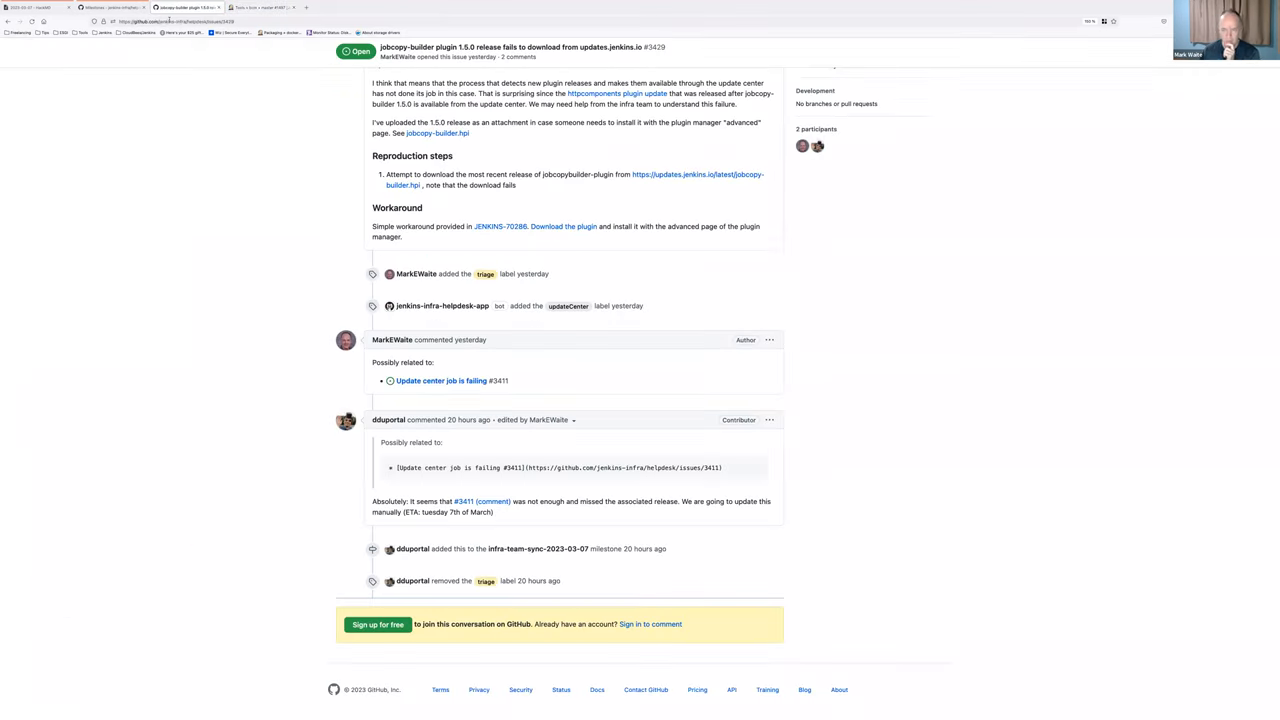
left_click(110, 8)
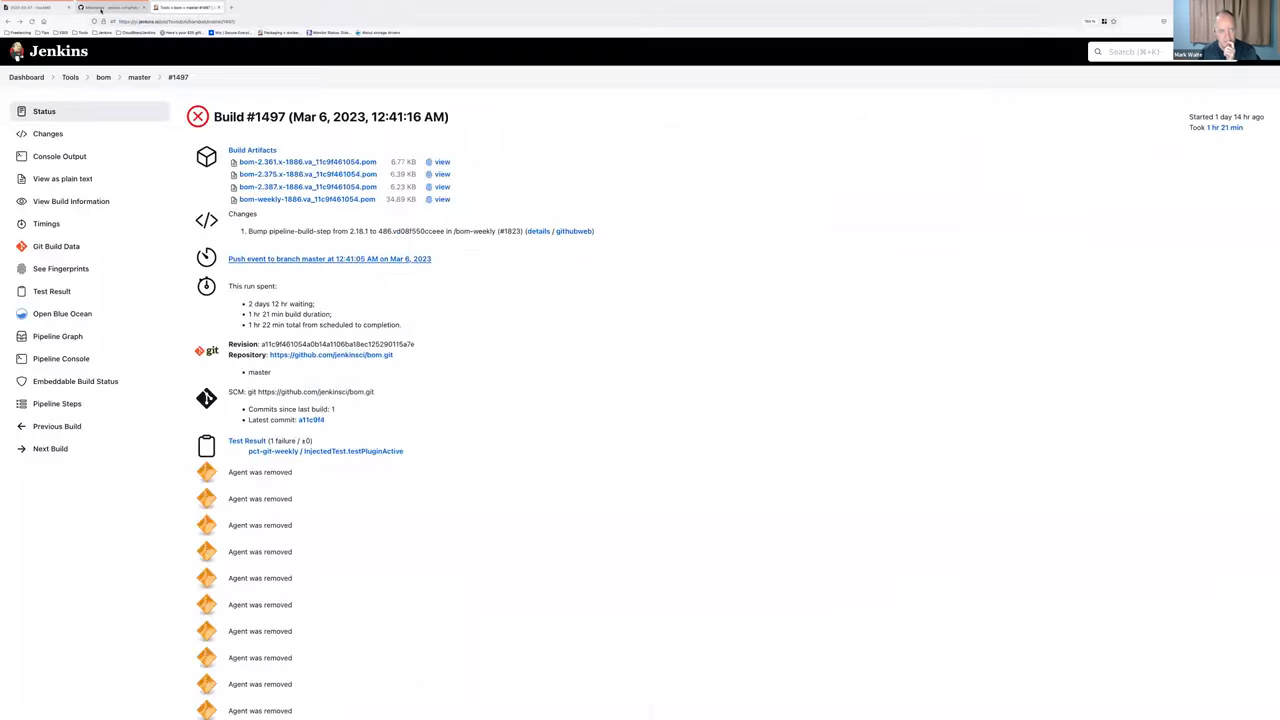
left_click(110, 8)
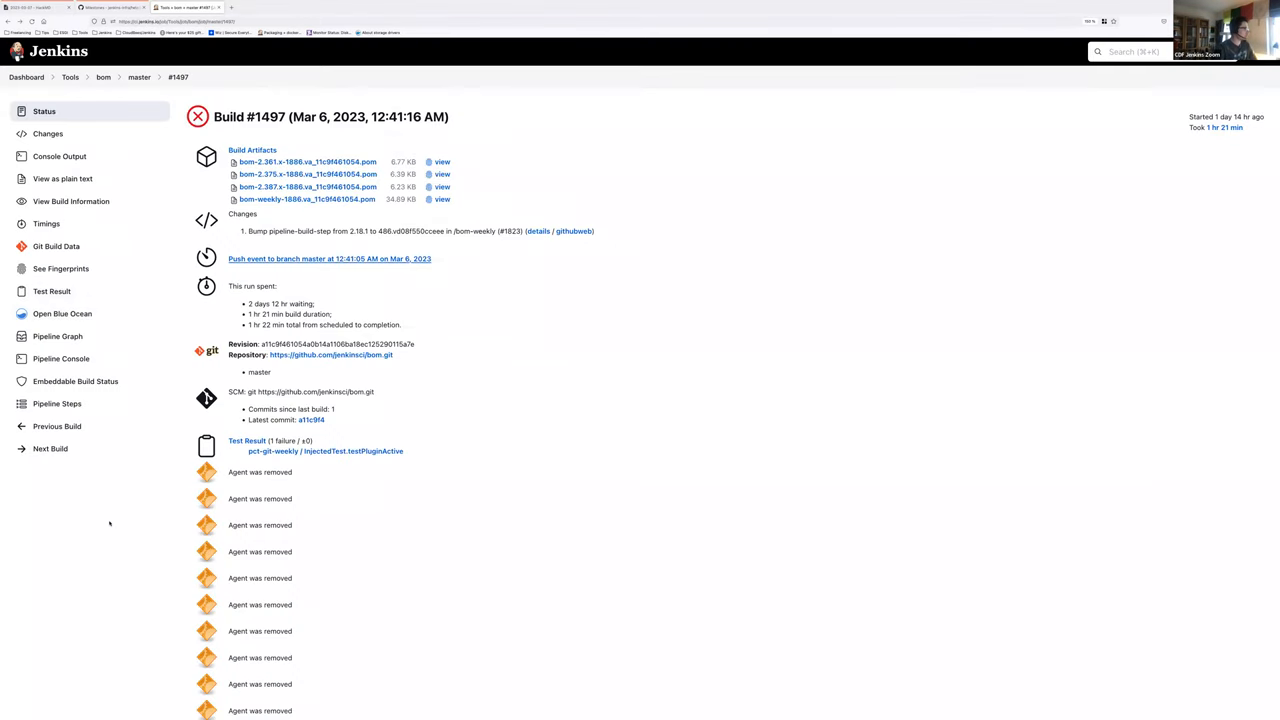
mouse_move(862, 158)
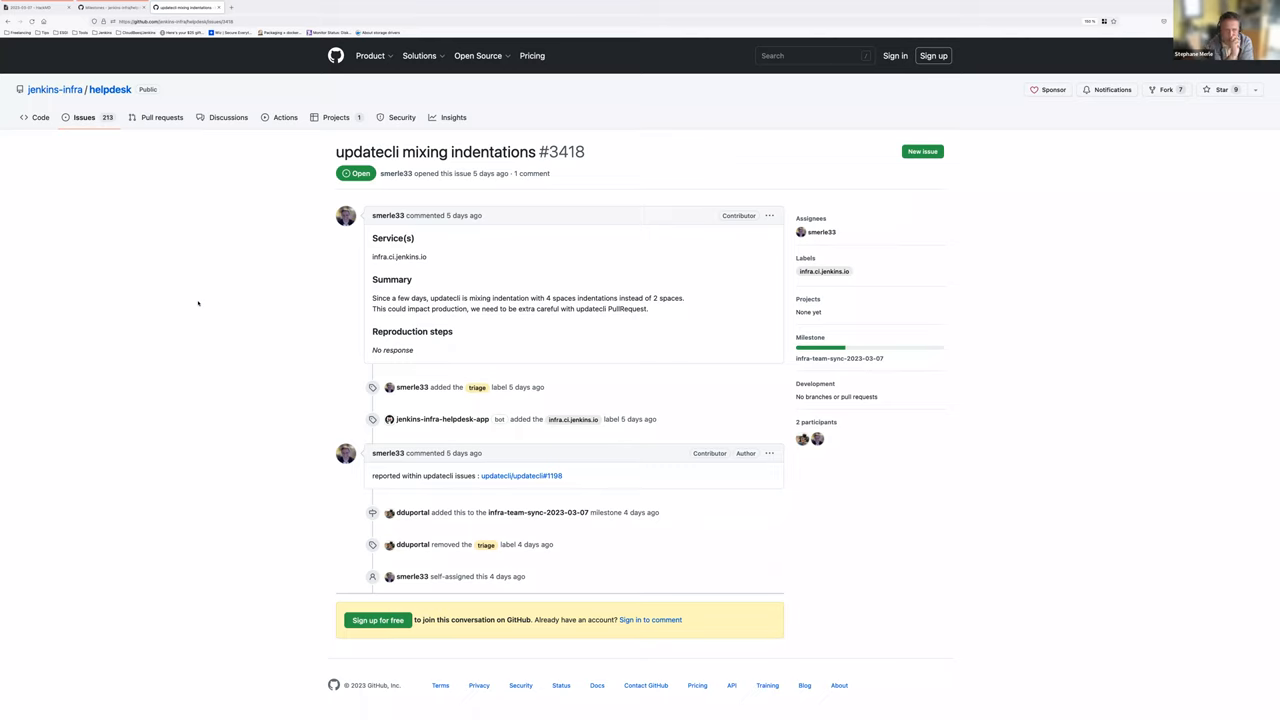
mouse_move(168, 308)
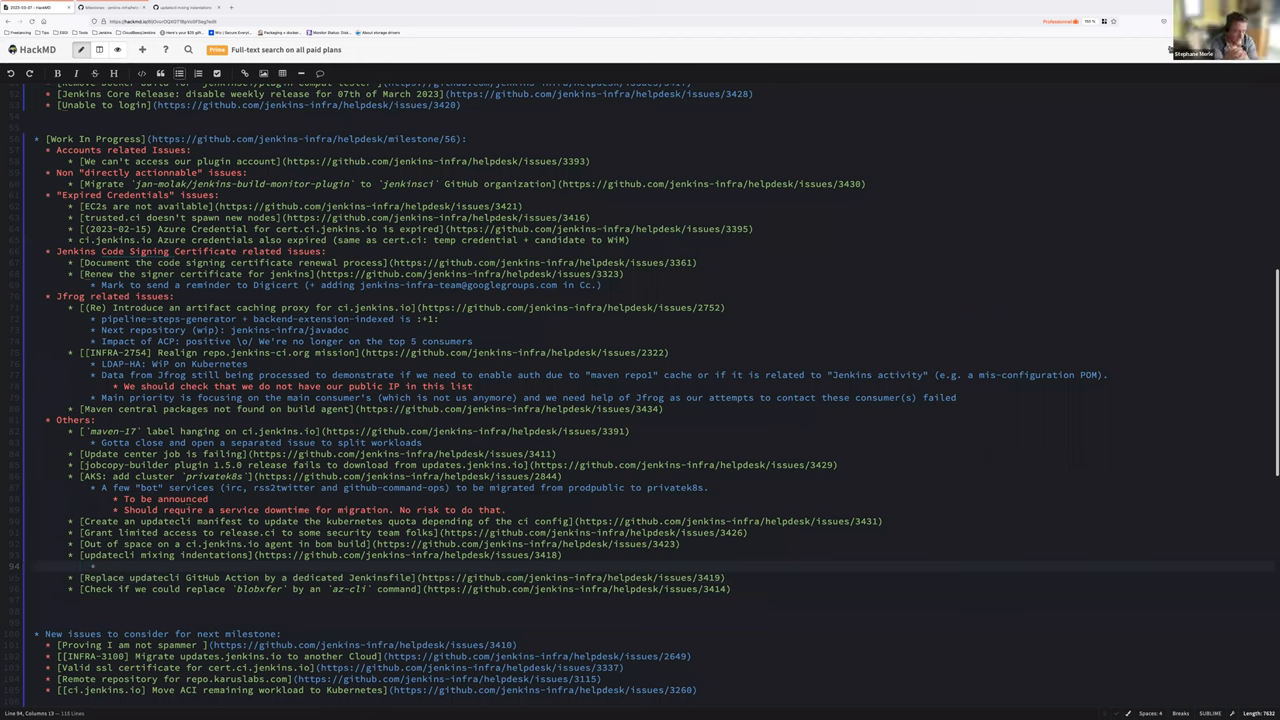
Step: Add a sub-bullet: Updatecli 0.46.0 should solve the issue
type("Updatecli 04.6")
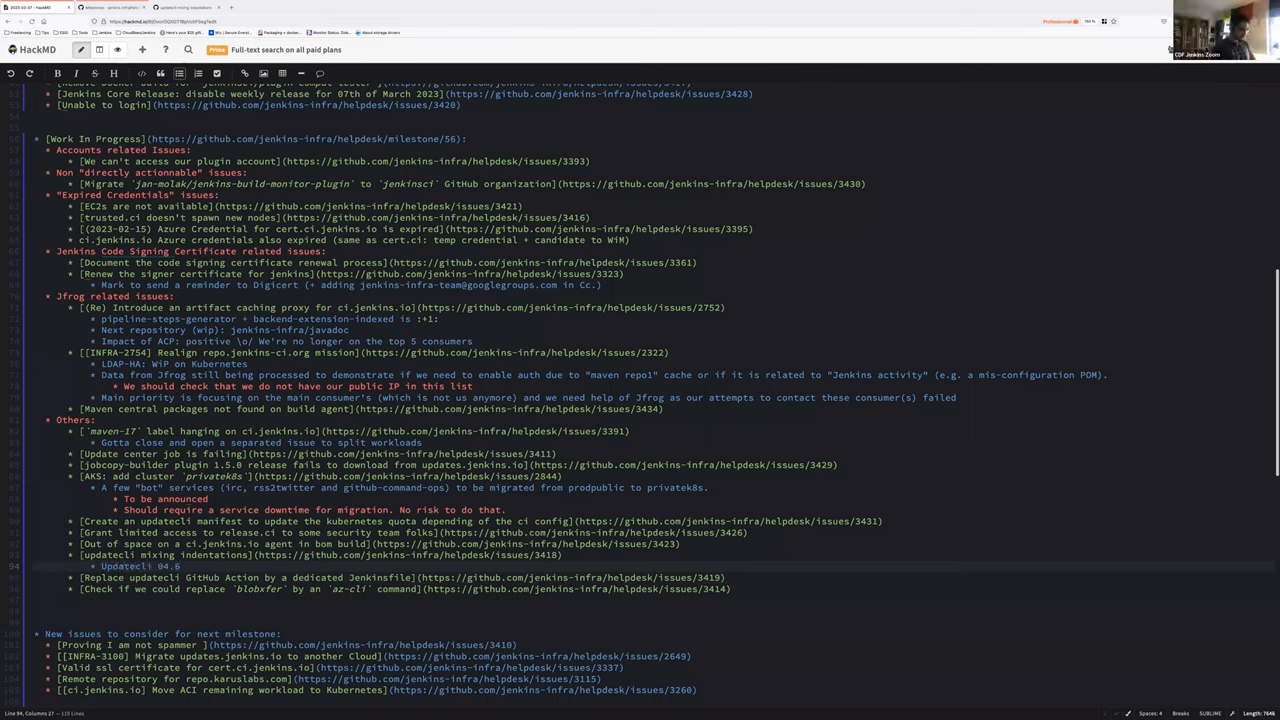
type("0.46")
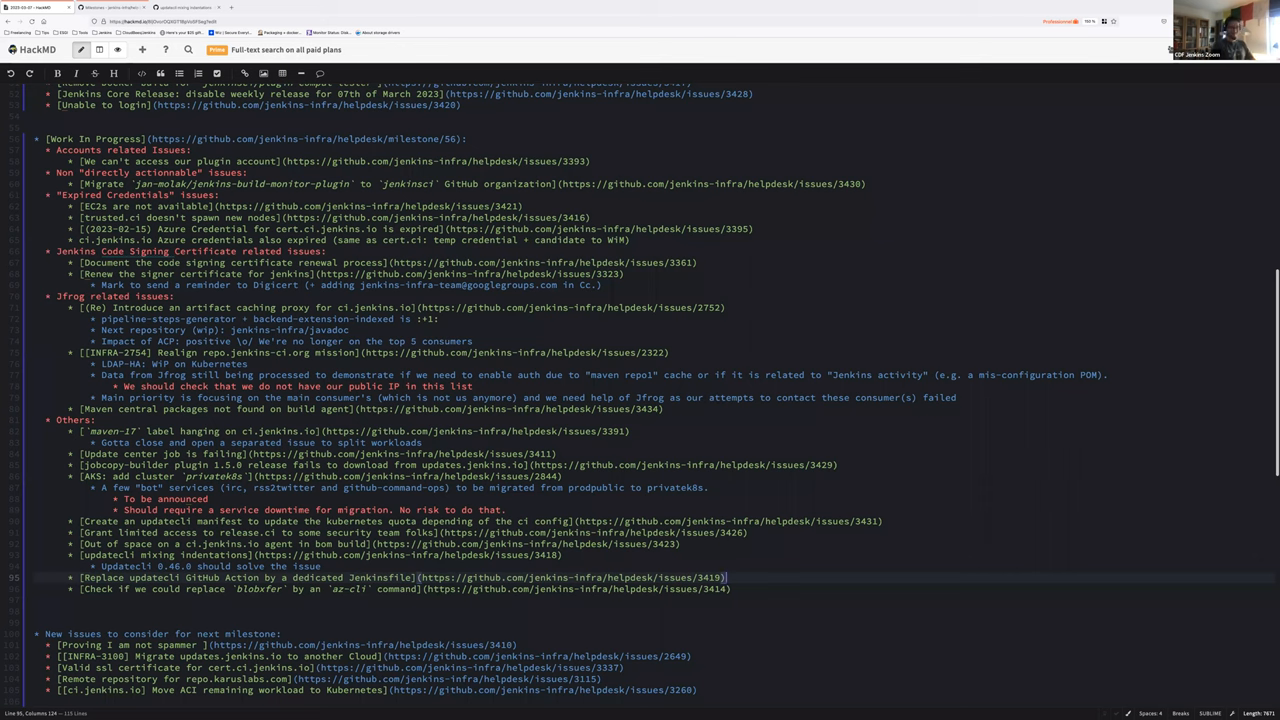
key("Enter")
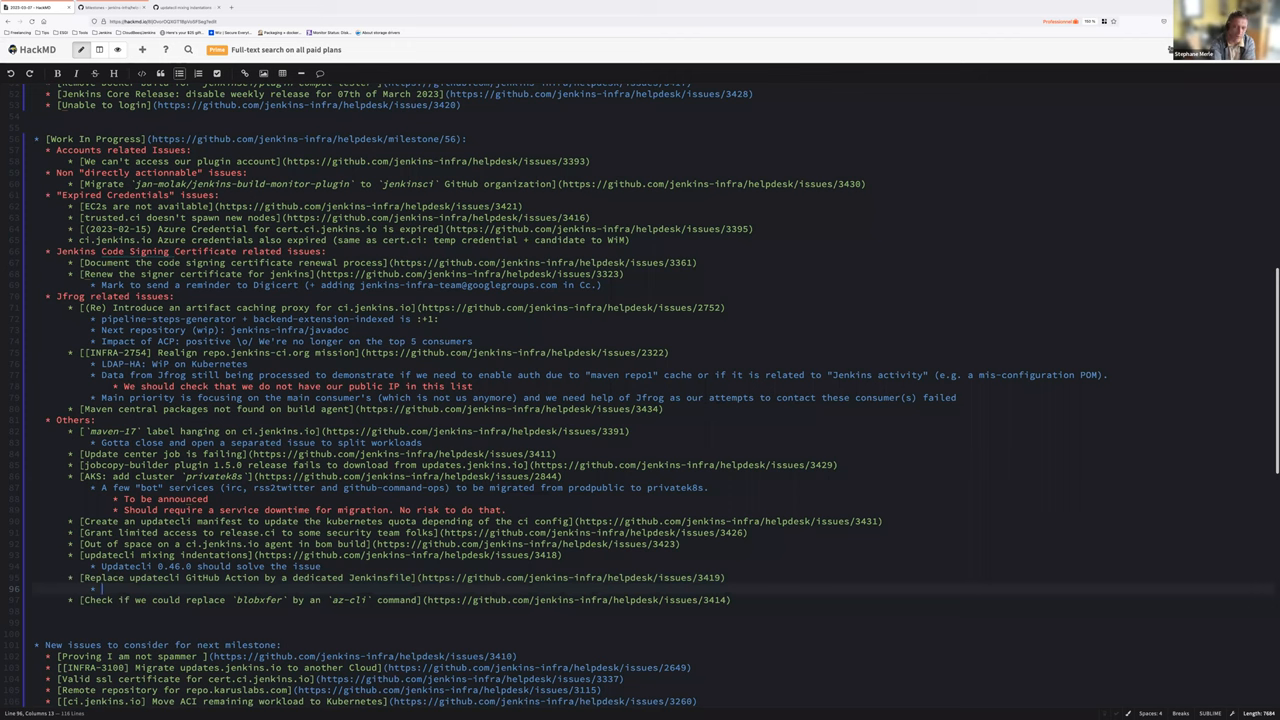
Step: Add a WIP-by-Stephane sub-bullet: almost there with JobDSL and Jenkinsfile, next step remove GH action
type("WIP")
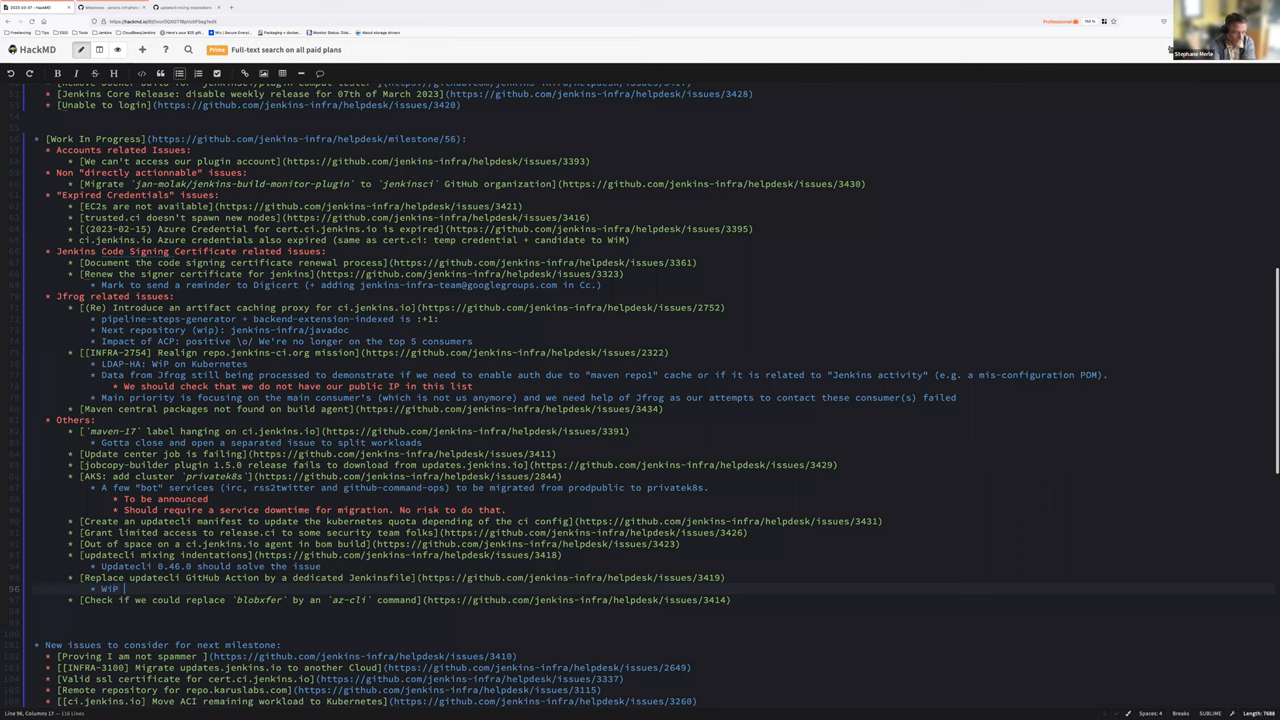
type("by")
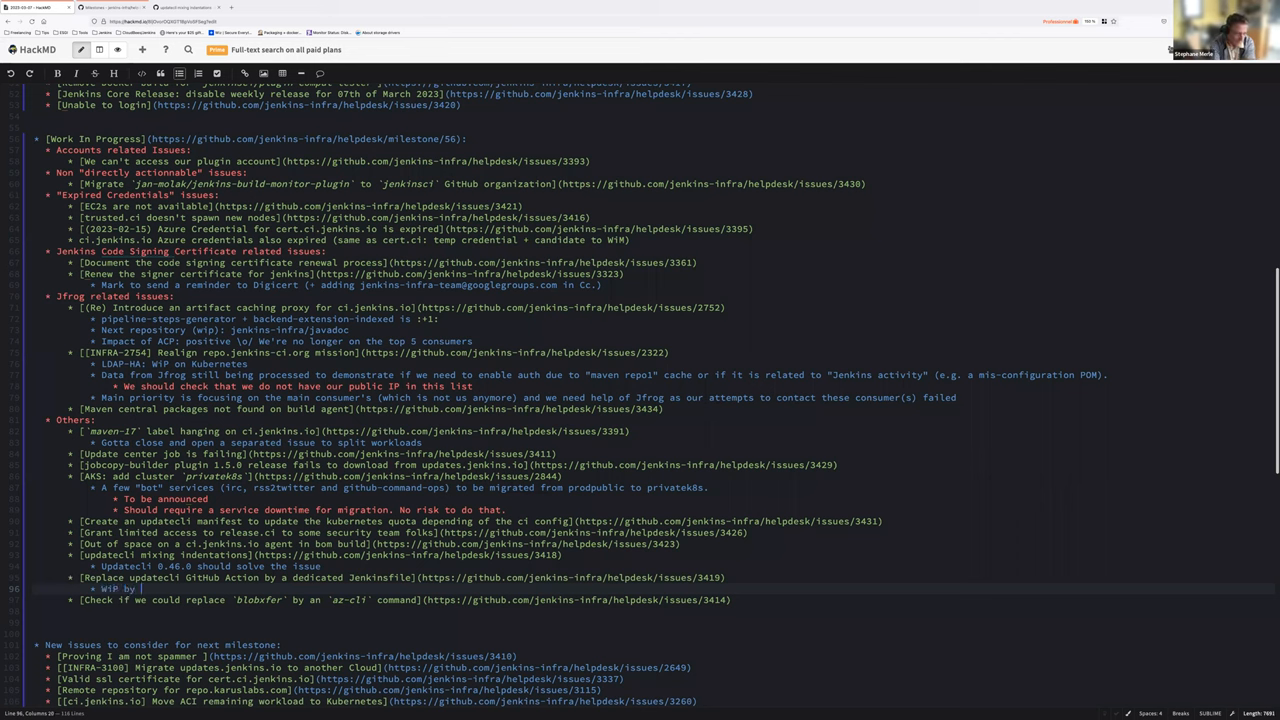
type("Stephane.")
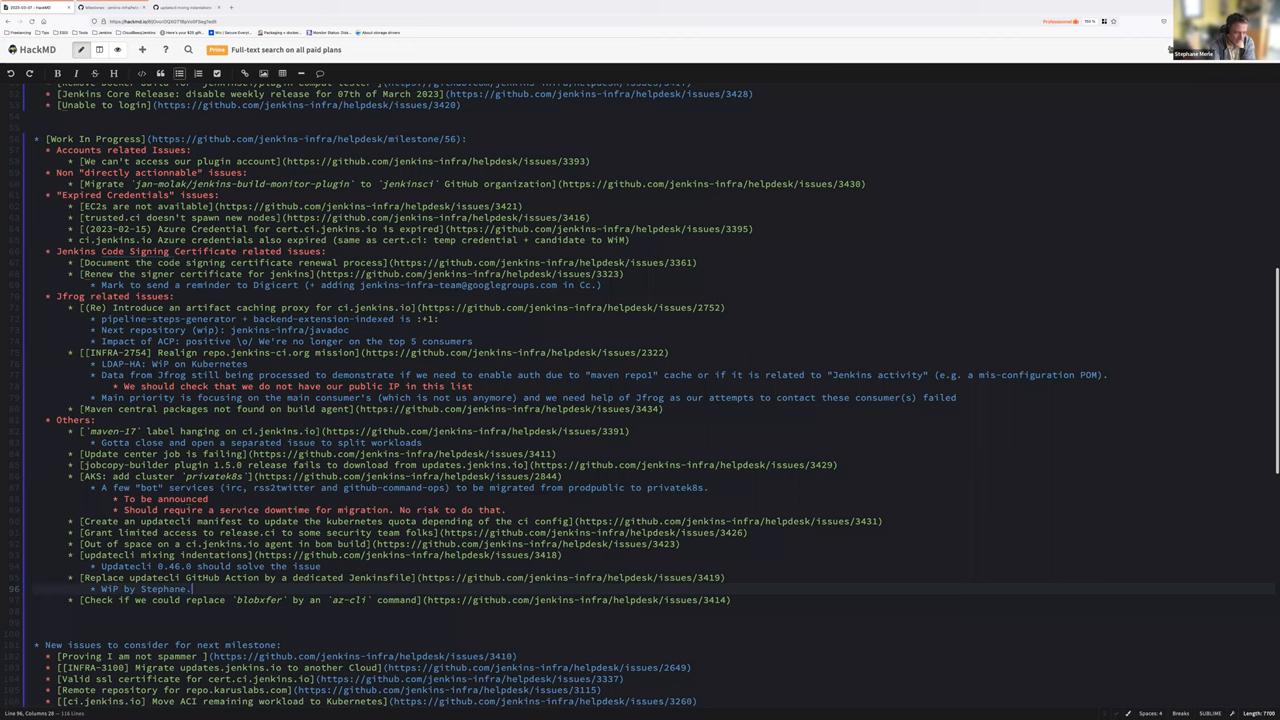
type("Almost there for adding the new Jenkins pipeline \\o/")
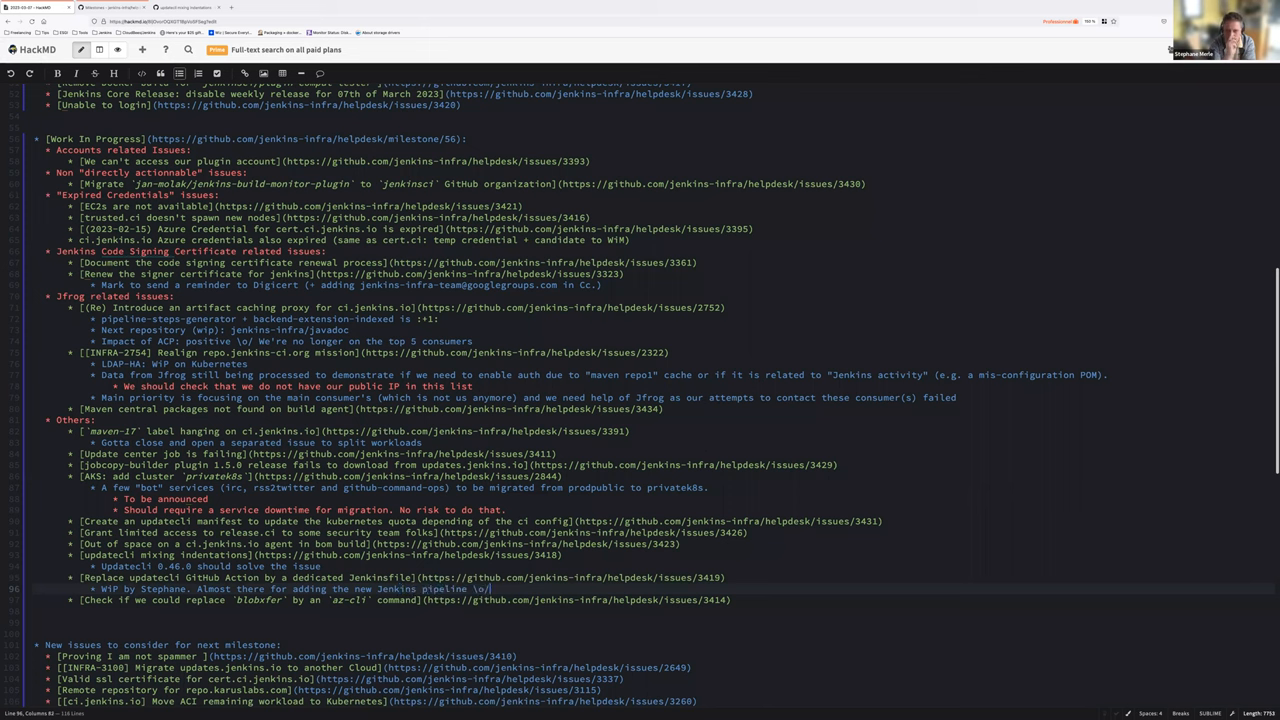
type("Next steps:")
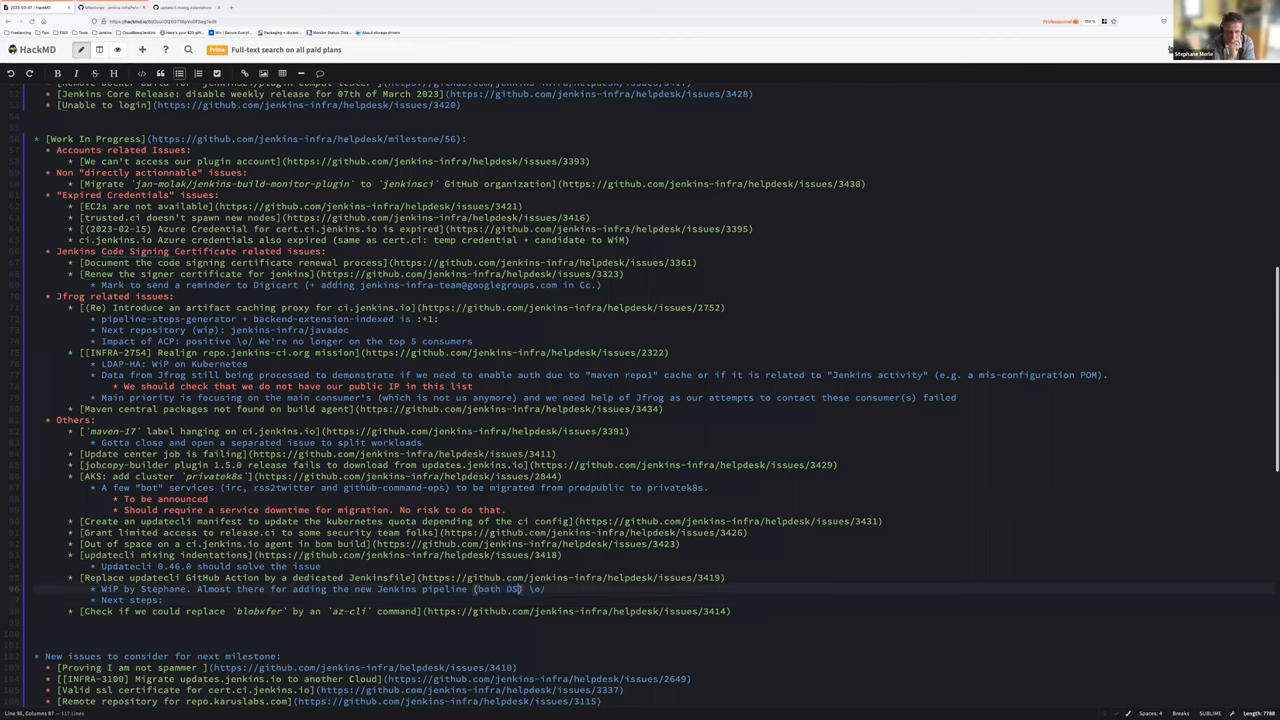
type("JobDSL and Jenkinsfile")
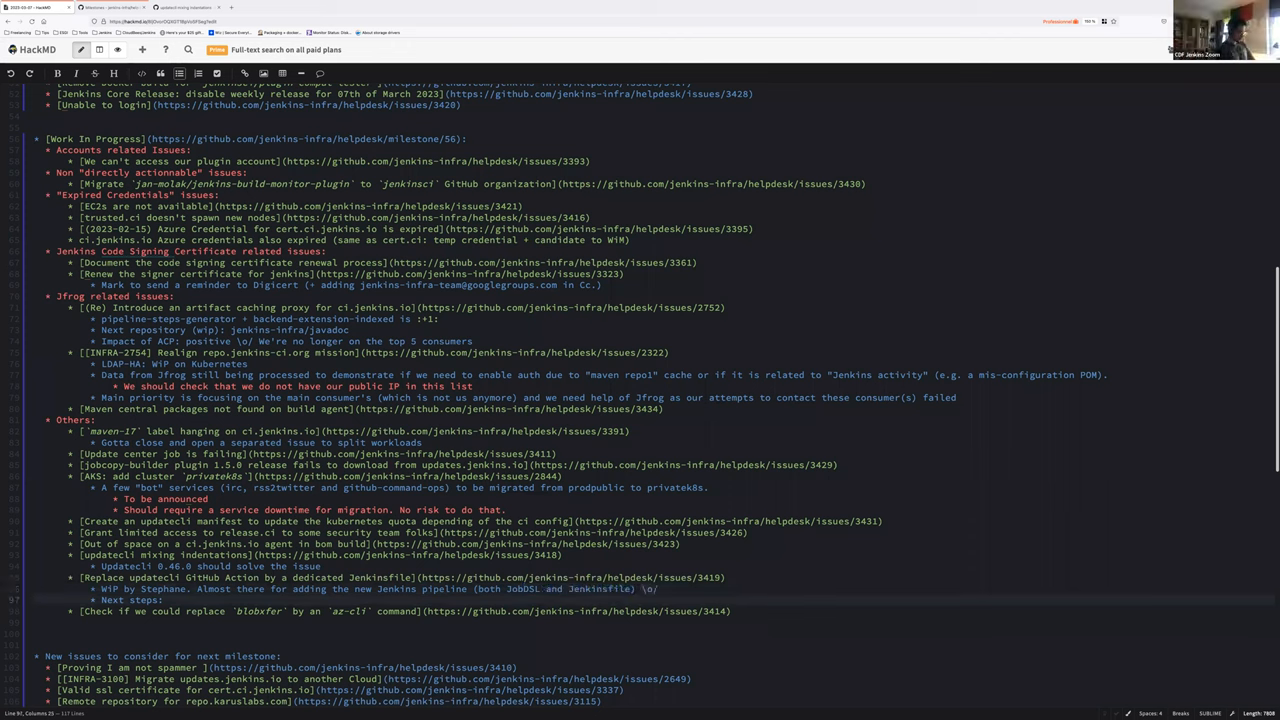
type("remove GHA")
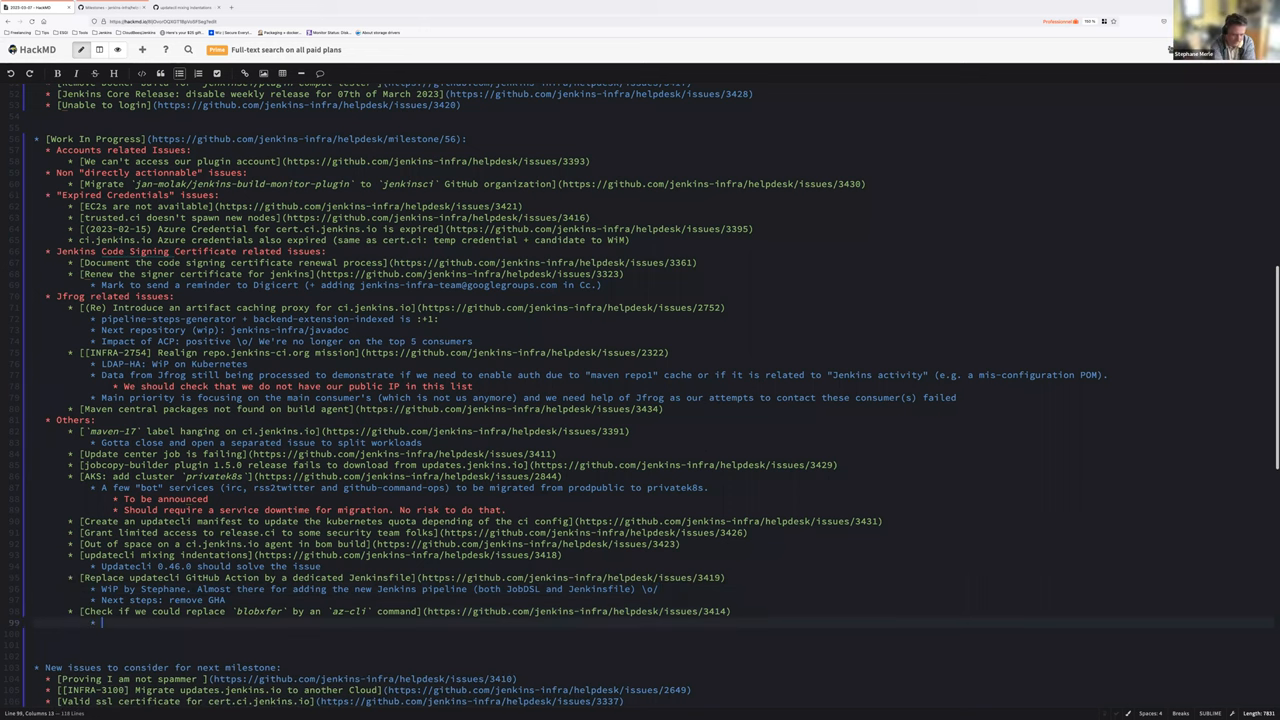
Step: Add a 'Back to backlog' note to the blobxfer item and move down to the new-milestone issues list
type("Back to")
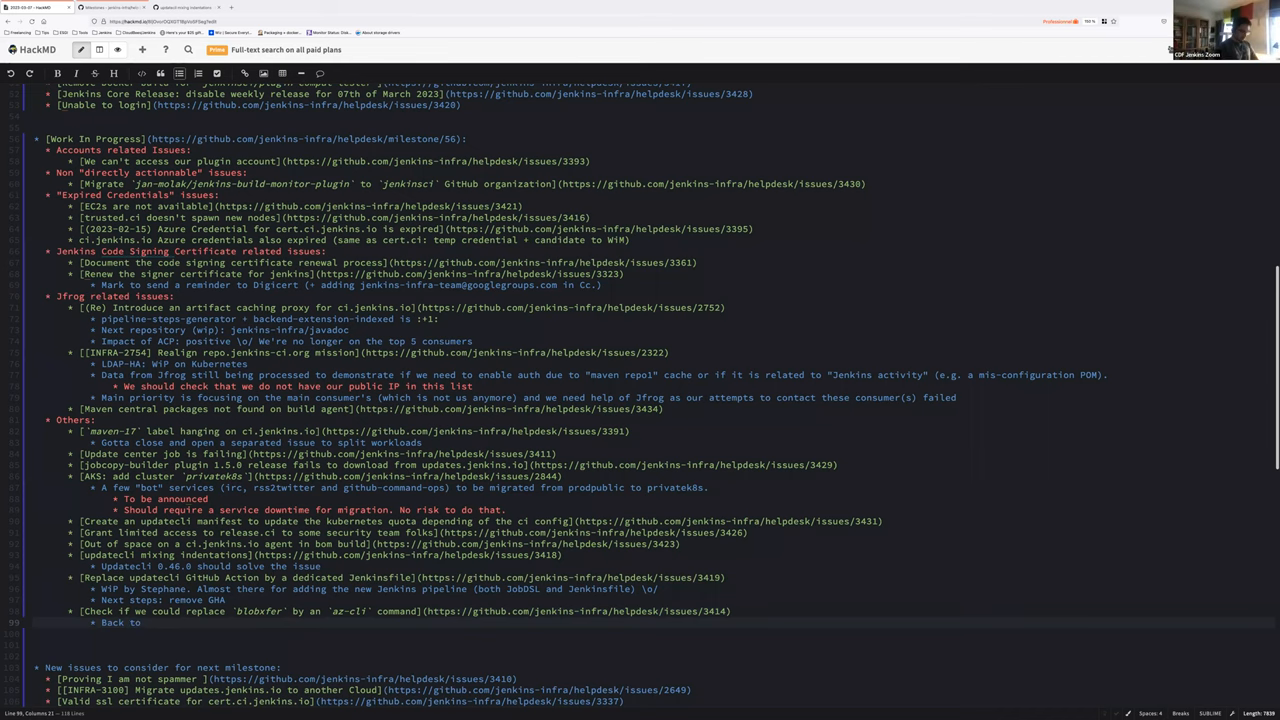
scroll("down", 3)
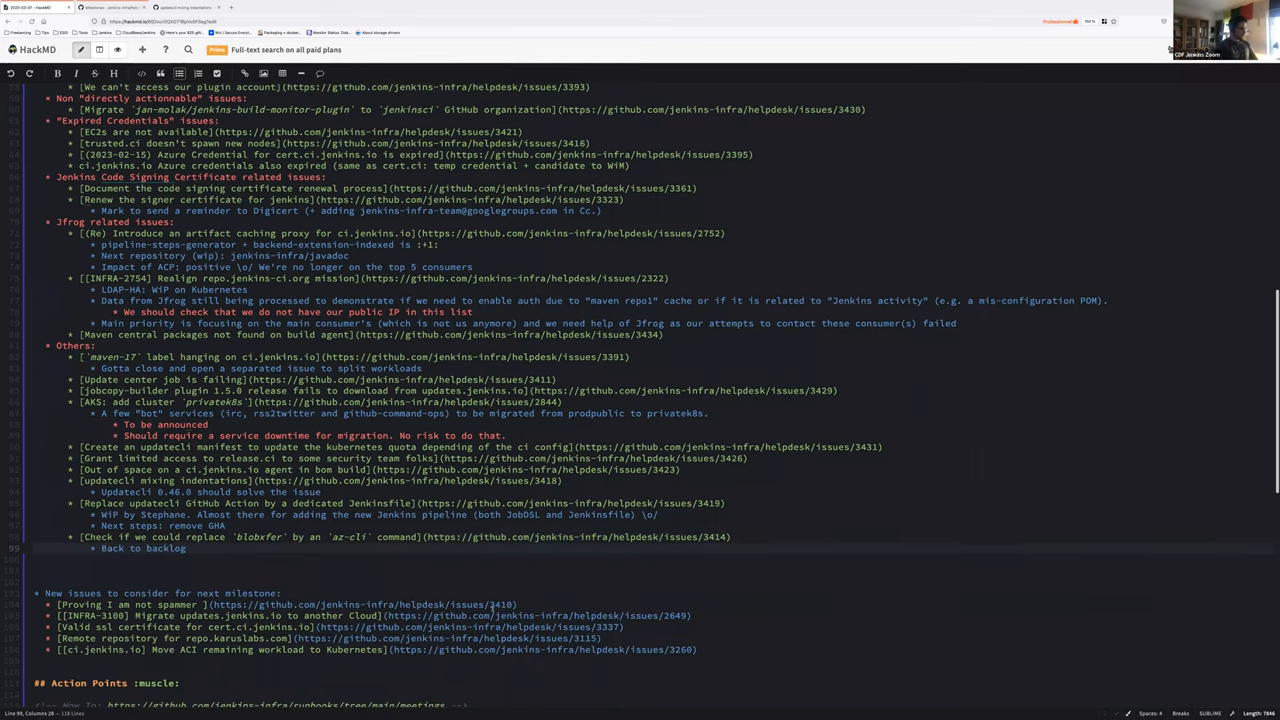
scroll("down", 3)
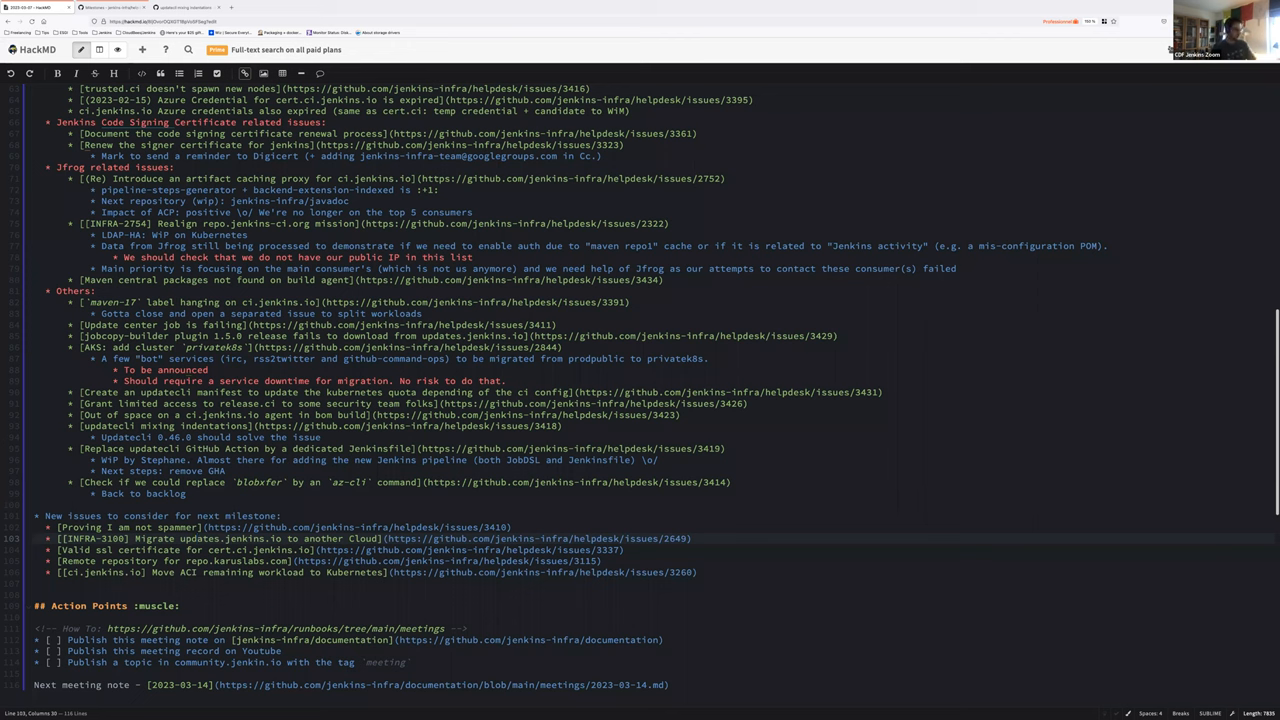
left_click(204, 548)
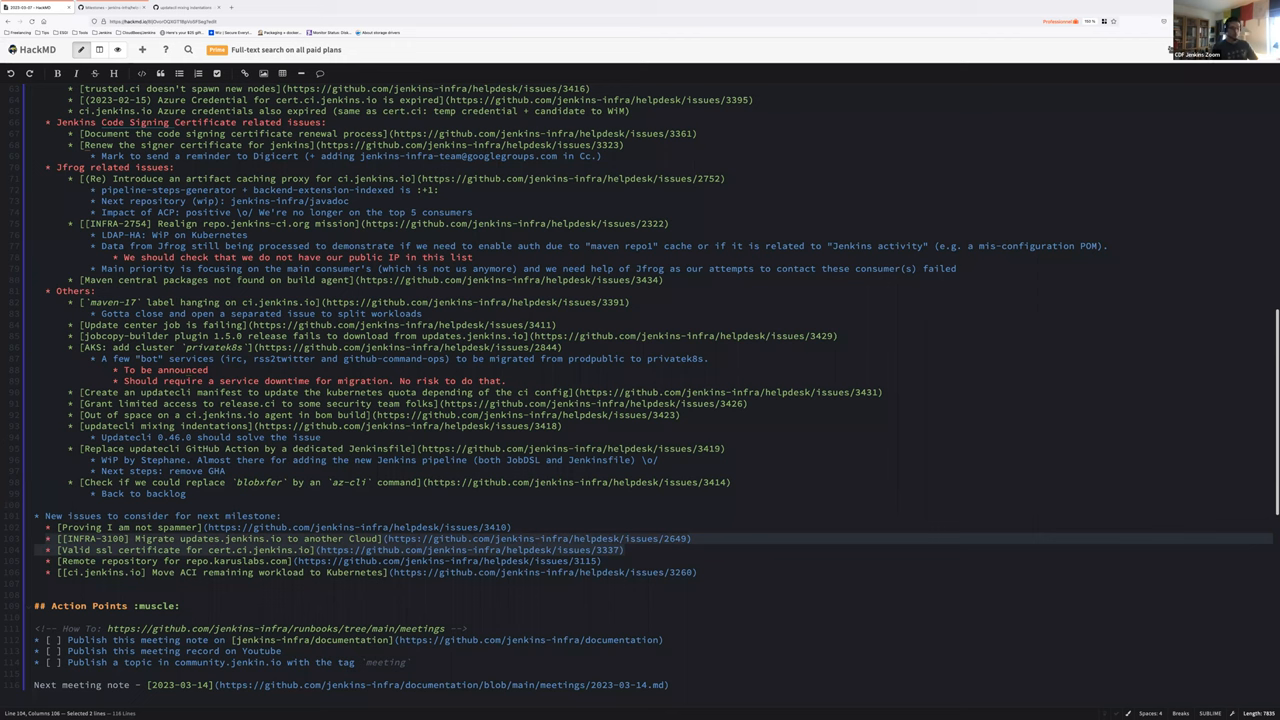
Step: Remove the INFRA-3150 and ssl-certificate bullets and switch to the GitHub helpdesk Milestones page
left_click(624, 550)
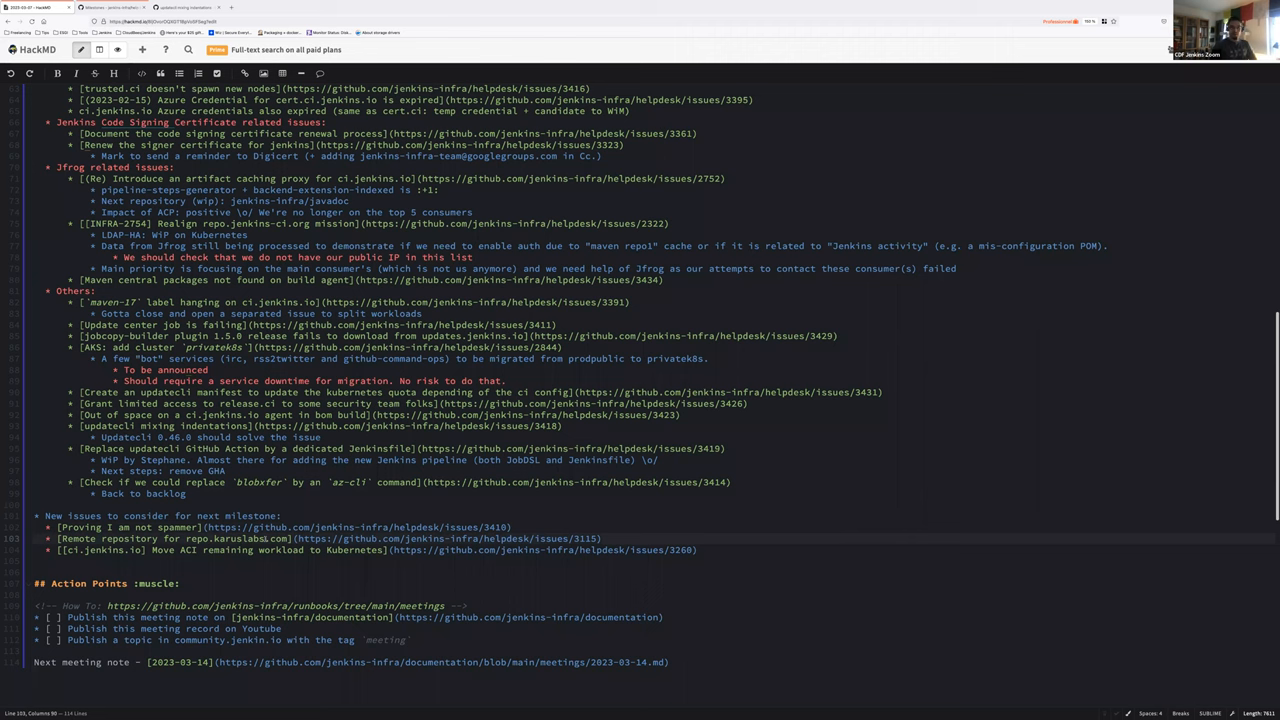
left_click(534, 538)
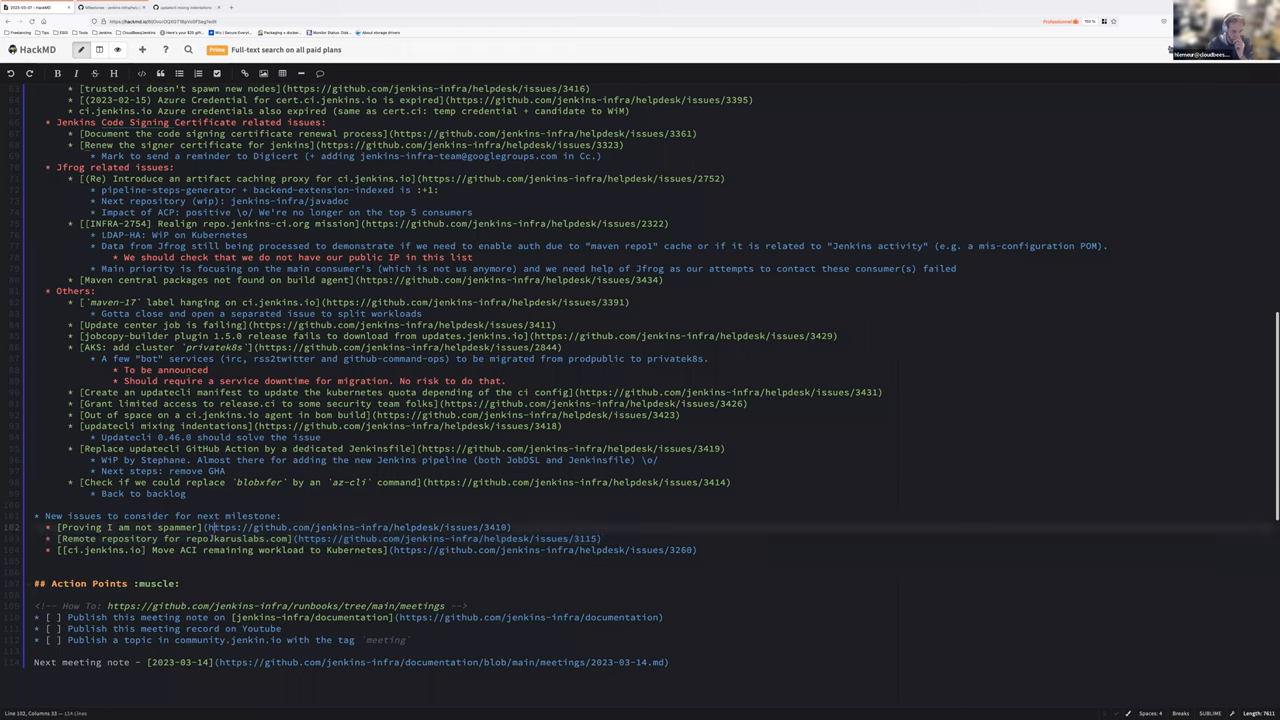
left_click(212, 538)
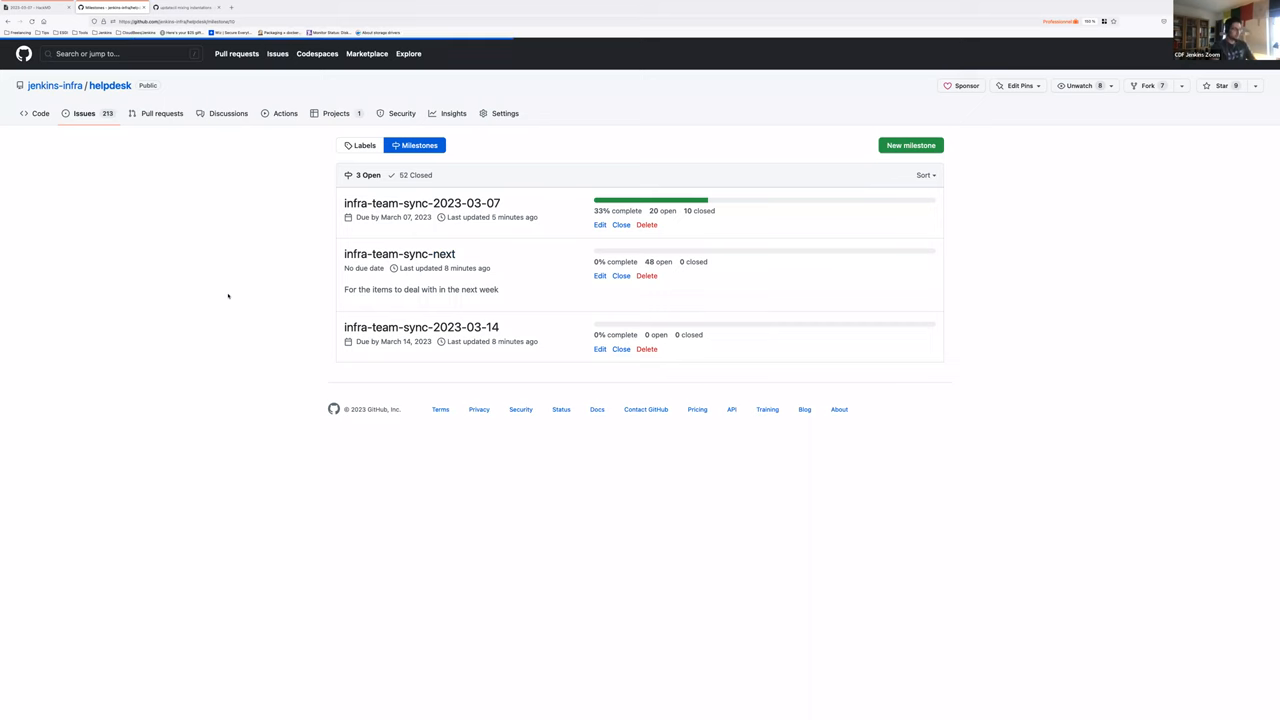
Step: In the infra-team-sync-next milestone, copy the link of the Ubuntu 22.04 upgrade campaign issue
left_click(400, 252)
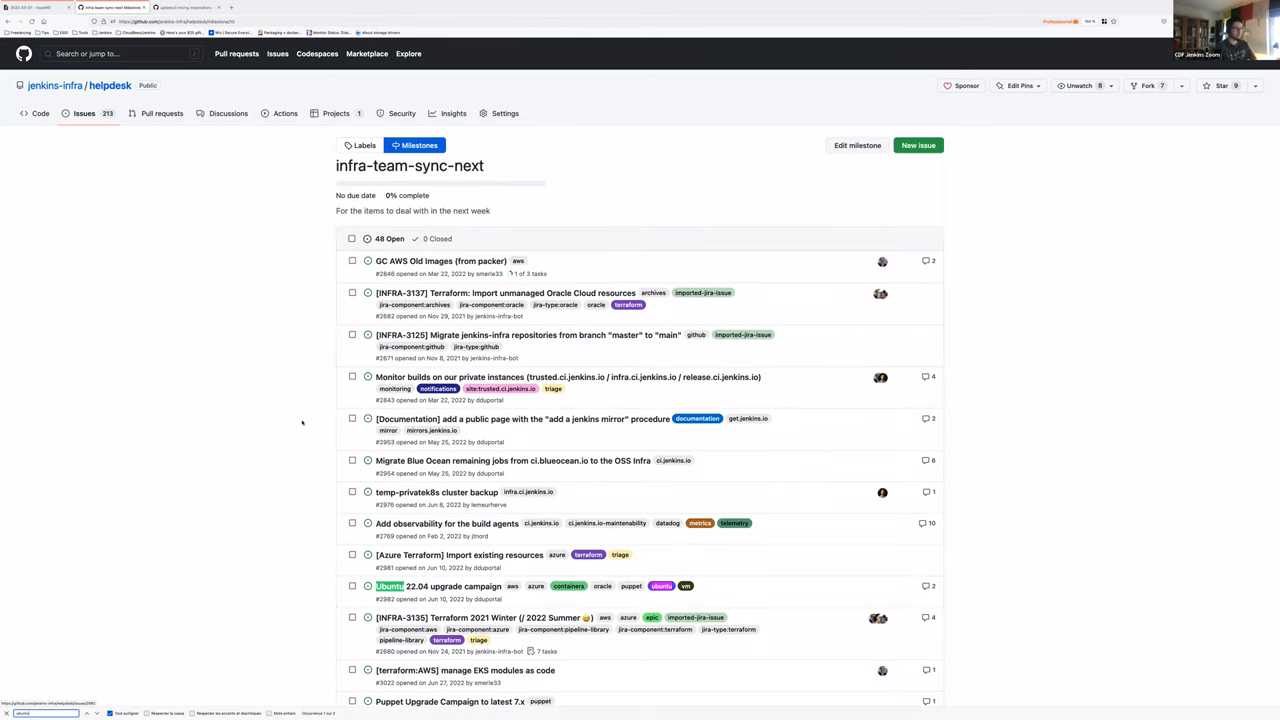
right_click(388, 586)
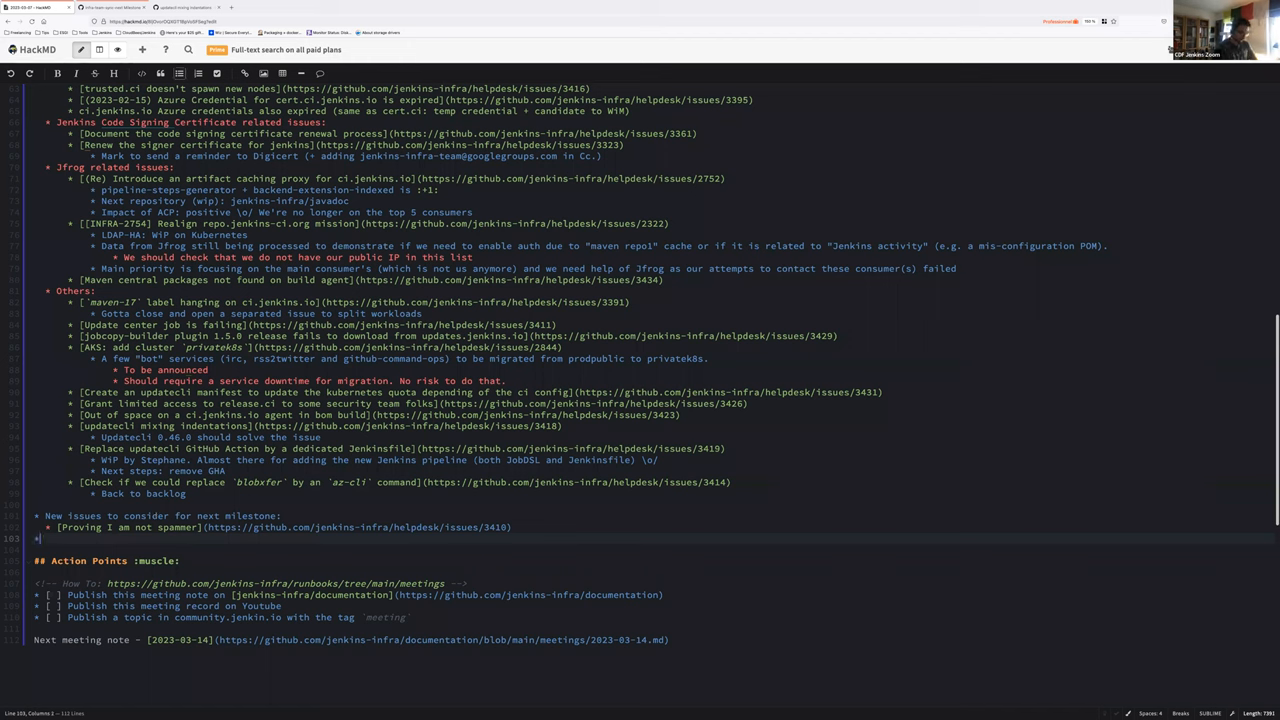
type("[Ubuntu 22]")
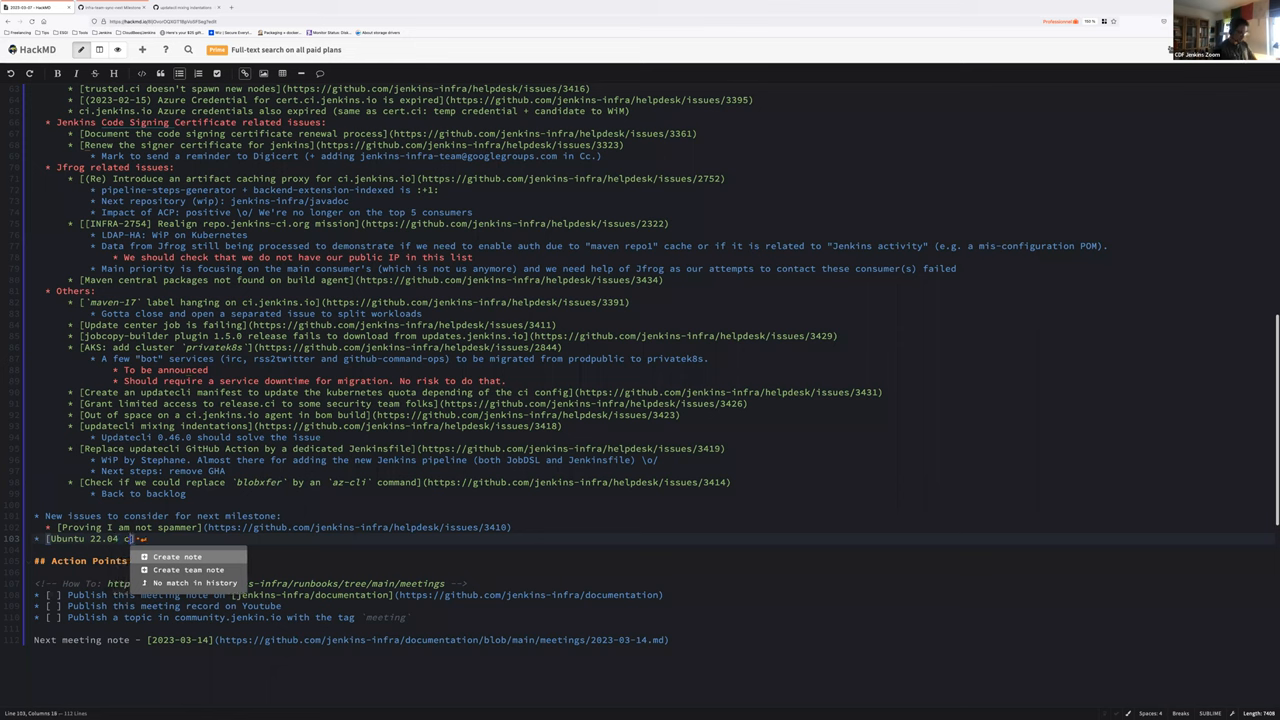
type("ampaign")
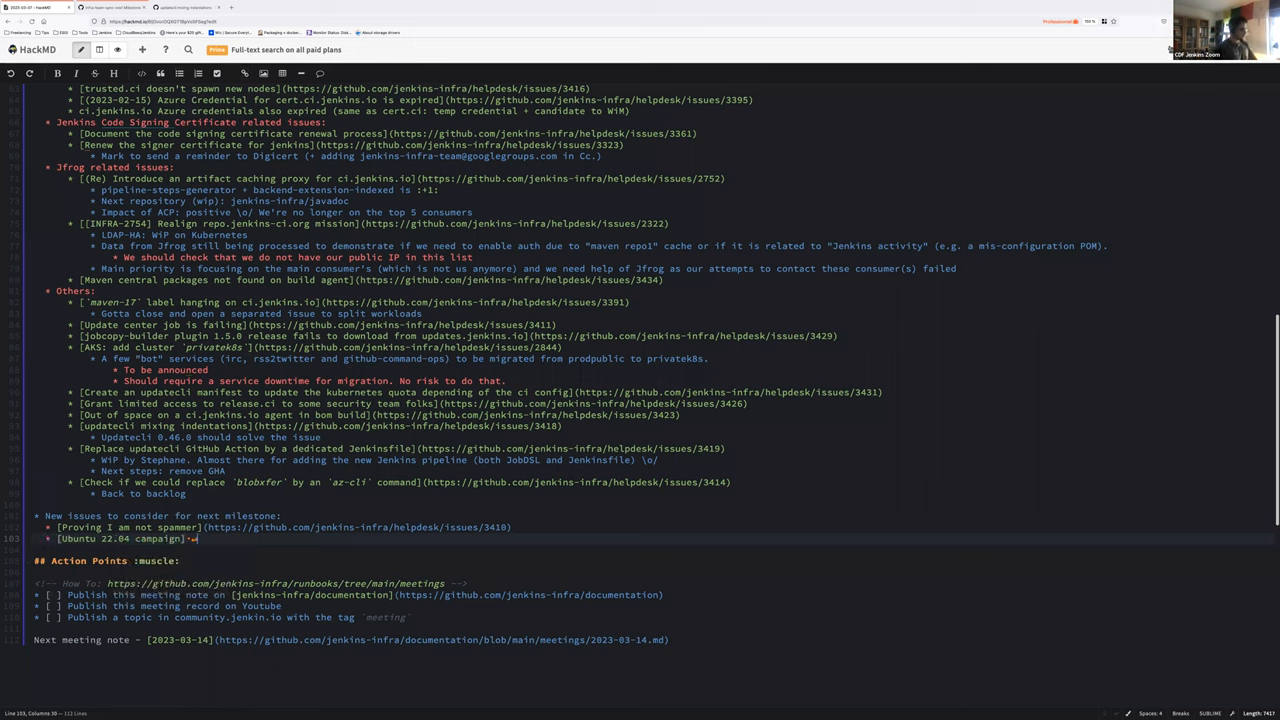
type("(https://github.com/jenkins-infra/helpdesk/issues/2982)")
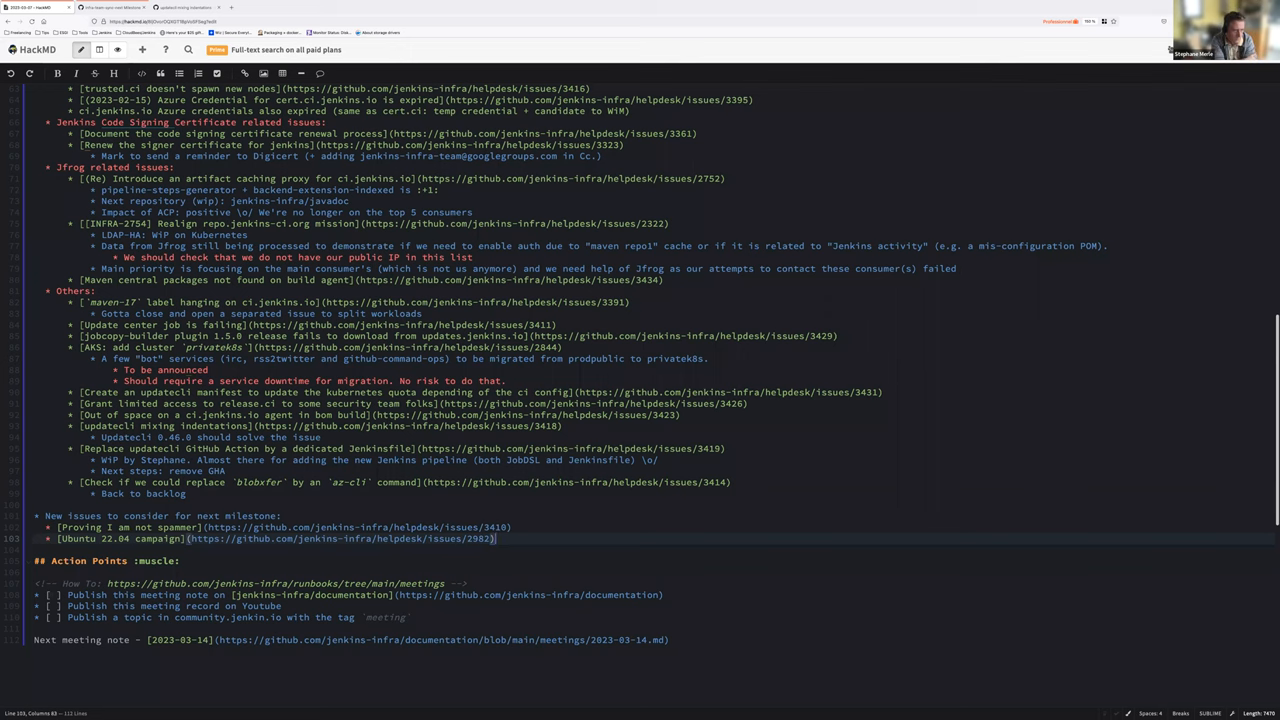
Step: List pkg.origin.jenkins.io and packer_images under the Ubuntu 22.04 entry
key("enter")
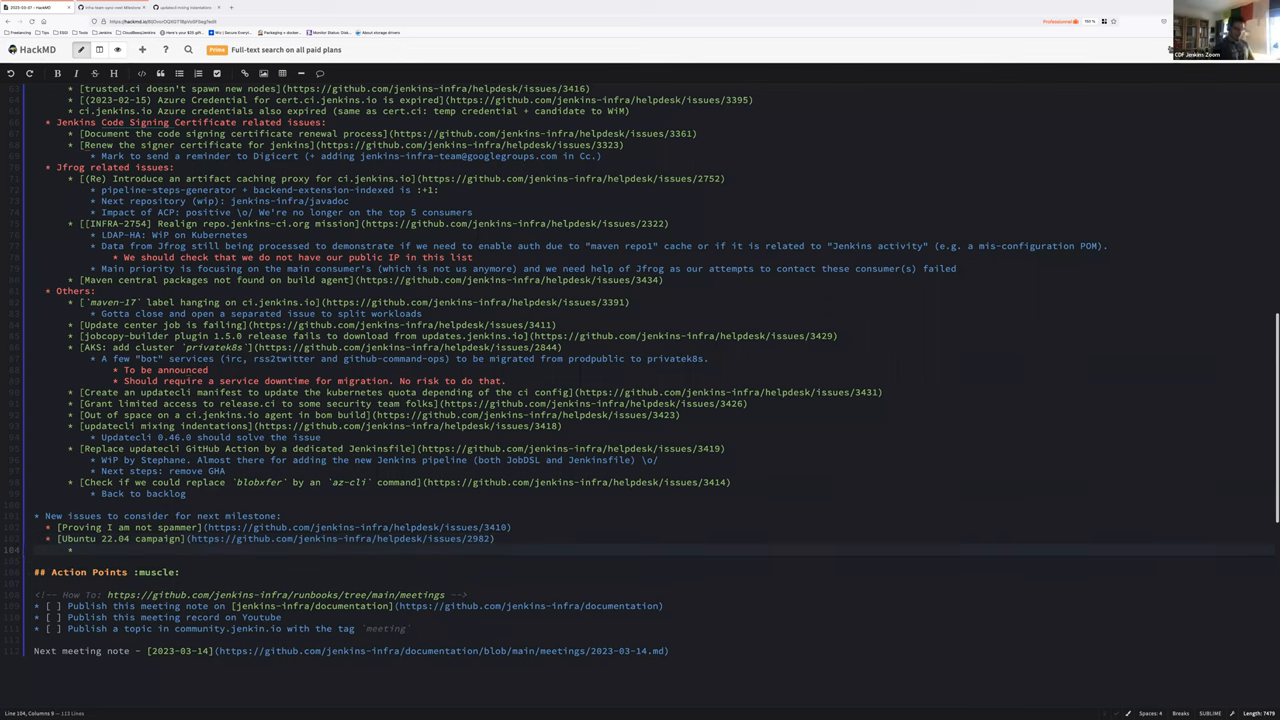
type("pkg.origin.jenkins.io")
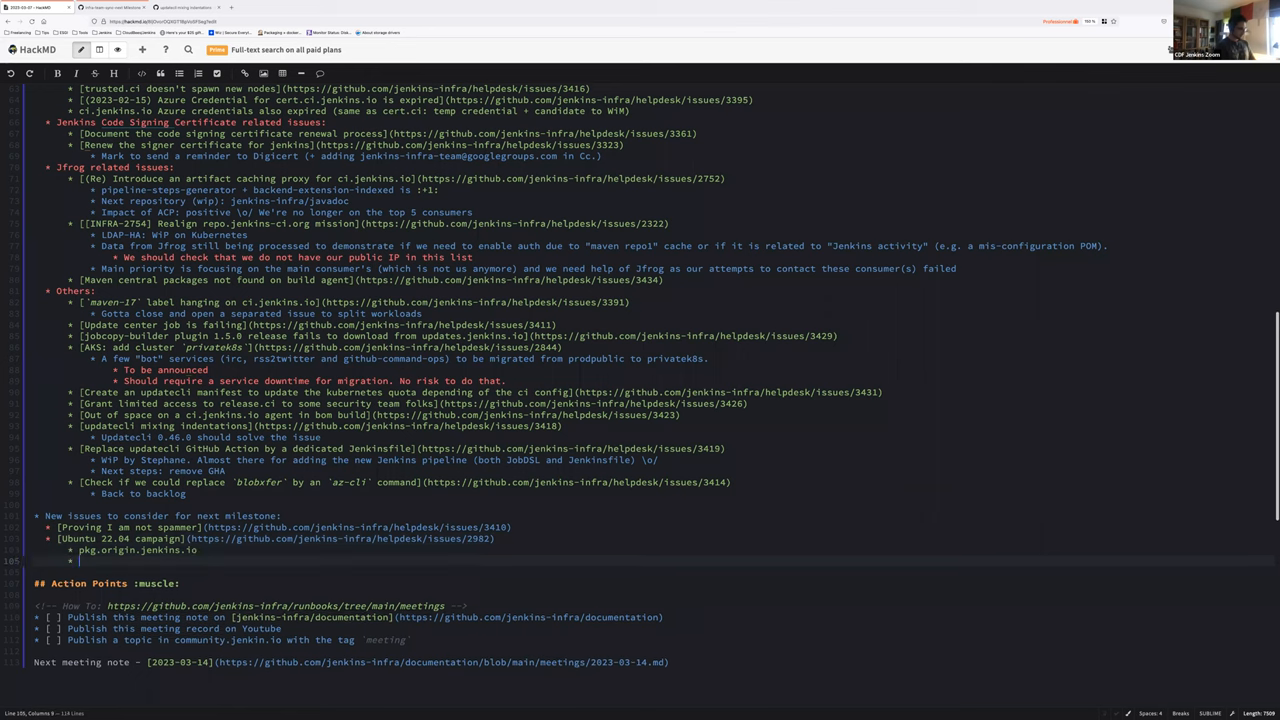
type("packer-")
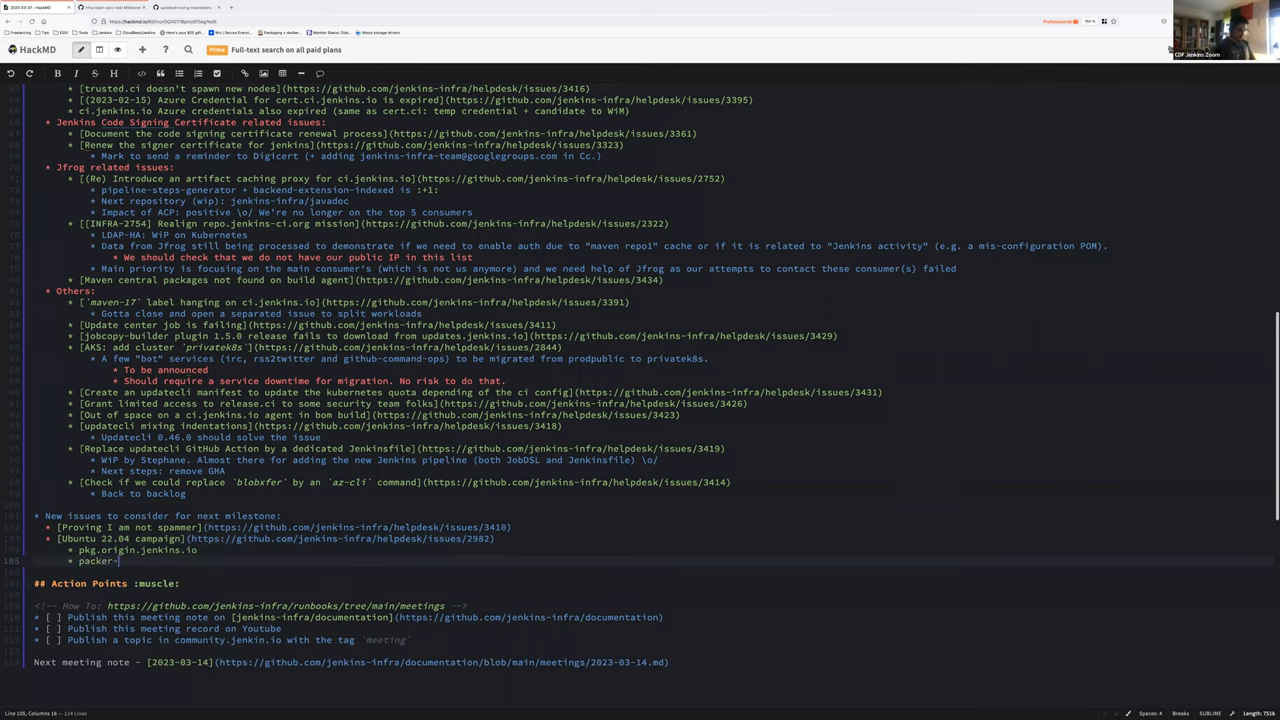
type("_image")
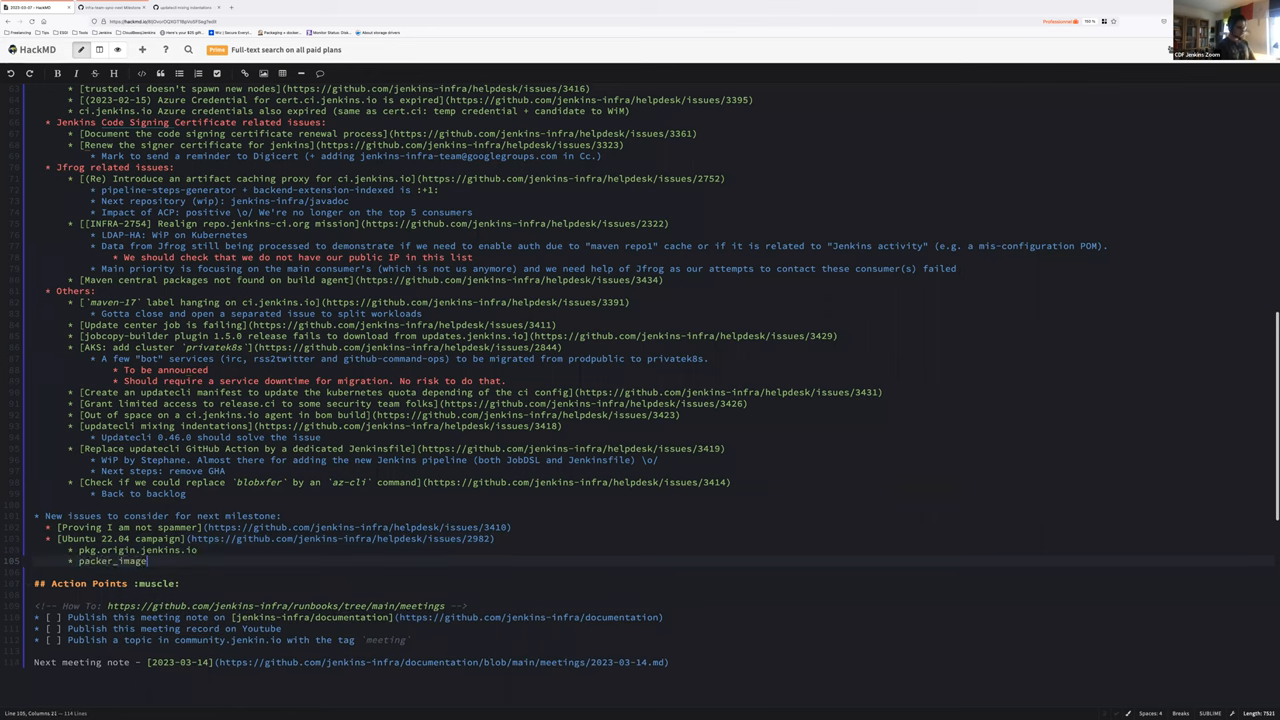
type("s")
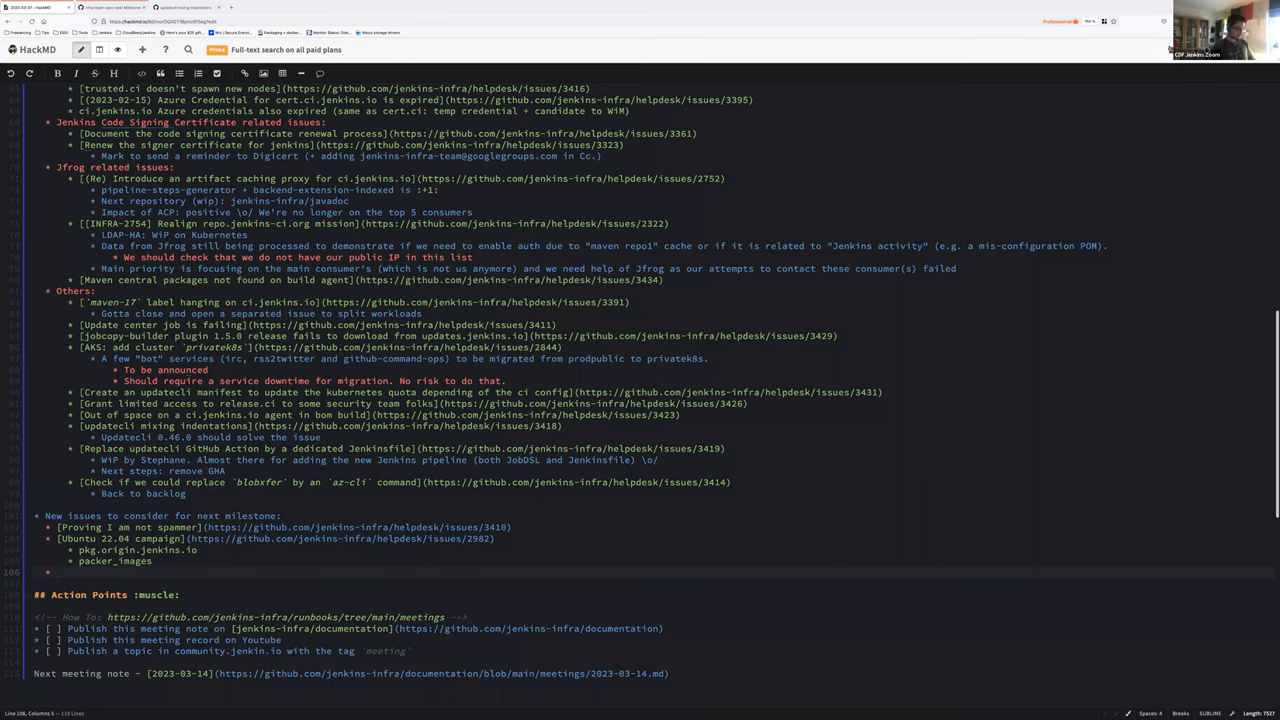
Step: Add a Migrate static services to Azure item noting we have enough budget on Azure
type("Migrate static")
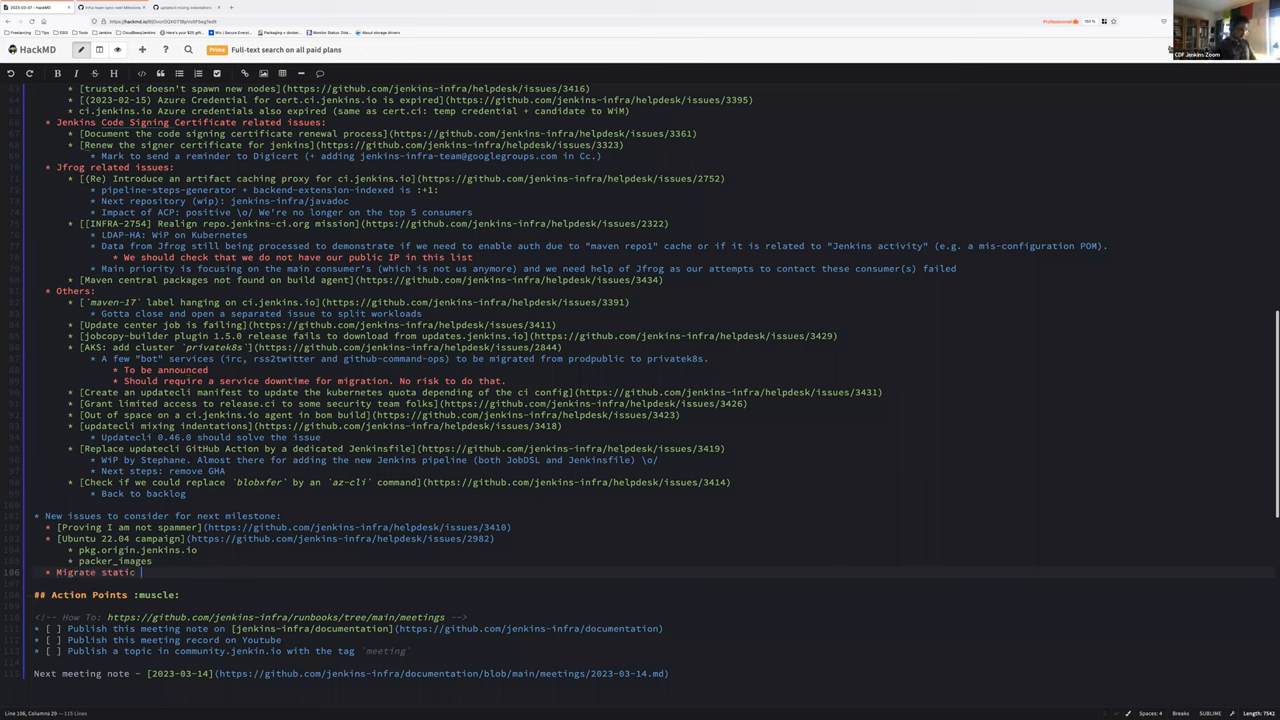
type("services to Azure")
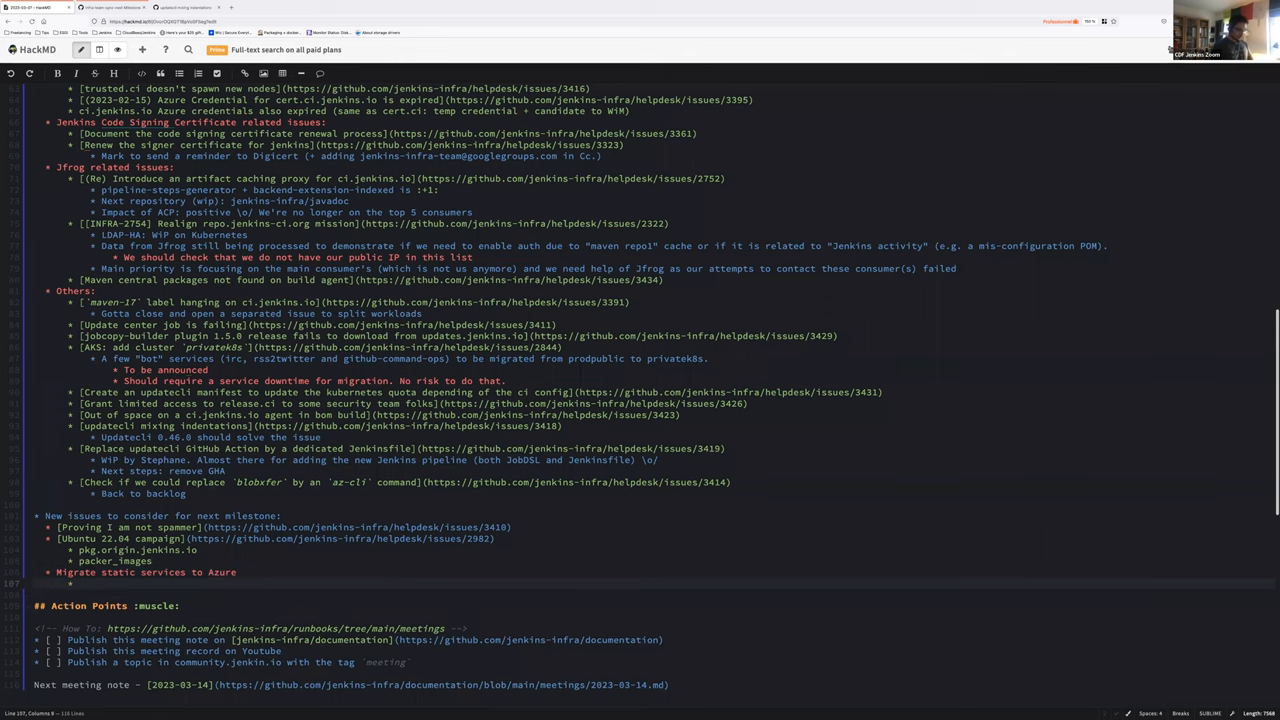
type("We have")
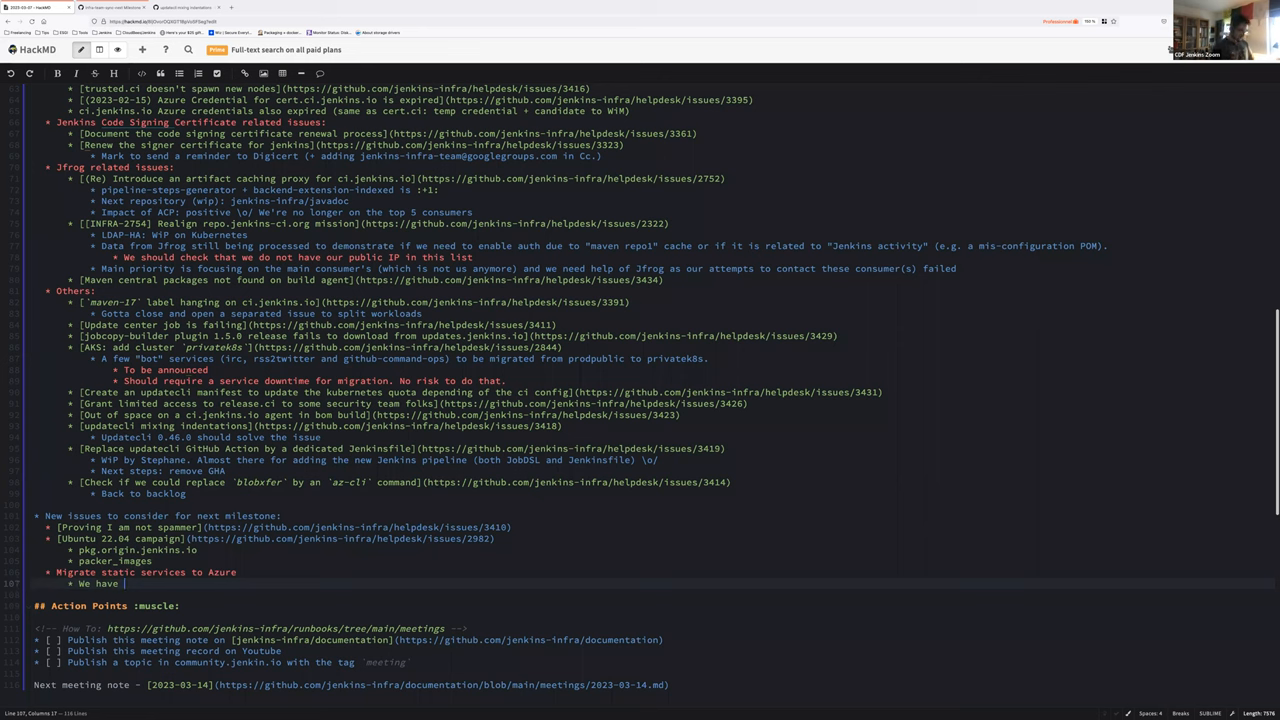
type("enough budget on A")
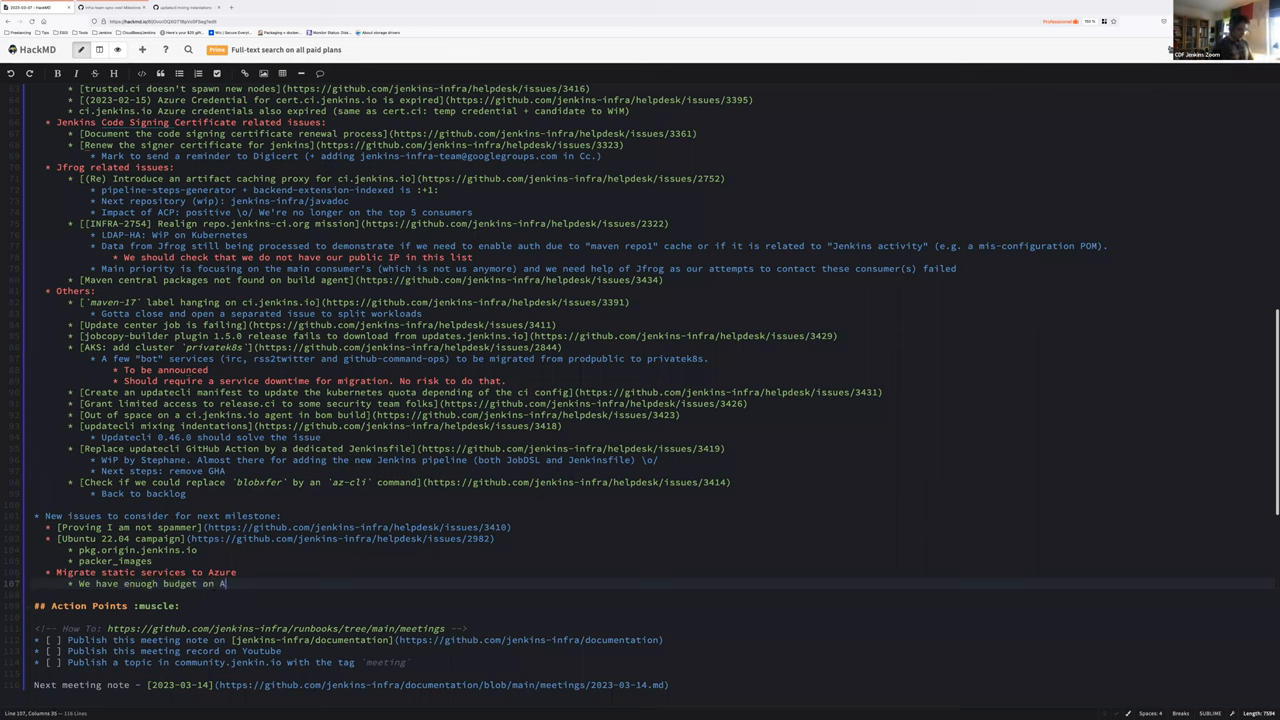
type("zure")
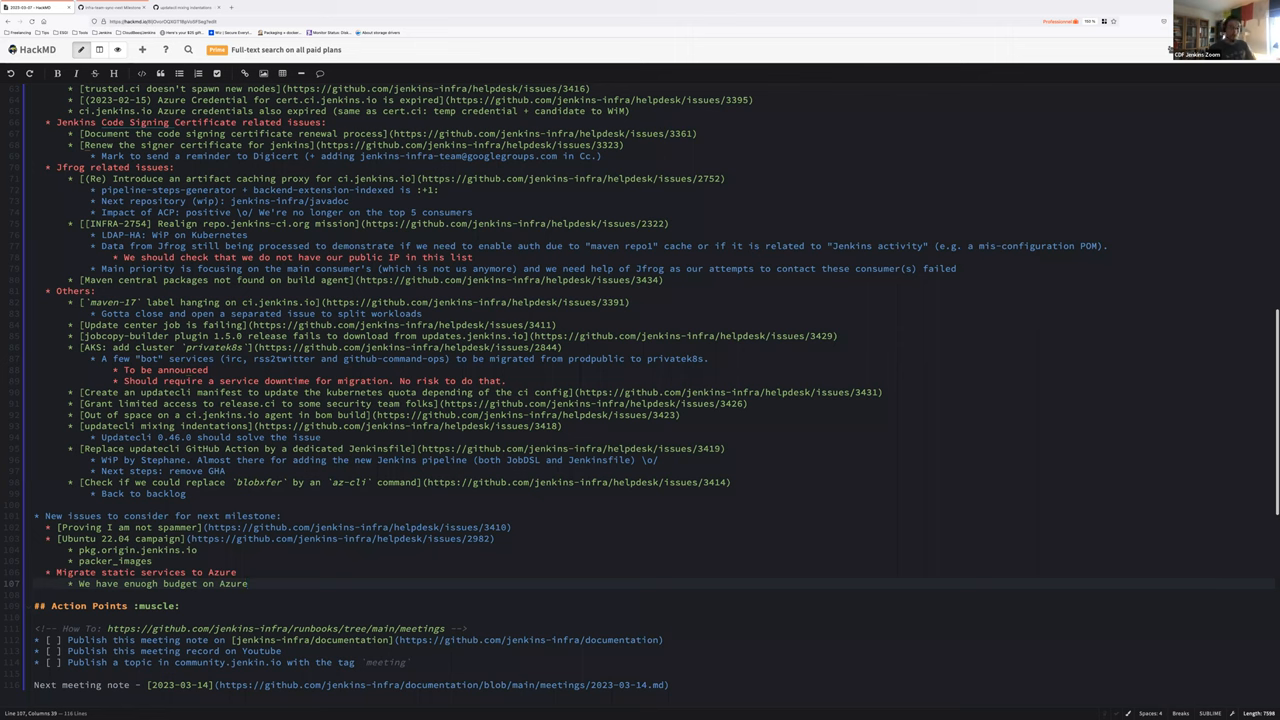
Step: Add a trusted.ci sub-point under the Azure migration item
key("Enter")
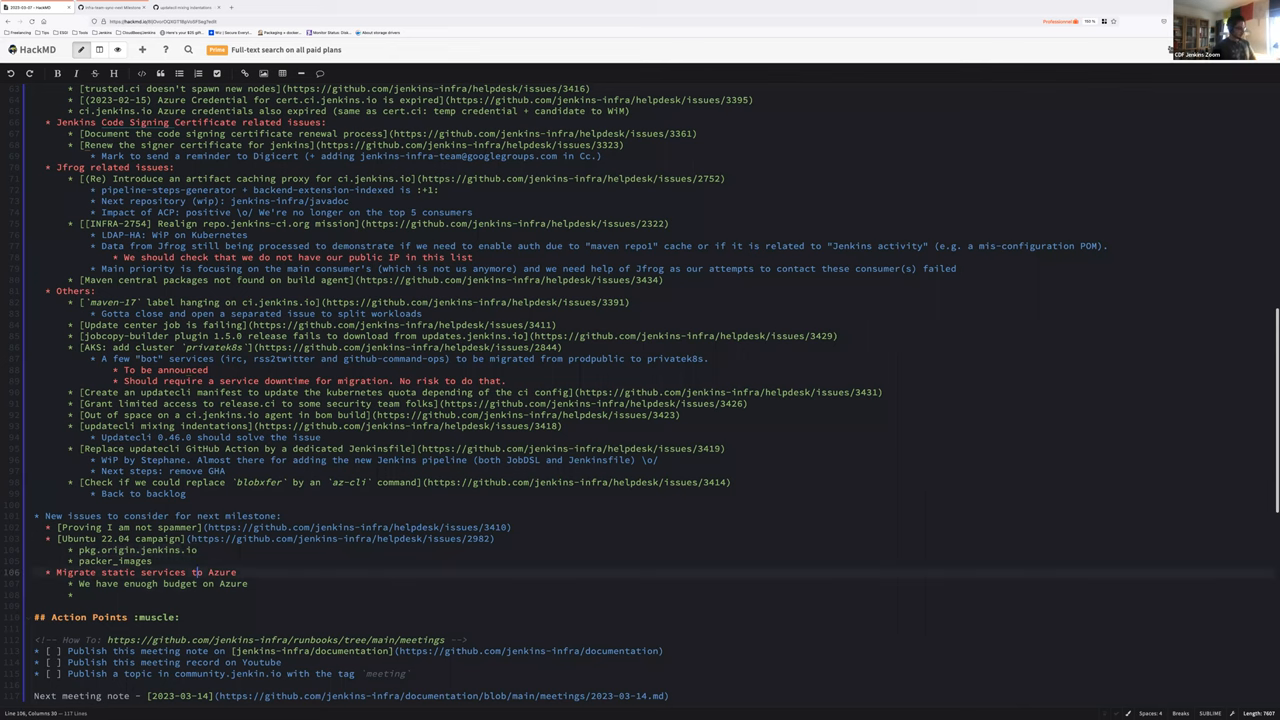
type("trsu")
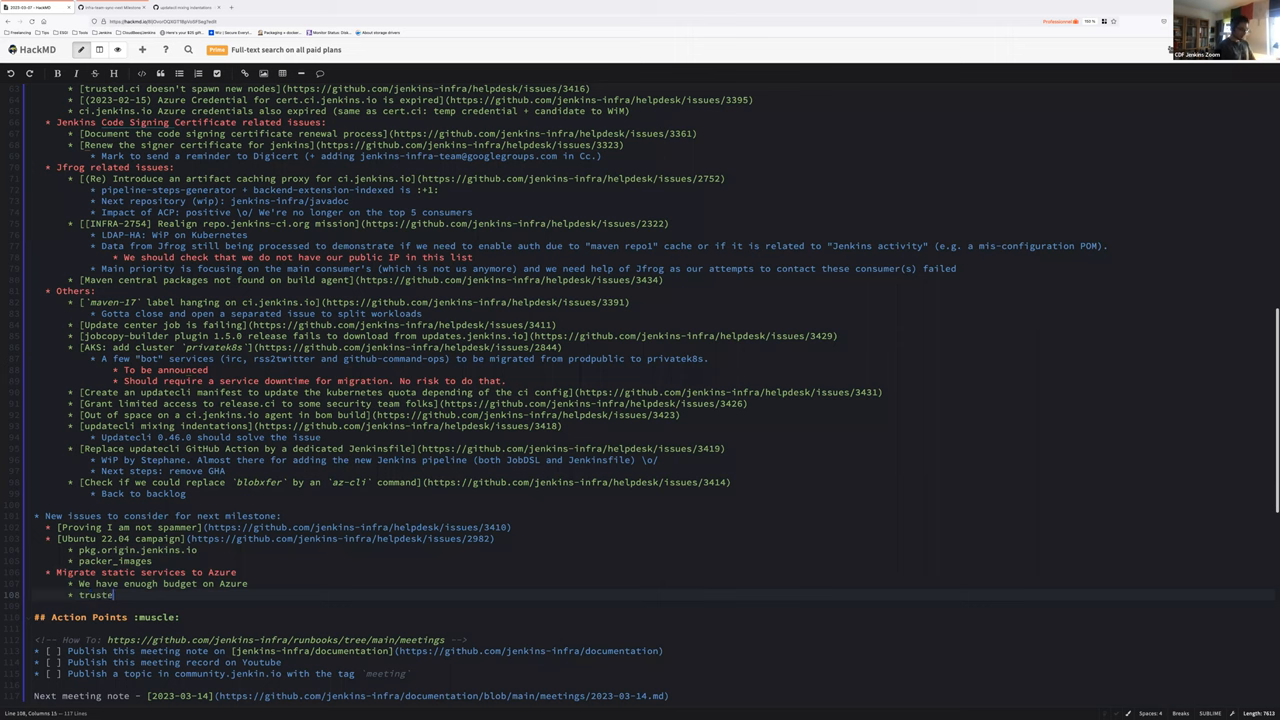
type("d.ci")
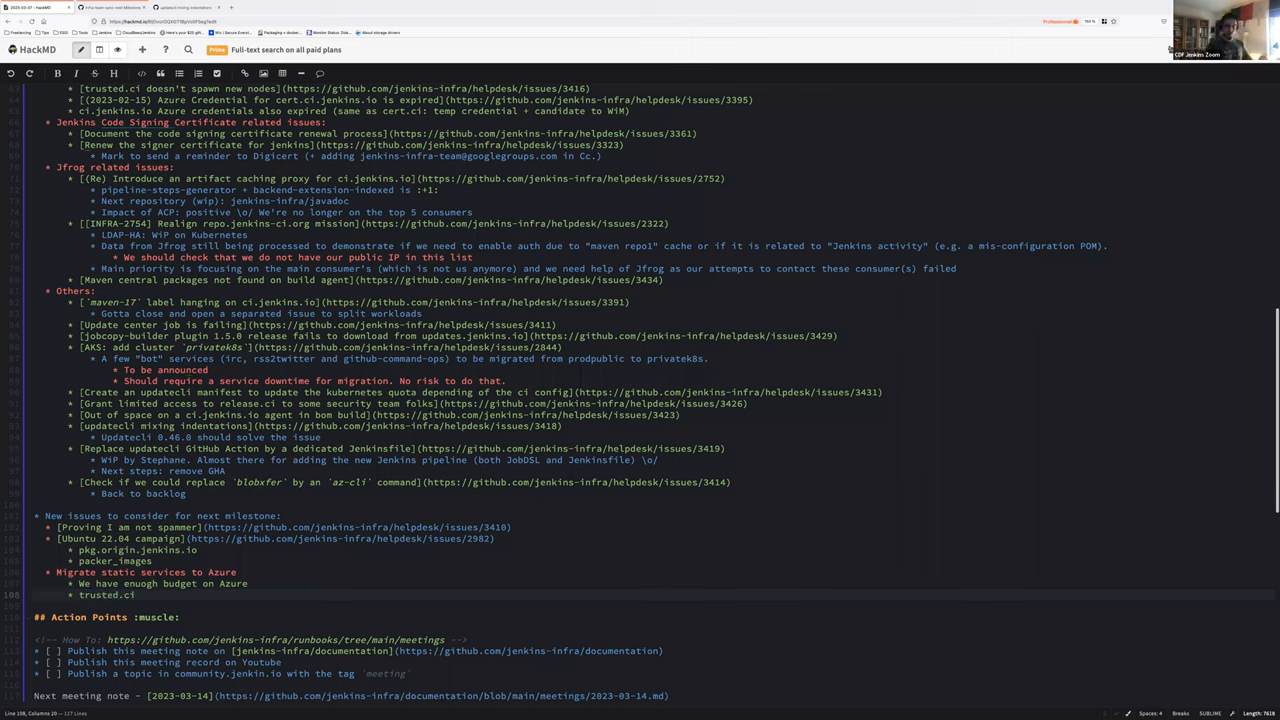
left_click(144, 596)
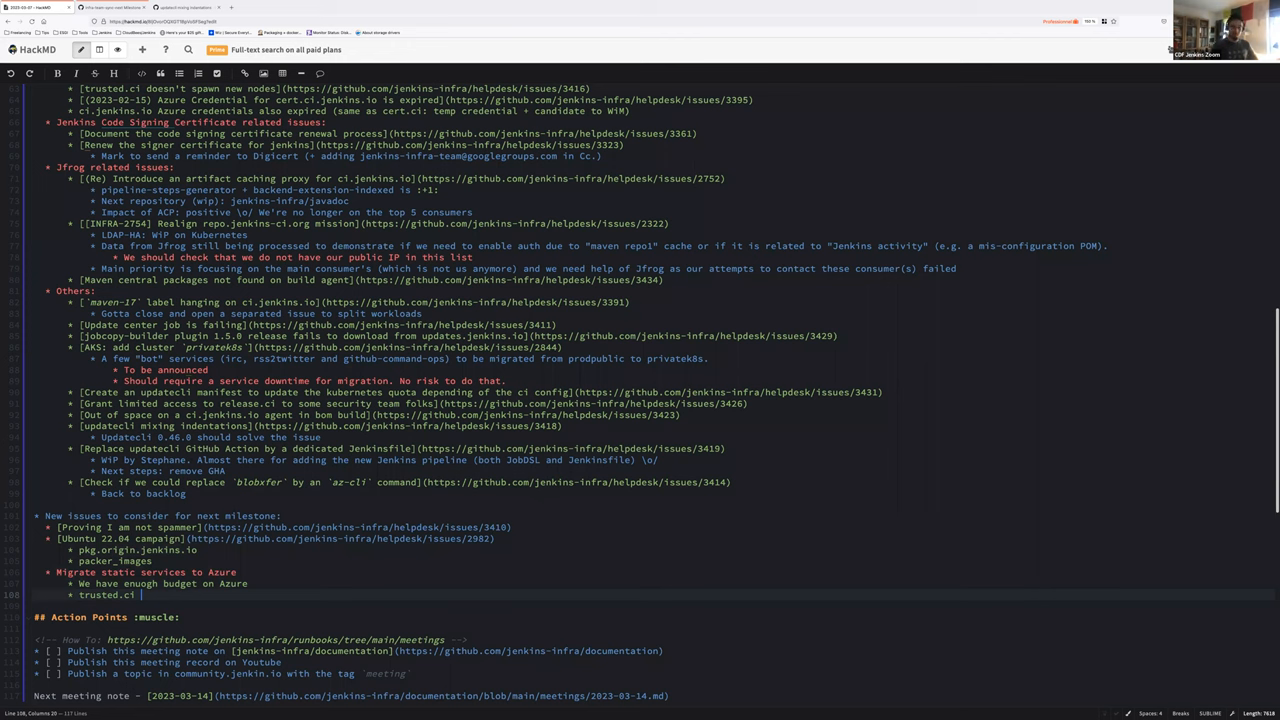
Step: Finish the trusted.ci bullet and return to the document header and Announcements
type("()")
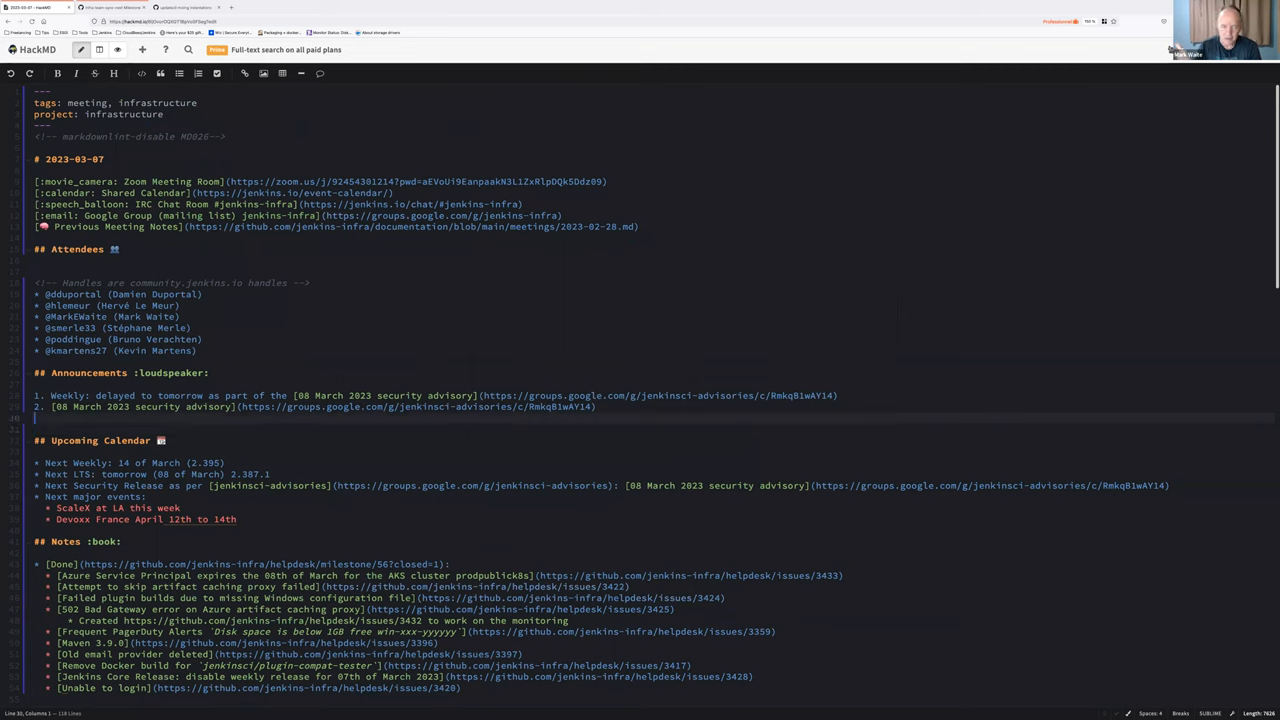
Step: Start announcement 3: Platform and Documentation SIGs want additional effort on deprecating
key("Enter")
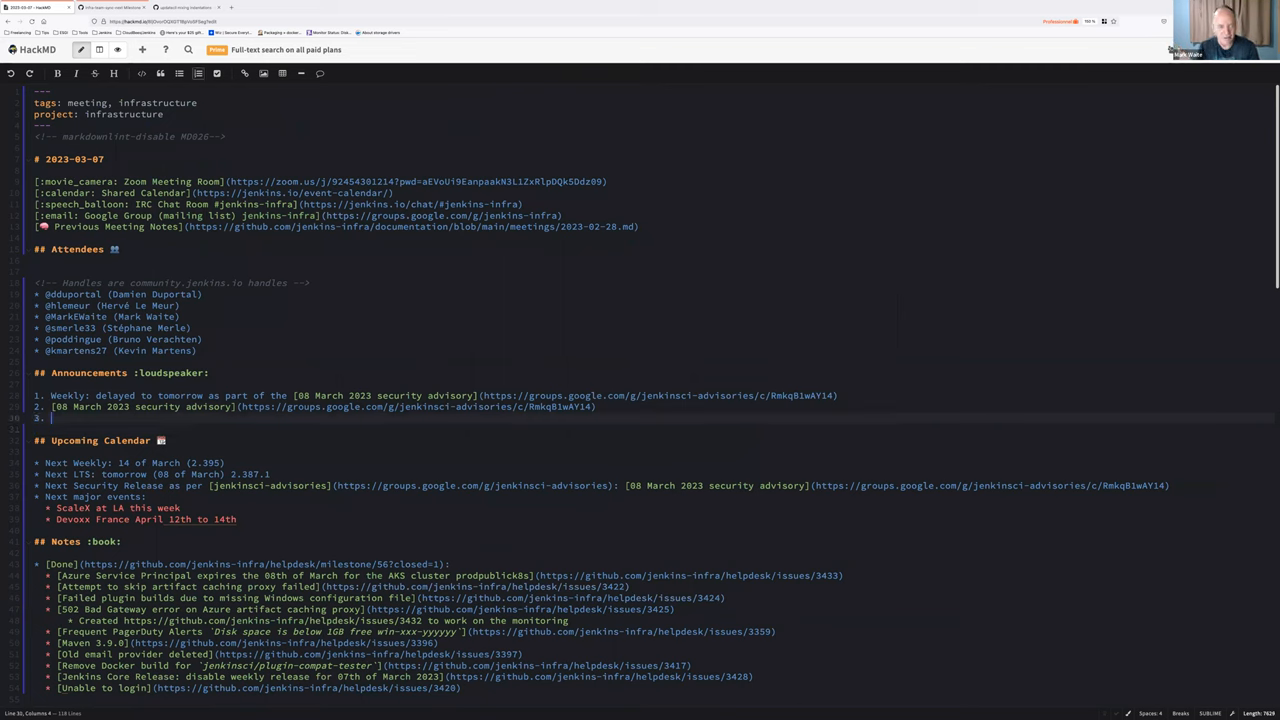
type("From Platform and")
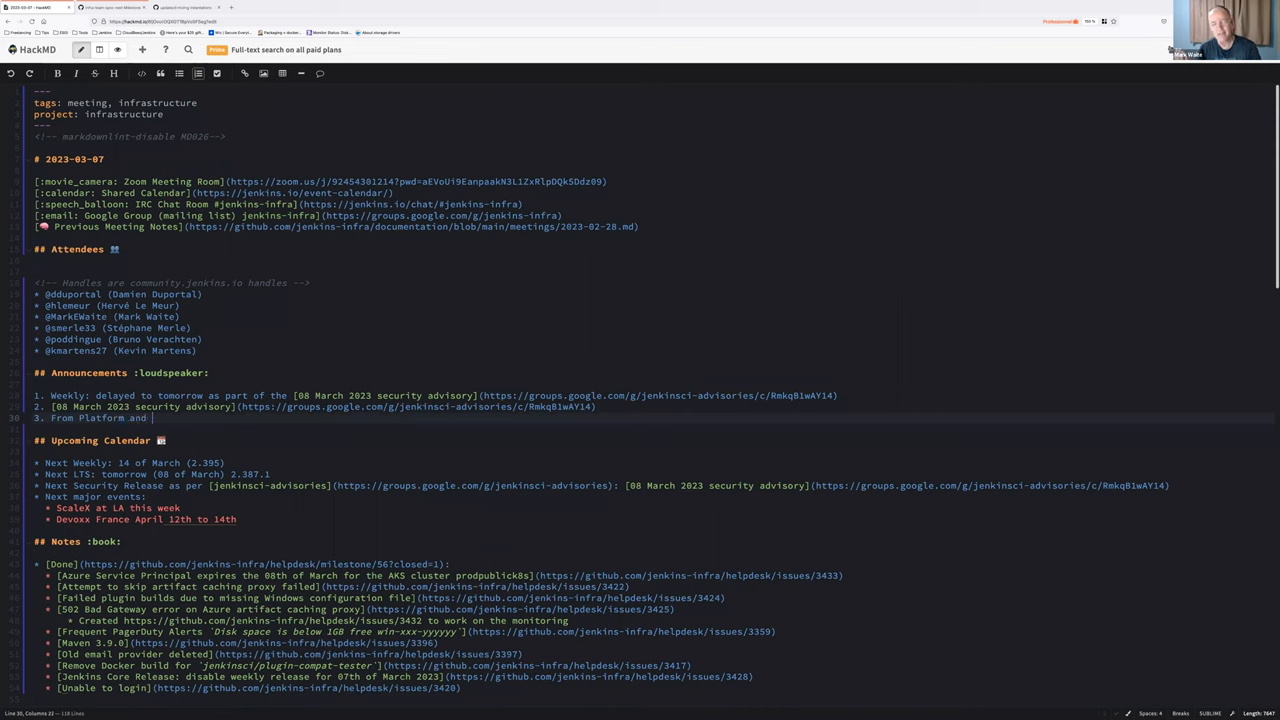
type("Documentation")
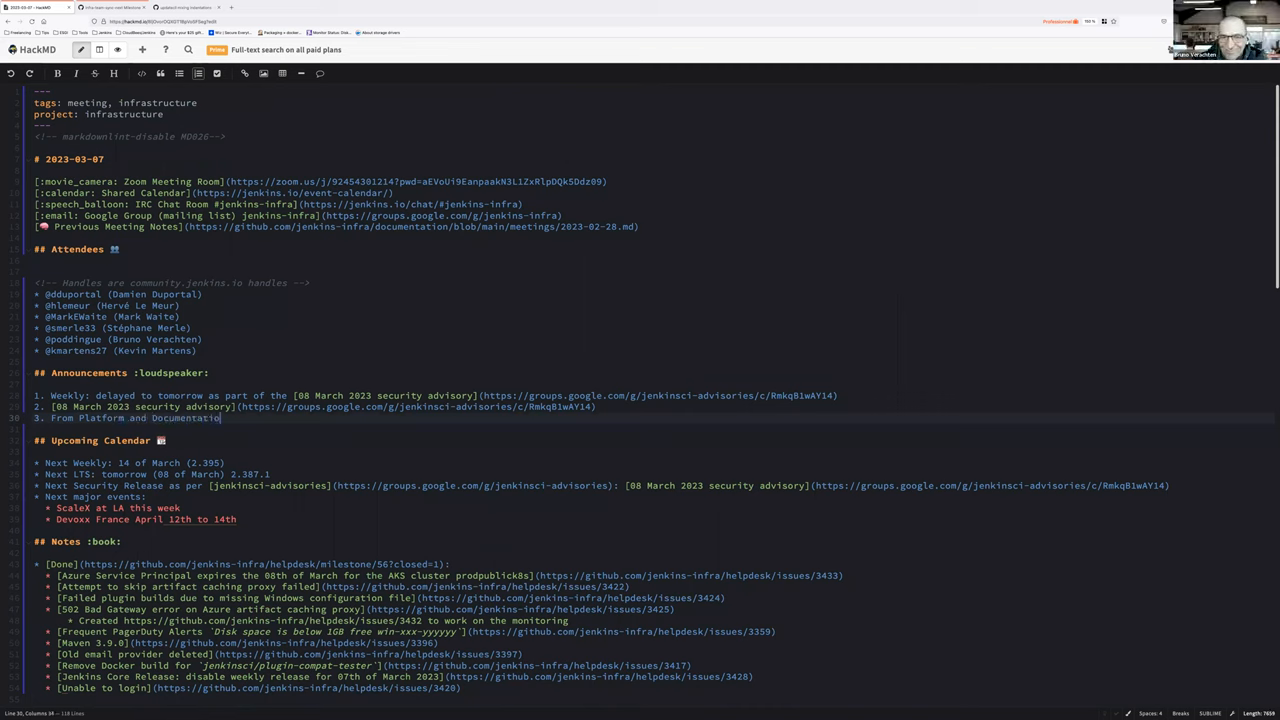
type("SIGs: we would")
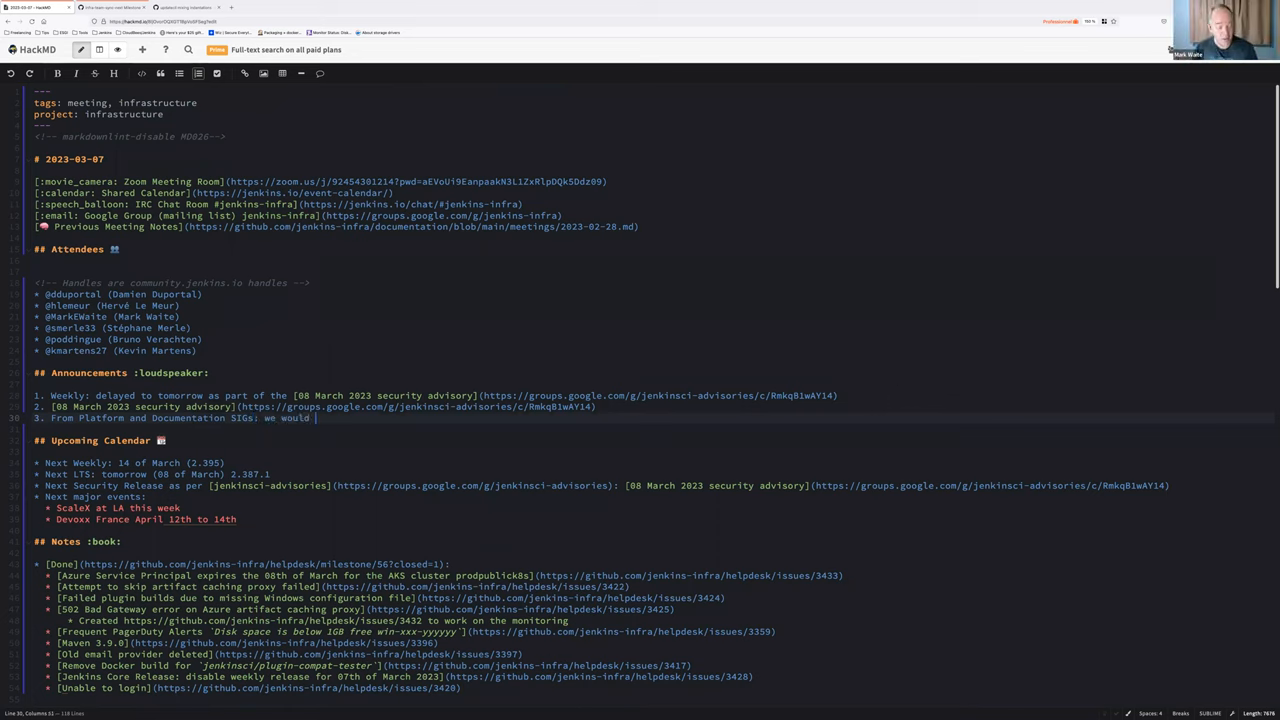
type("want to put an a")
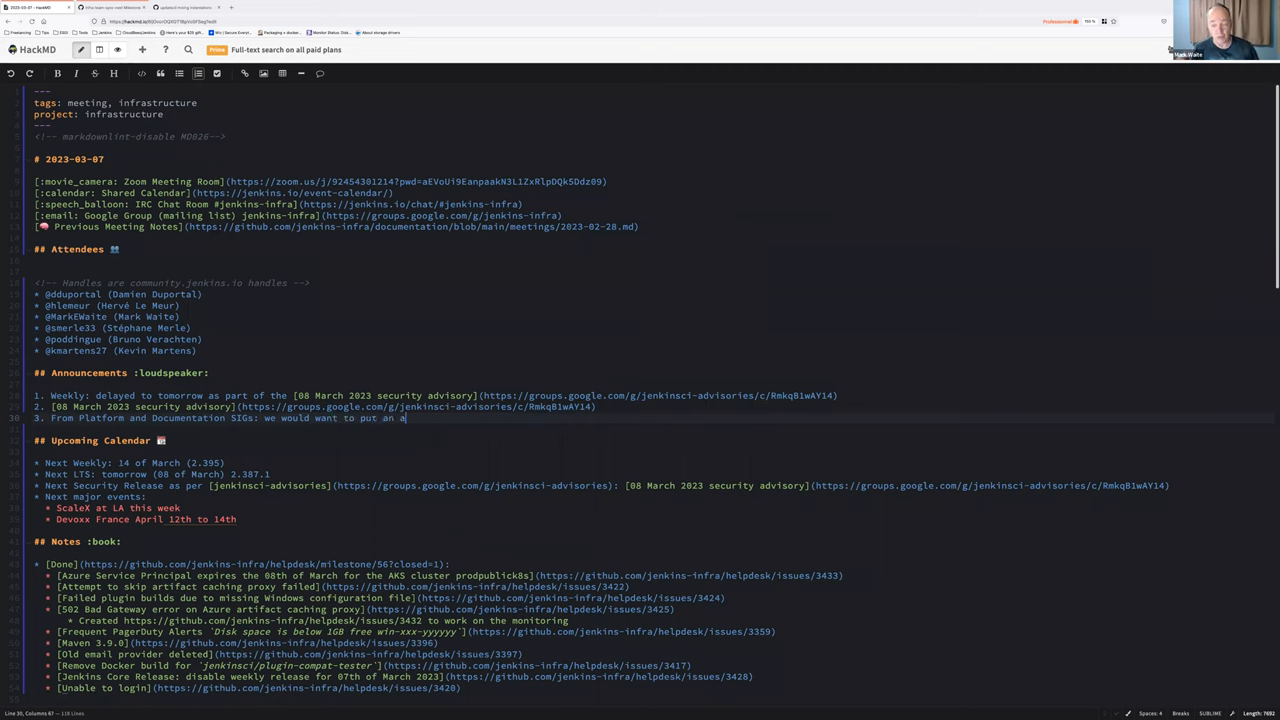
type("dditional effort on")
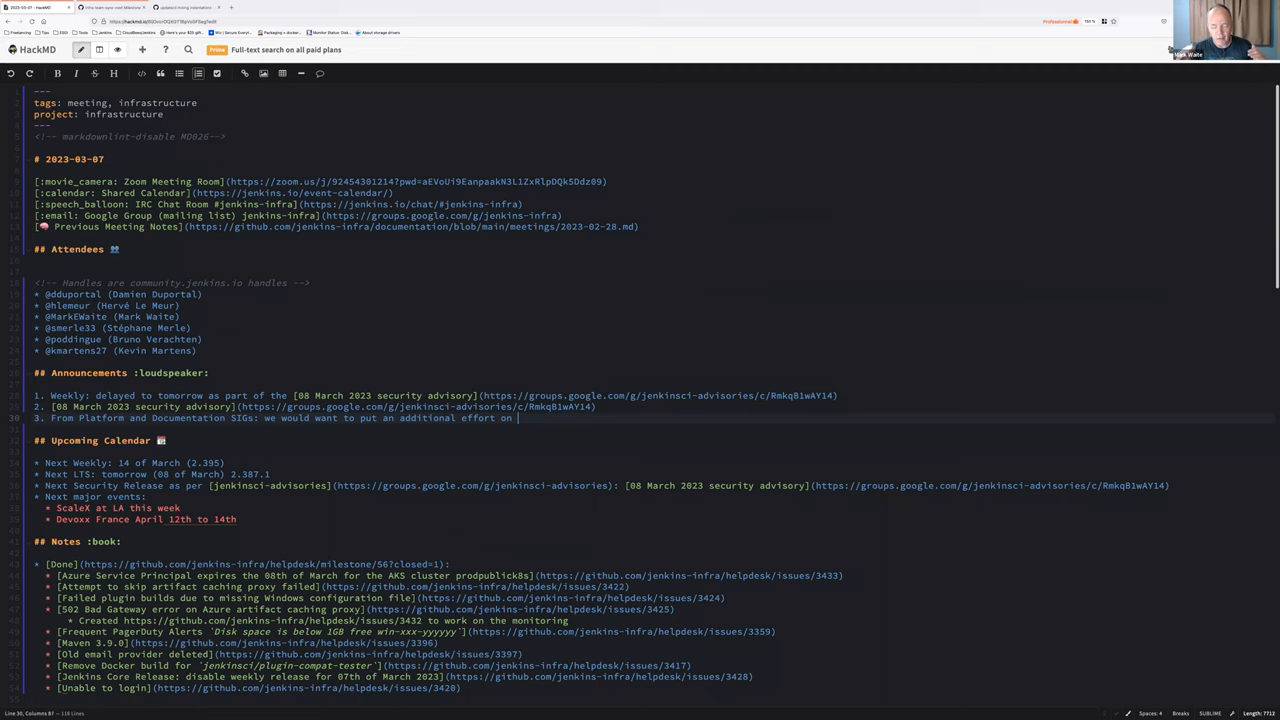
type("deprecating the \"End Of Life")
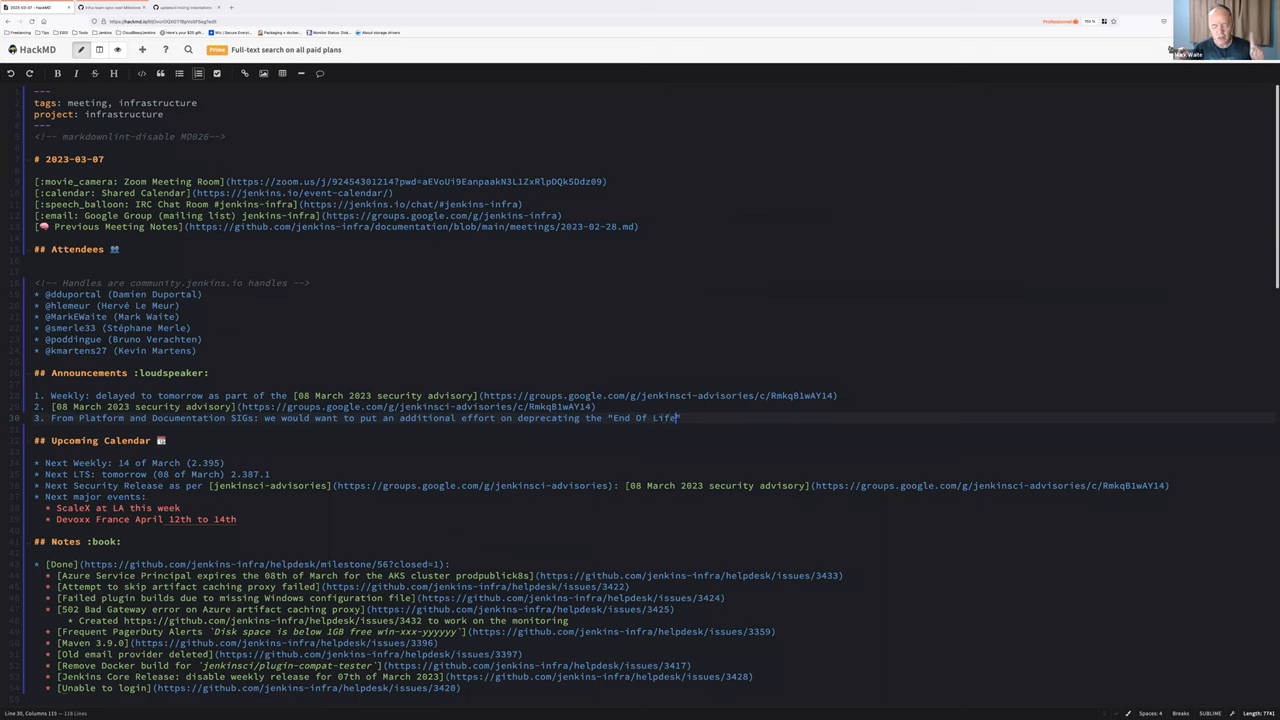
Step: Complete it with End Of Life things such as CentOS-7, JDK8, Ubuntu 18.04 for containers
type("things such a")
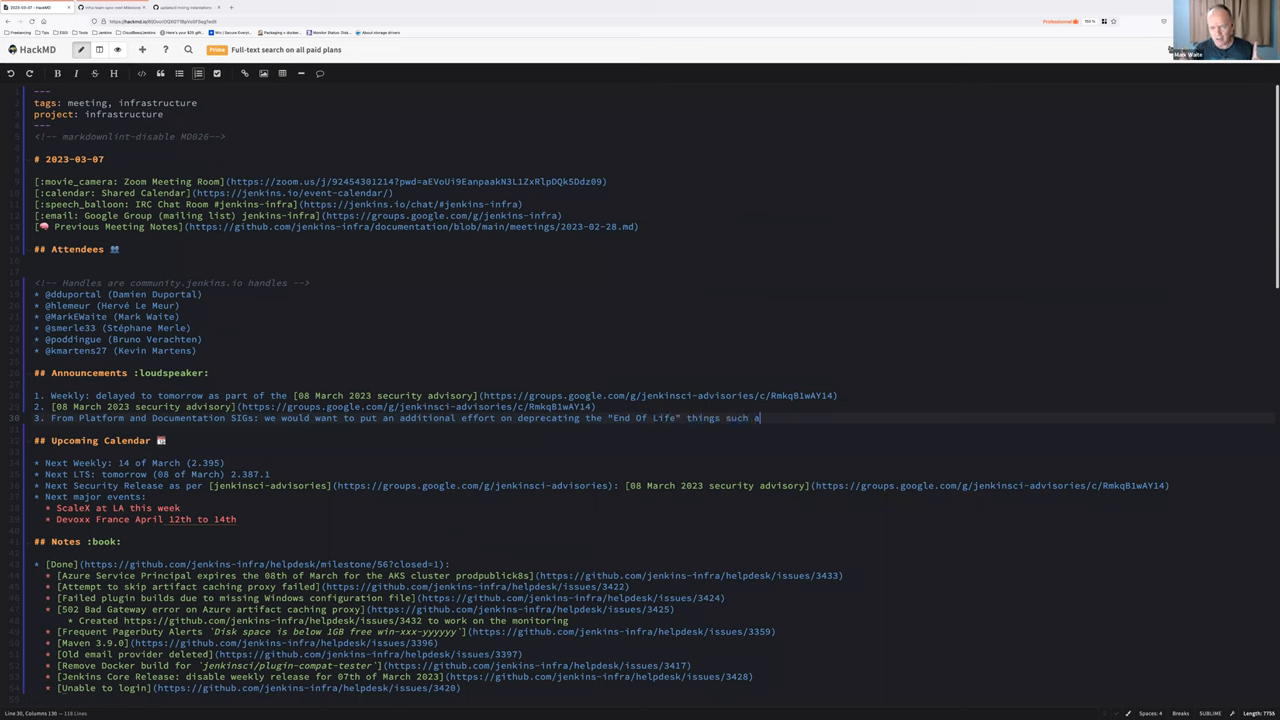
type("as Cento")
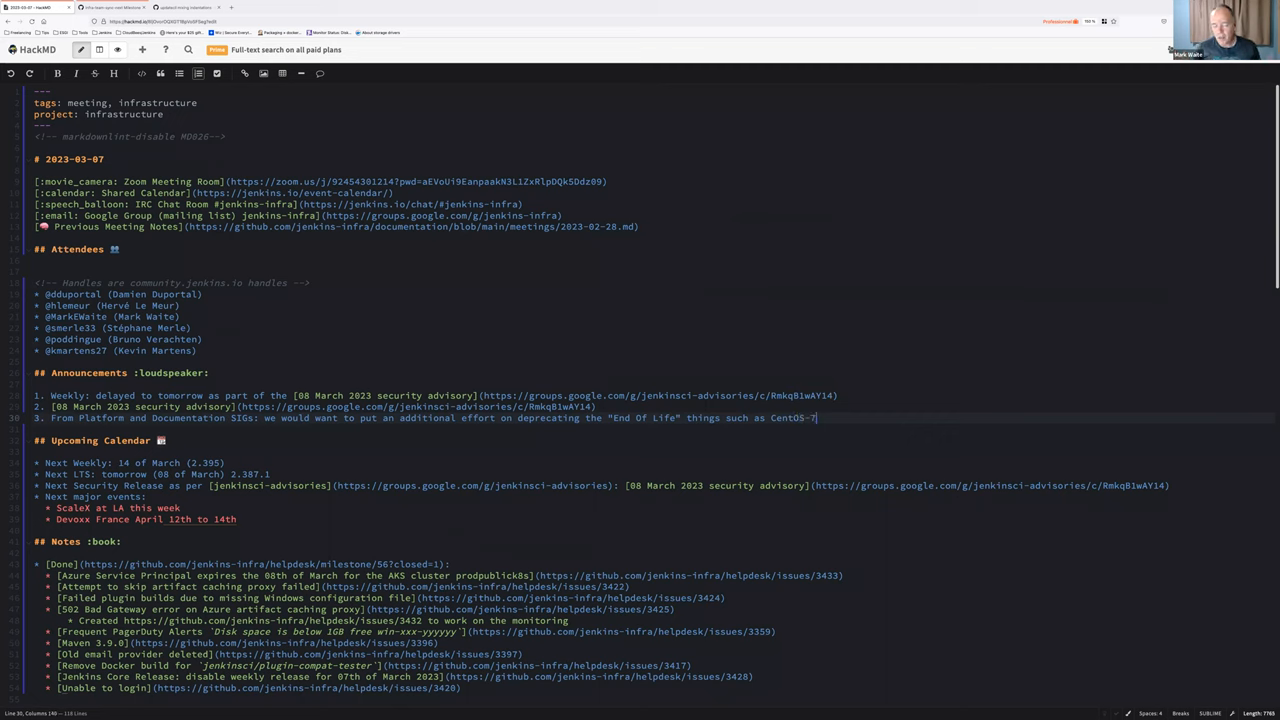
type(", JDK8,")
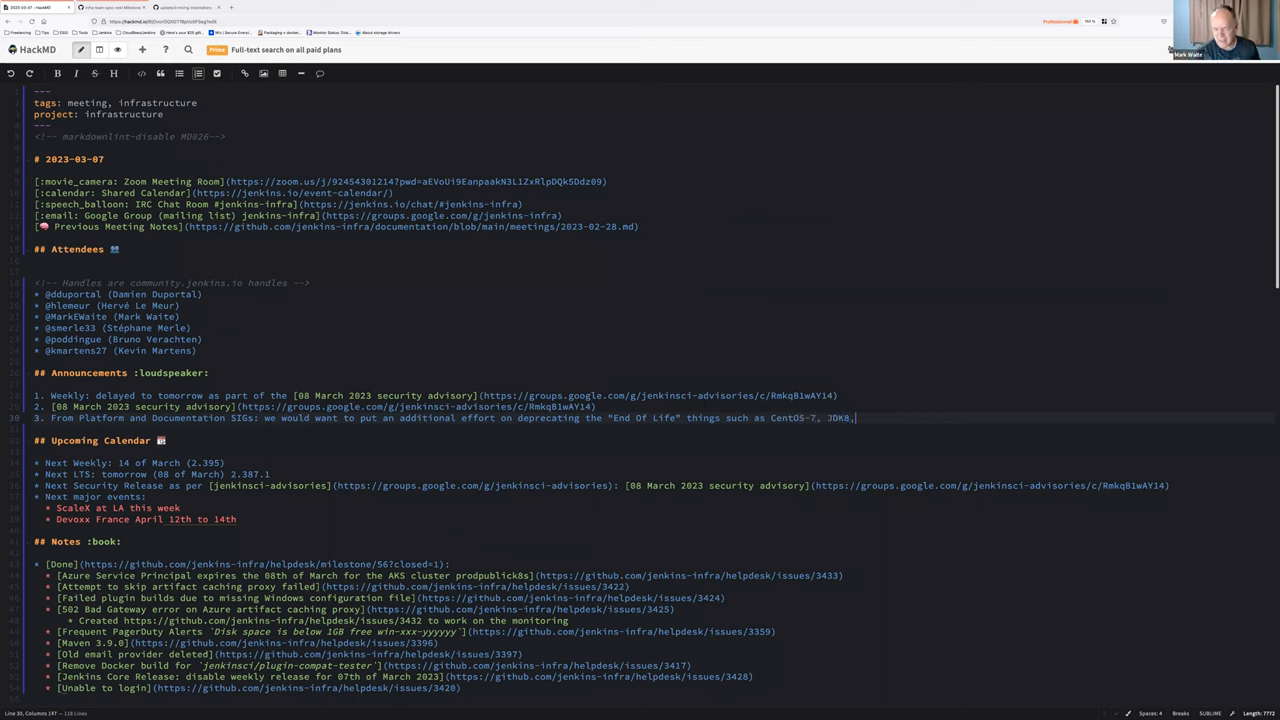
type("Ubuntu 18.")
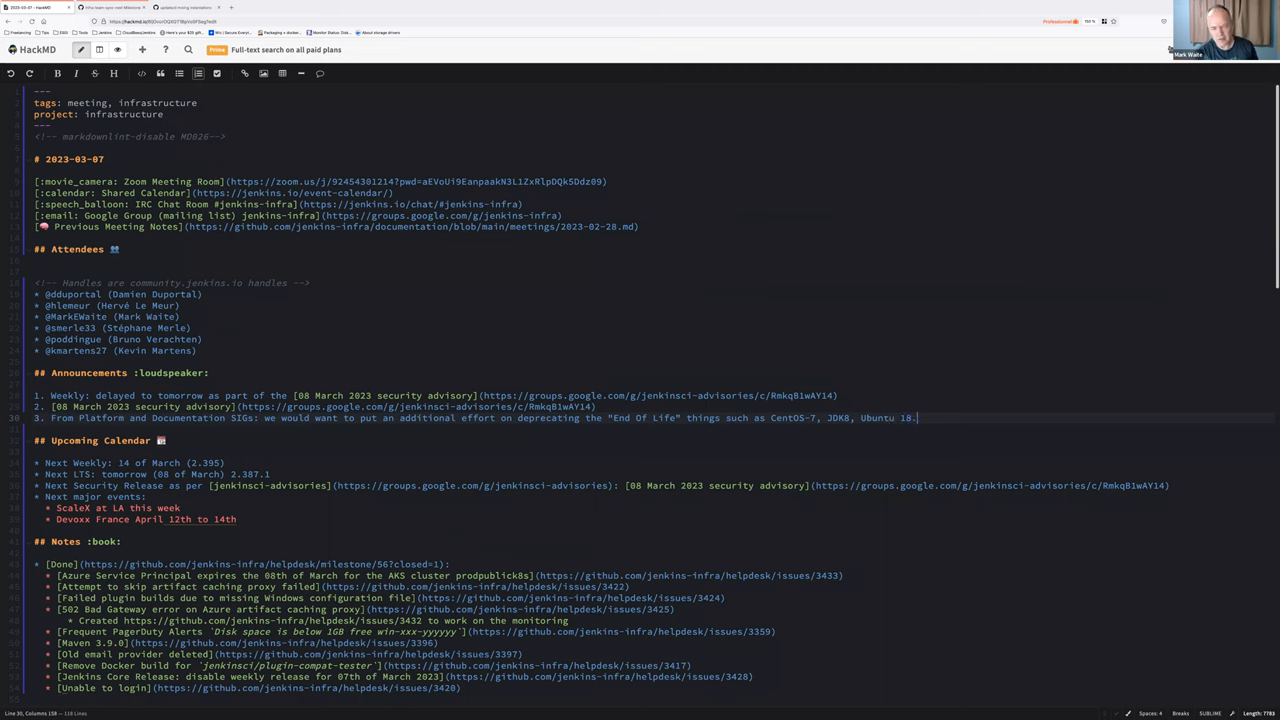
type("04")
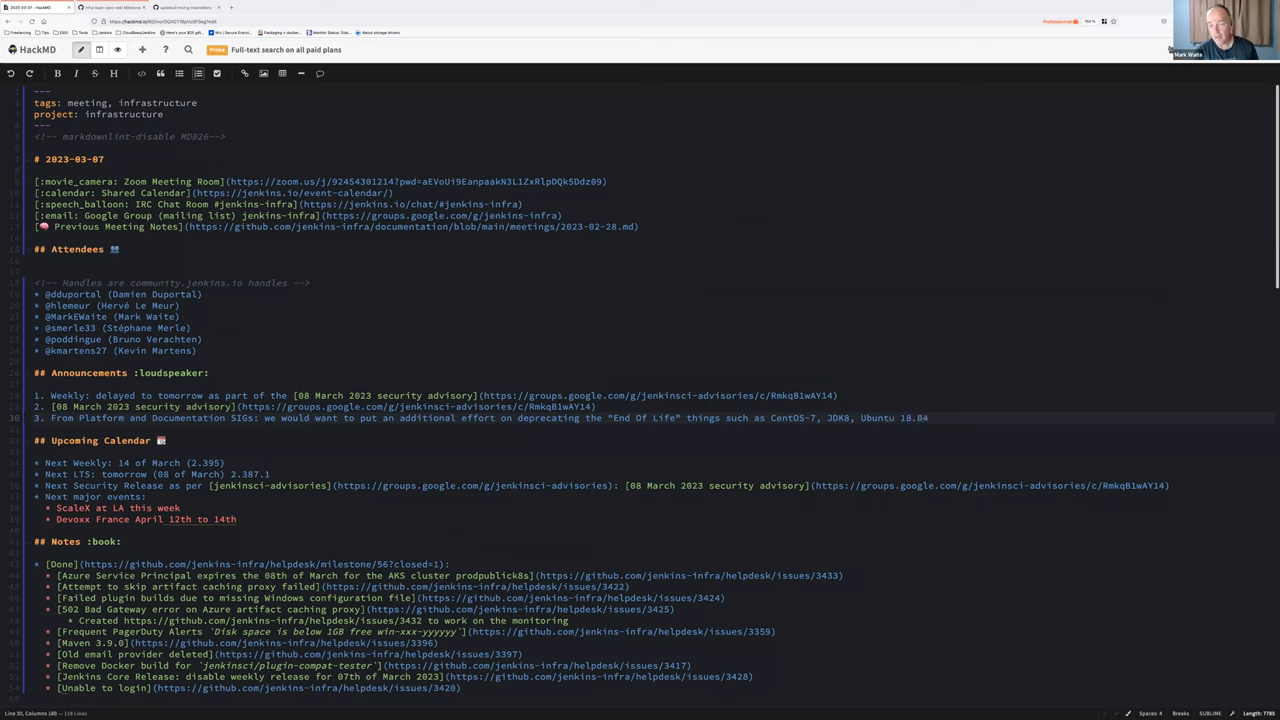
type("For VMs, c")
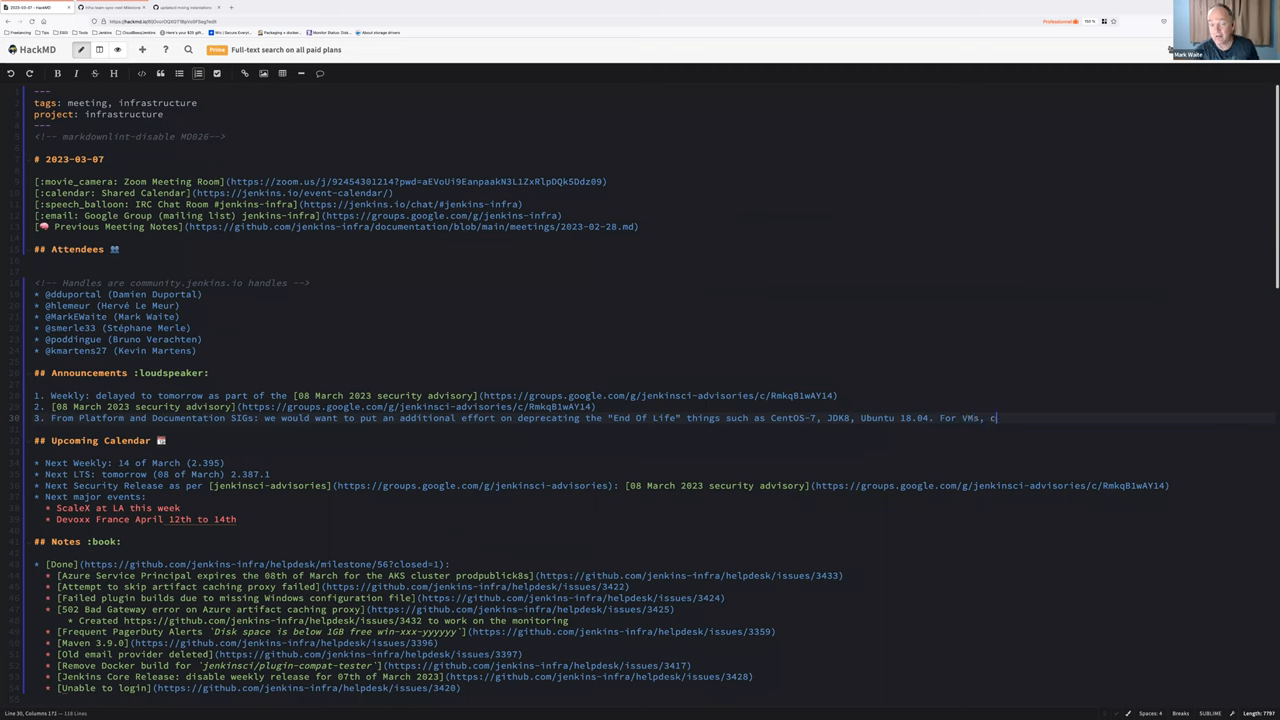
type("ontainers, and also documenta")
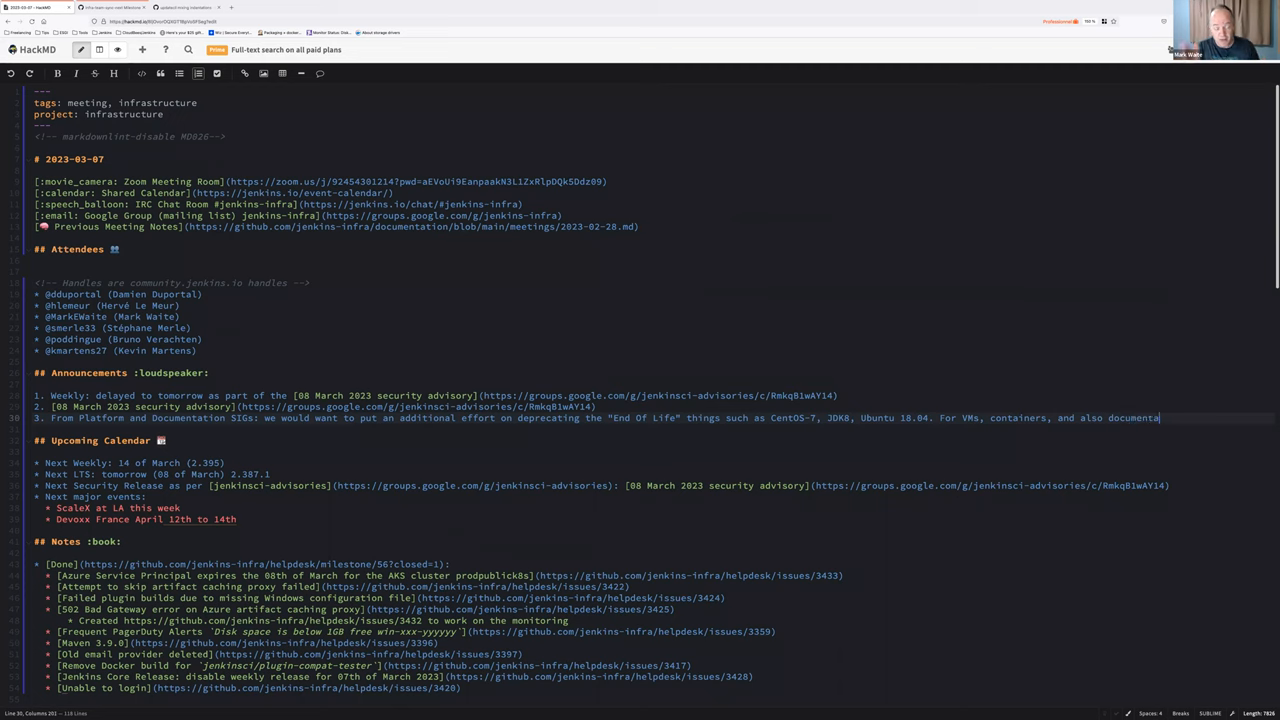
type("tions.")
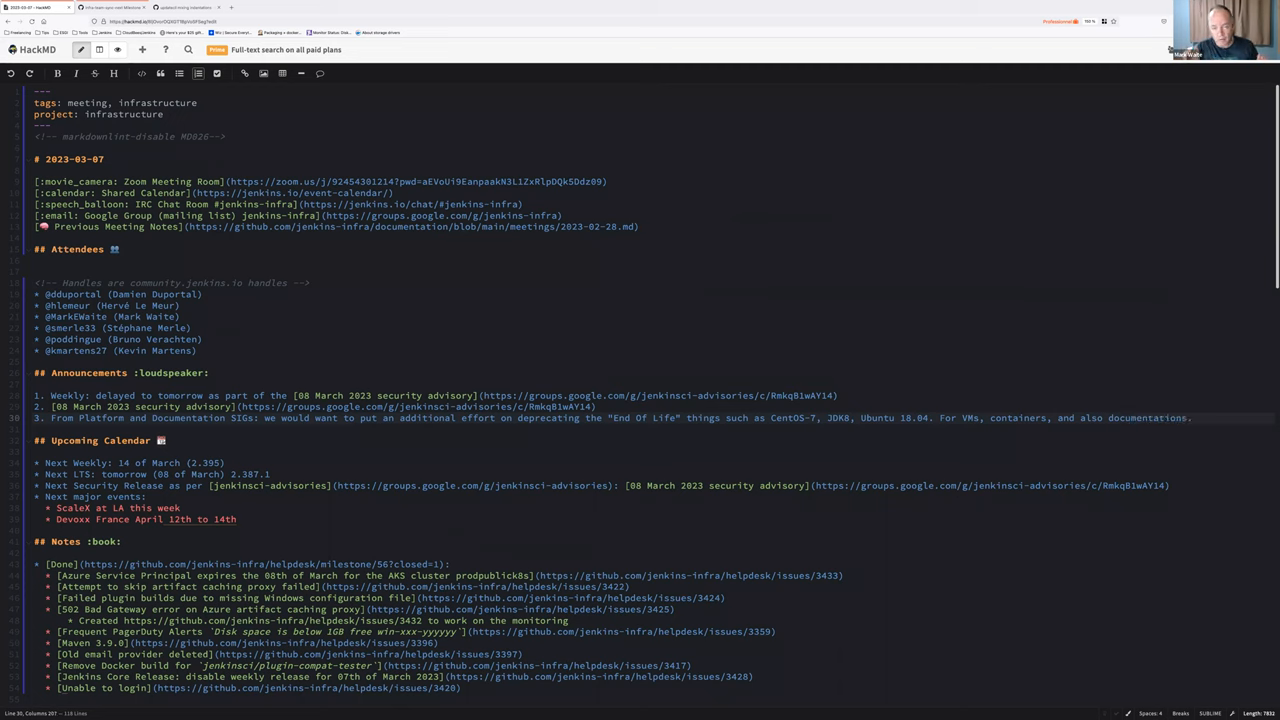
left_click(960, 404)
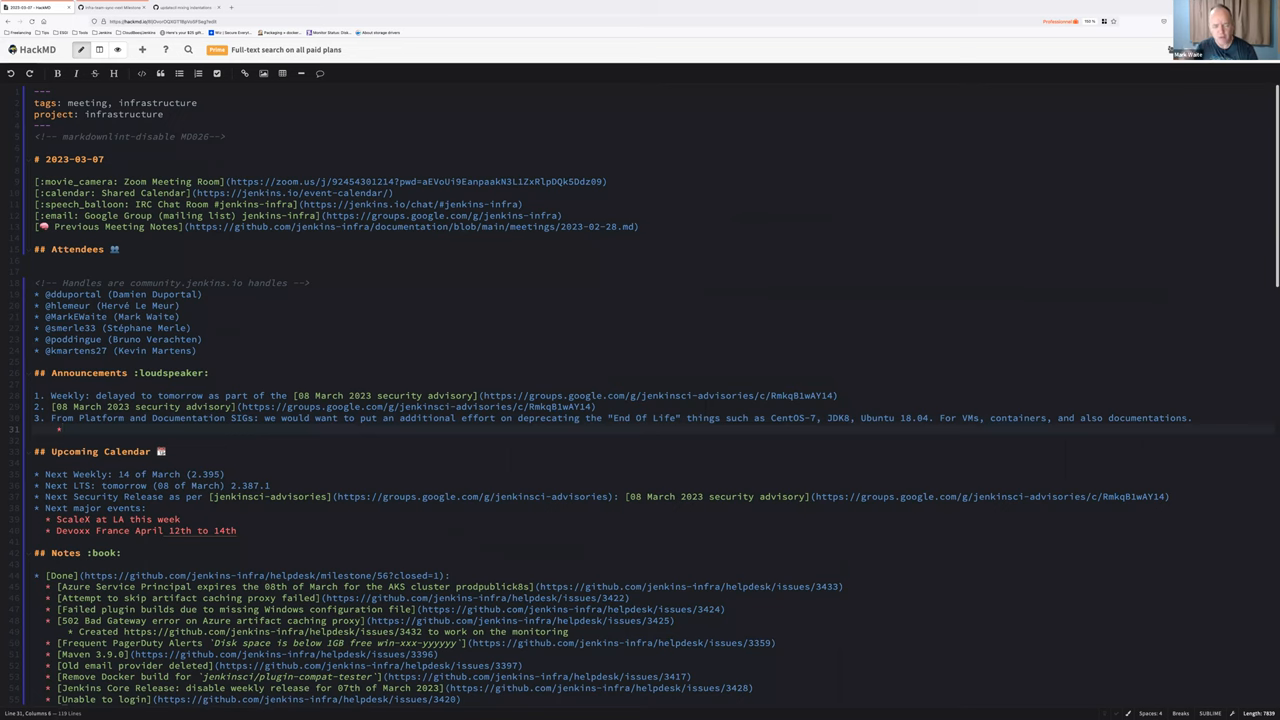
Step: Add the sub-bullet 'A JEP will be written for this matter' under announcement 3
type("A-")
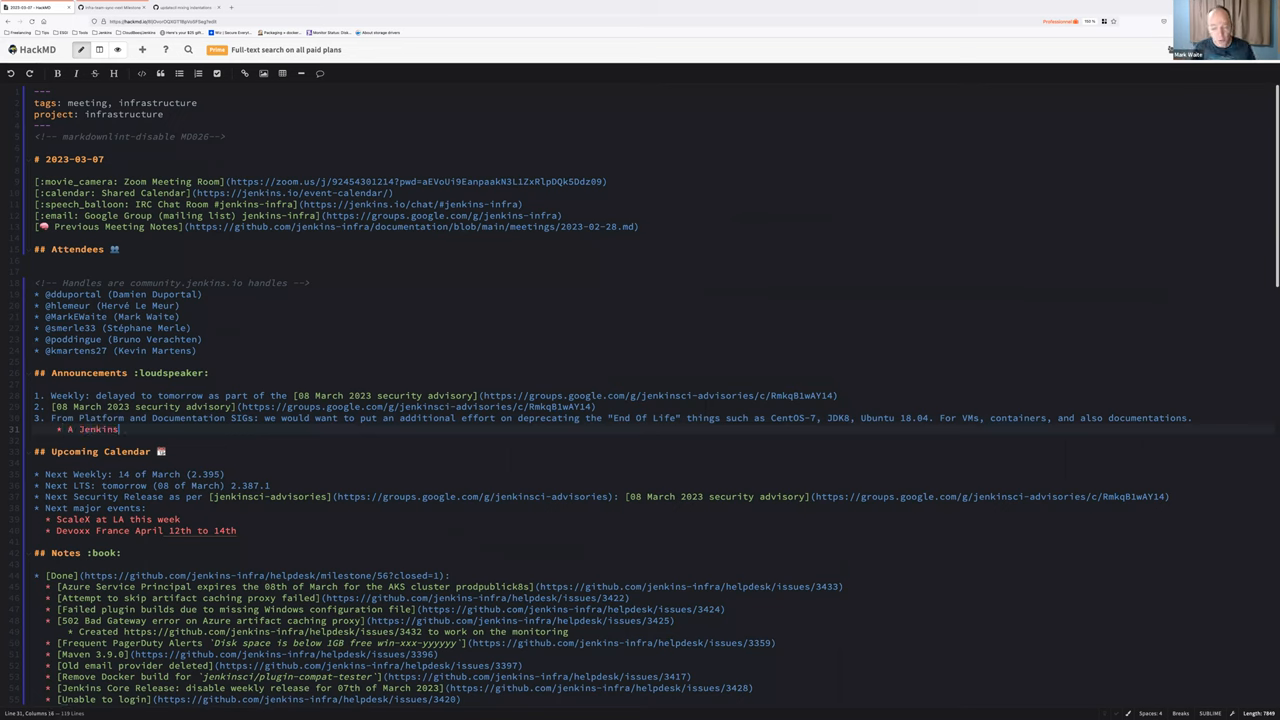
double_click(96, 428)
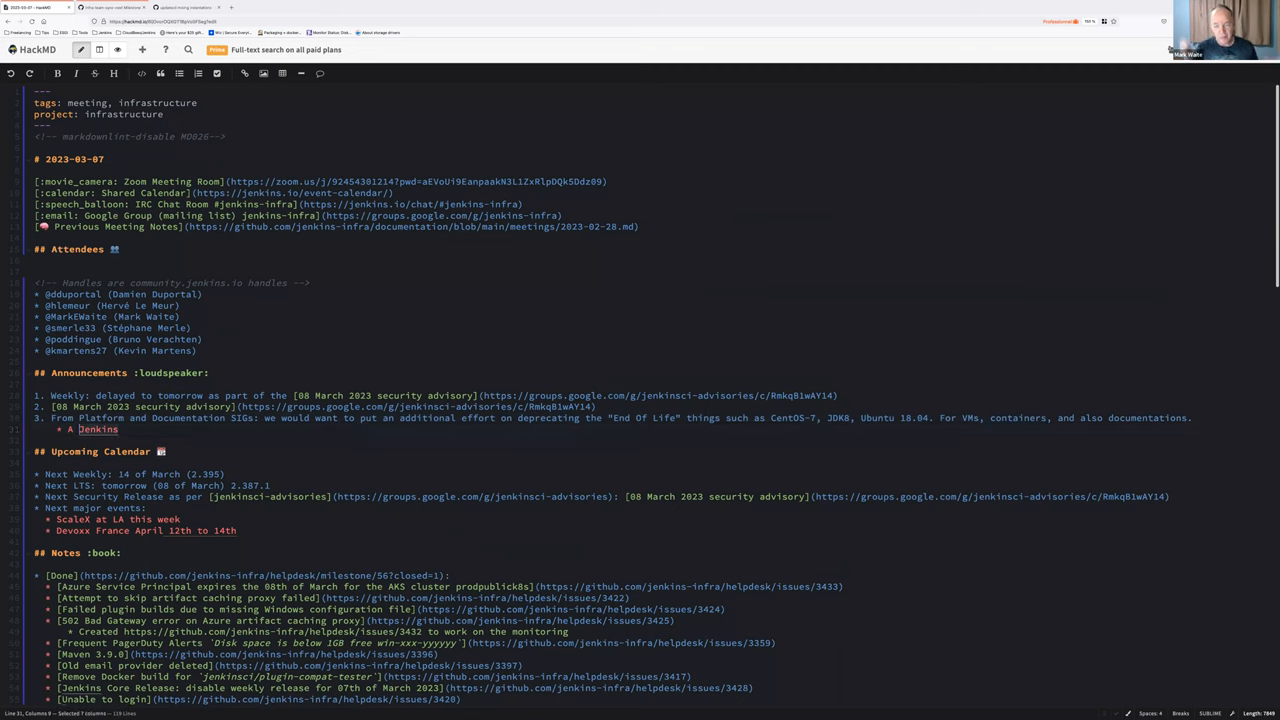
type("JEP-")
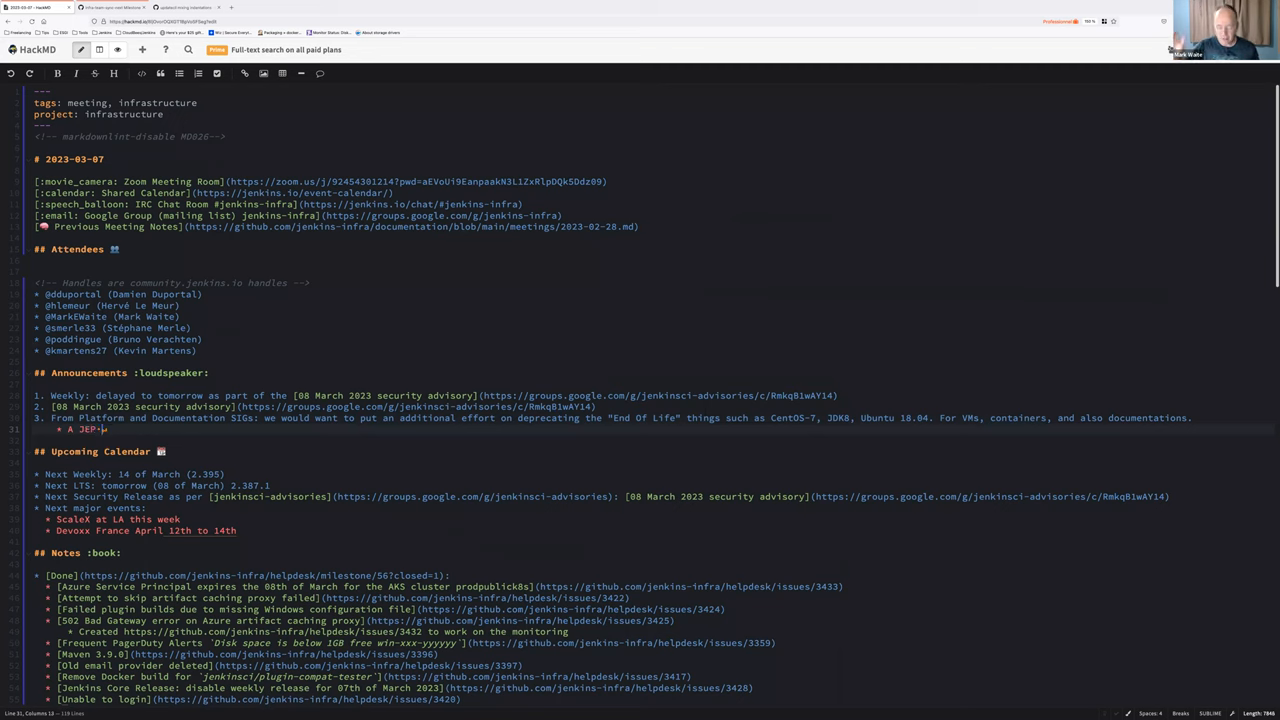
type("will be written for this")
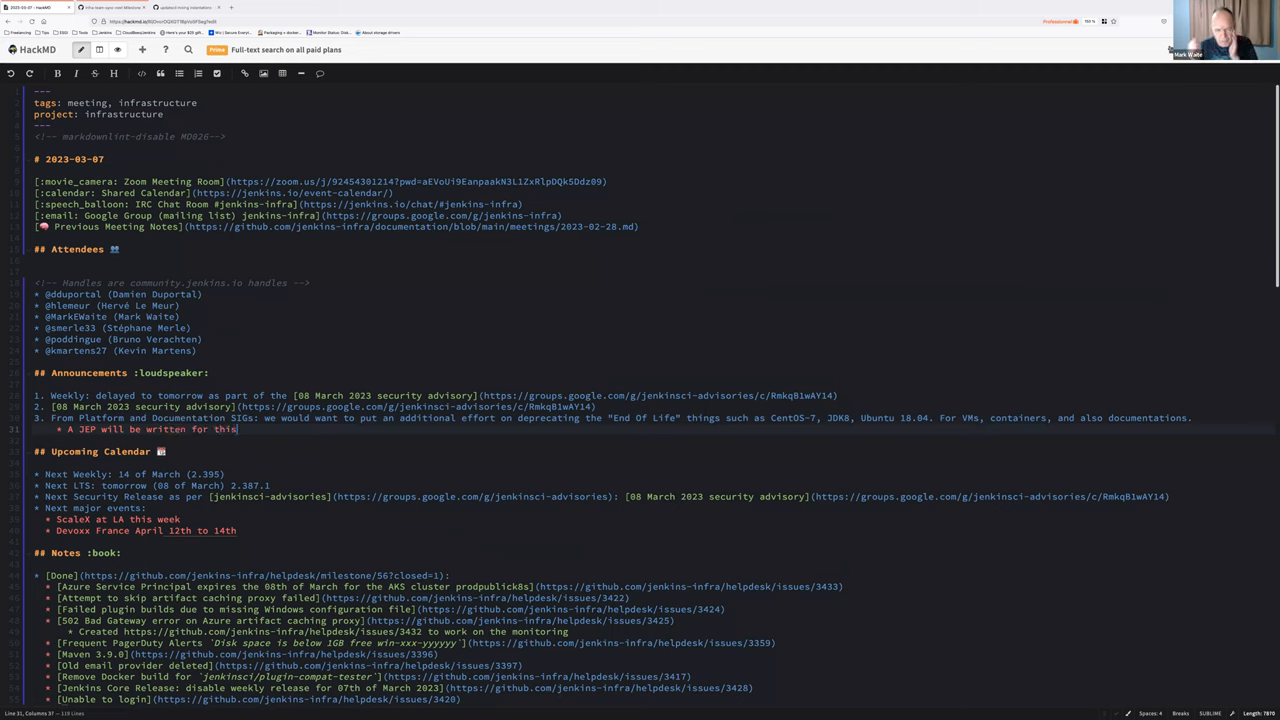
type("matter")
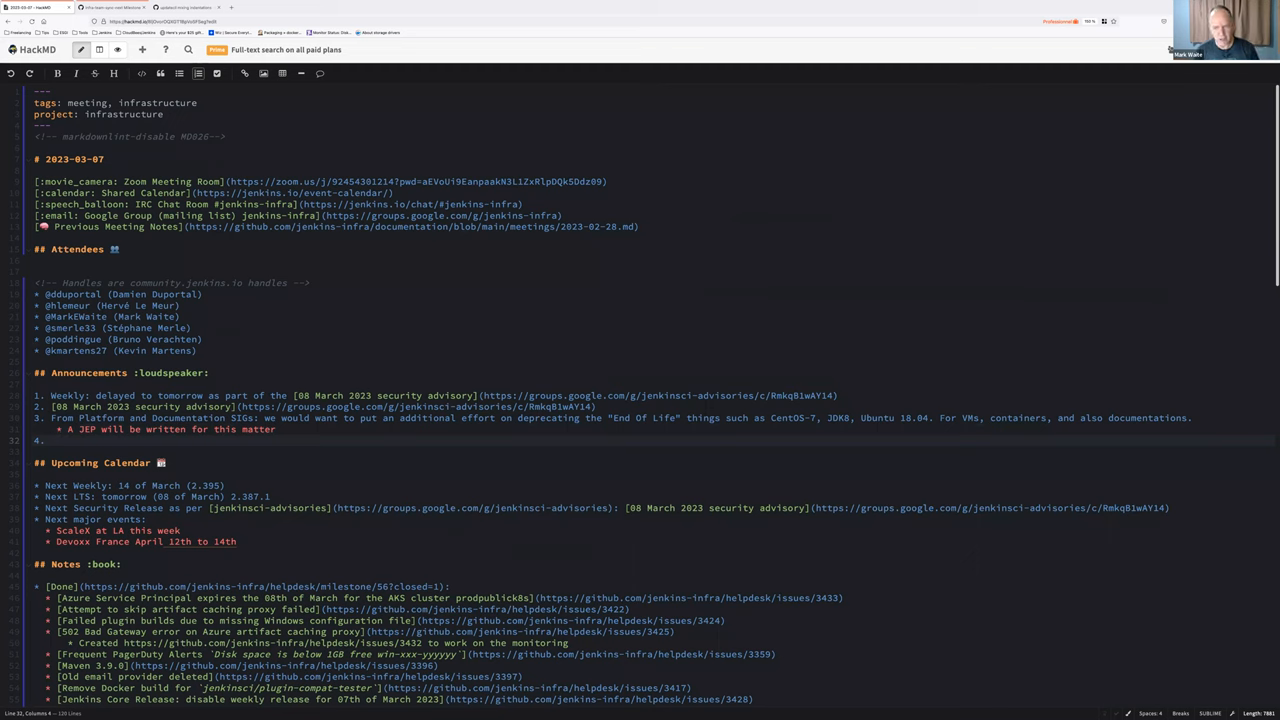
Step: Write announcement 4: Documentation SIG shifts the installation guide from JDK11 to JDK17 (April 2023)
type("Documentation SIG")
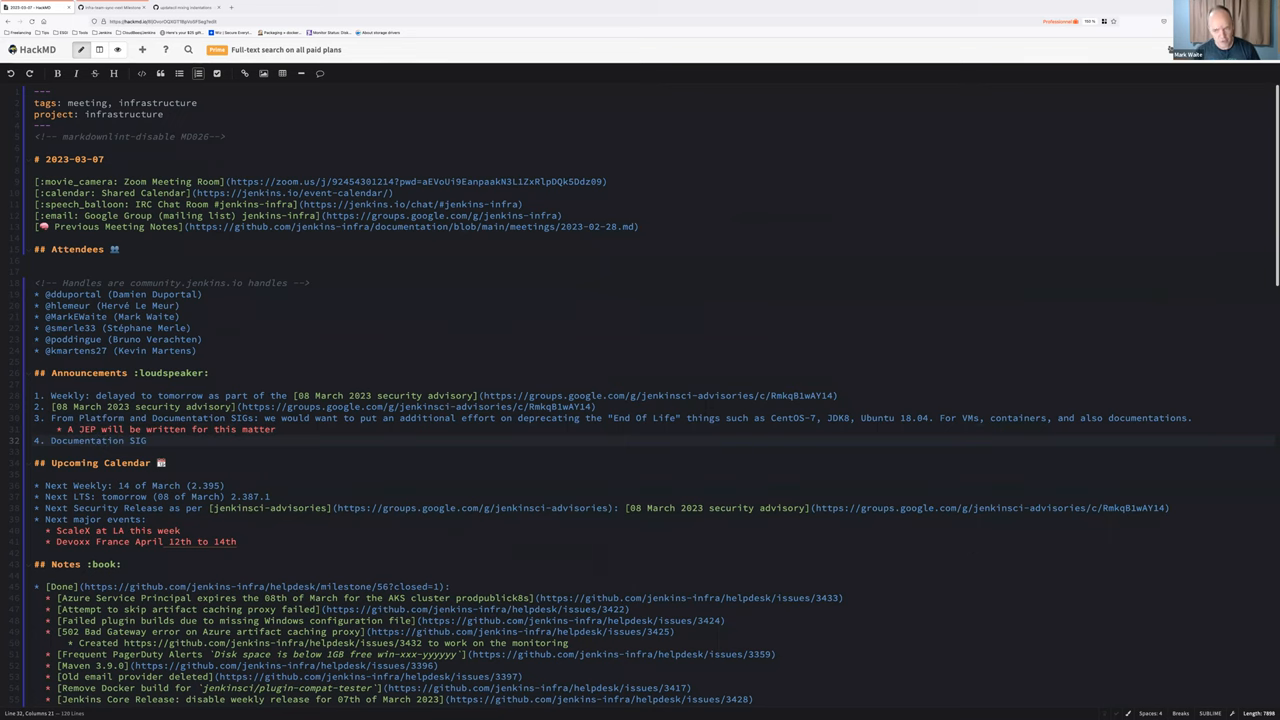
type("decided that")
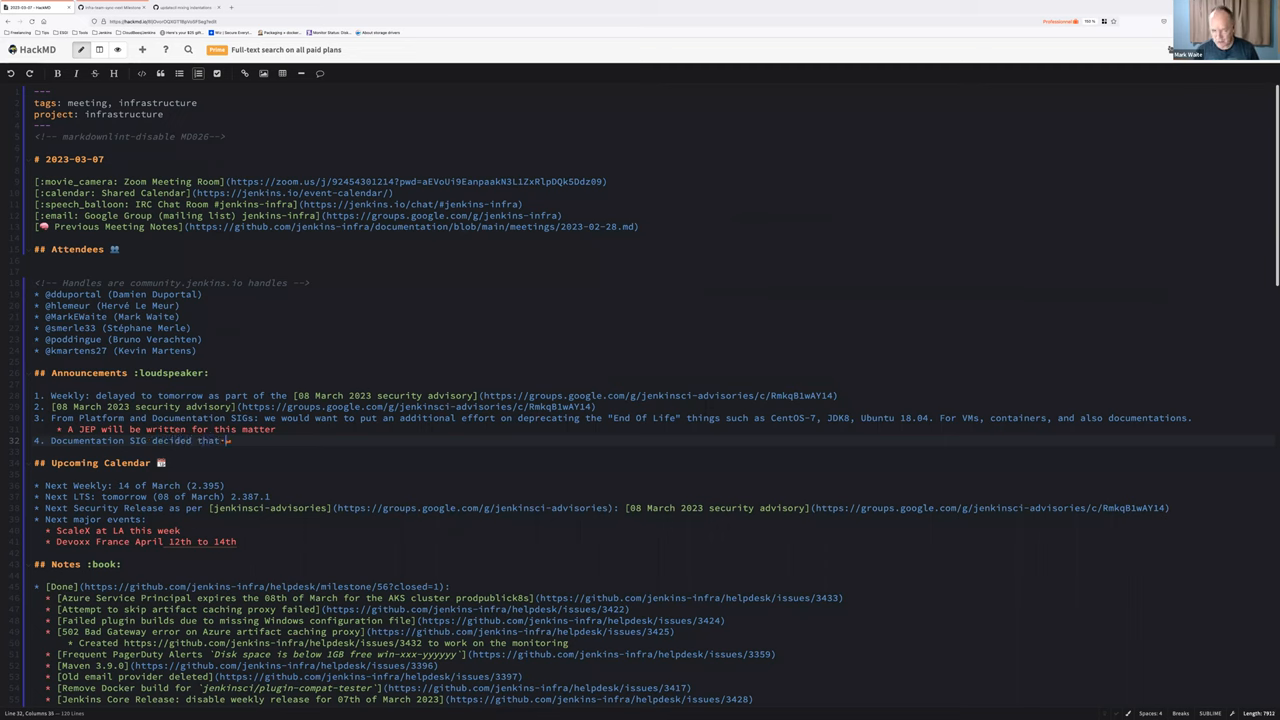
type("in")
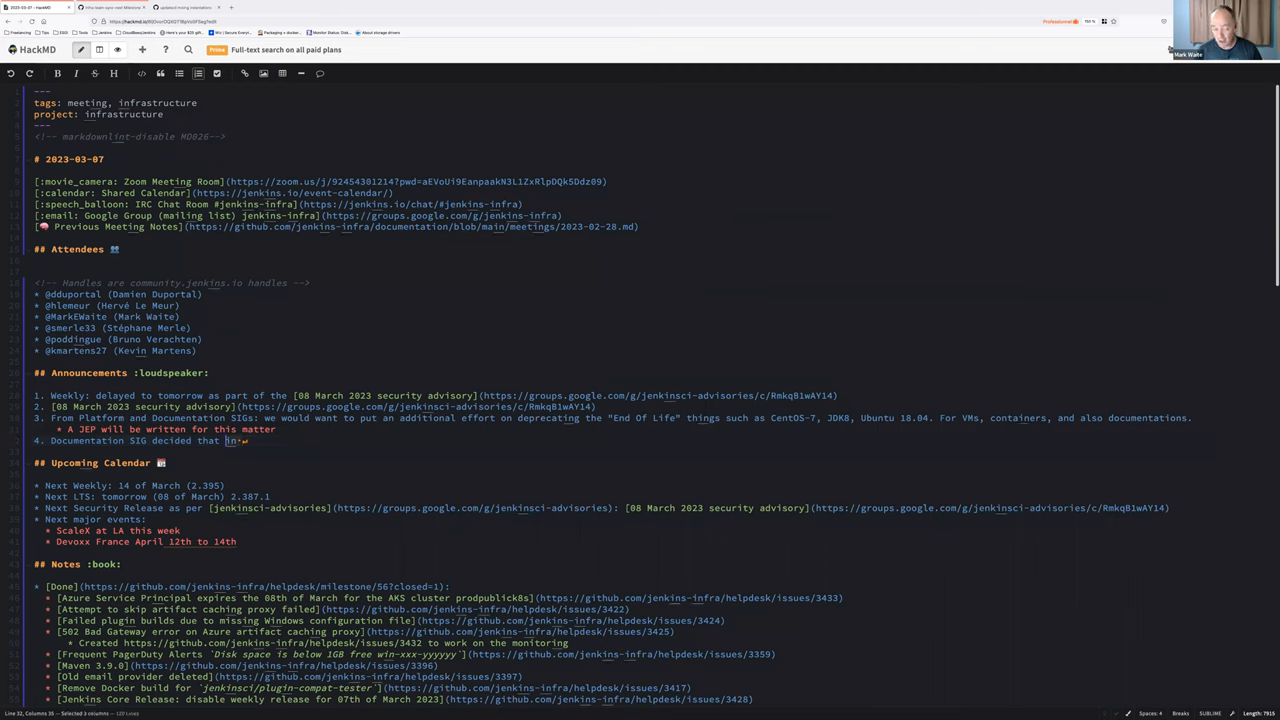
type("installation")
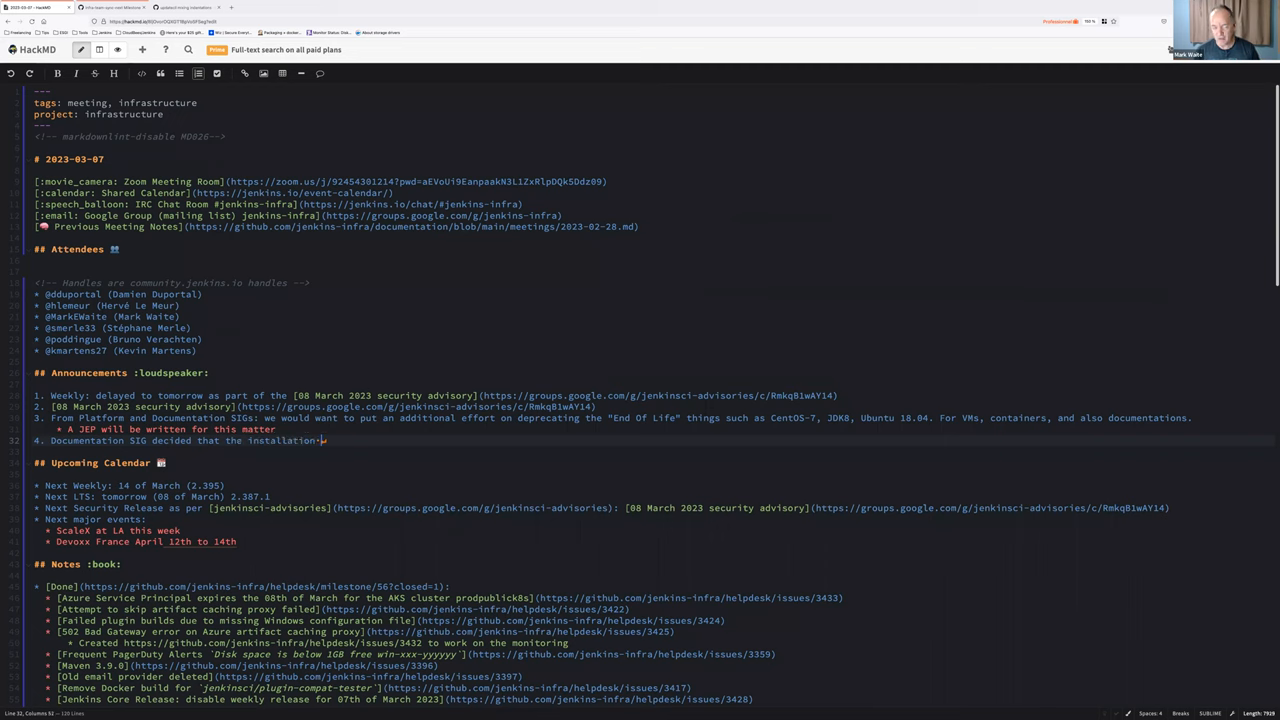
type("guide will")
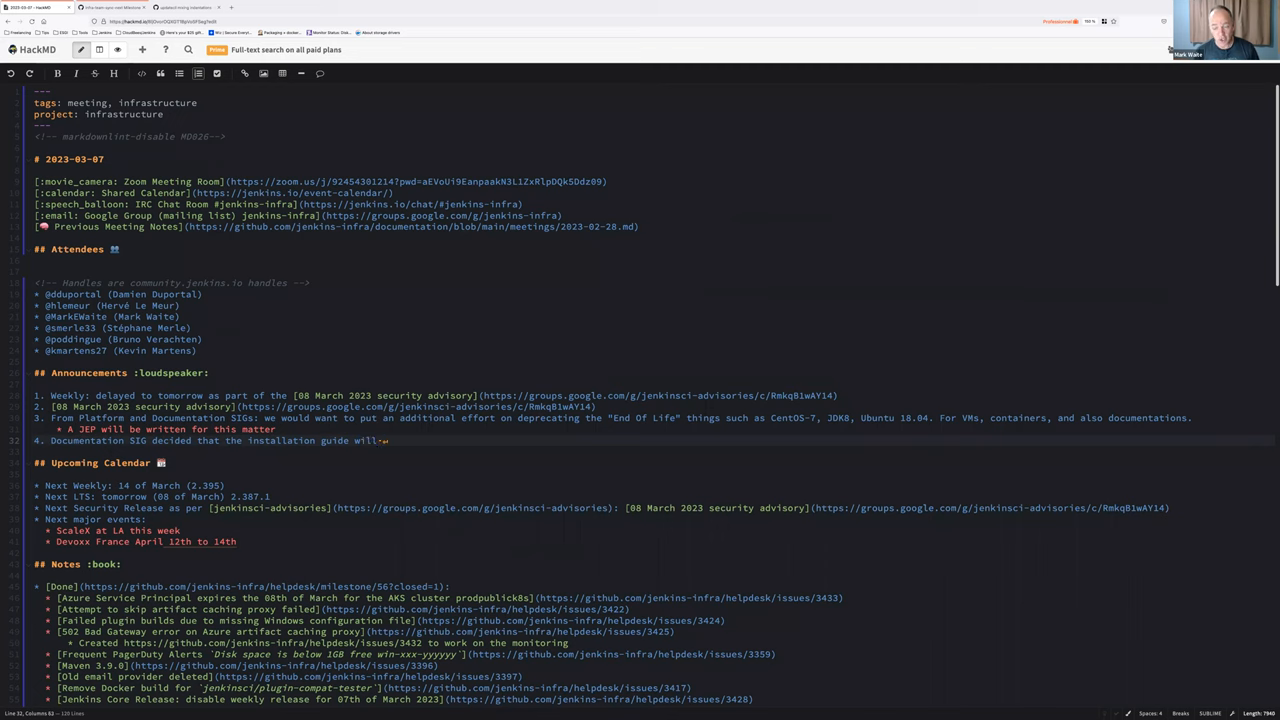
type("be")
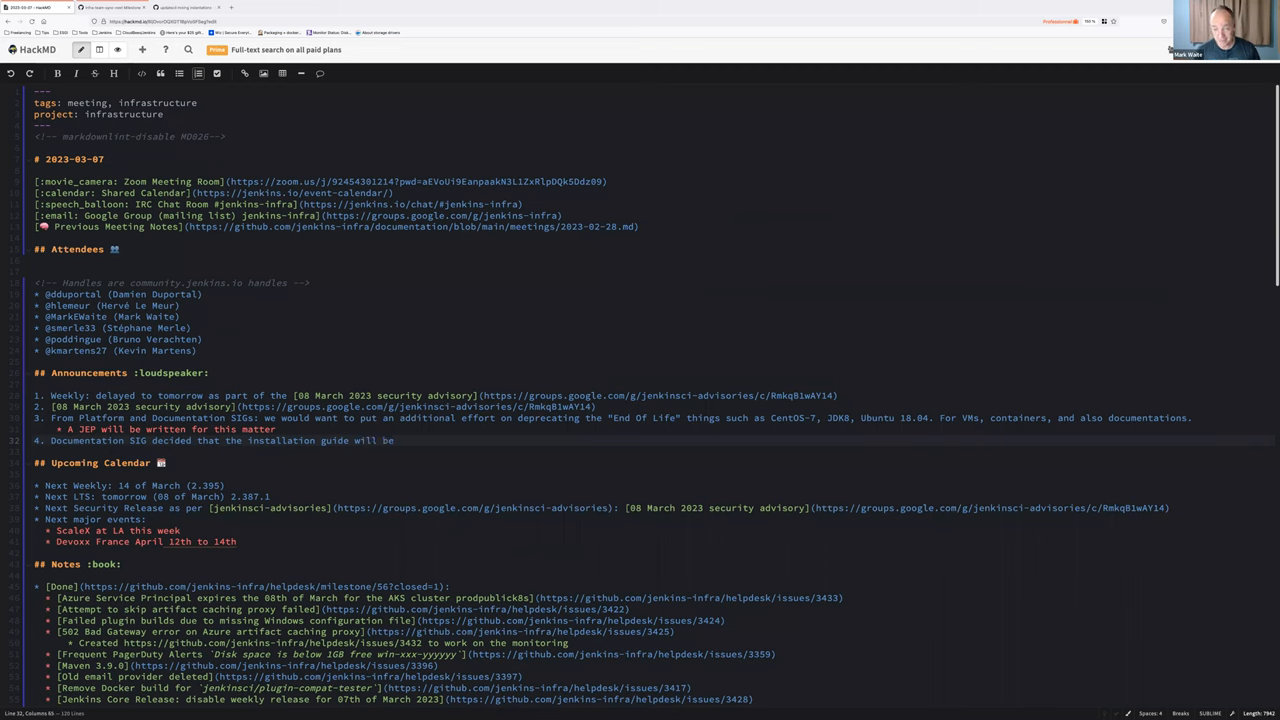
type("shifted-")
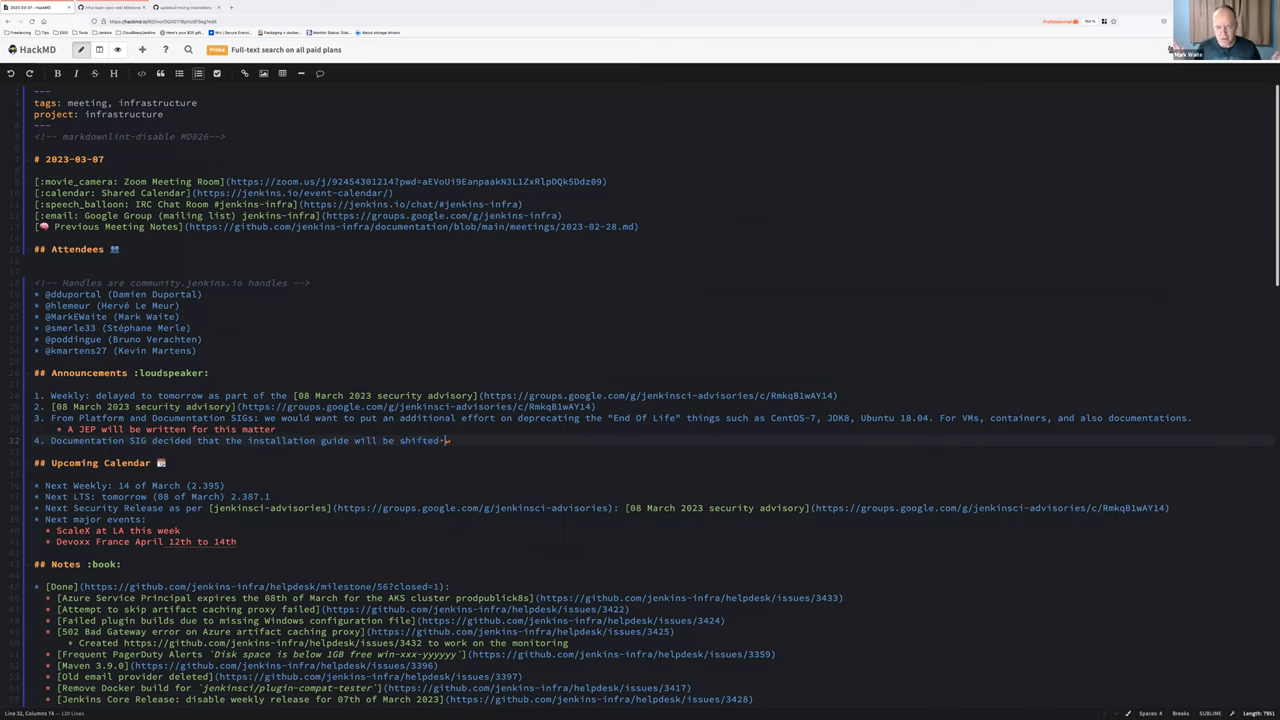
type("from JDK11 to")
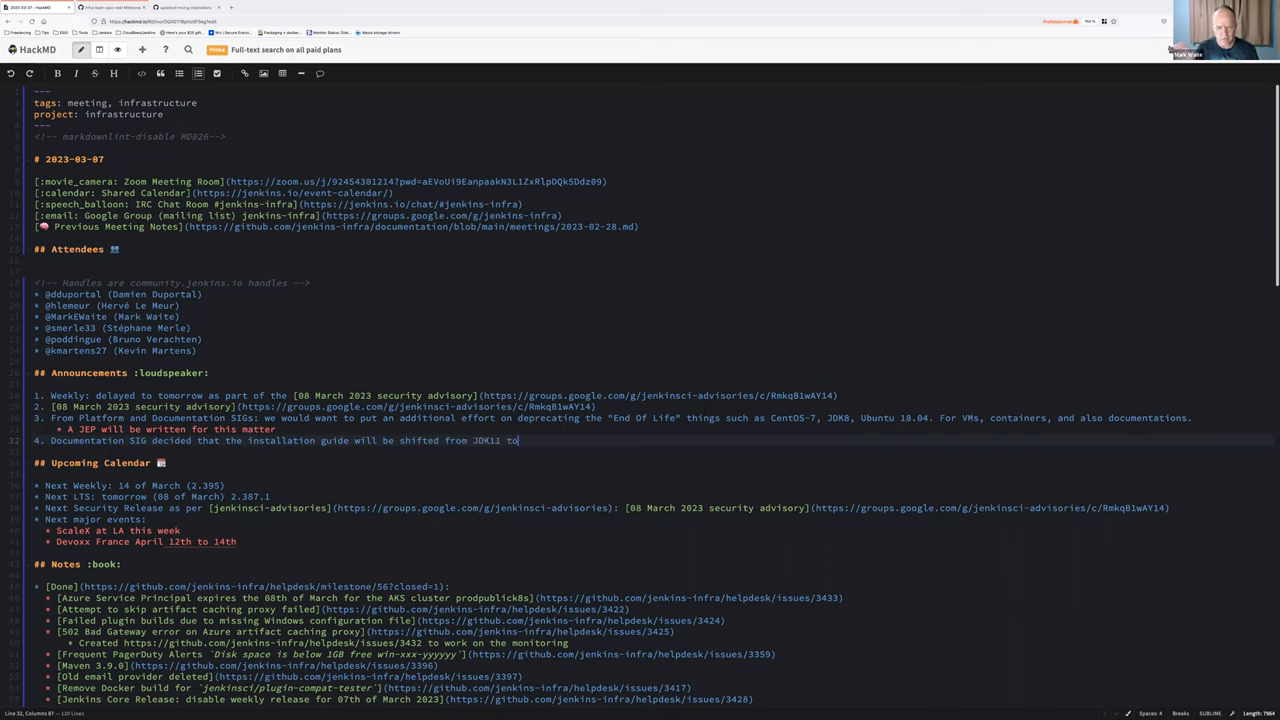
type("JDK17")
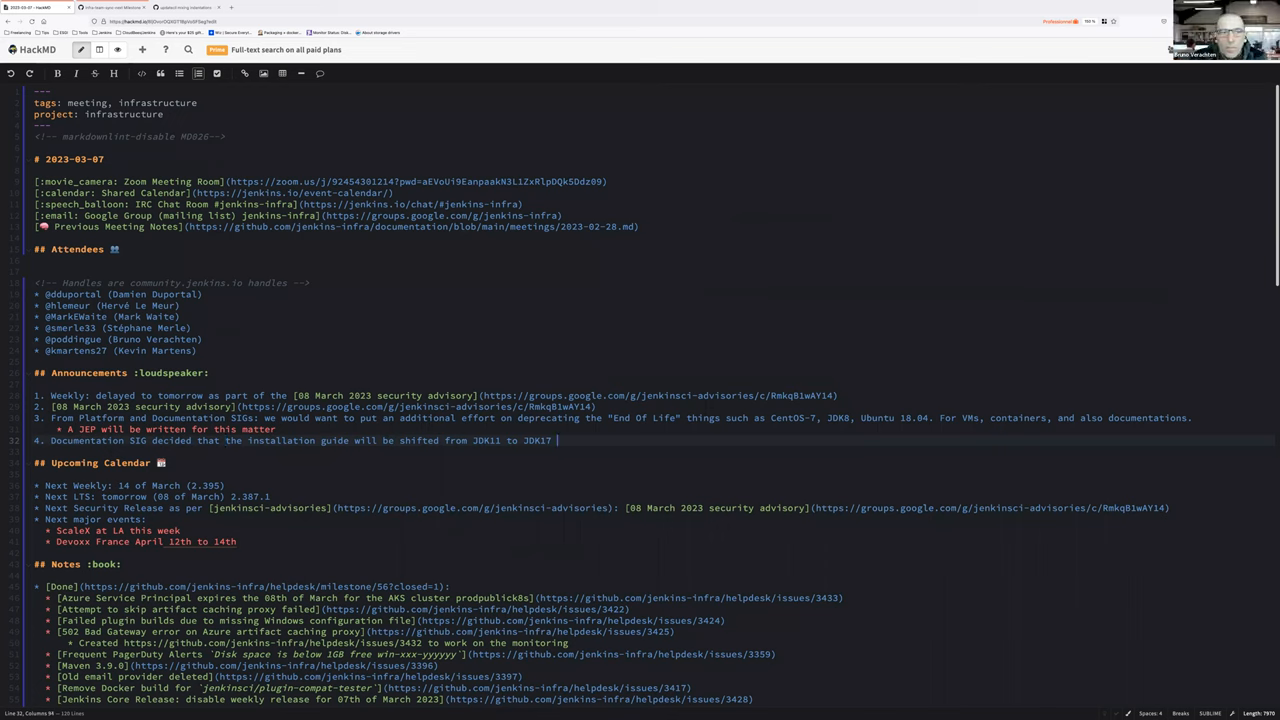
type("(April 2)")
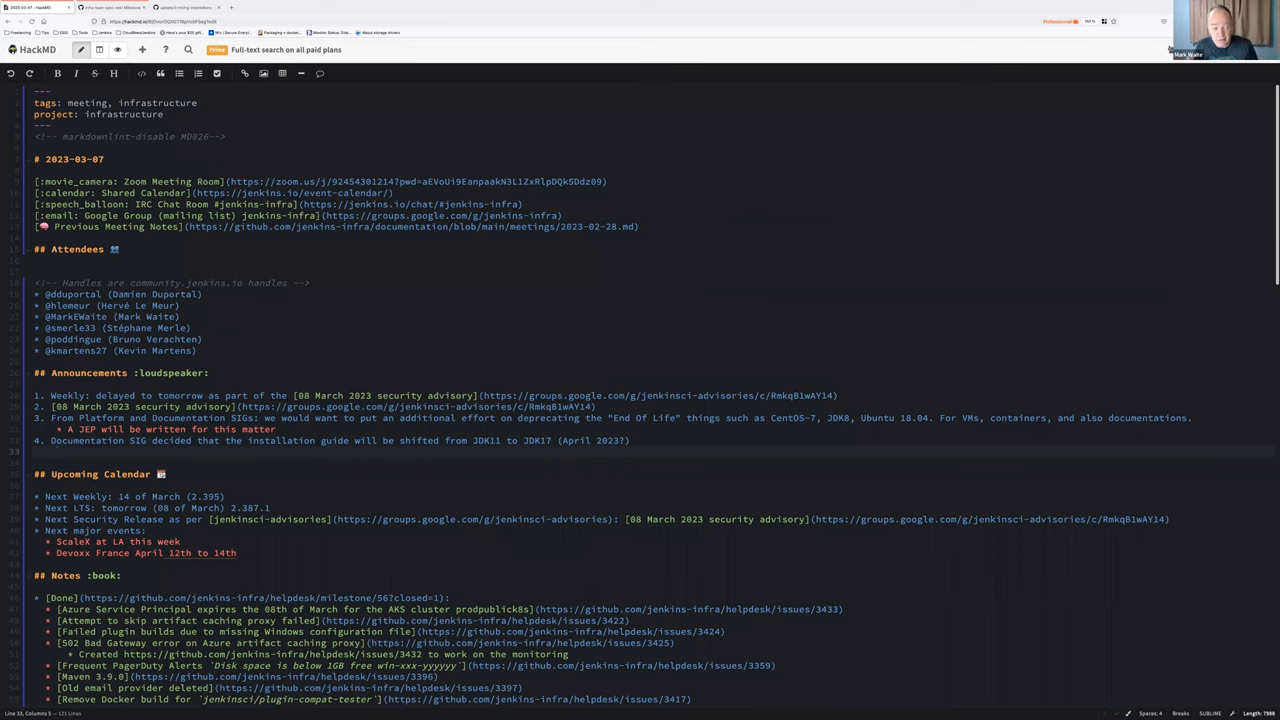
Step: Add a sub-bullet quoting that Infra should lead by switching to JDK17
type("Infra should lead this way by switching to JDK17")
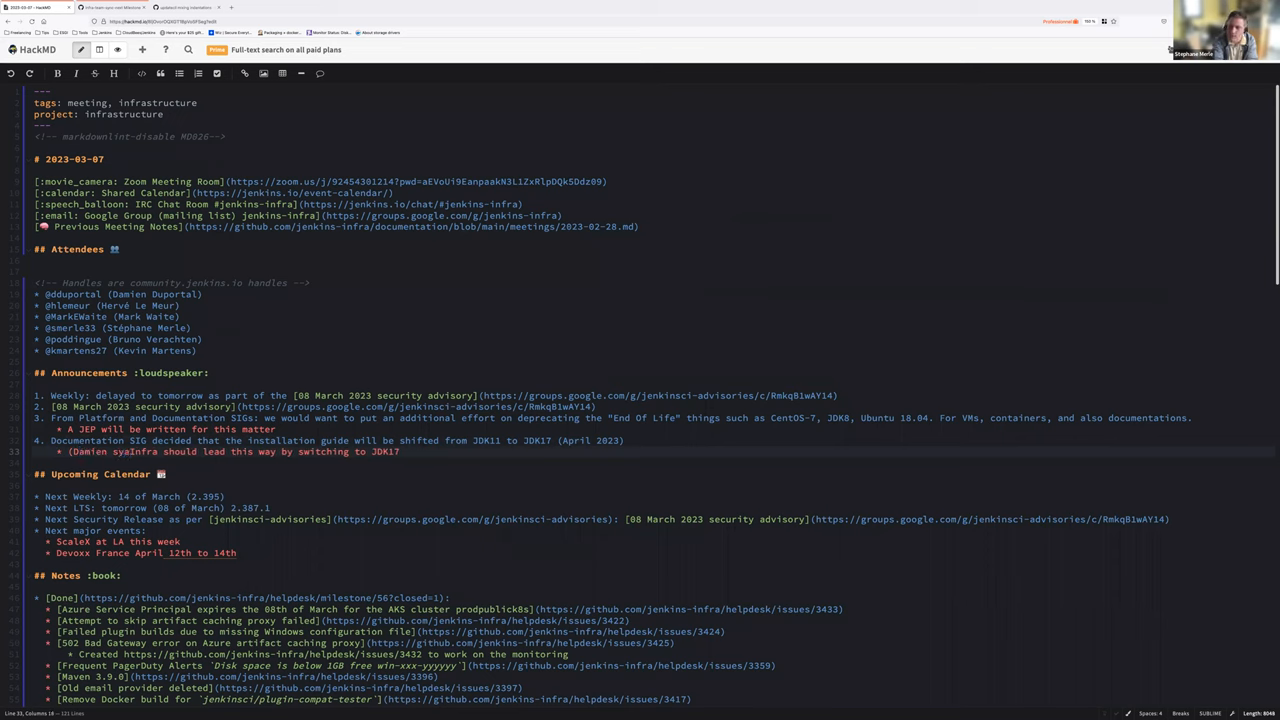
type("says: \"")
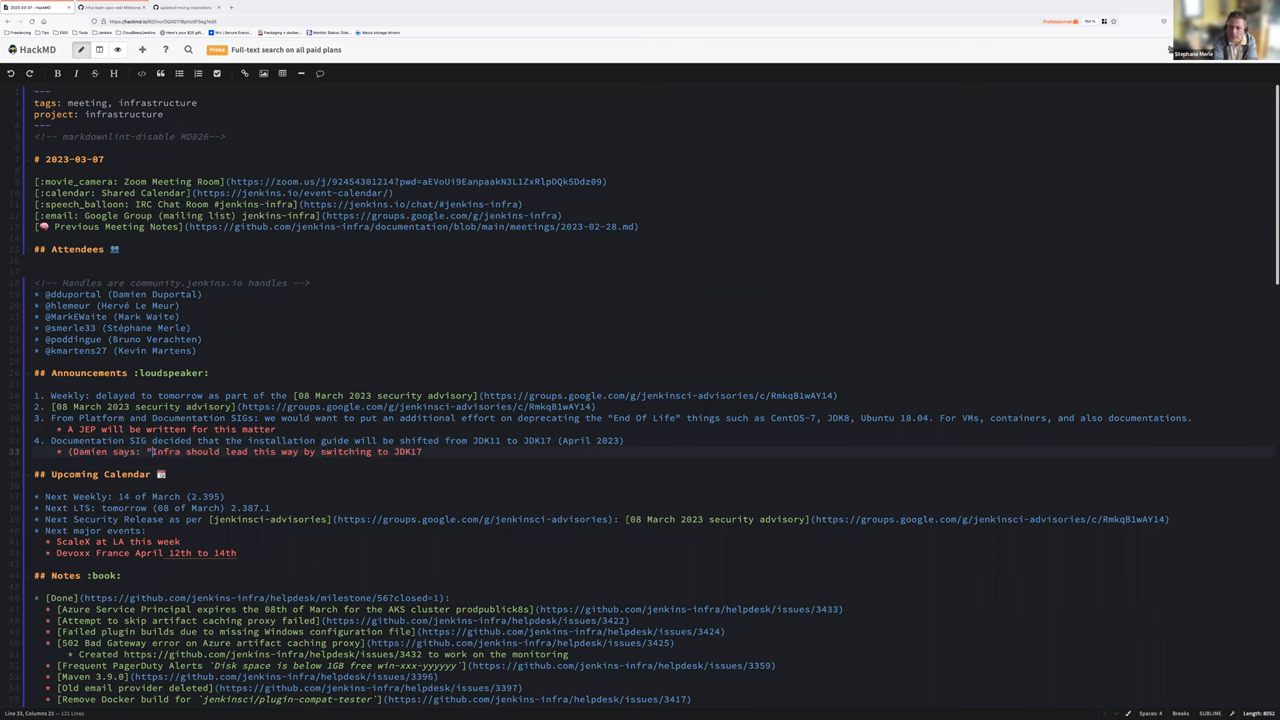
type("\") ;)")
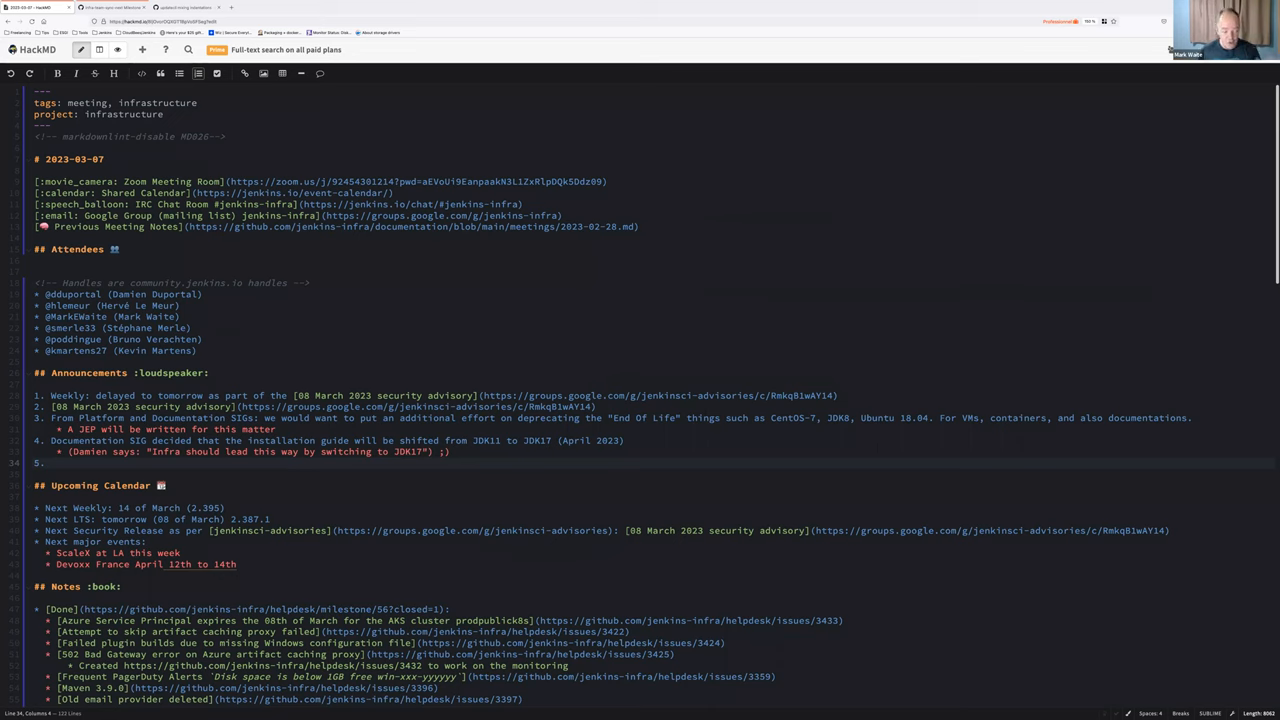
Step: Write announcement 5: JDK updates in April (21th), no date for JDK21 LTS
left_click(52, 464)
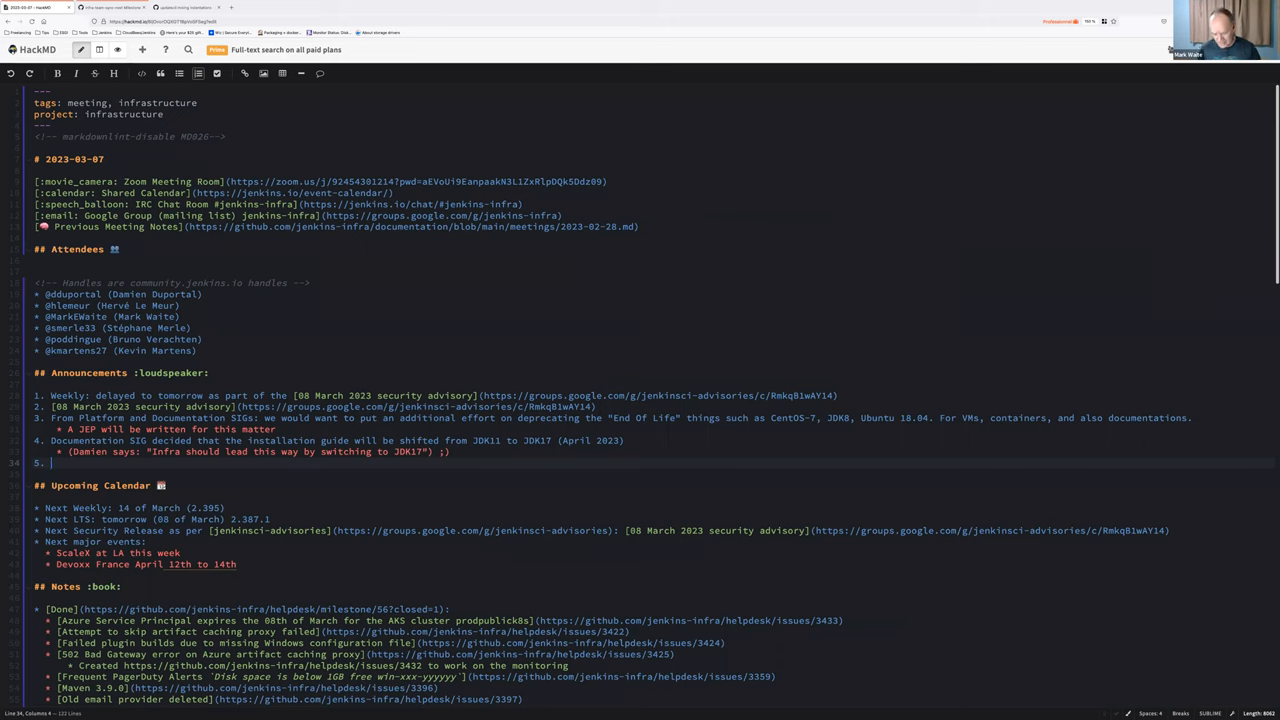
type("JDK updates")
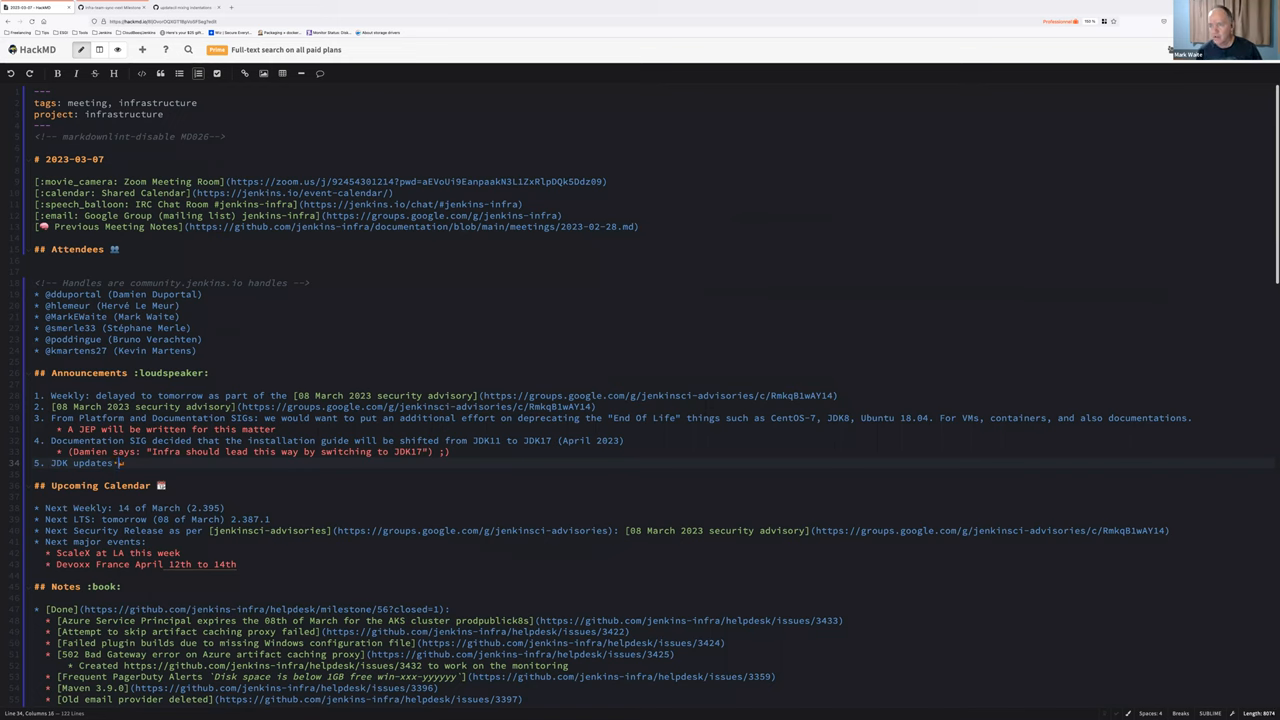
type("in A")
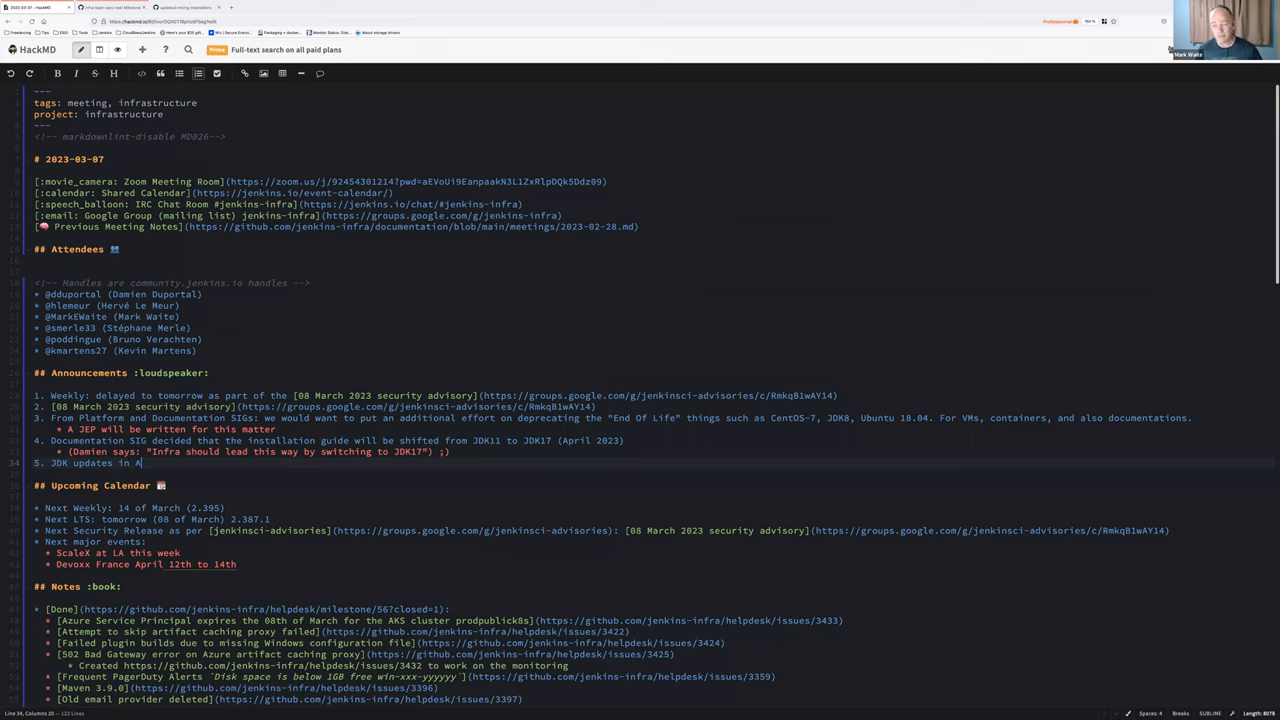
type("pril (21)")
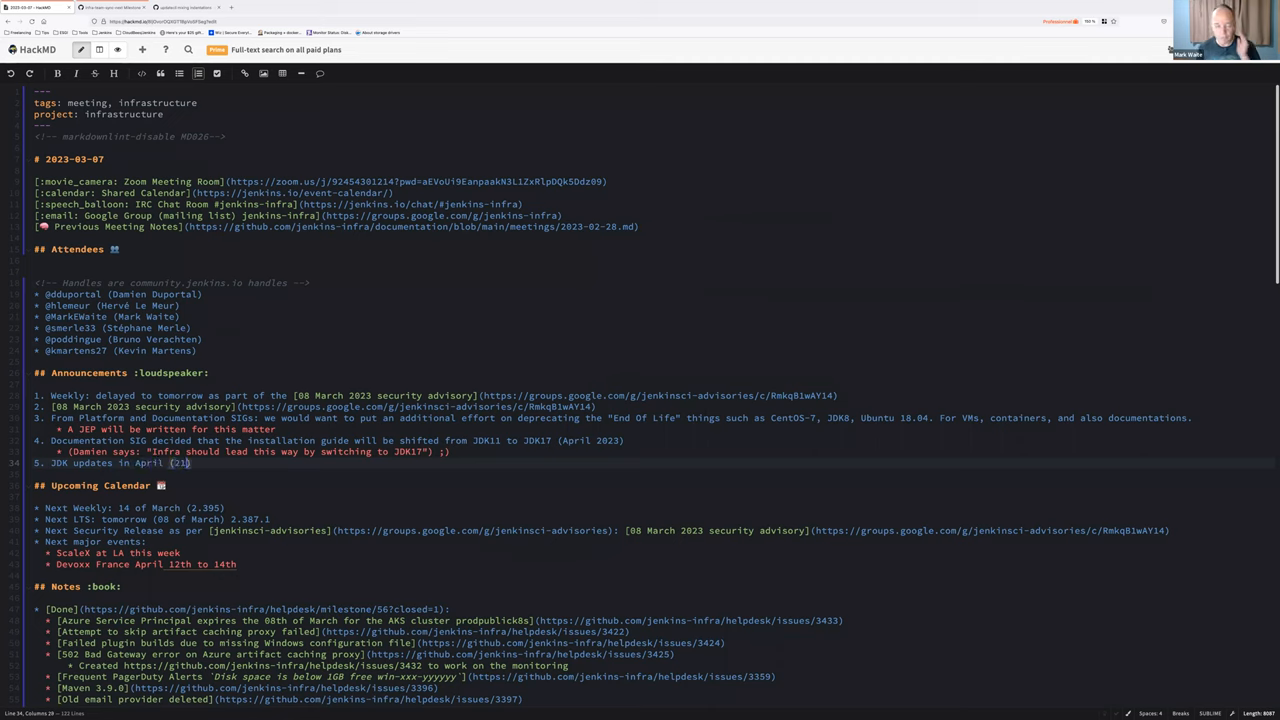
type("th")
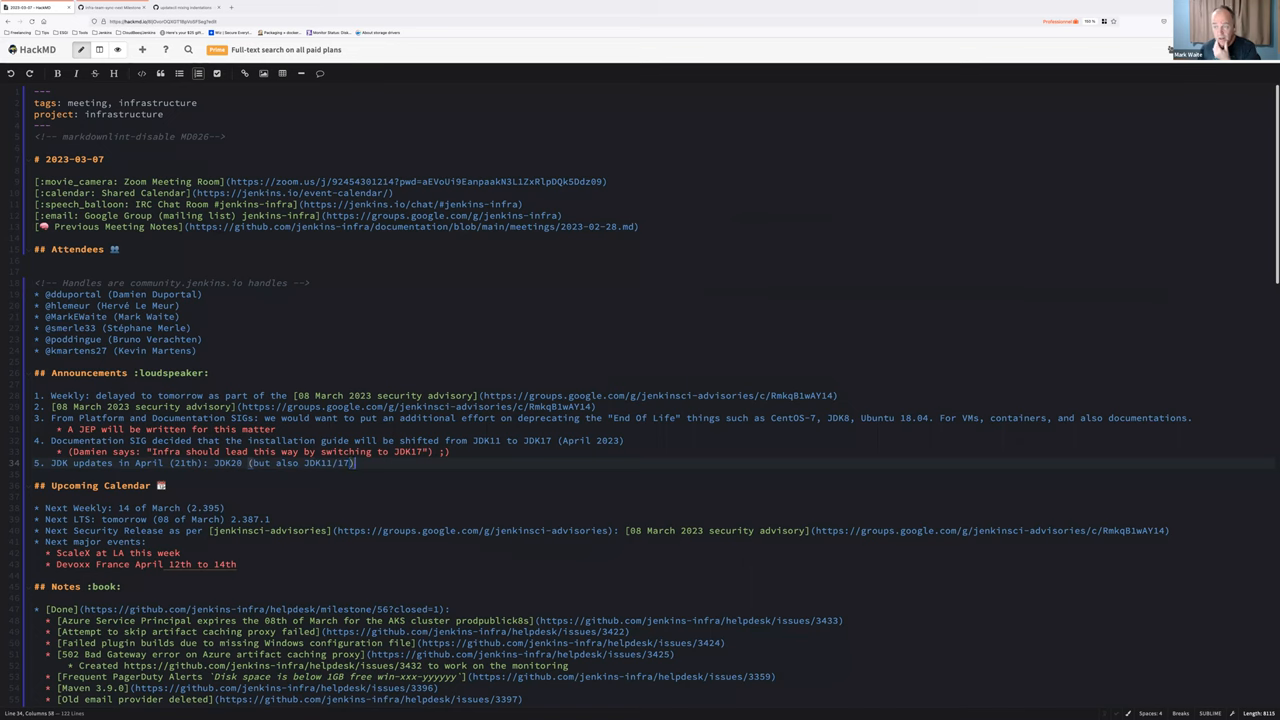
type("No")
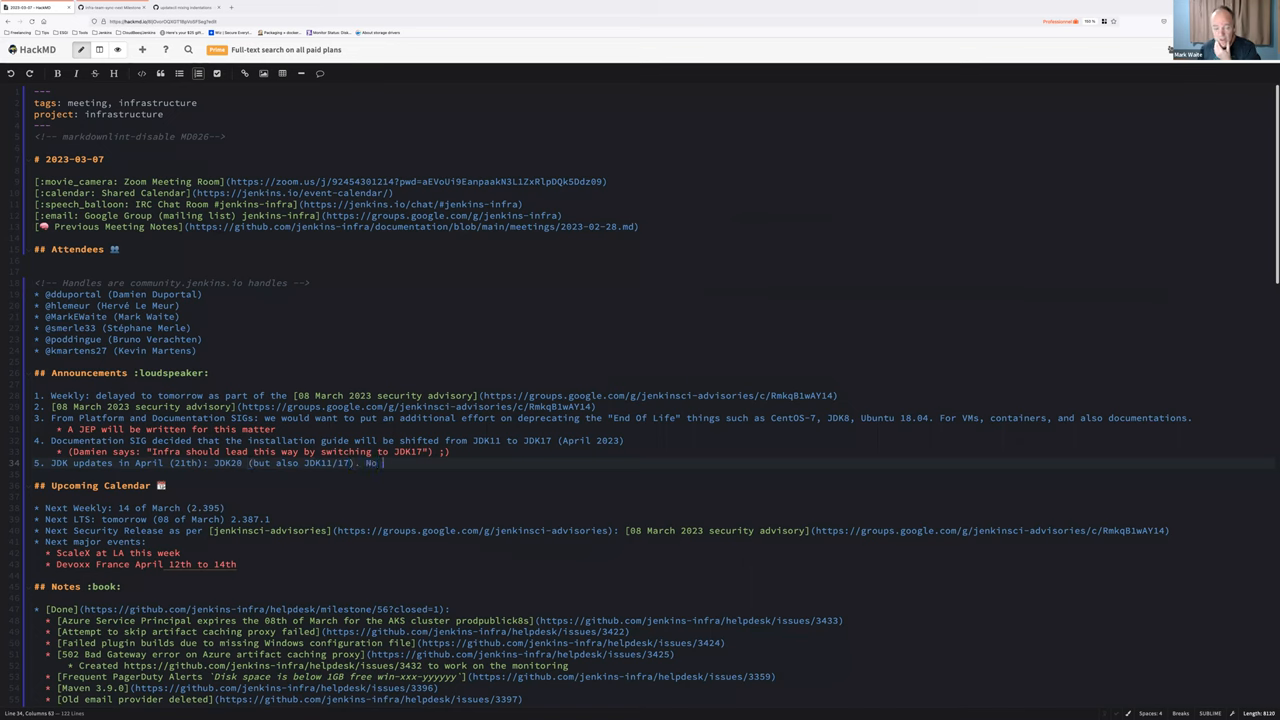
type("date for")
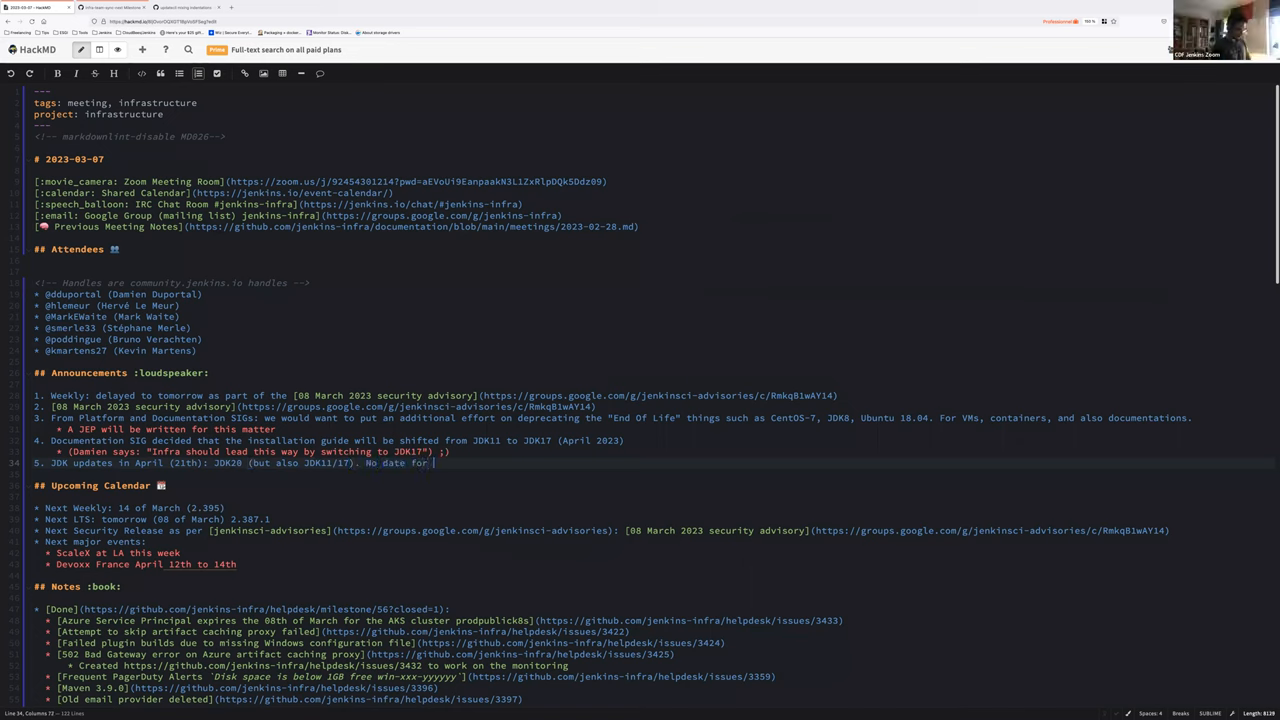
type("JDK21 LTS")
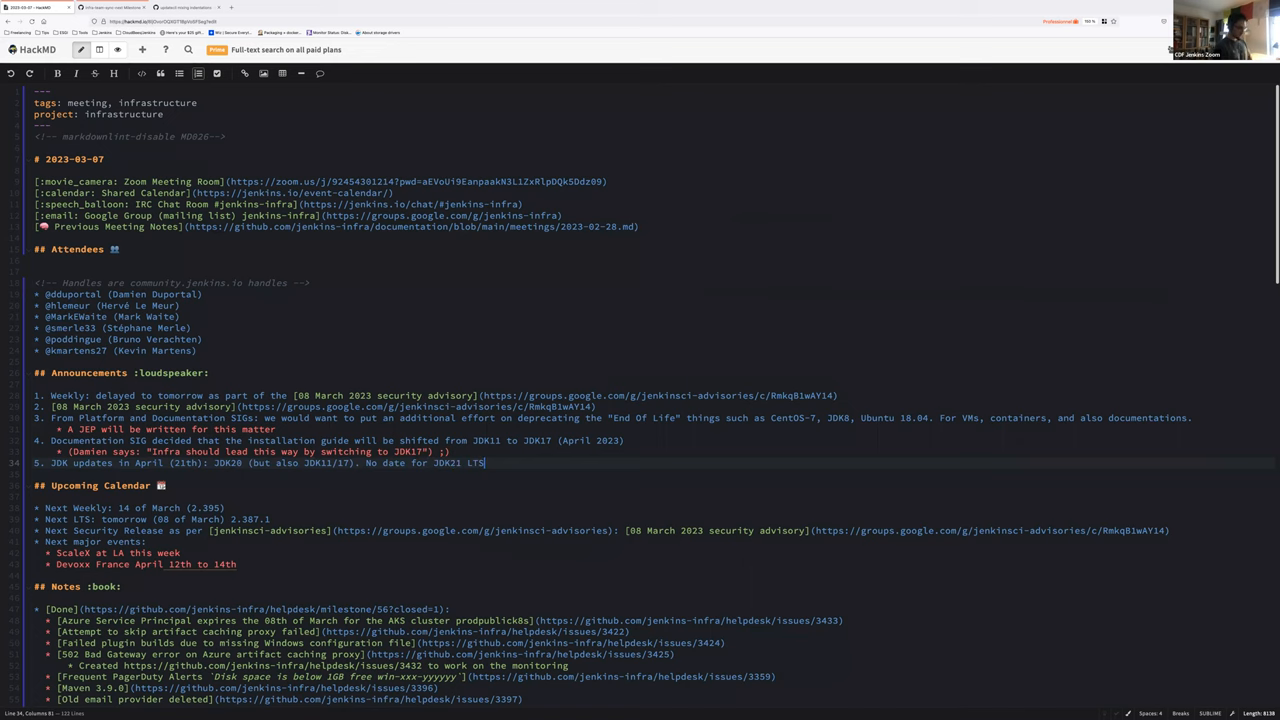